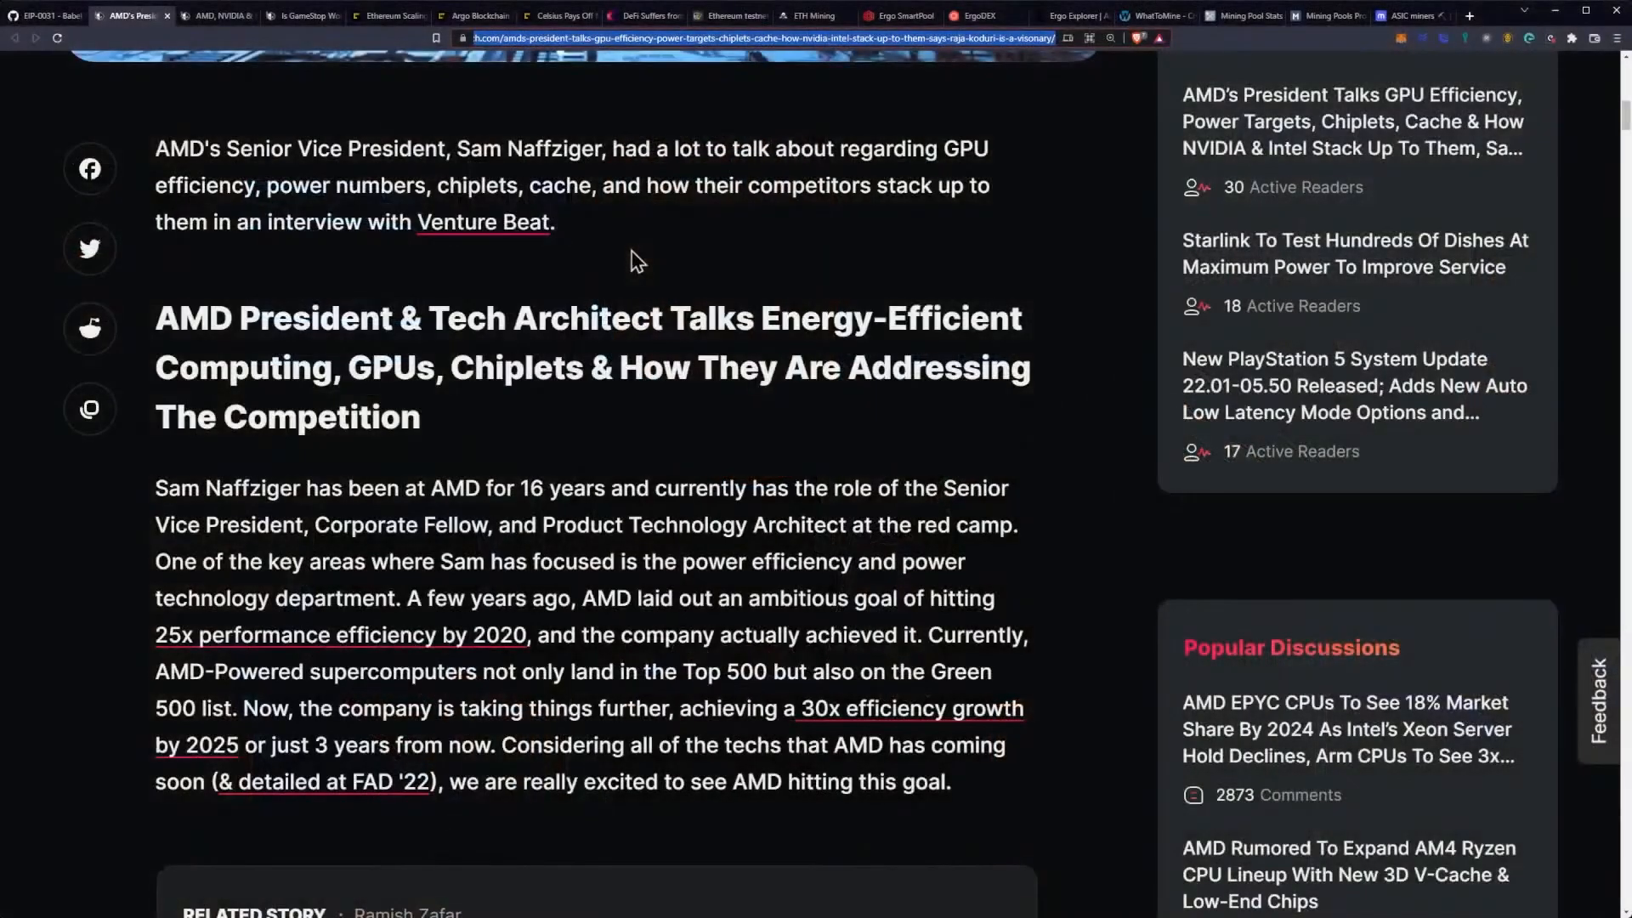
mouse_move(653, 277)
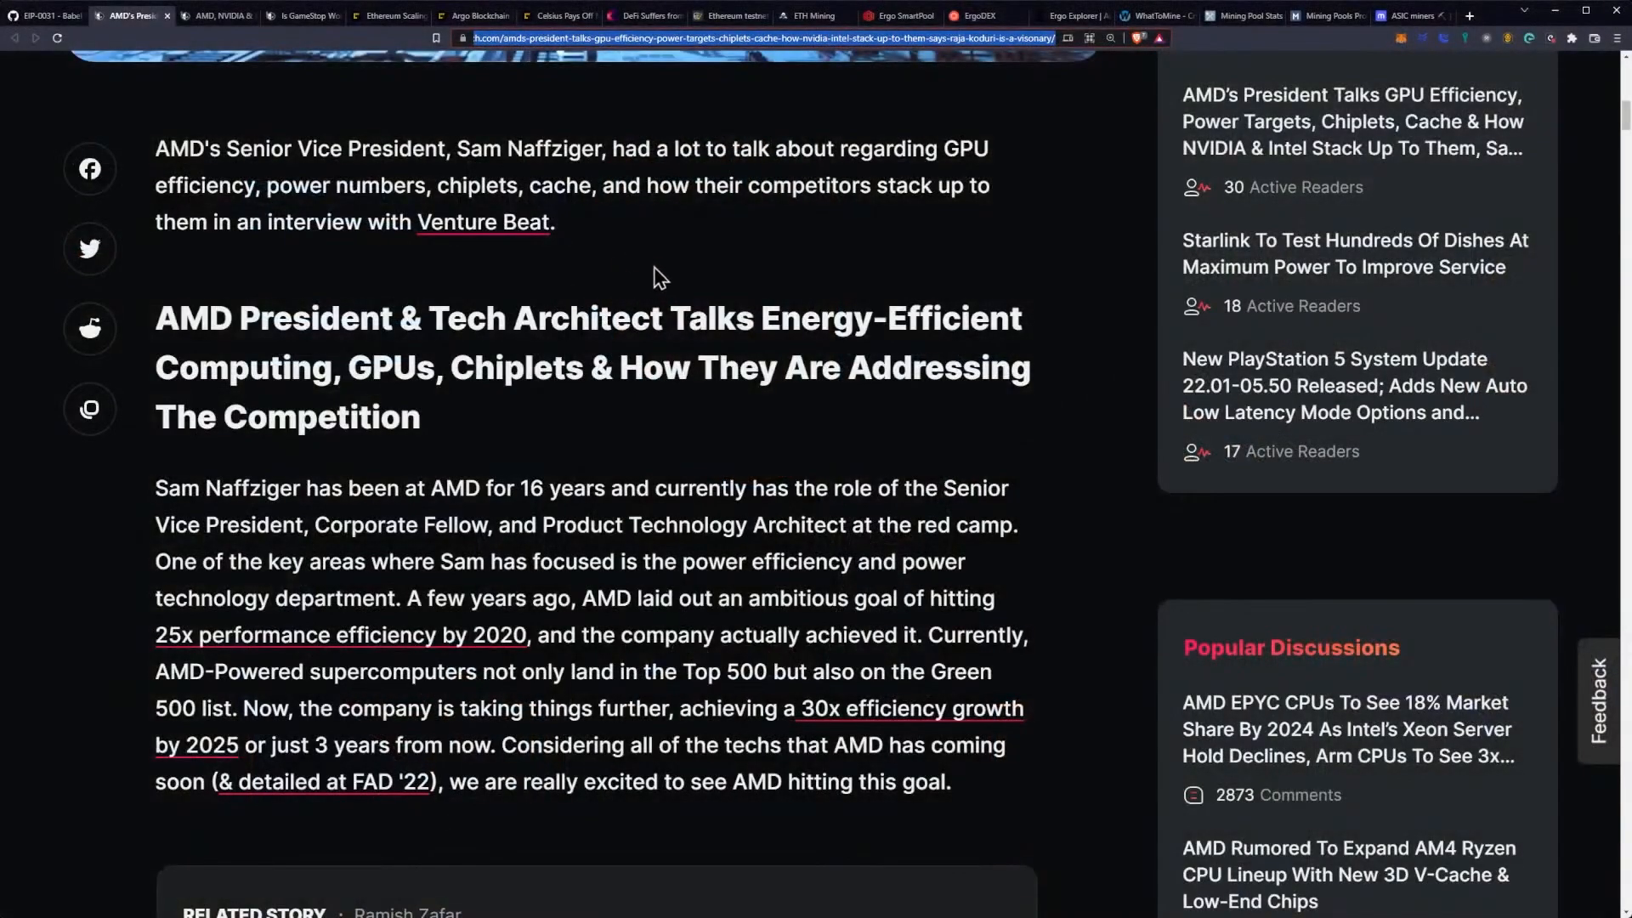
mouse_move(570, 172)
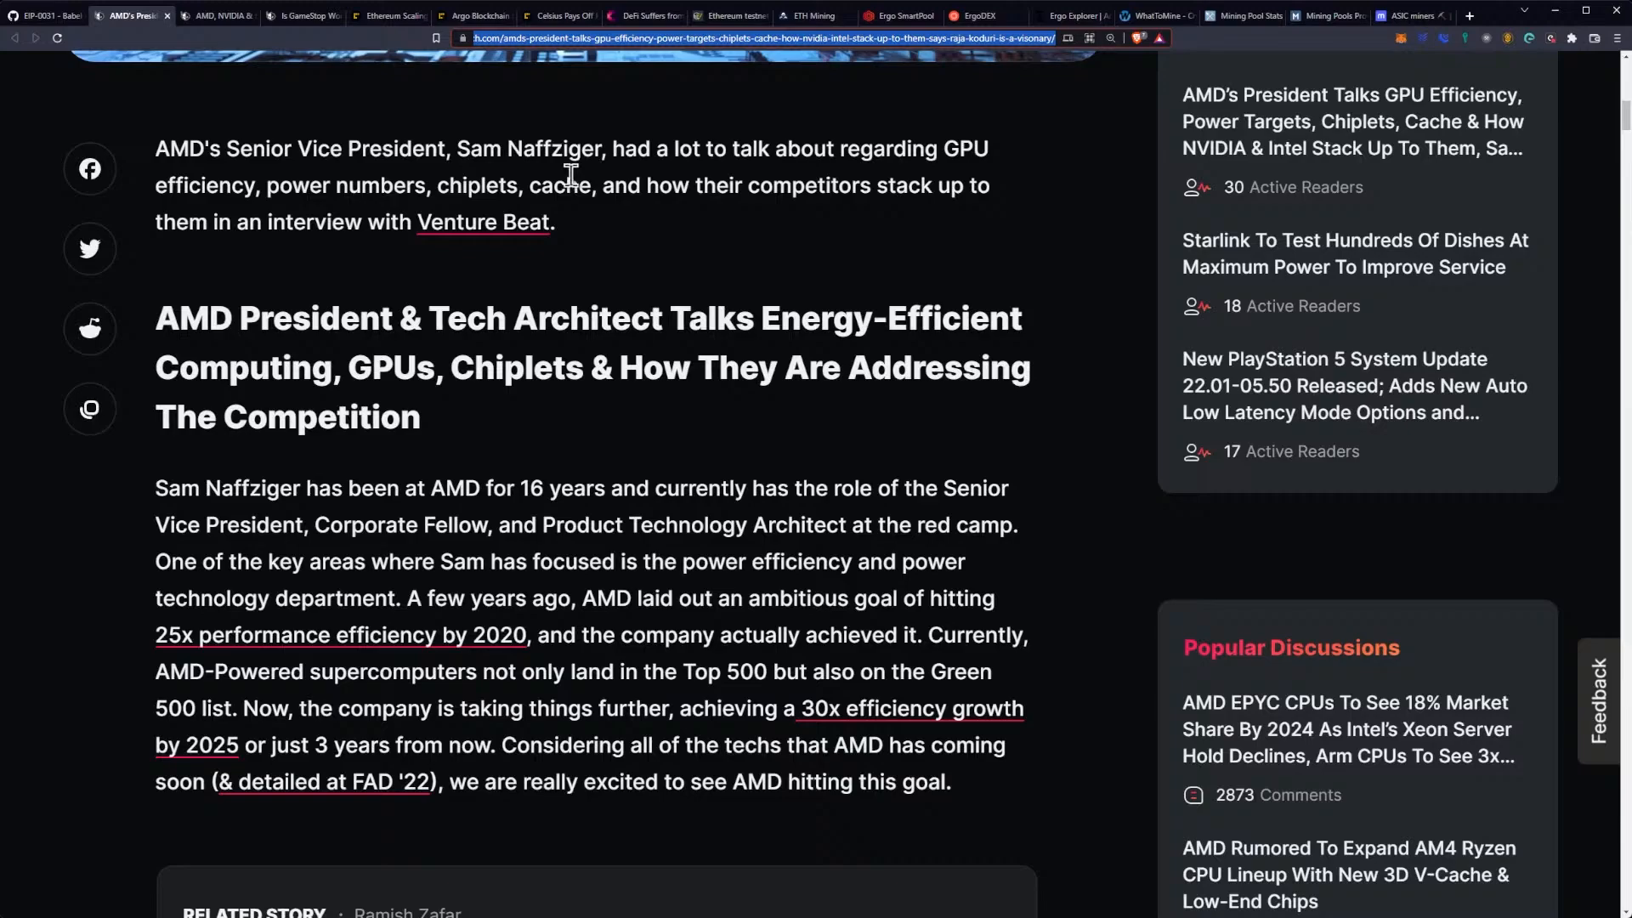
mouse_move(705, 187)
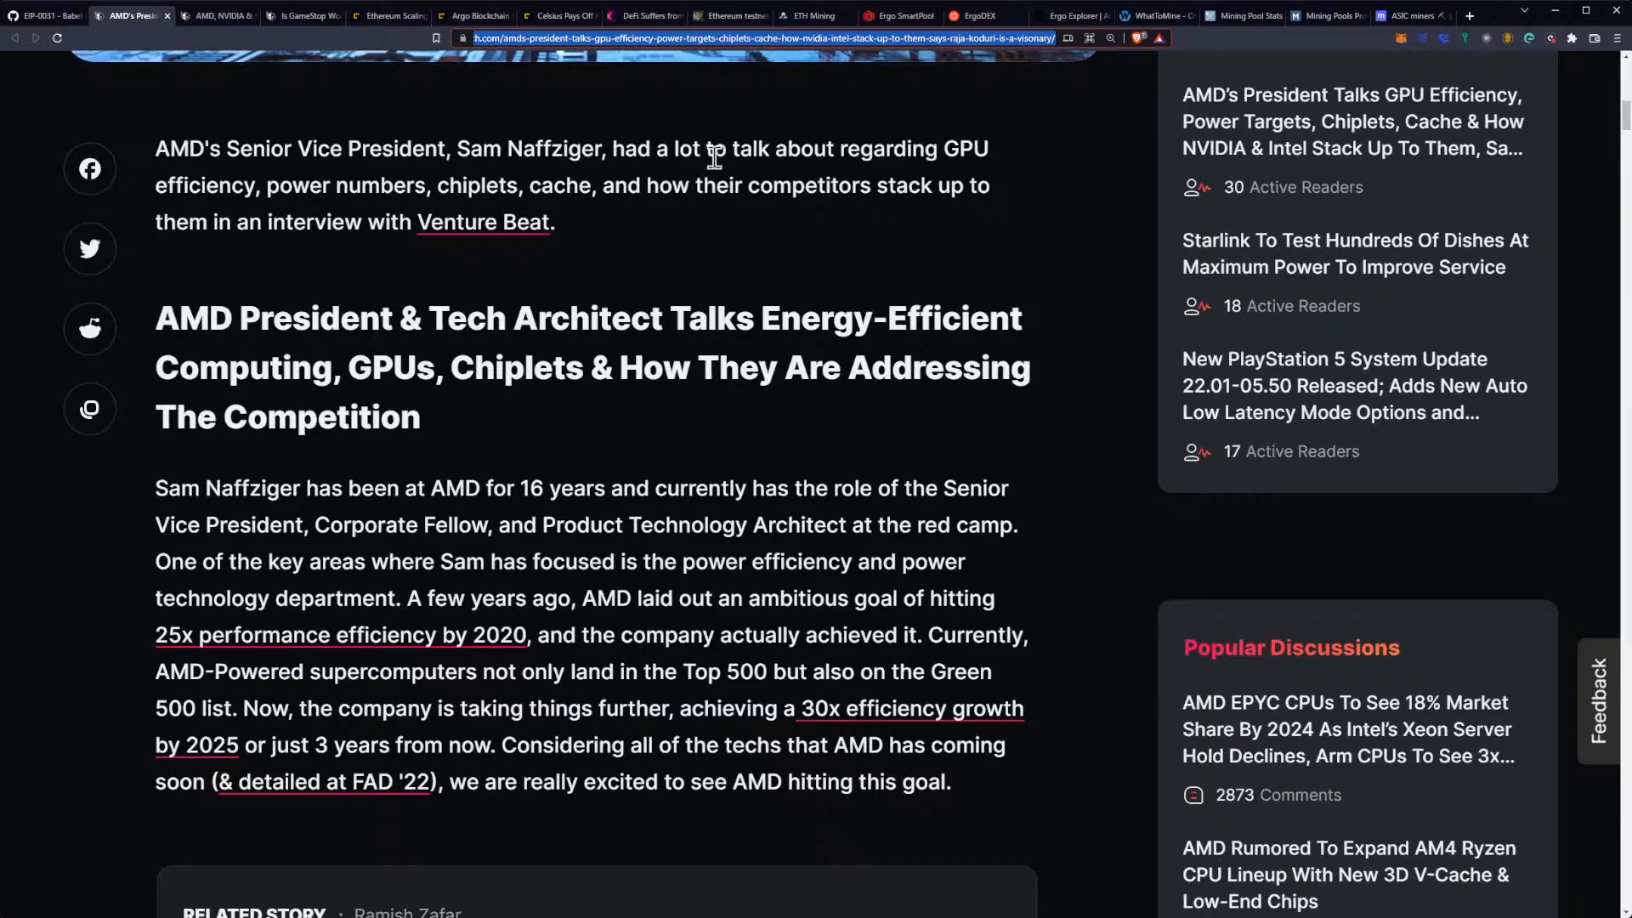
mouse_move(297, 212)
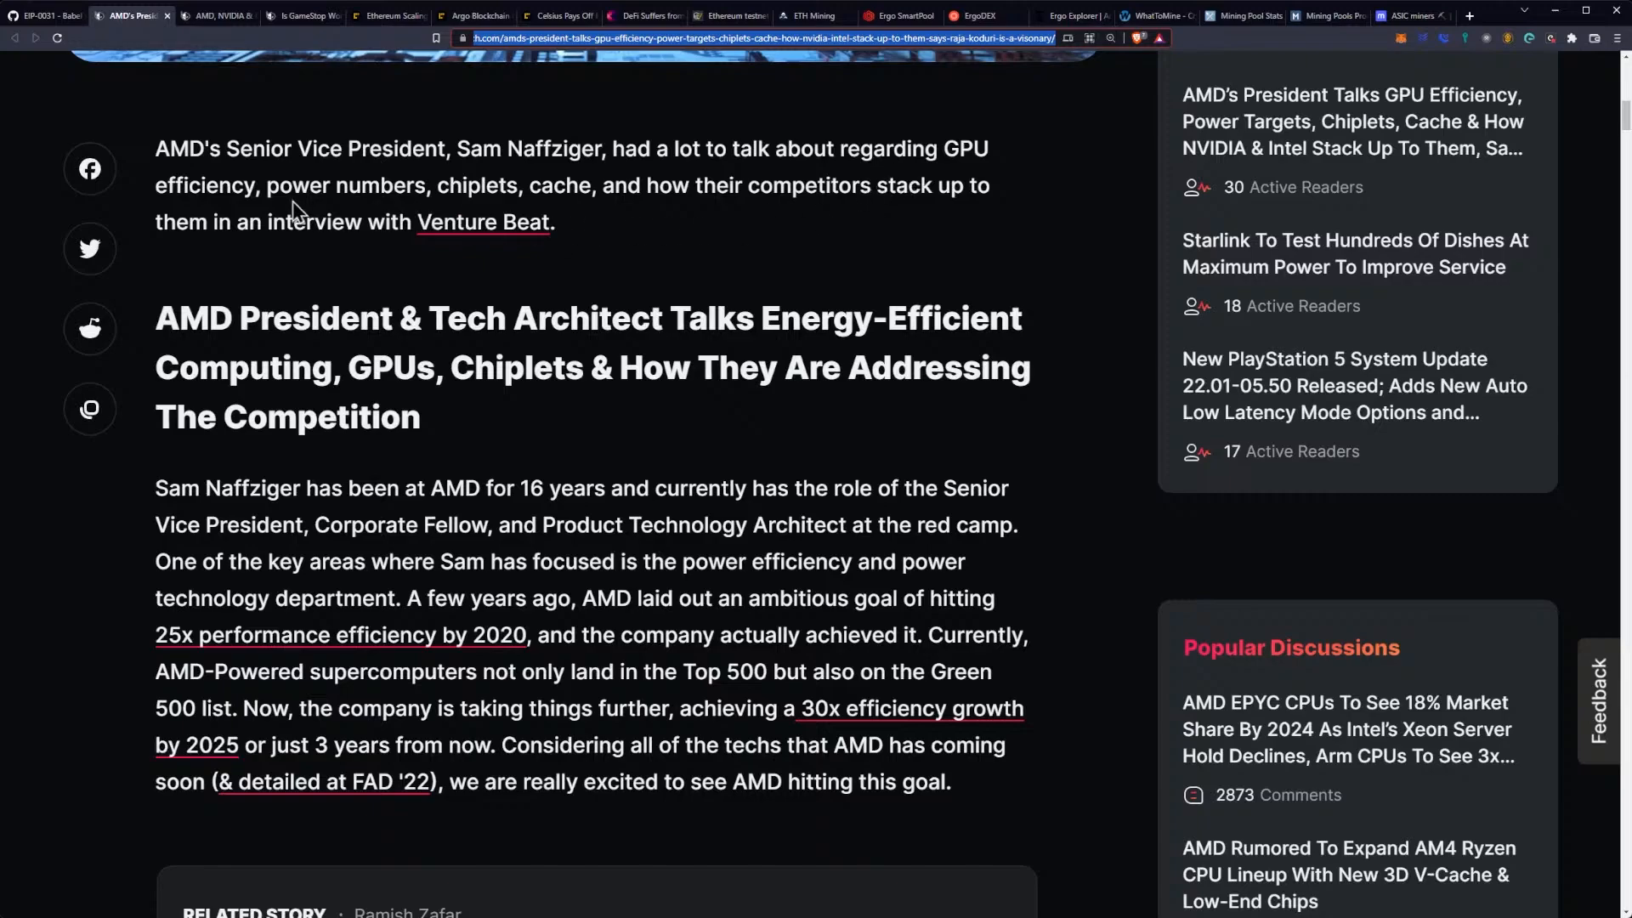
mouse_move(555, 196)
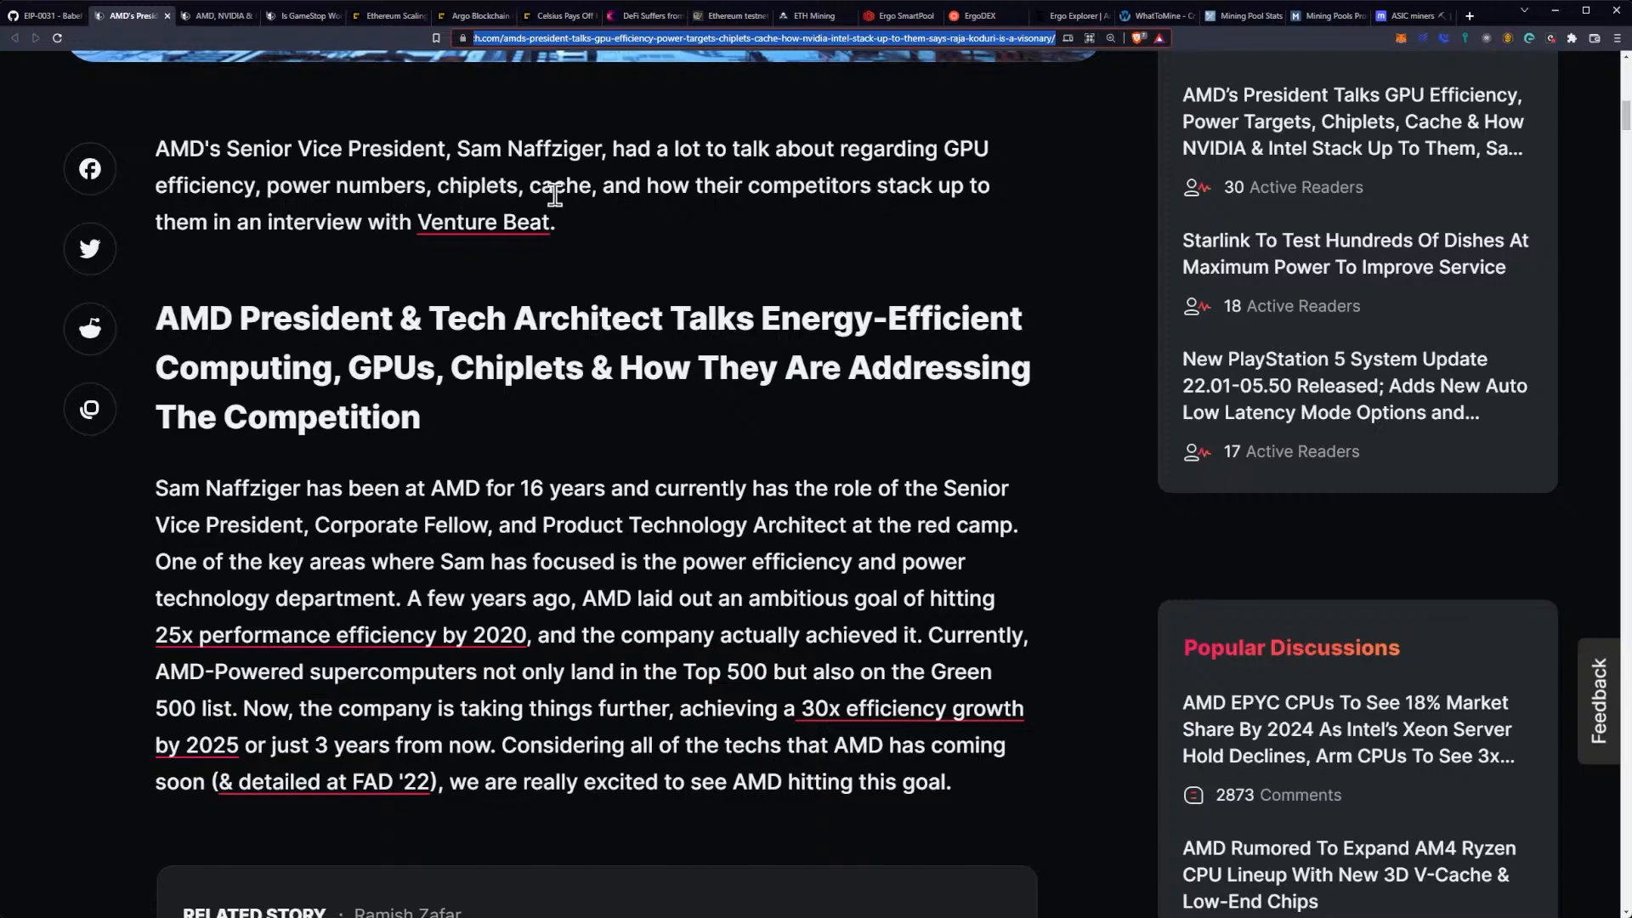
mouse_move(645, 226)
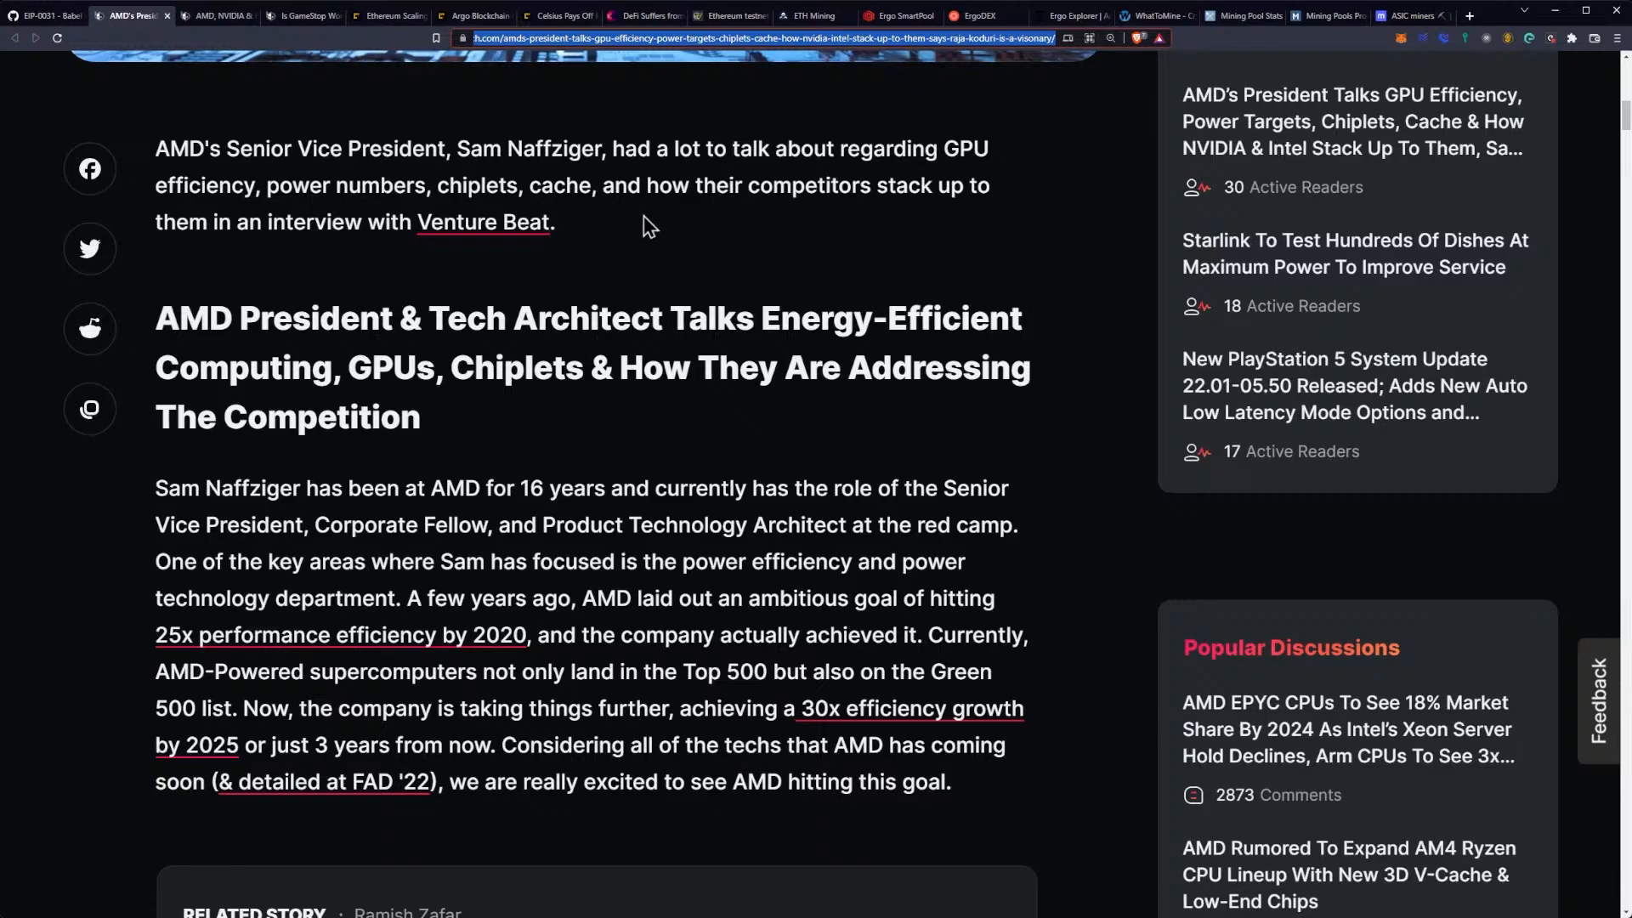
Step: Scroll down to Naffziger's 16 years at AMD and the following interview paragraph
scroll("down", 3)
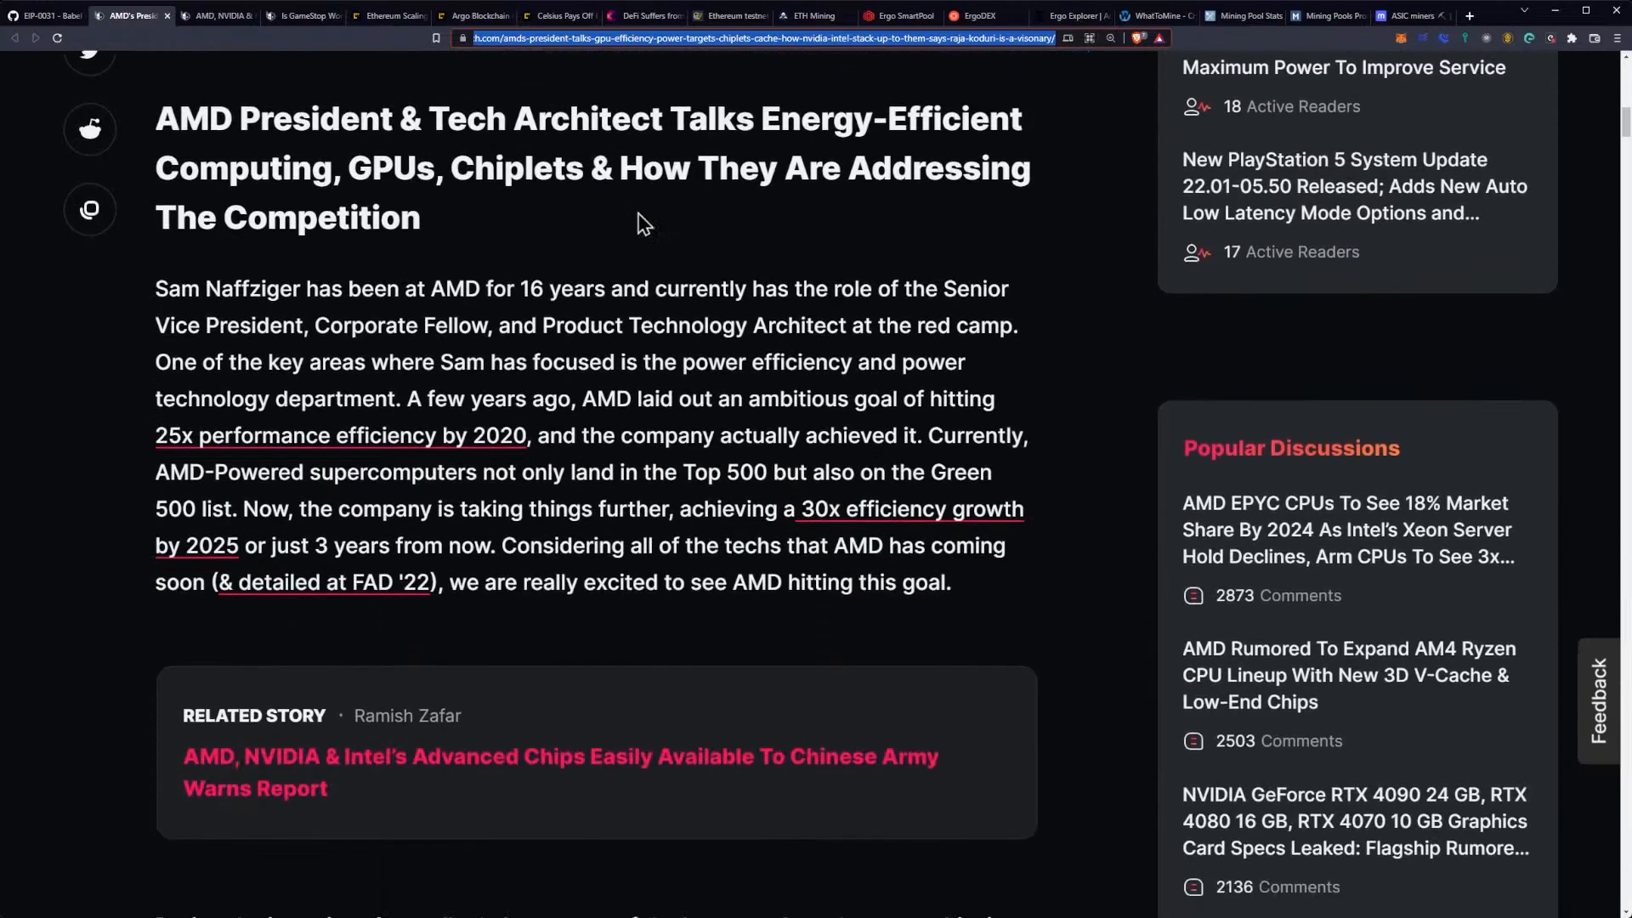
scroll("down", 3)
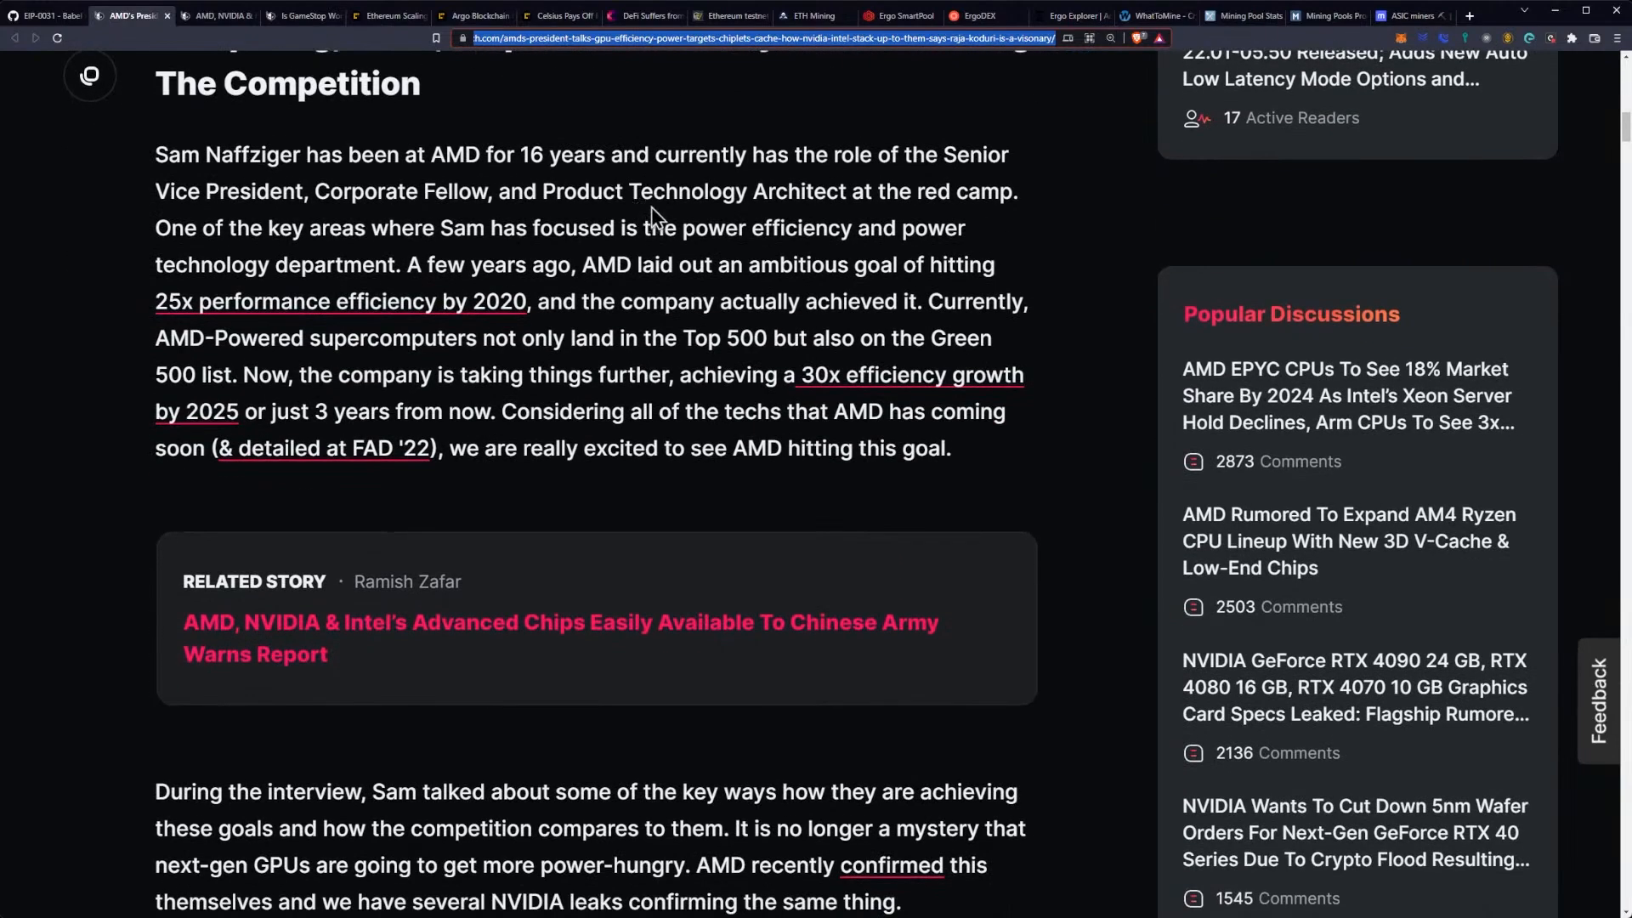
mouse_move(676, 197)
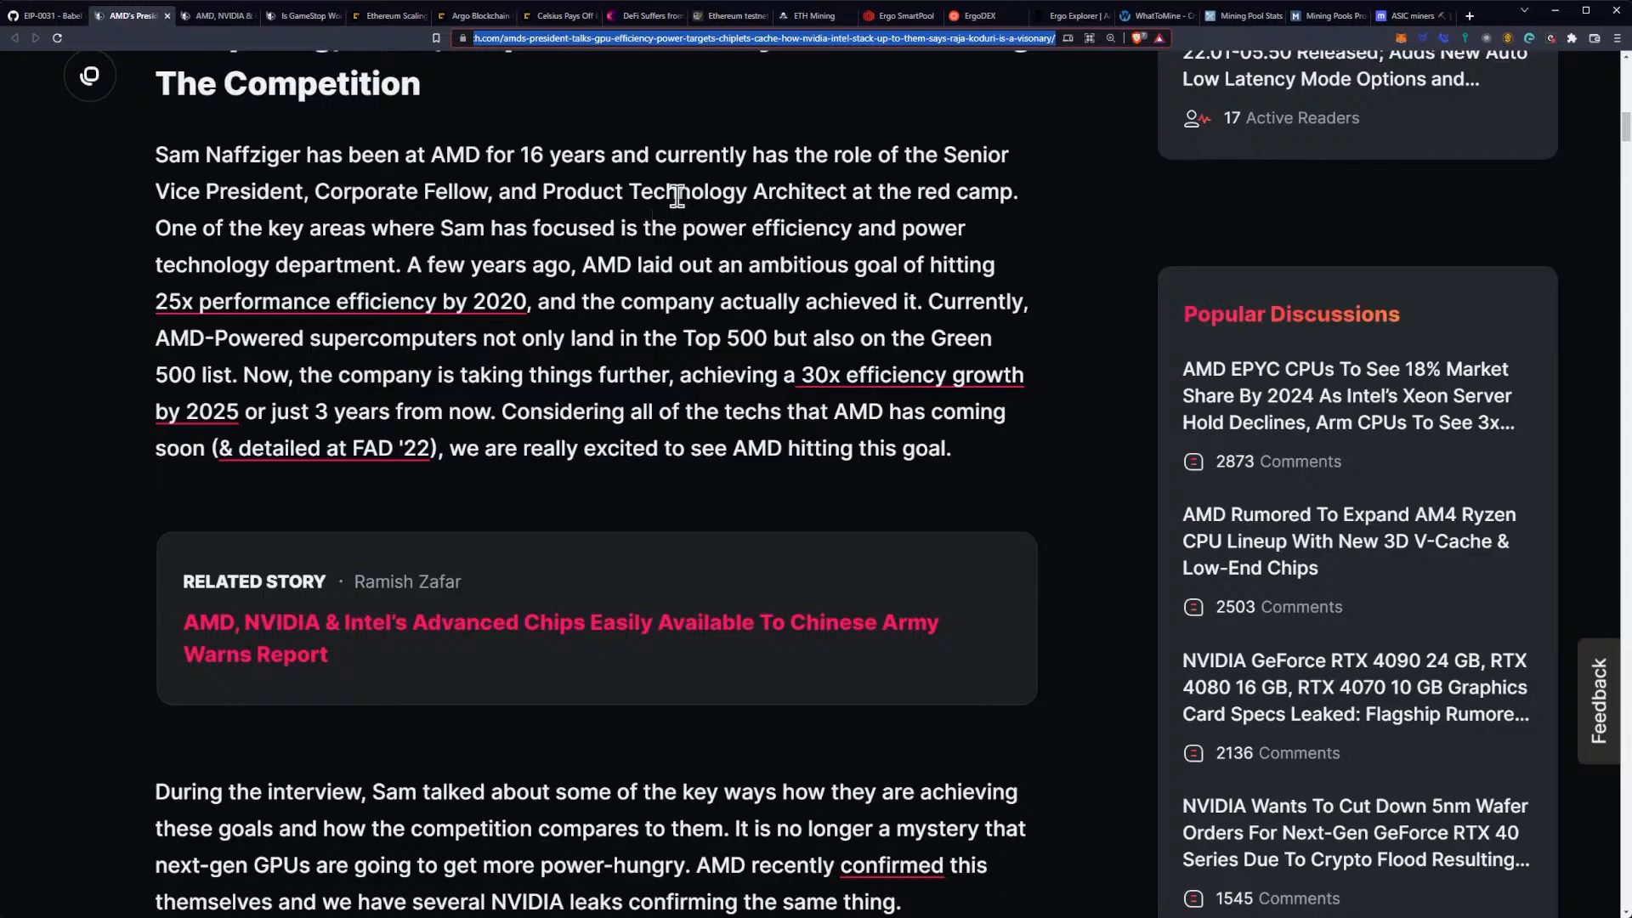
mouse_move(296, 204)
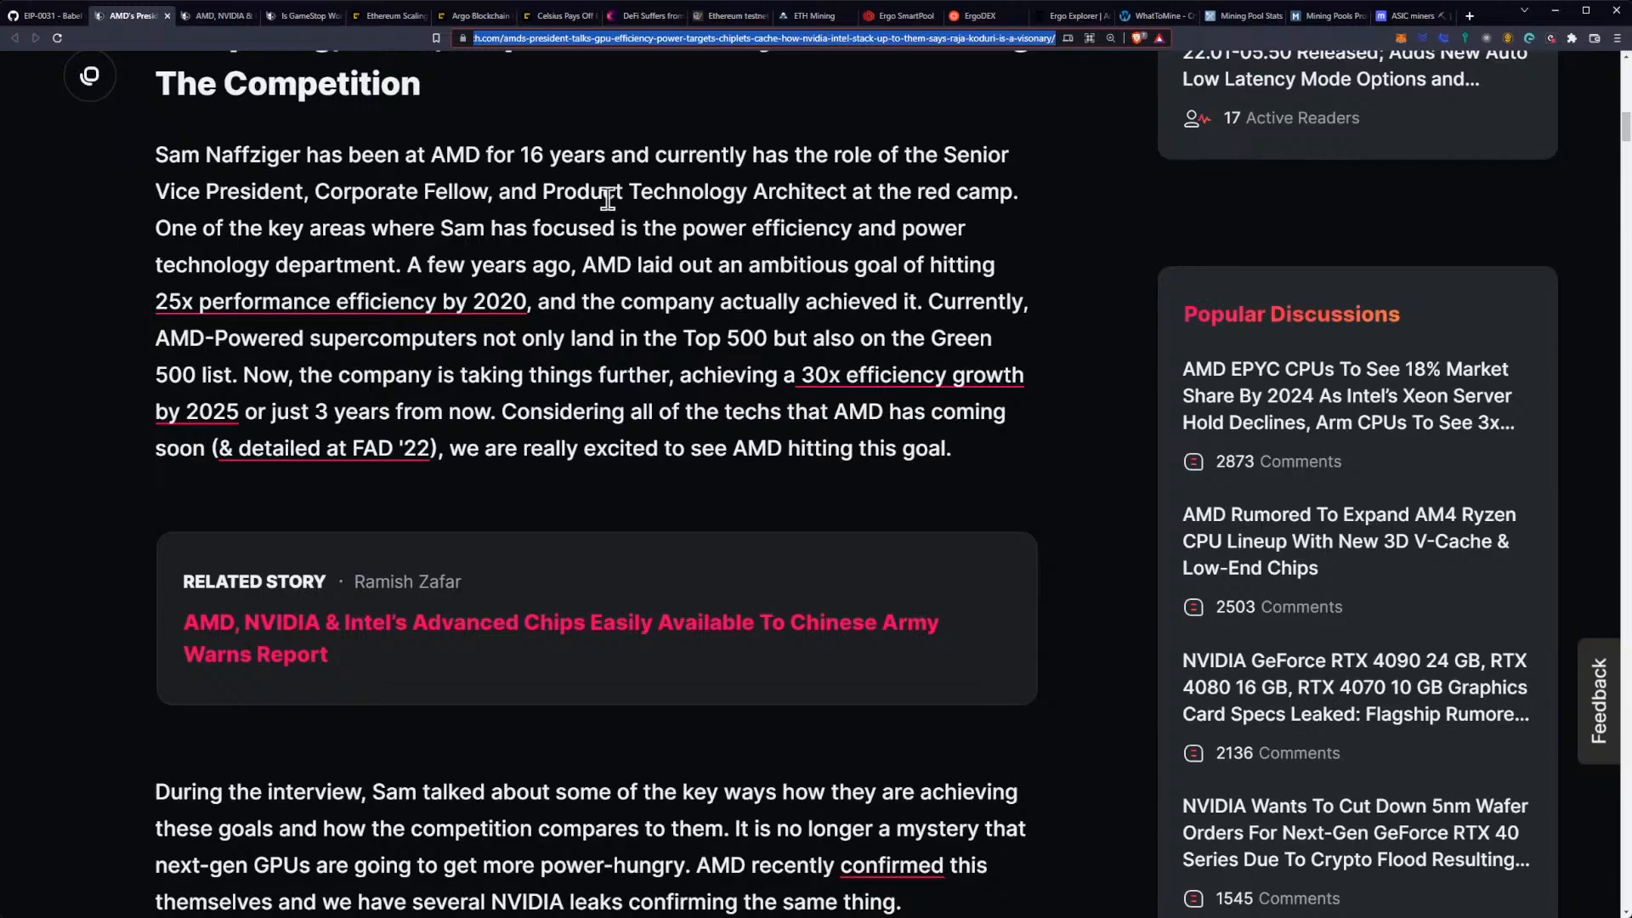
mouse_move(1016, 247)
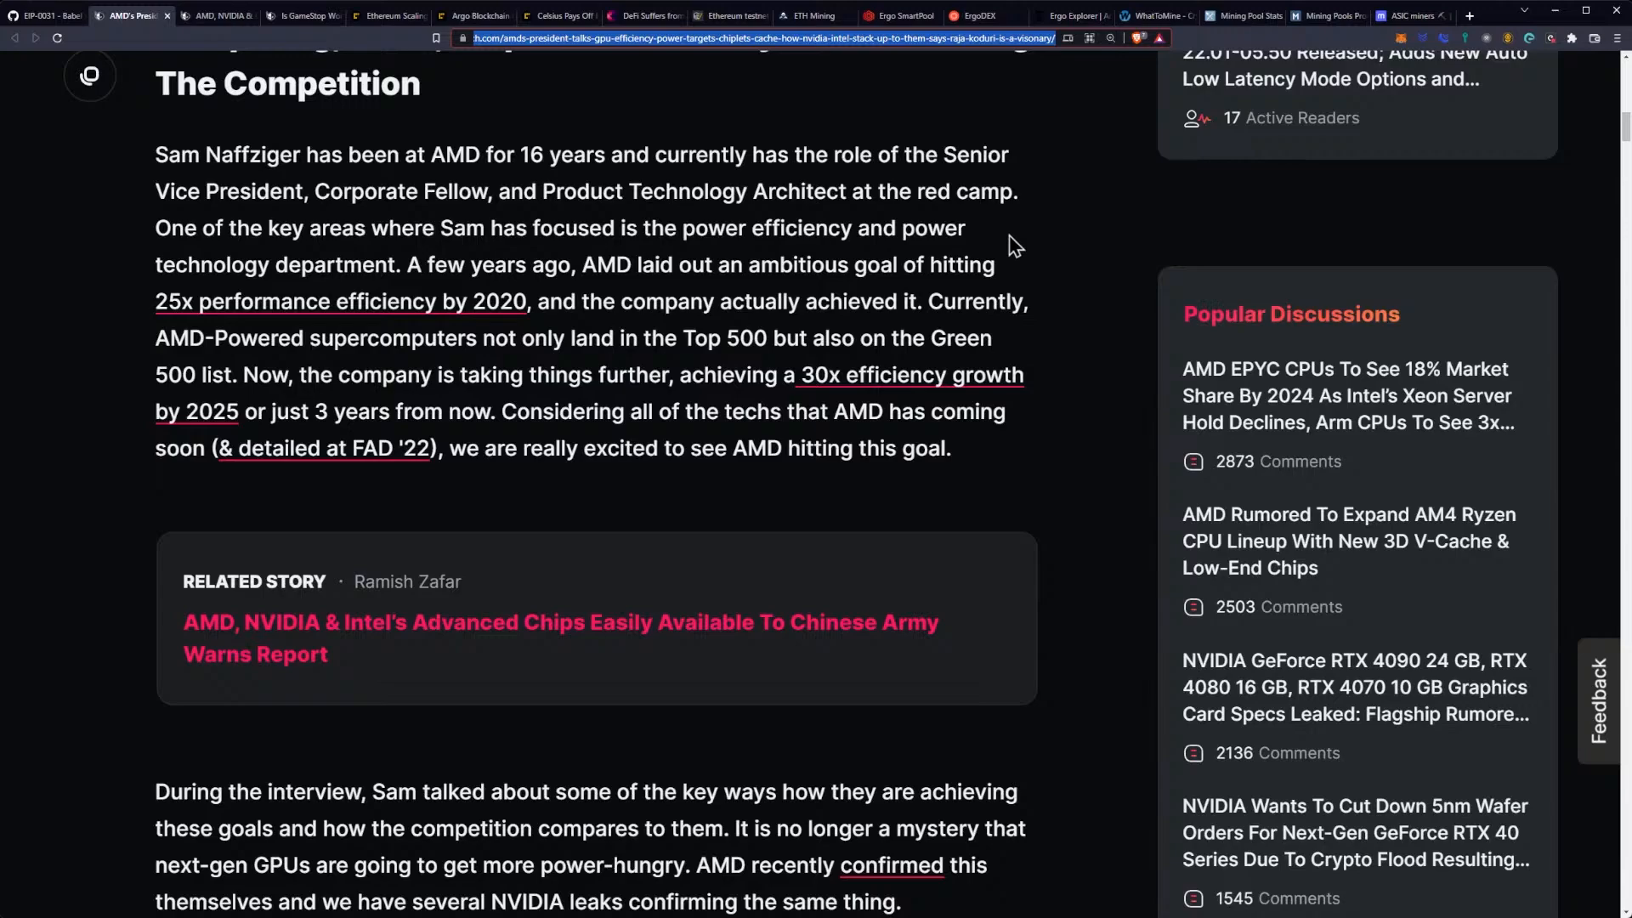
mouse_move(982, 245)
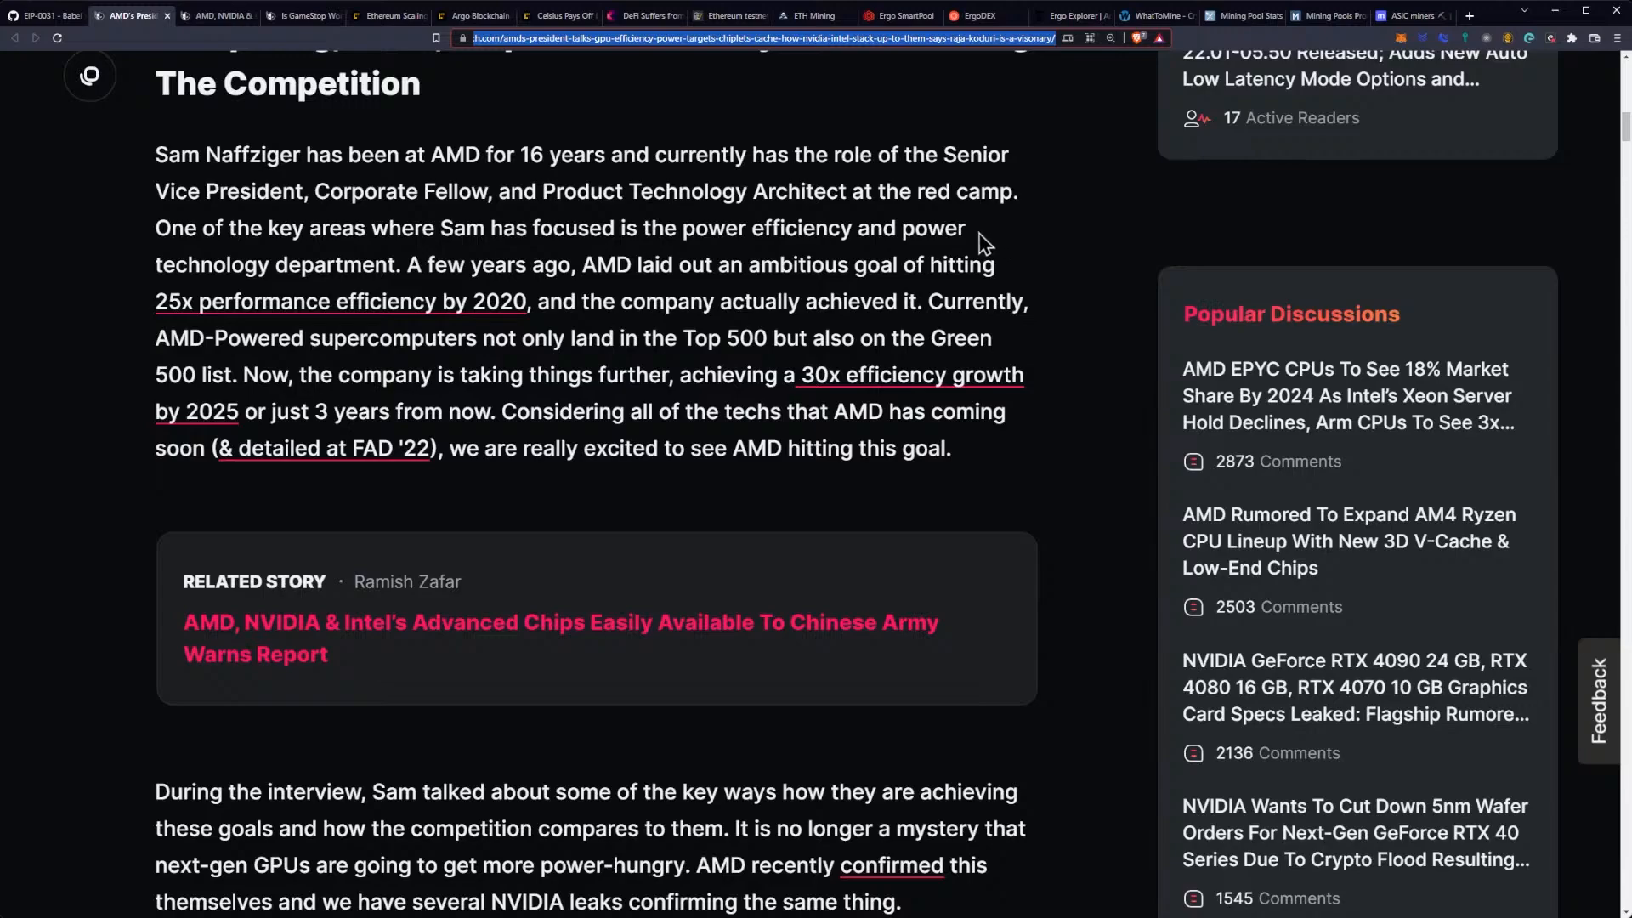
Step: Scroll past the Related Story box to the GPUs Power Consumption chart showing TDP rising since 2020
scroll("down", 3)
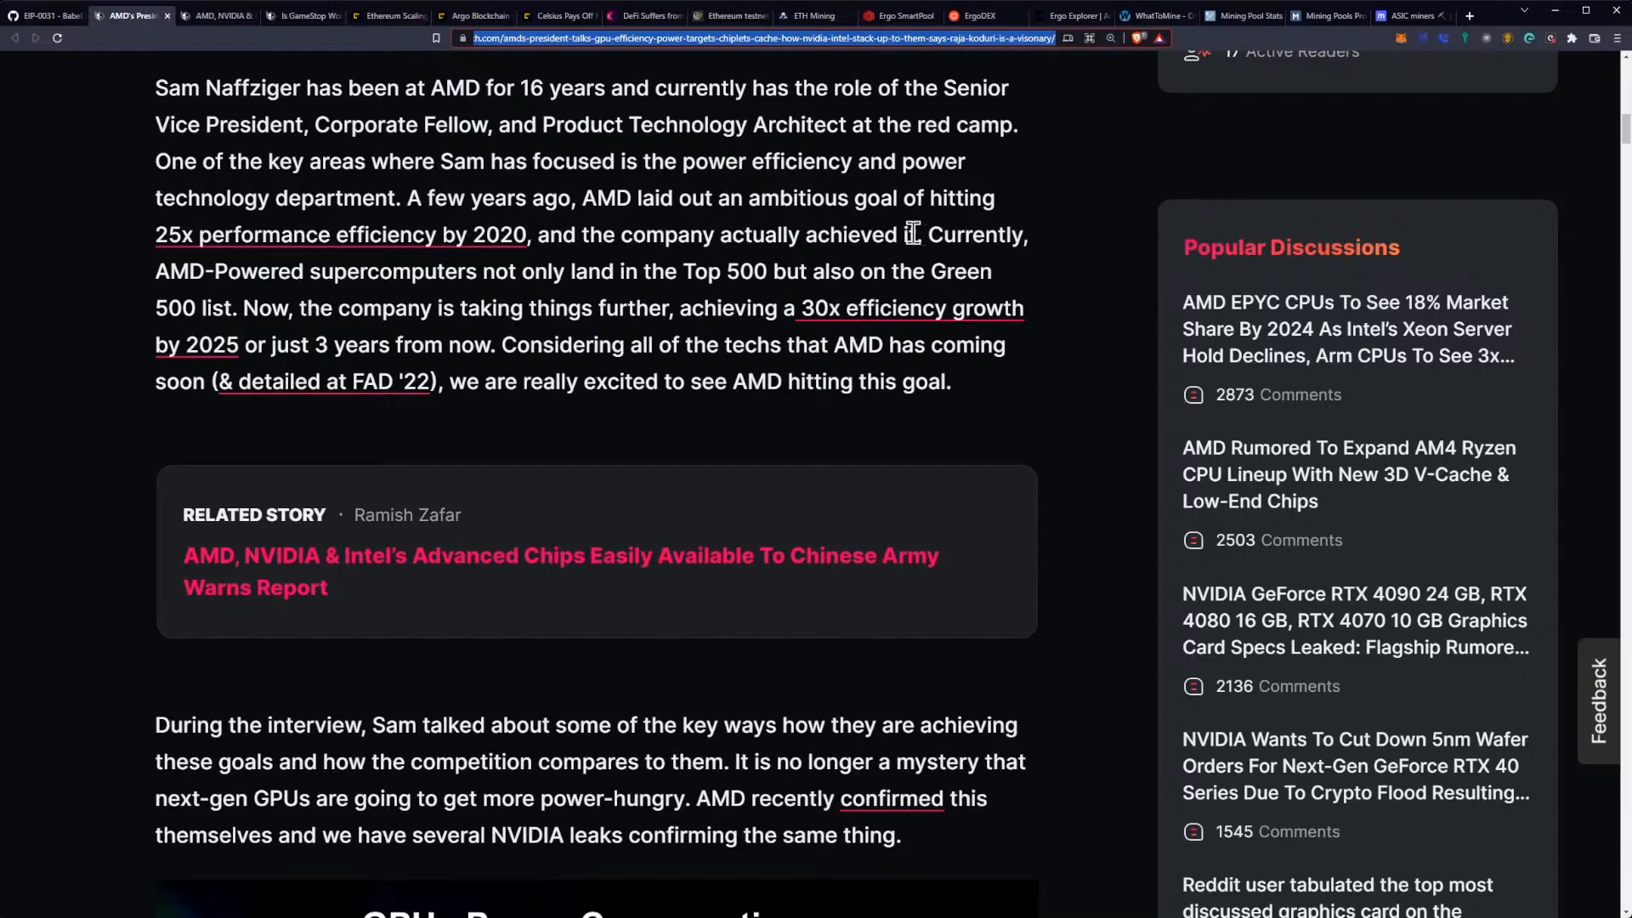
mouse_move(629, 259)
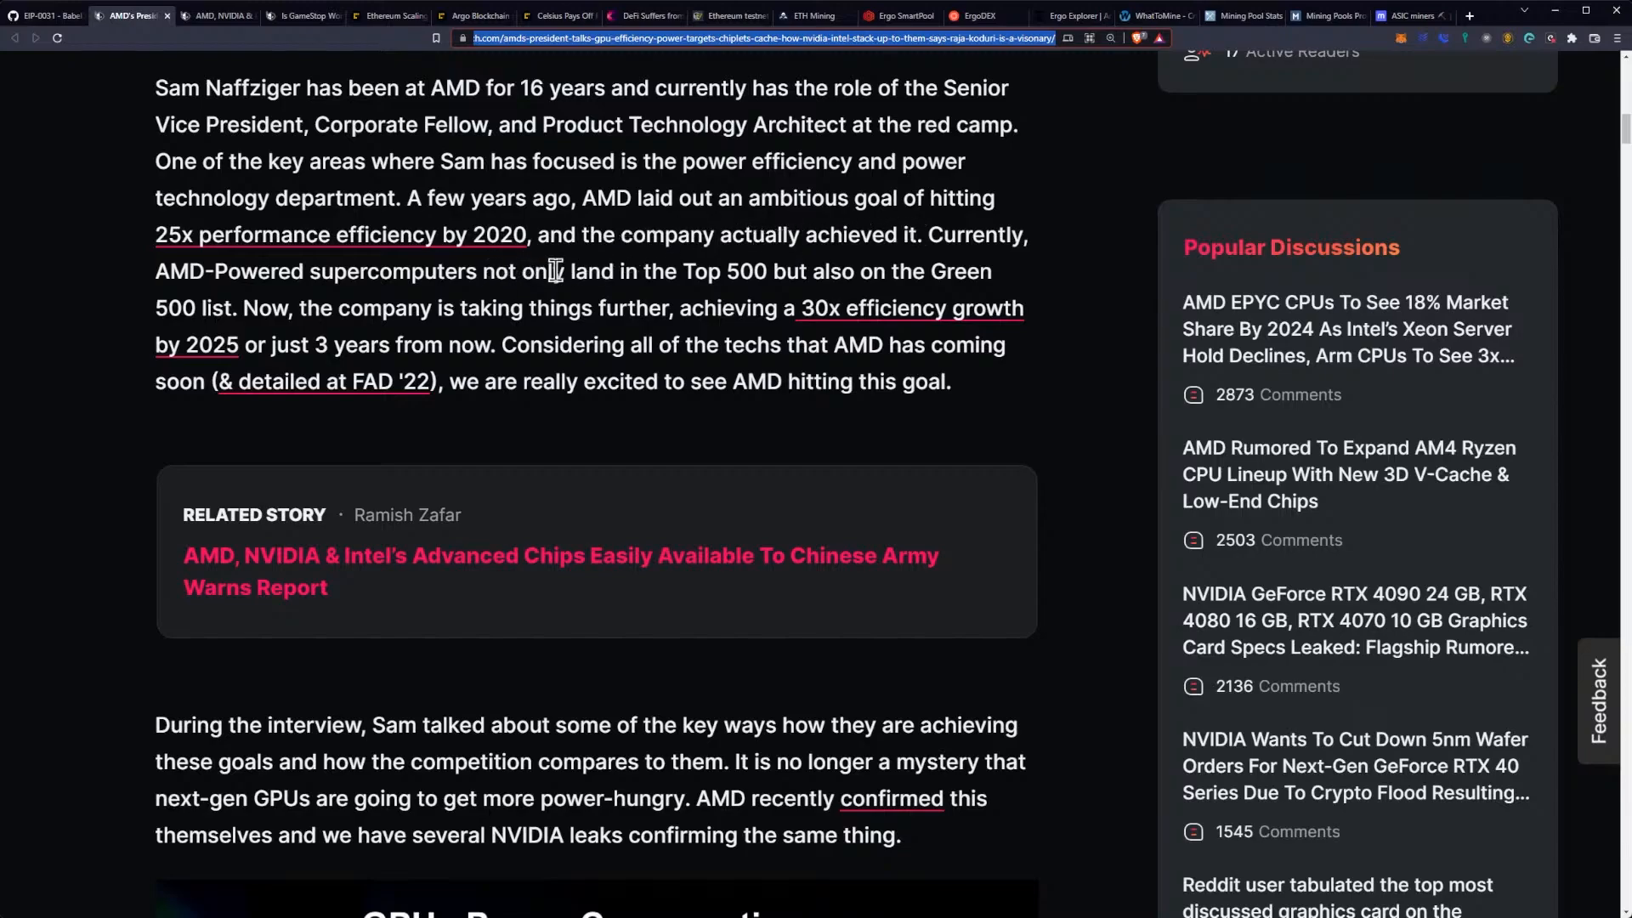
mouse_move(678, 260)
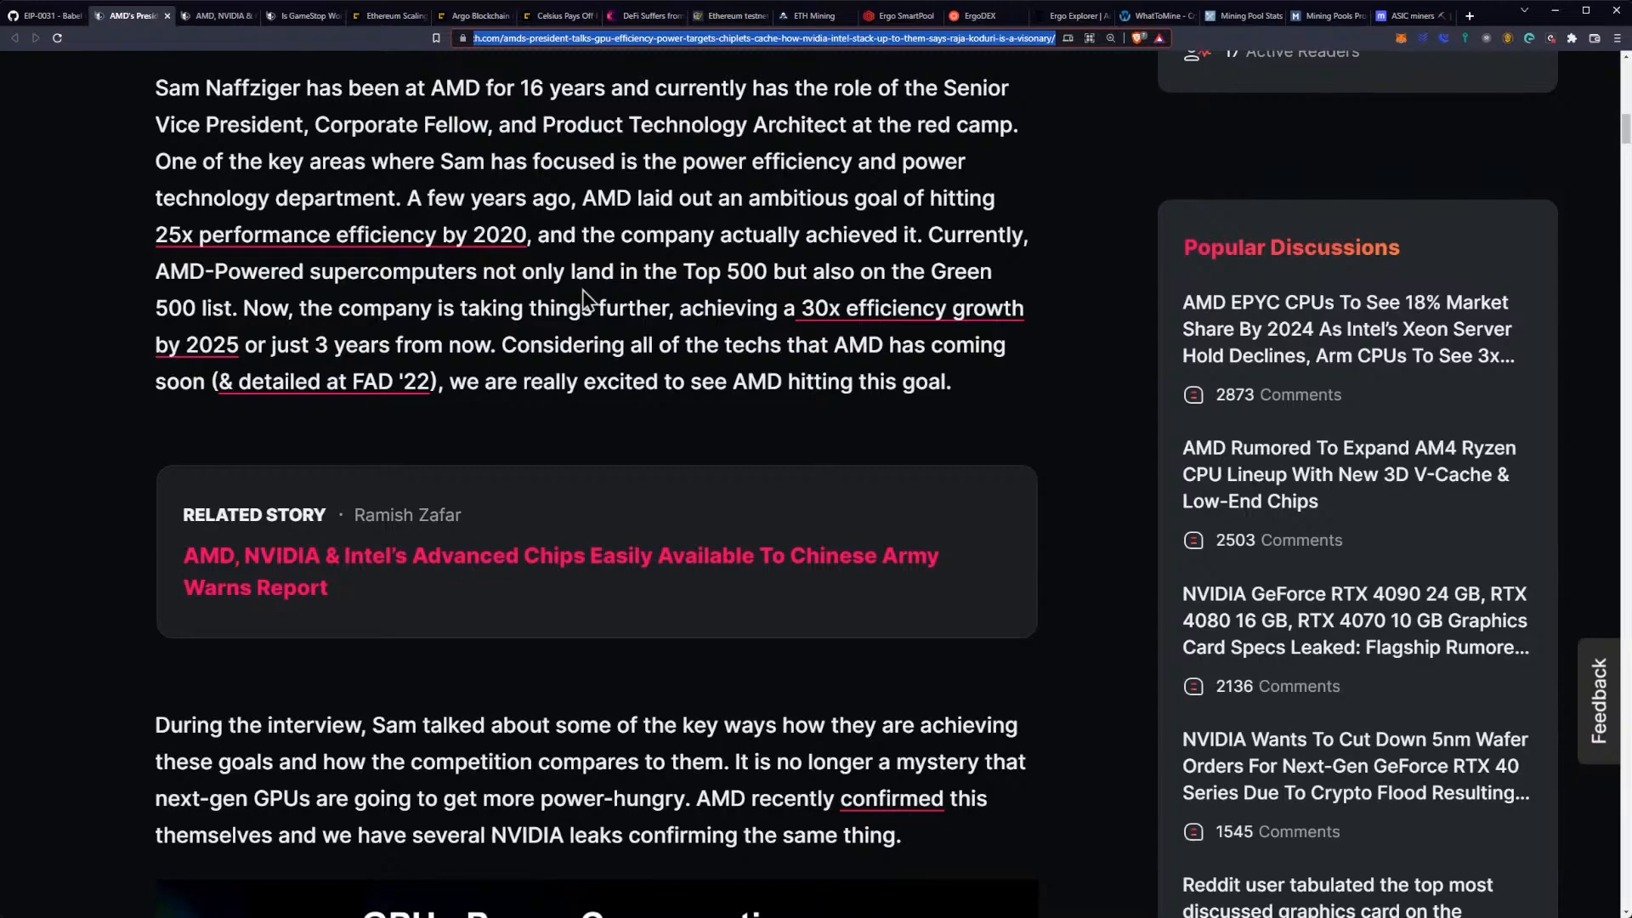
mouse_move(738, 281)
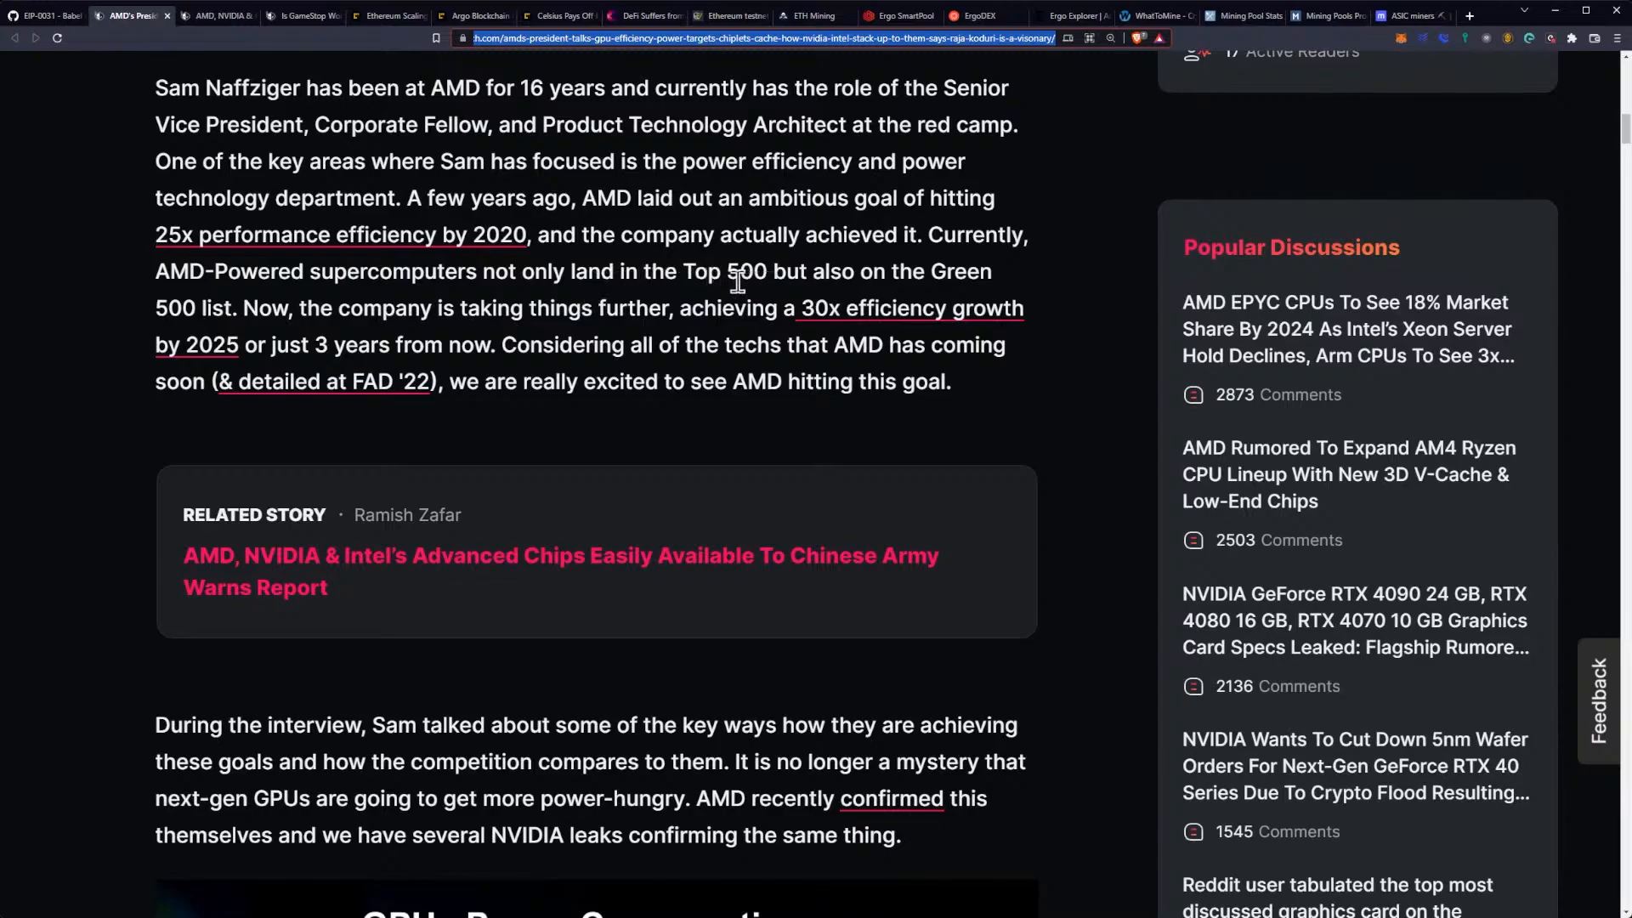
mouse_move(244, 317)
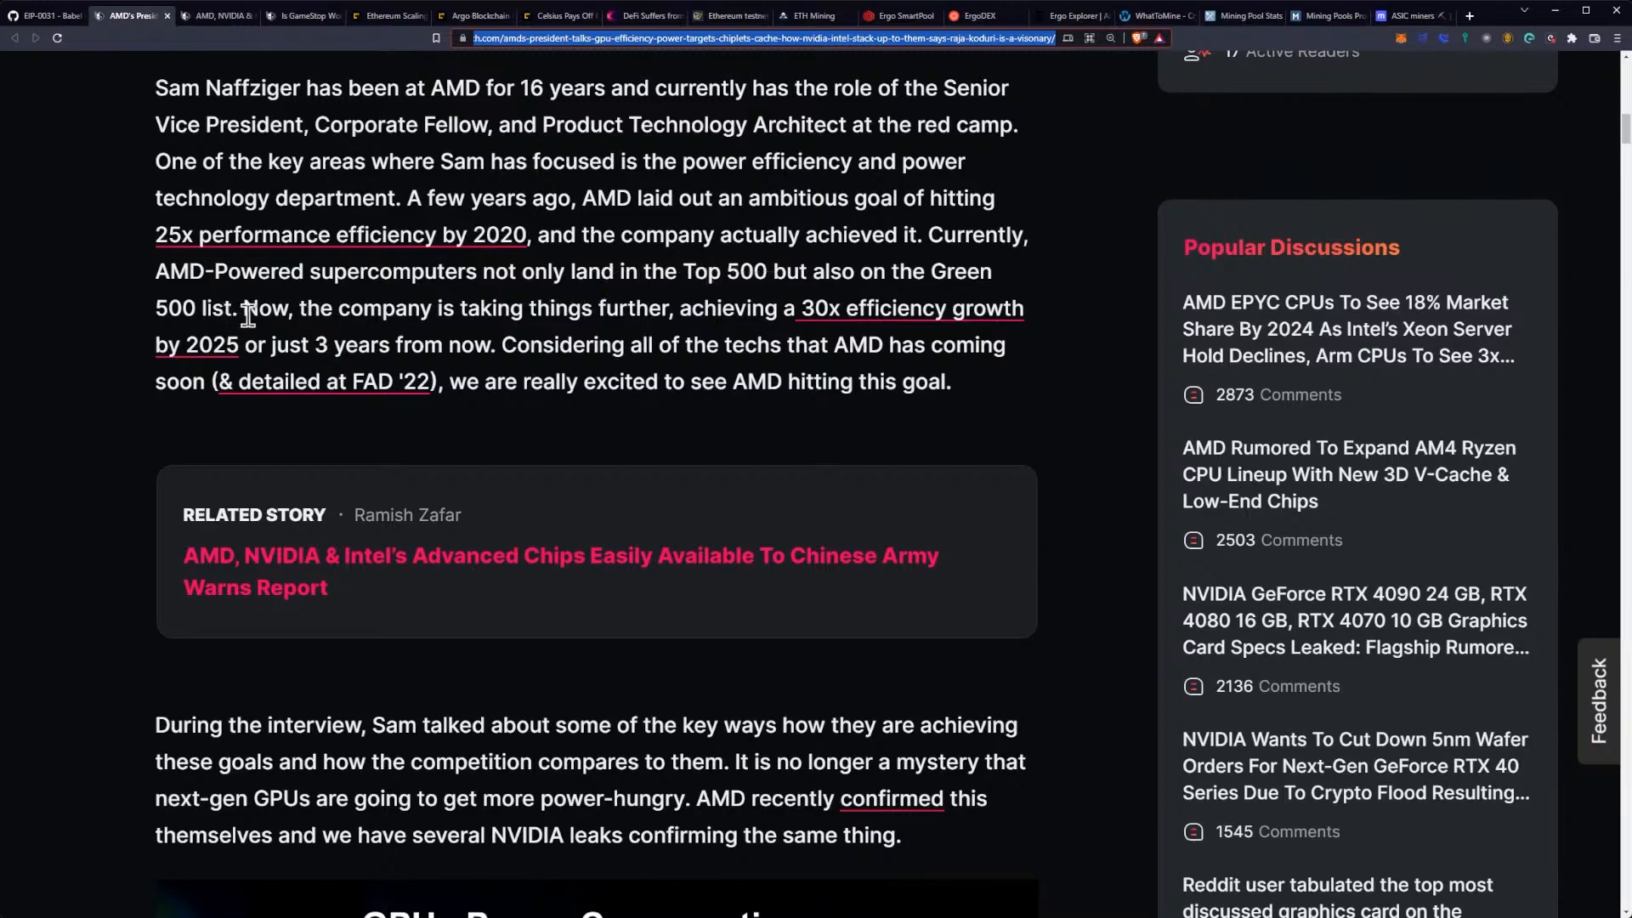
mouse_move(690, 339)
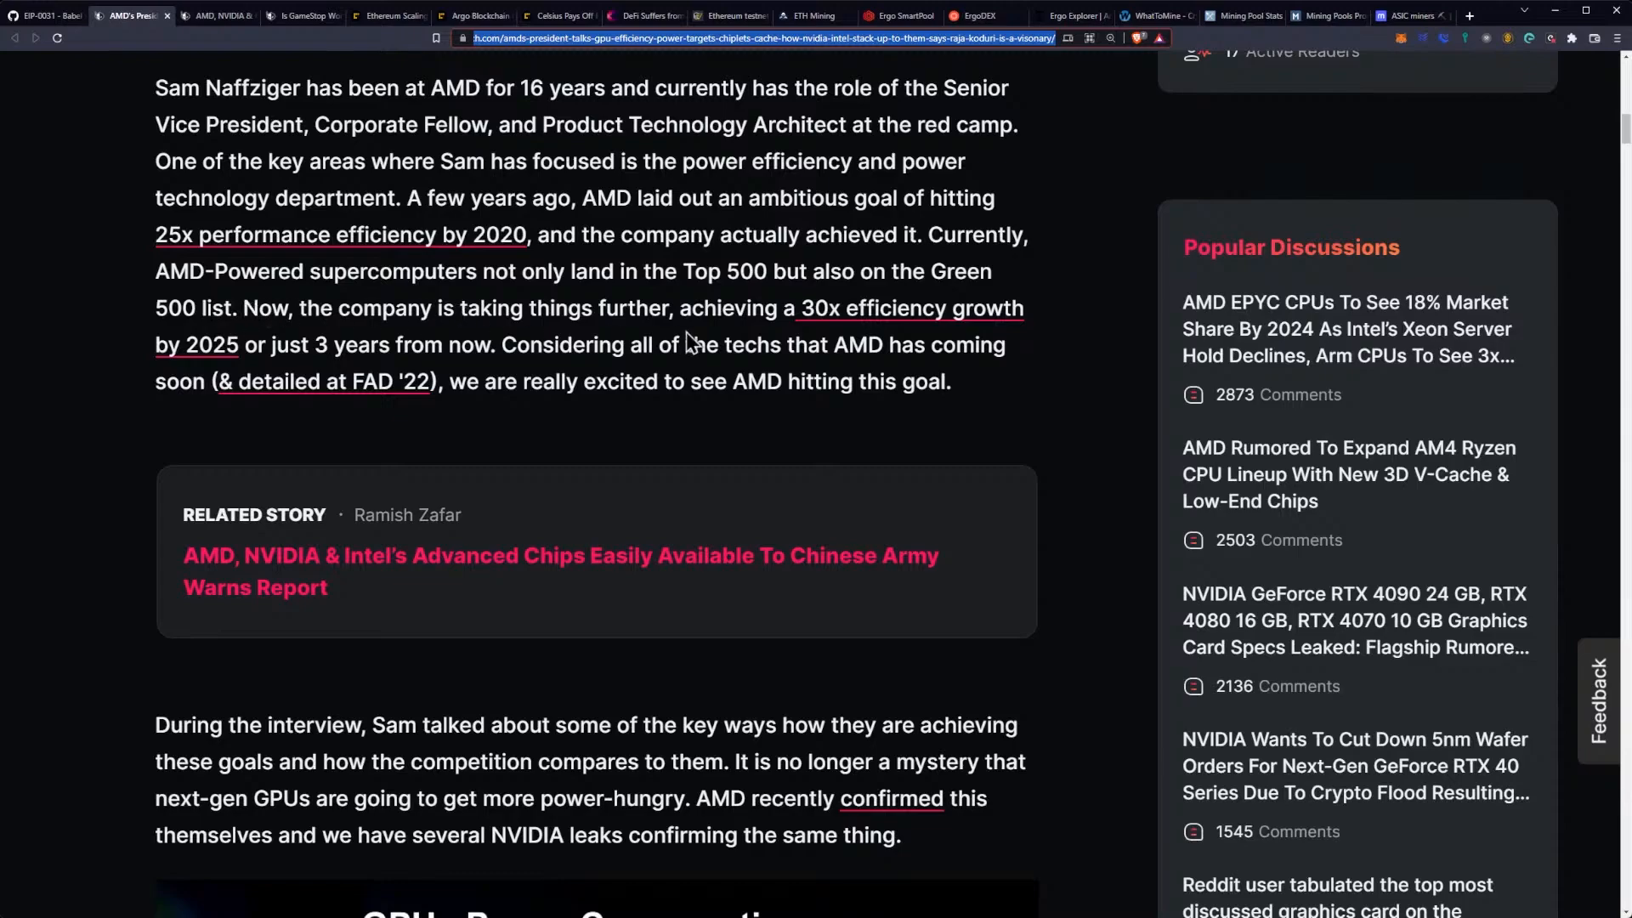
mouse_move(502, 333)
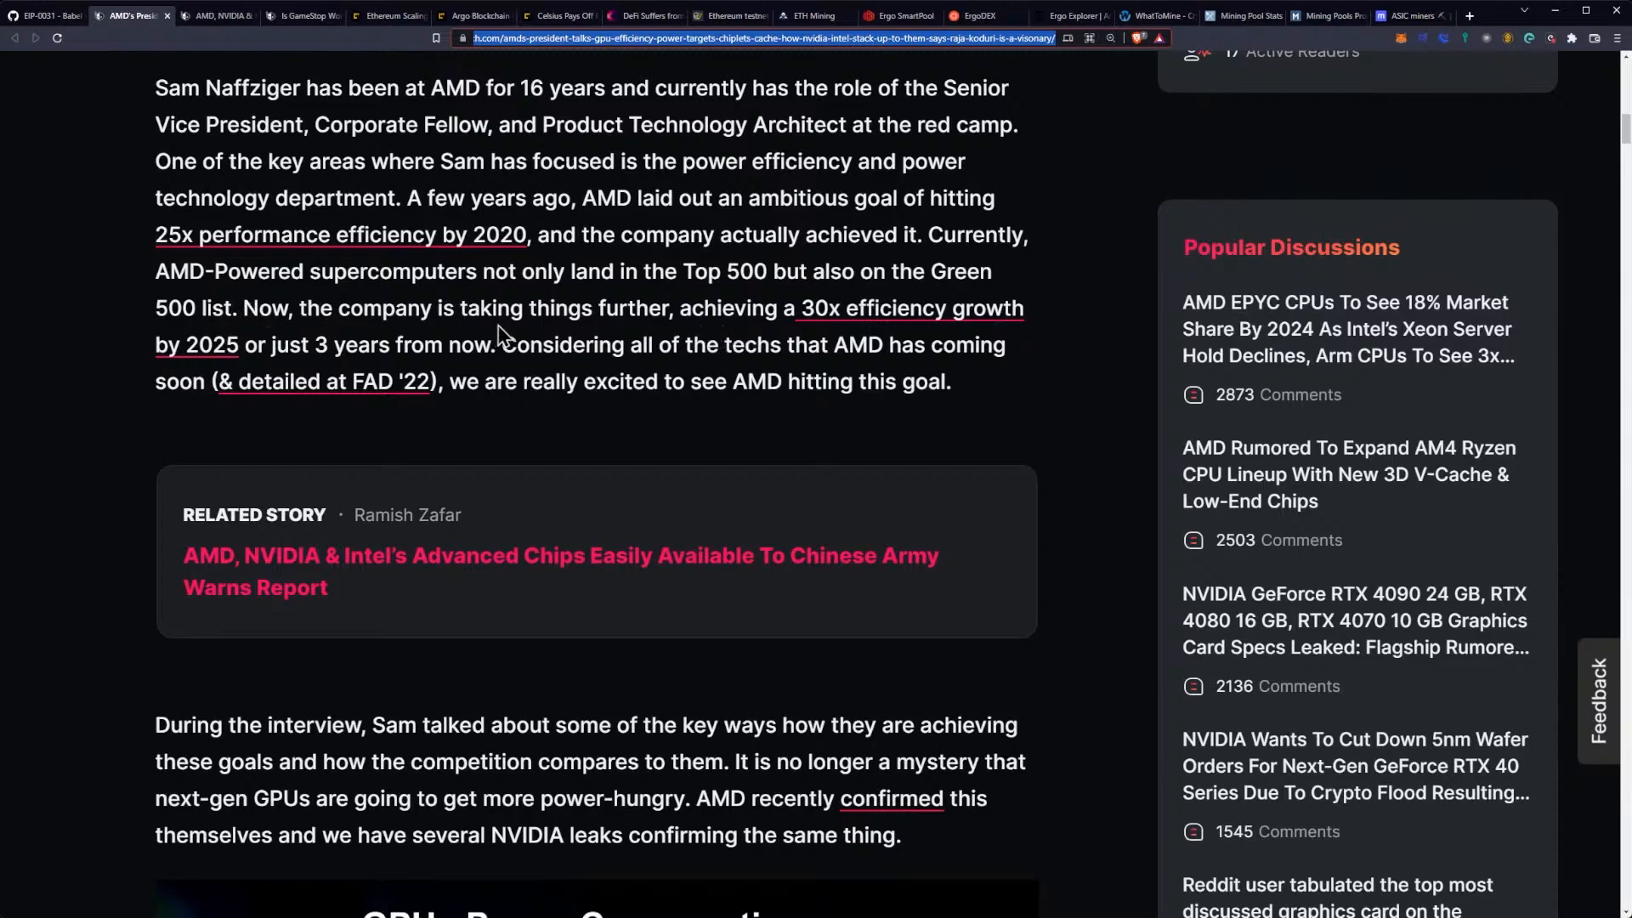
mouse_move(297, 354)
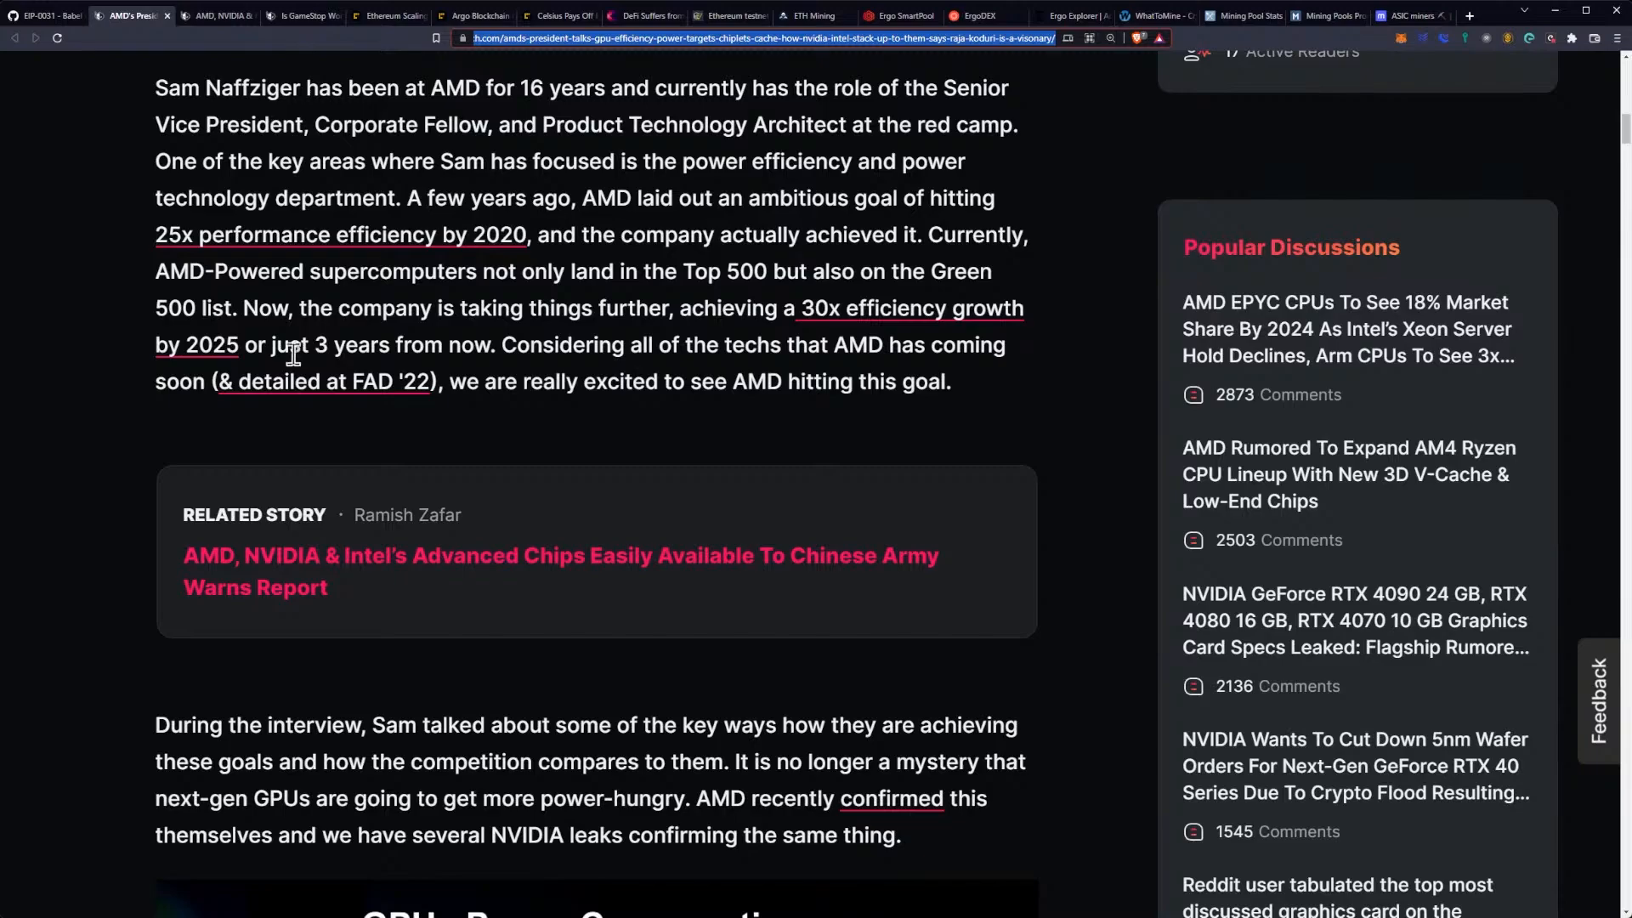
mouse_move(481, 352)
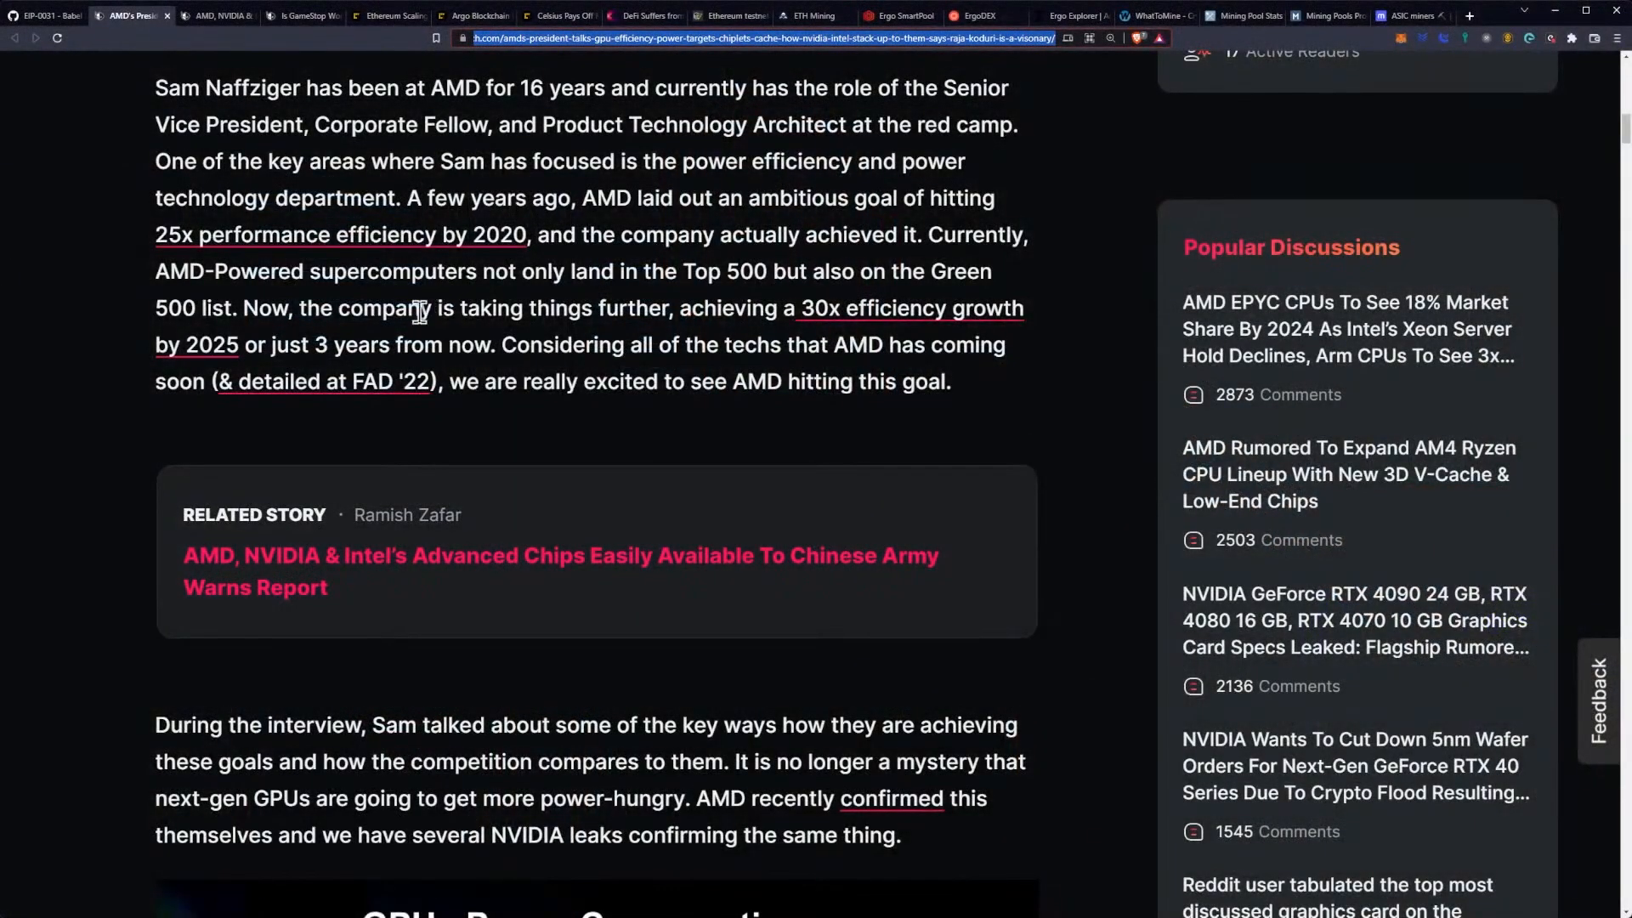
mouse_move(455, 334)
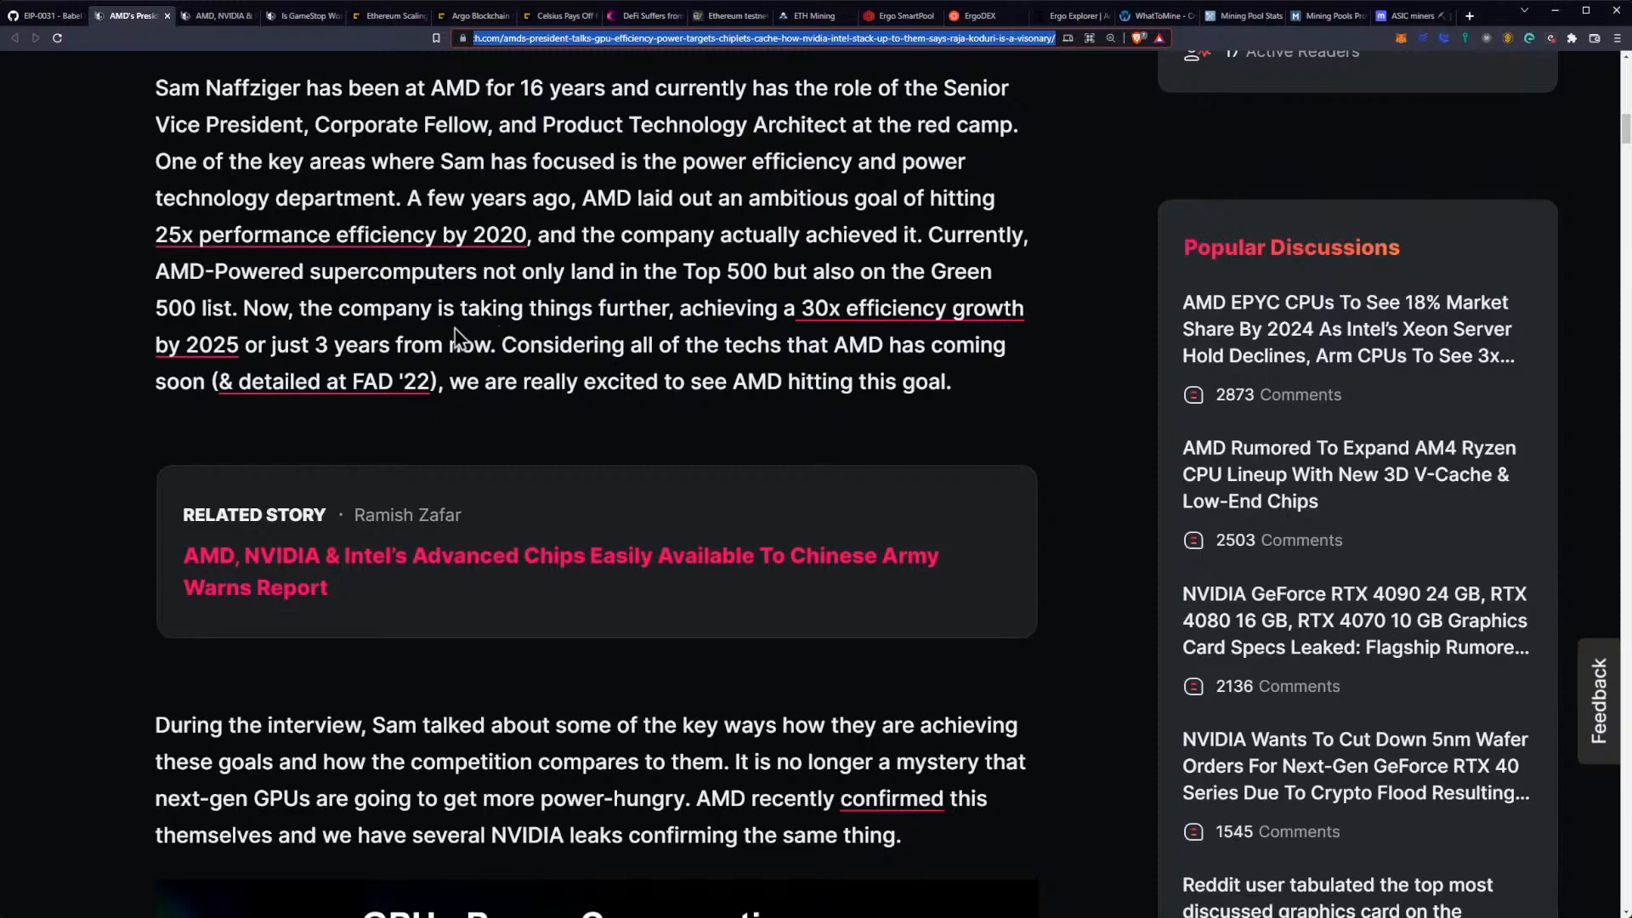
mouse_move(491, 333)
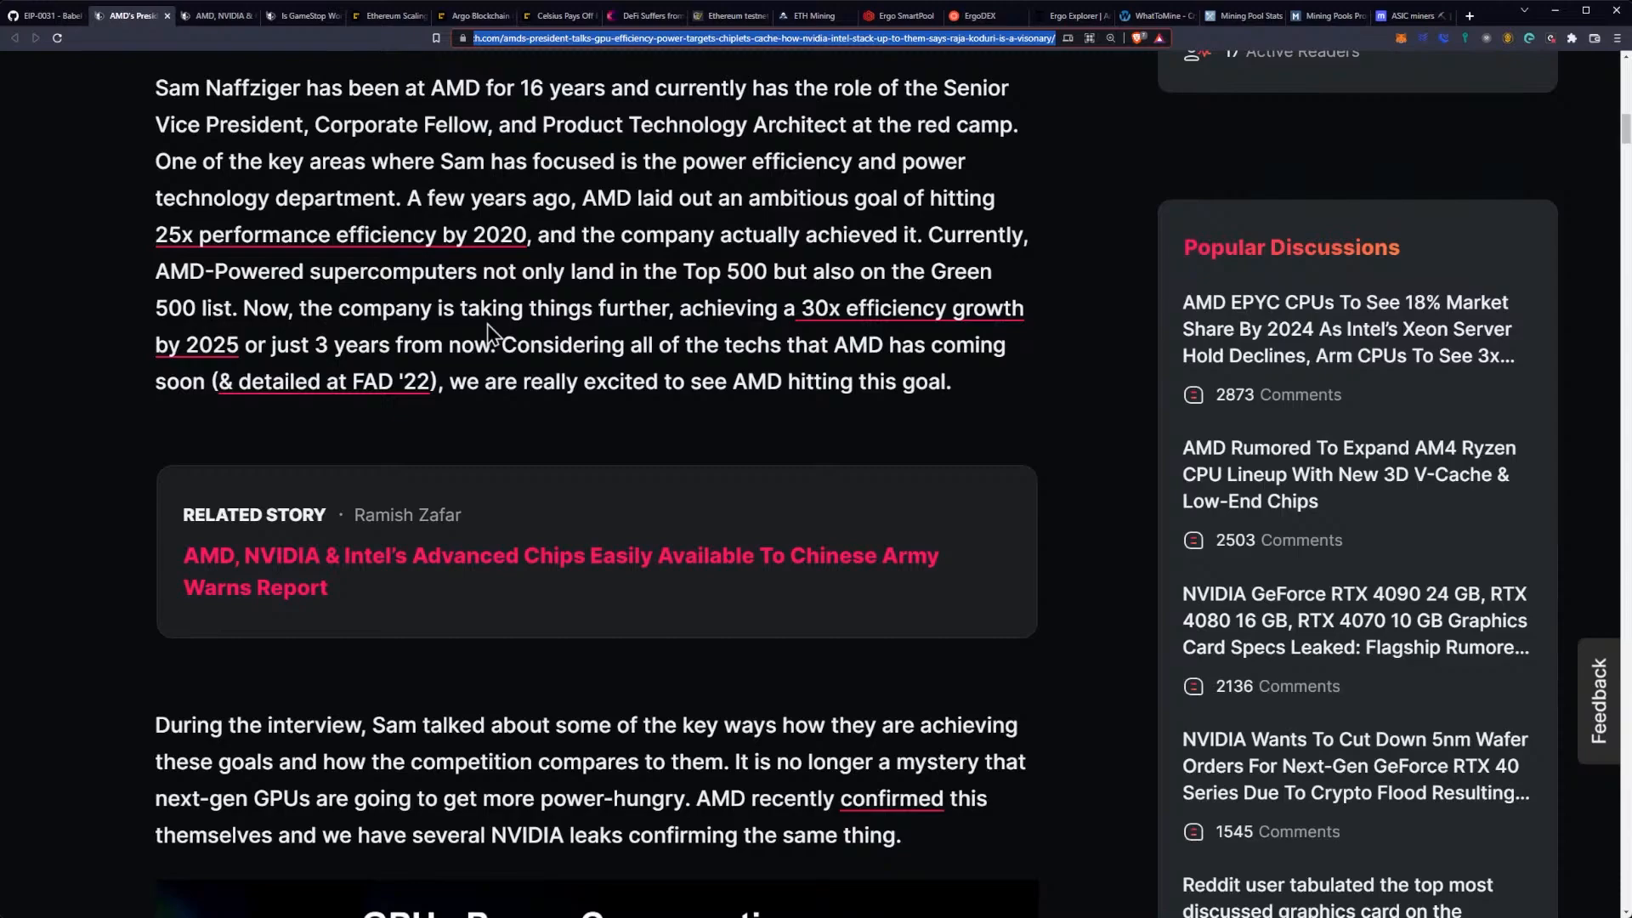
scroll("down", 3)
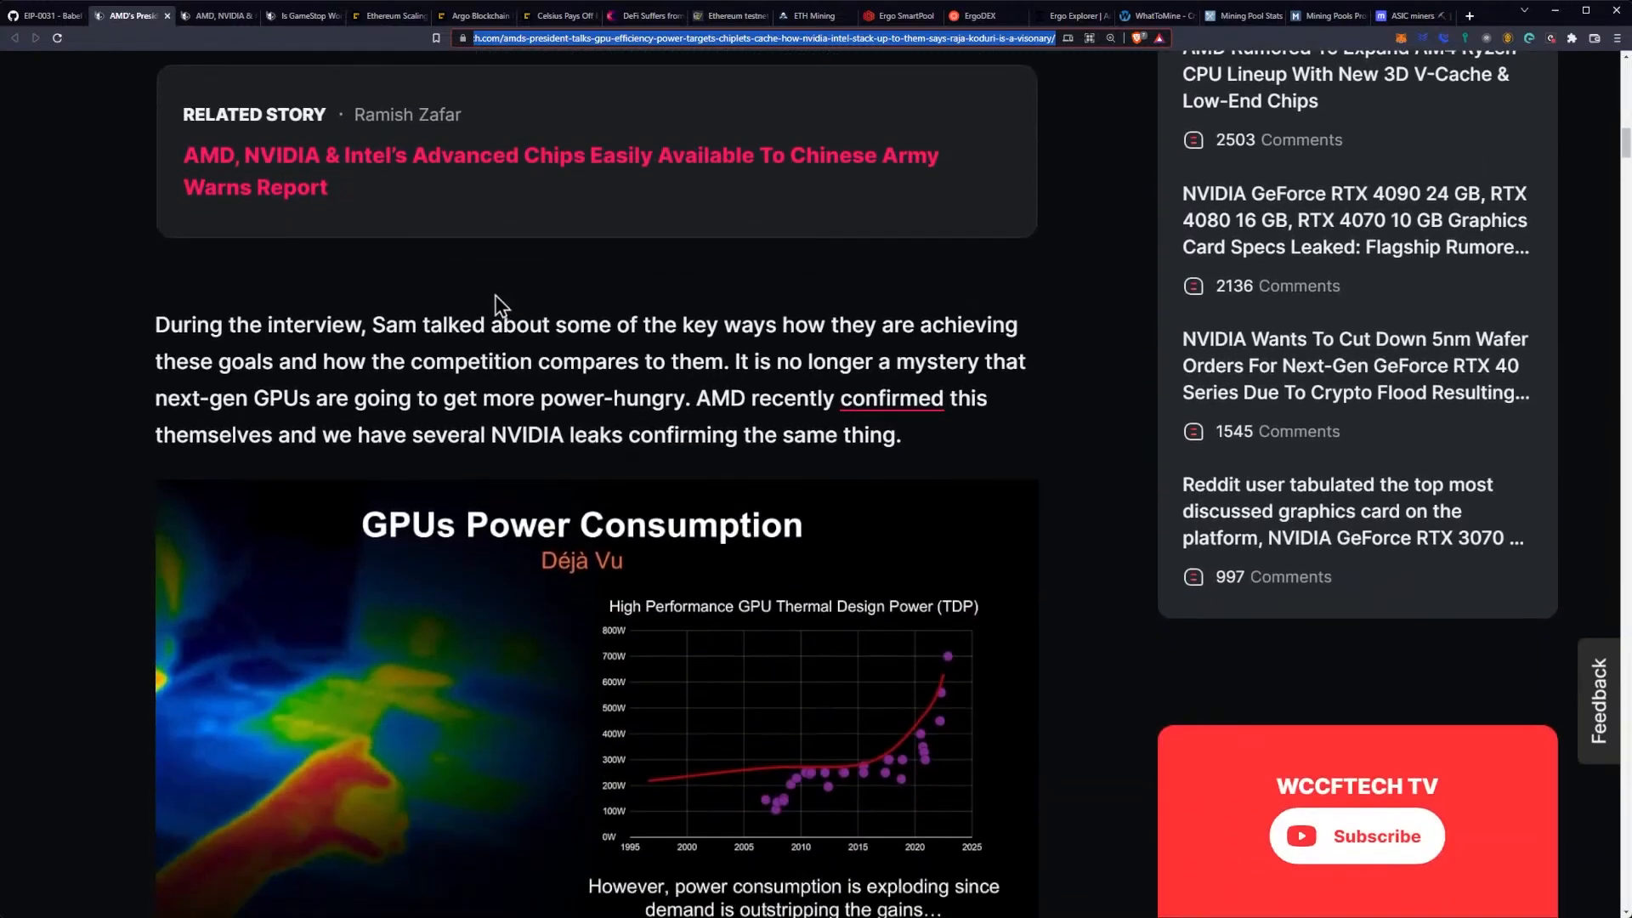
Step: Scroll past the power chart to the 600W-TDP-before-2025 paragraph and Sam's frequency quote
scroll("down", 3)
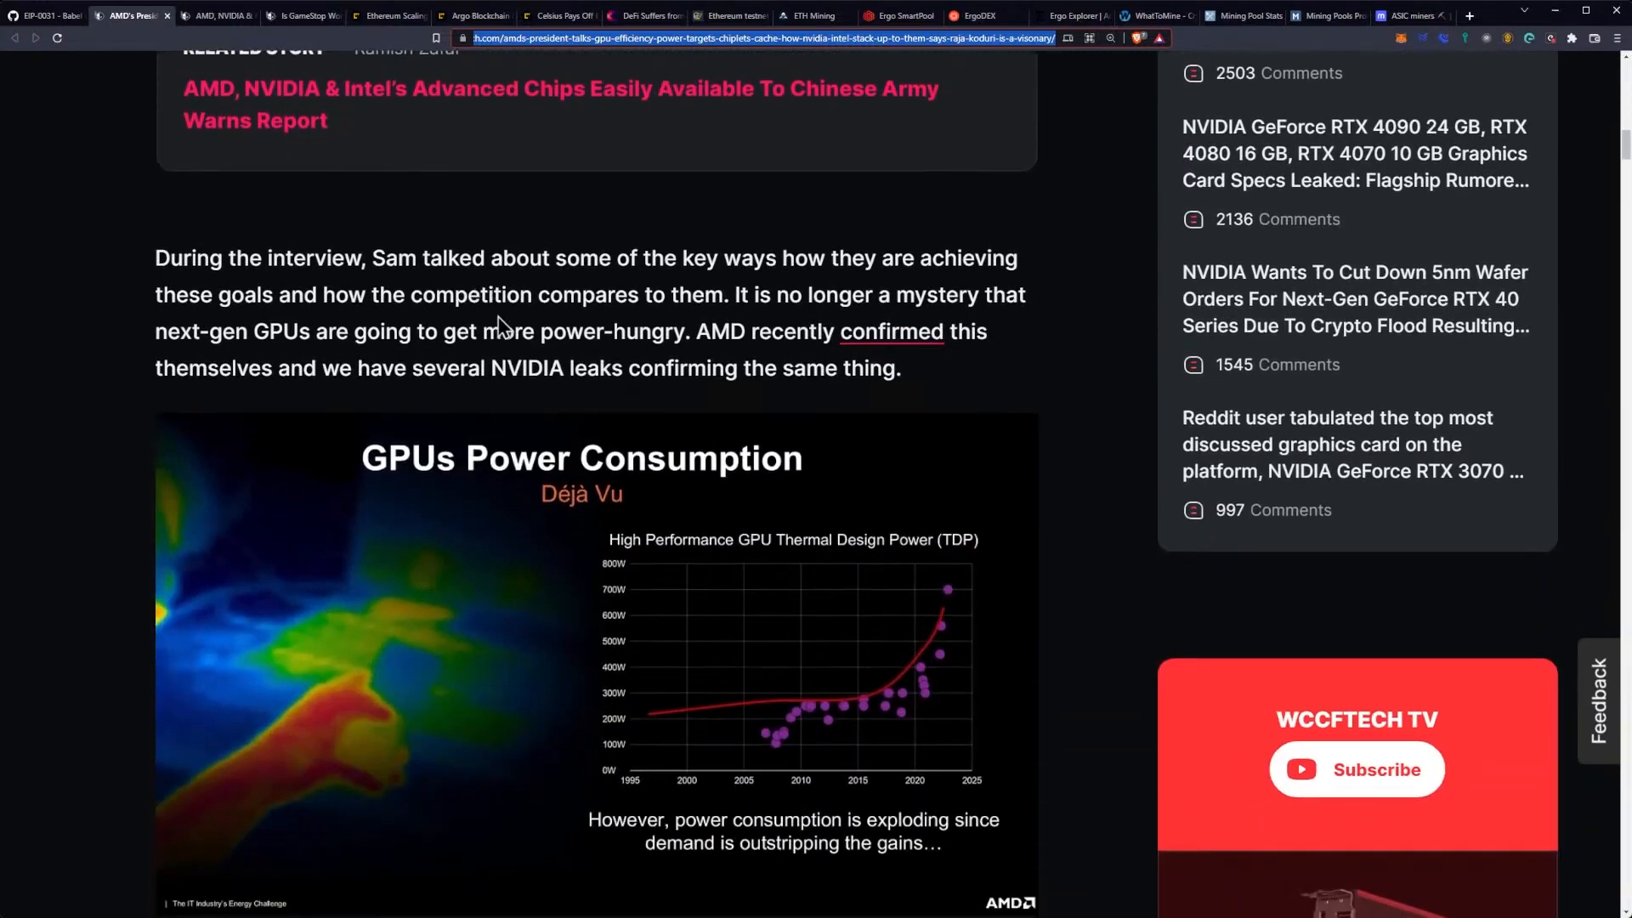
mouse_move(609, 320)
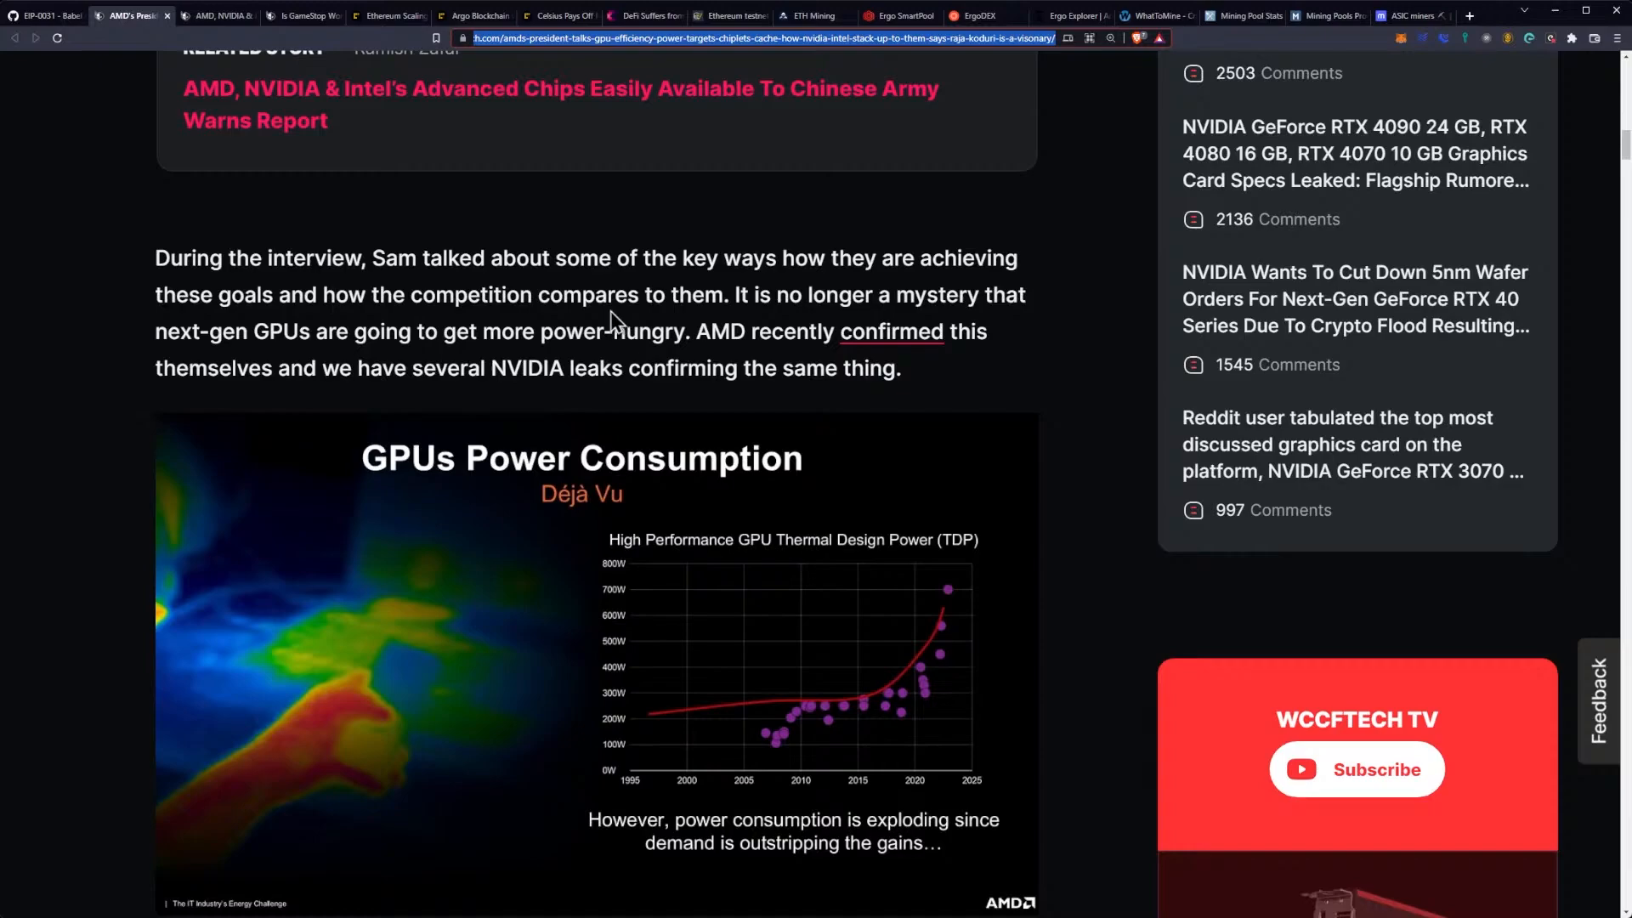
mouse_move(399, 305)
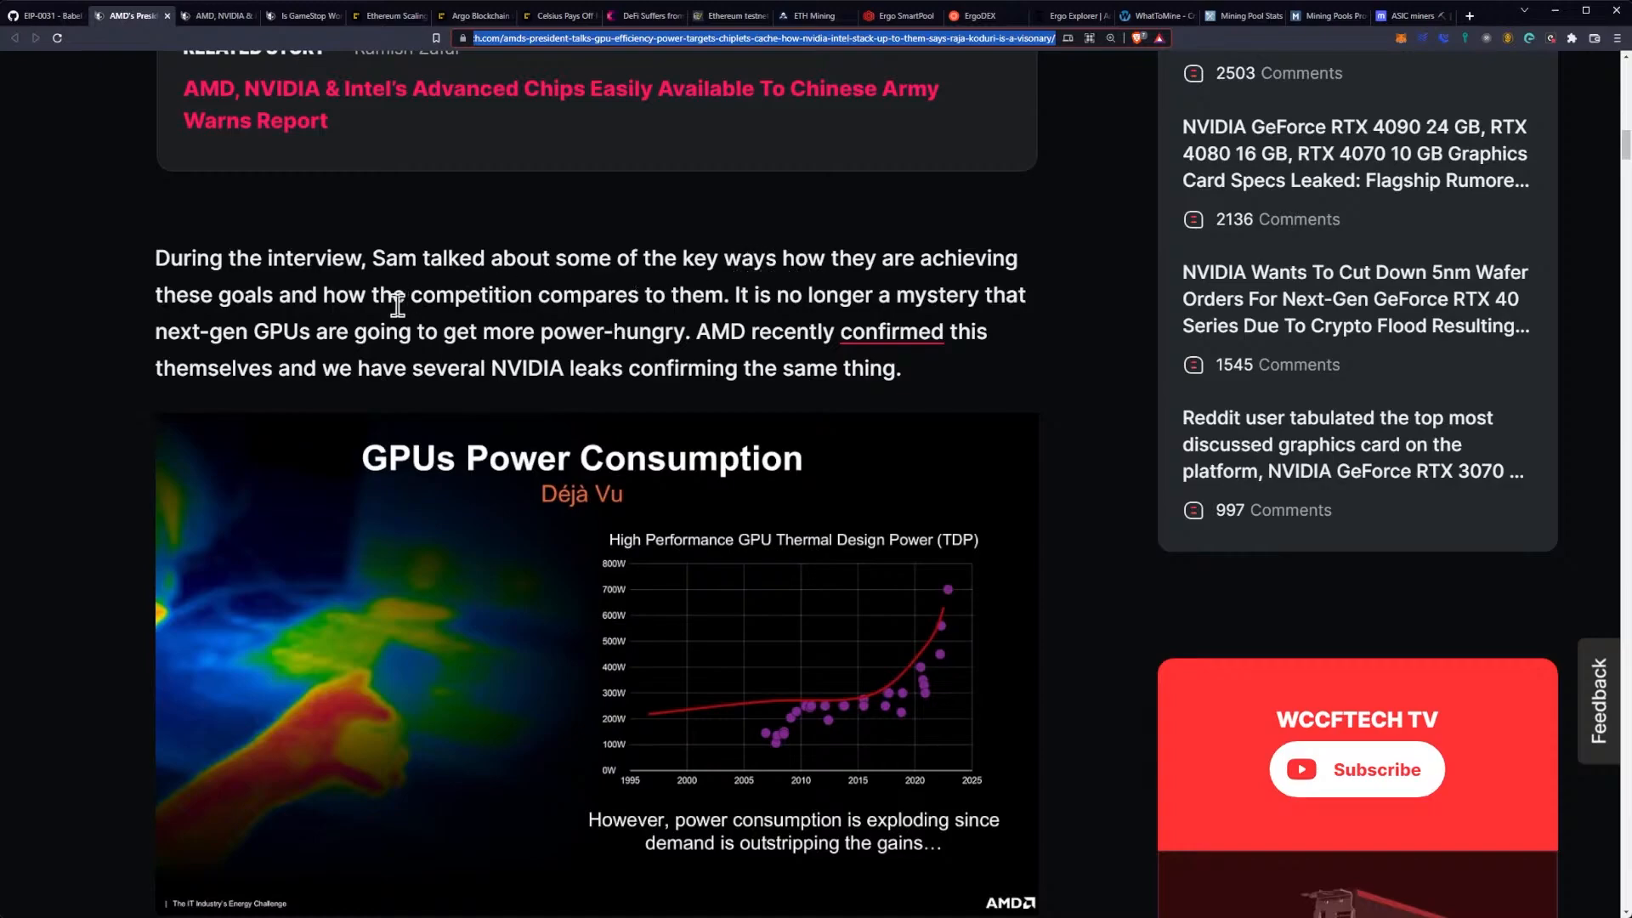
mouse_move(645, 359)
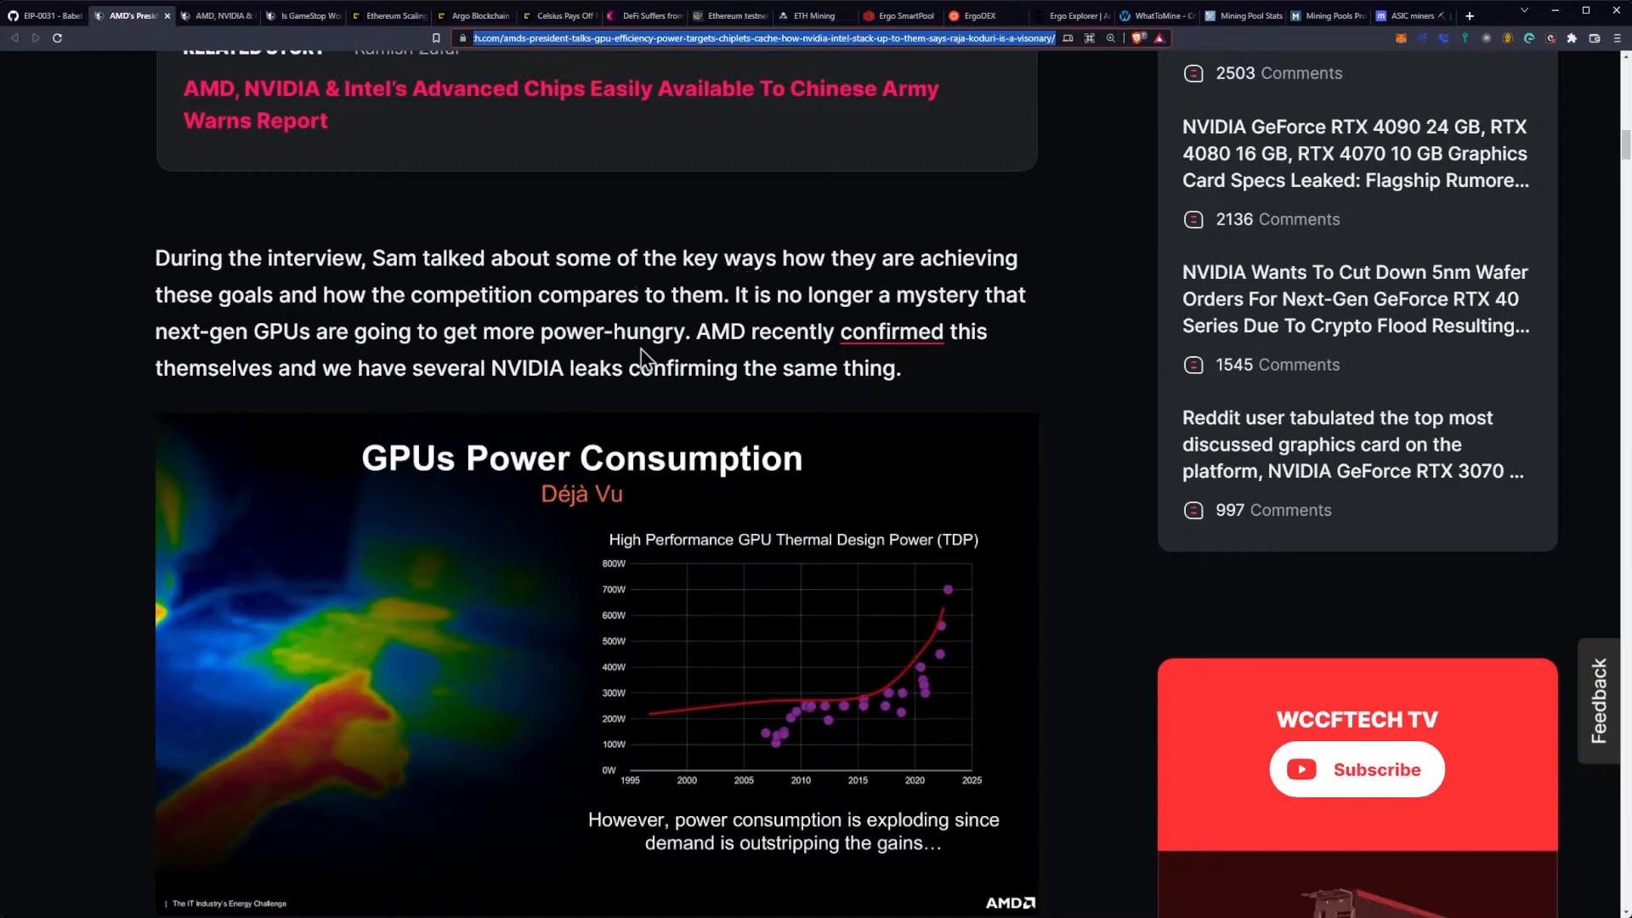
mouse_move(691, 344)
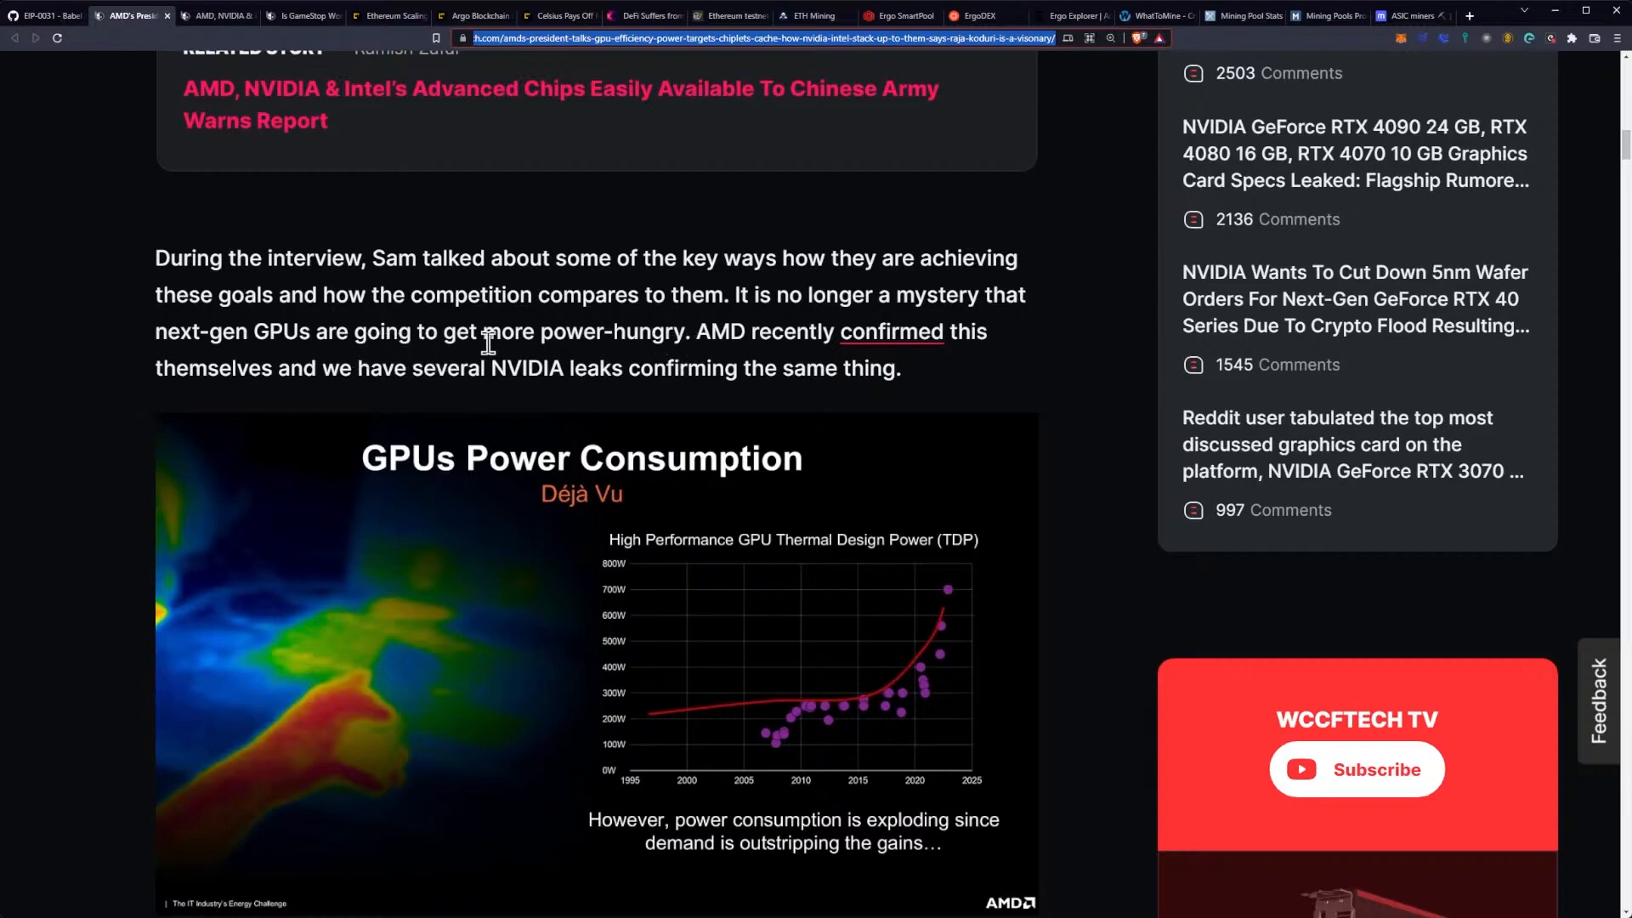
mouse_move(773, 377)
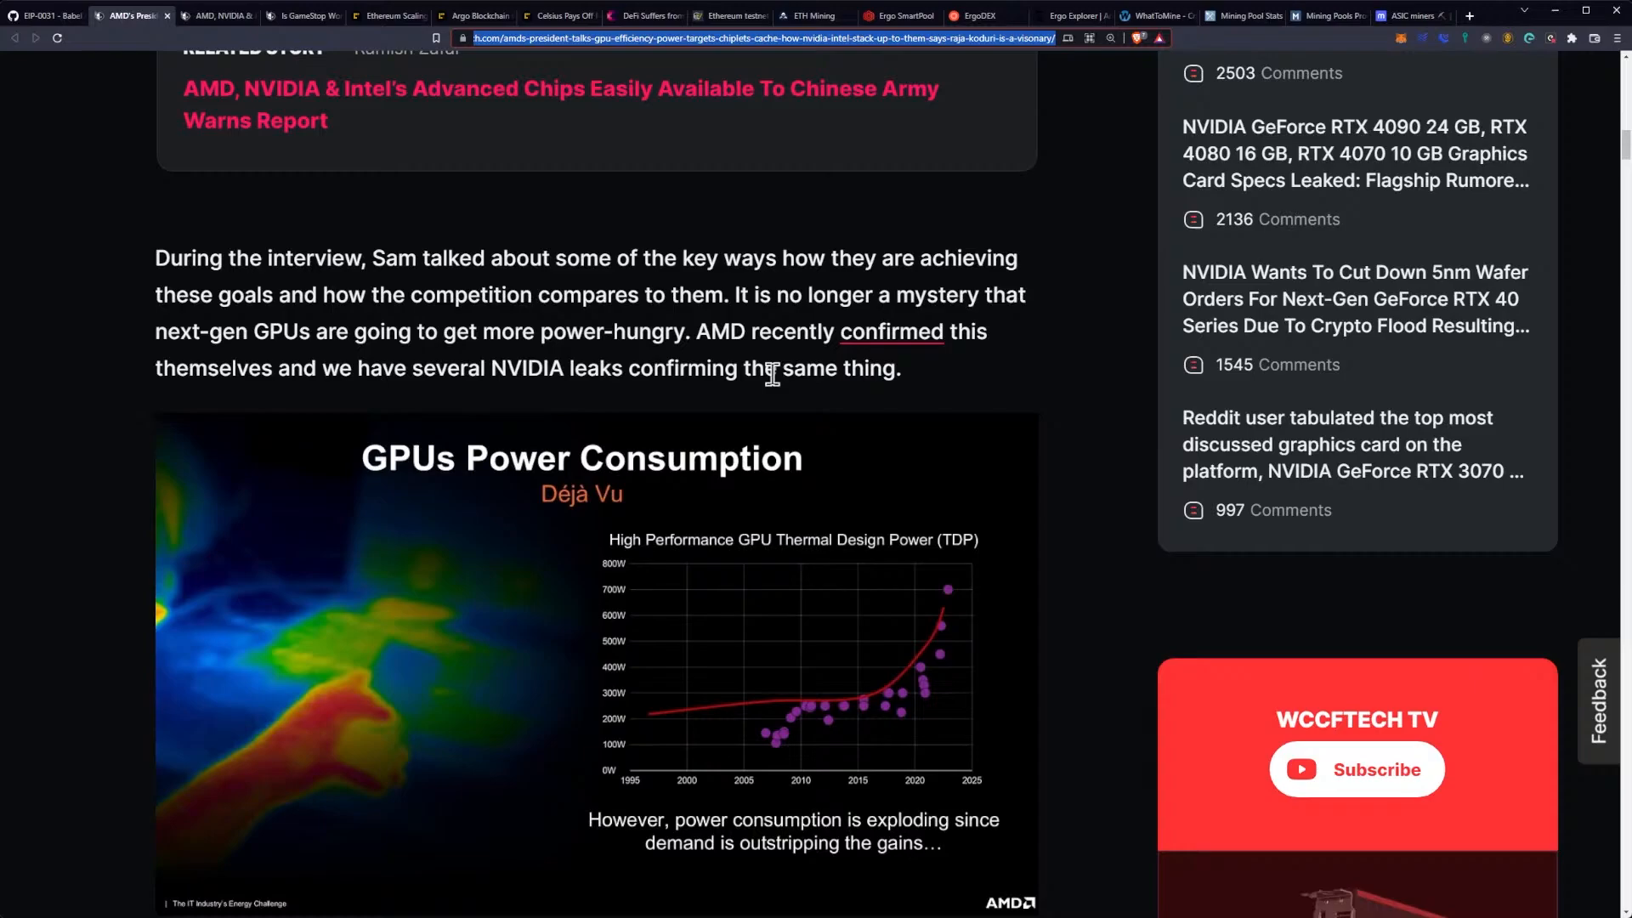
mouse_move(538, 380)
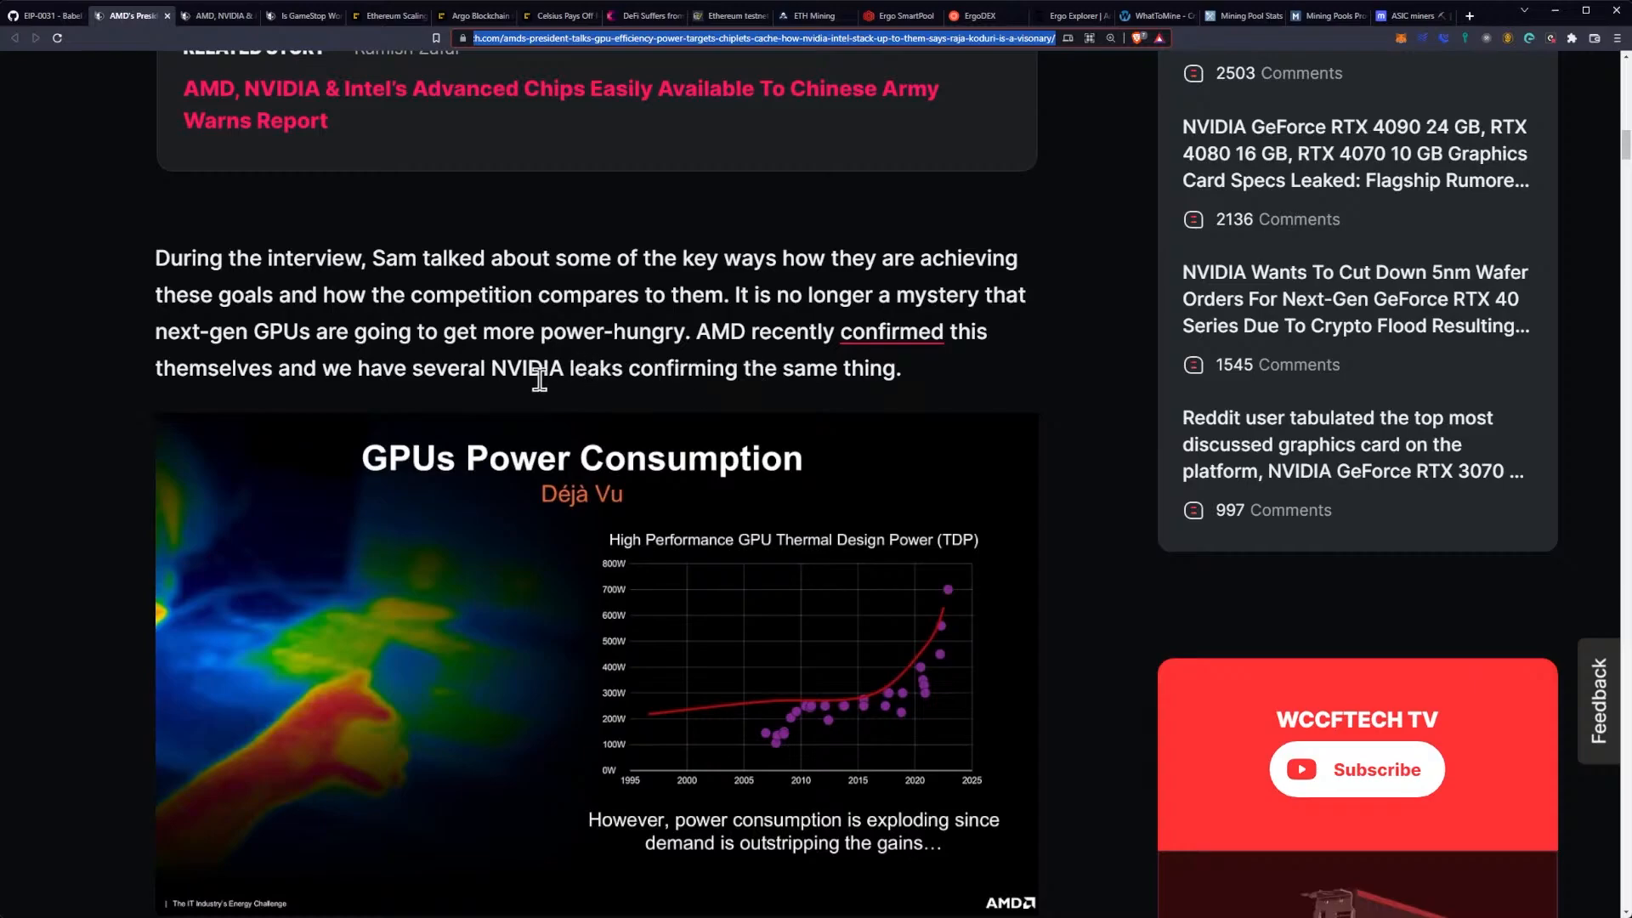
scroll("down", 3)
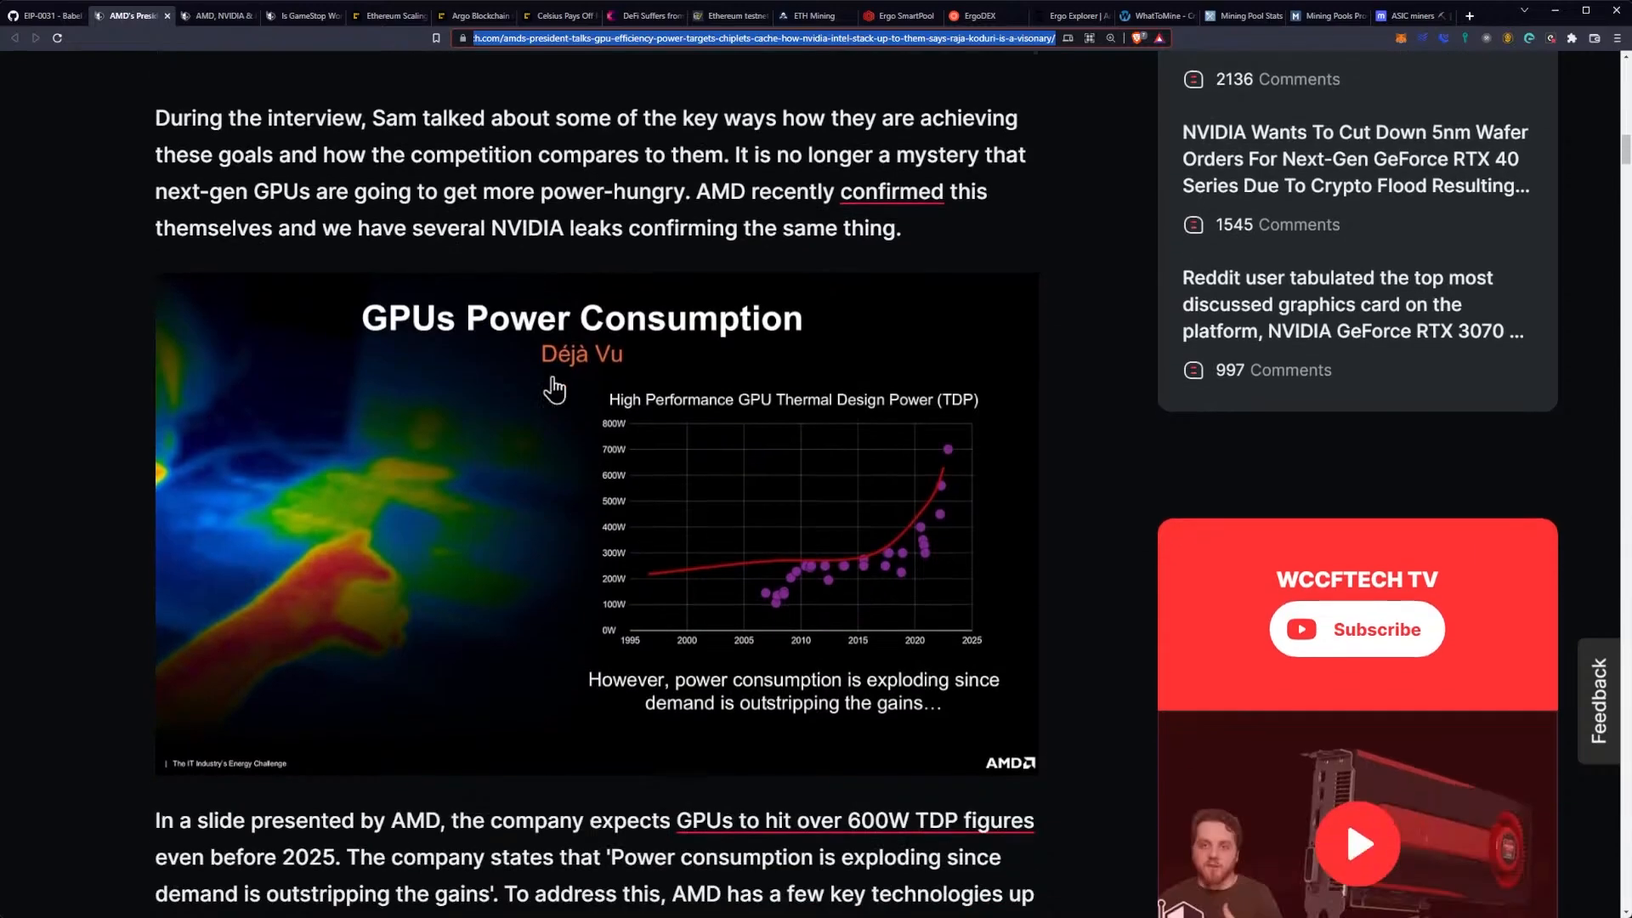
scroll("down", 3)
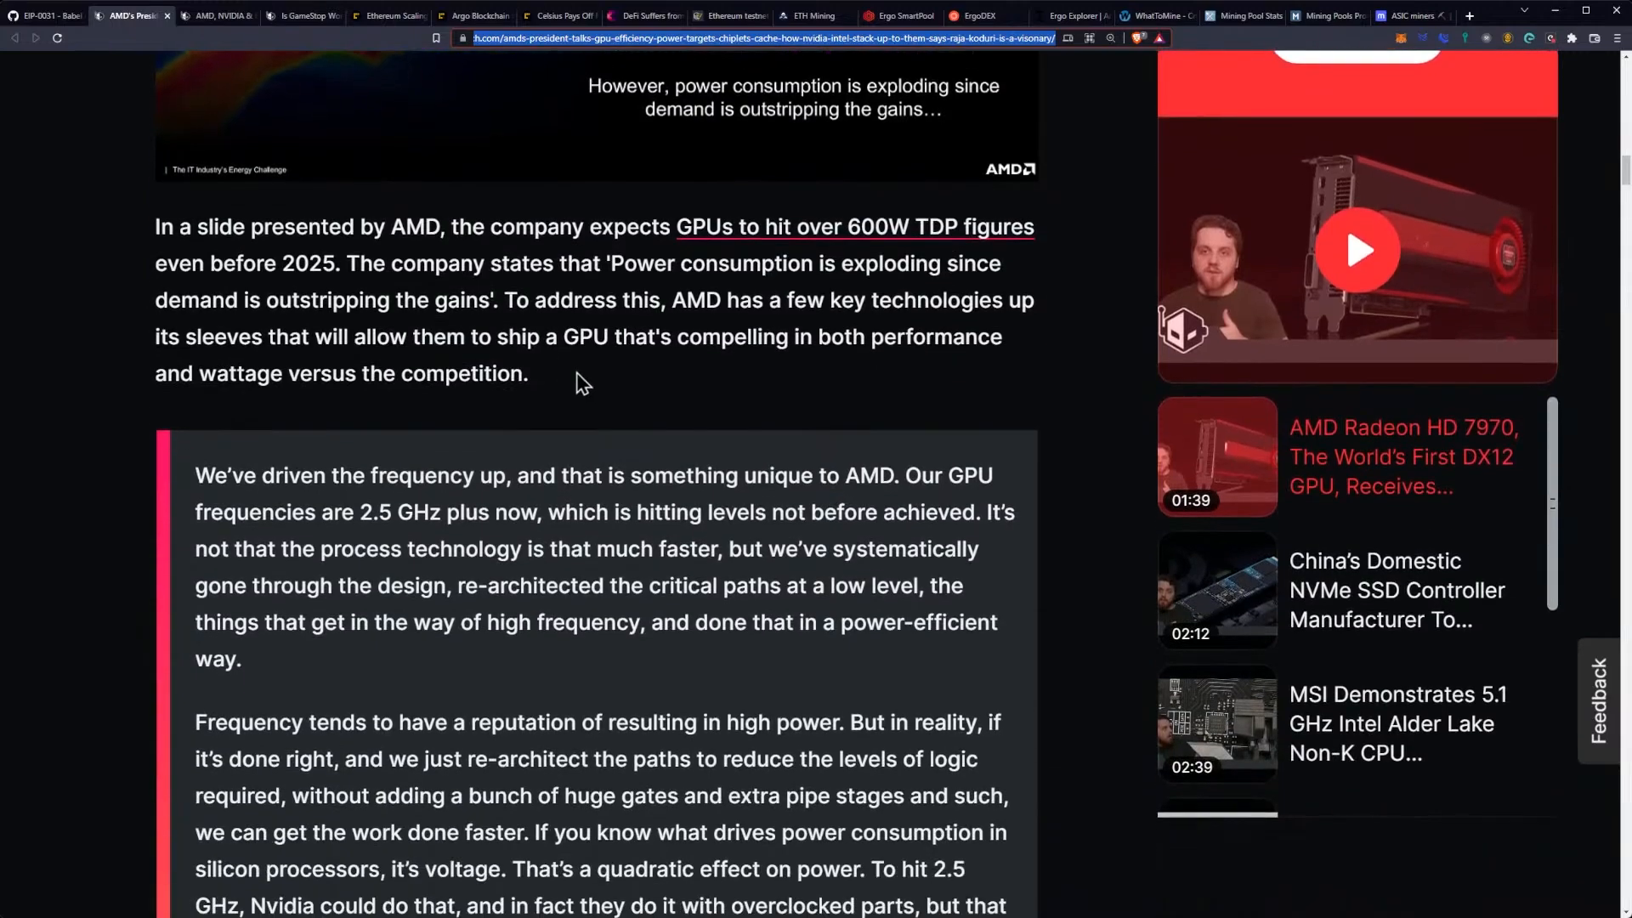
scroll("up", 3)
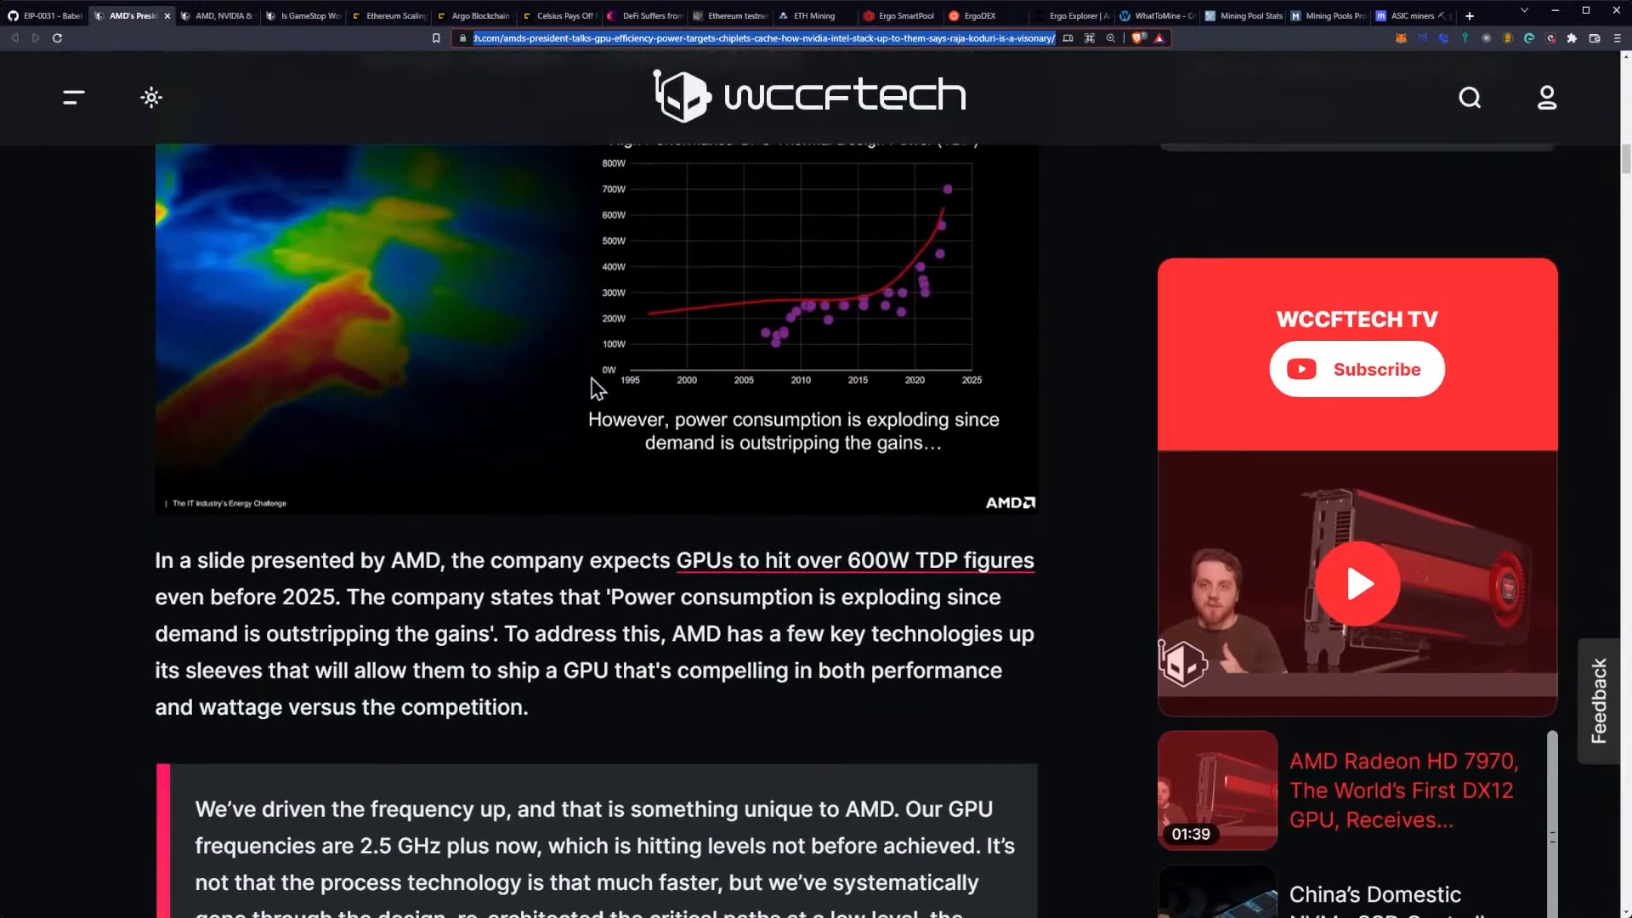
mouse_move(877, 643)
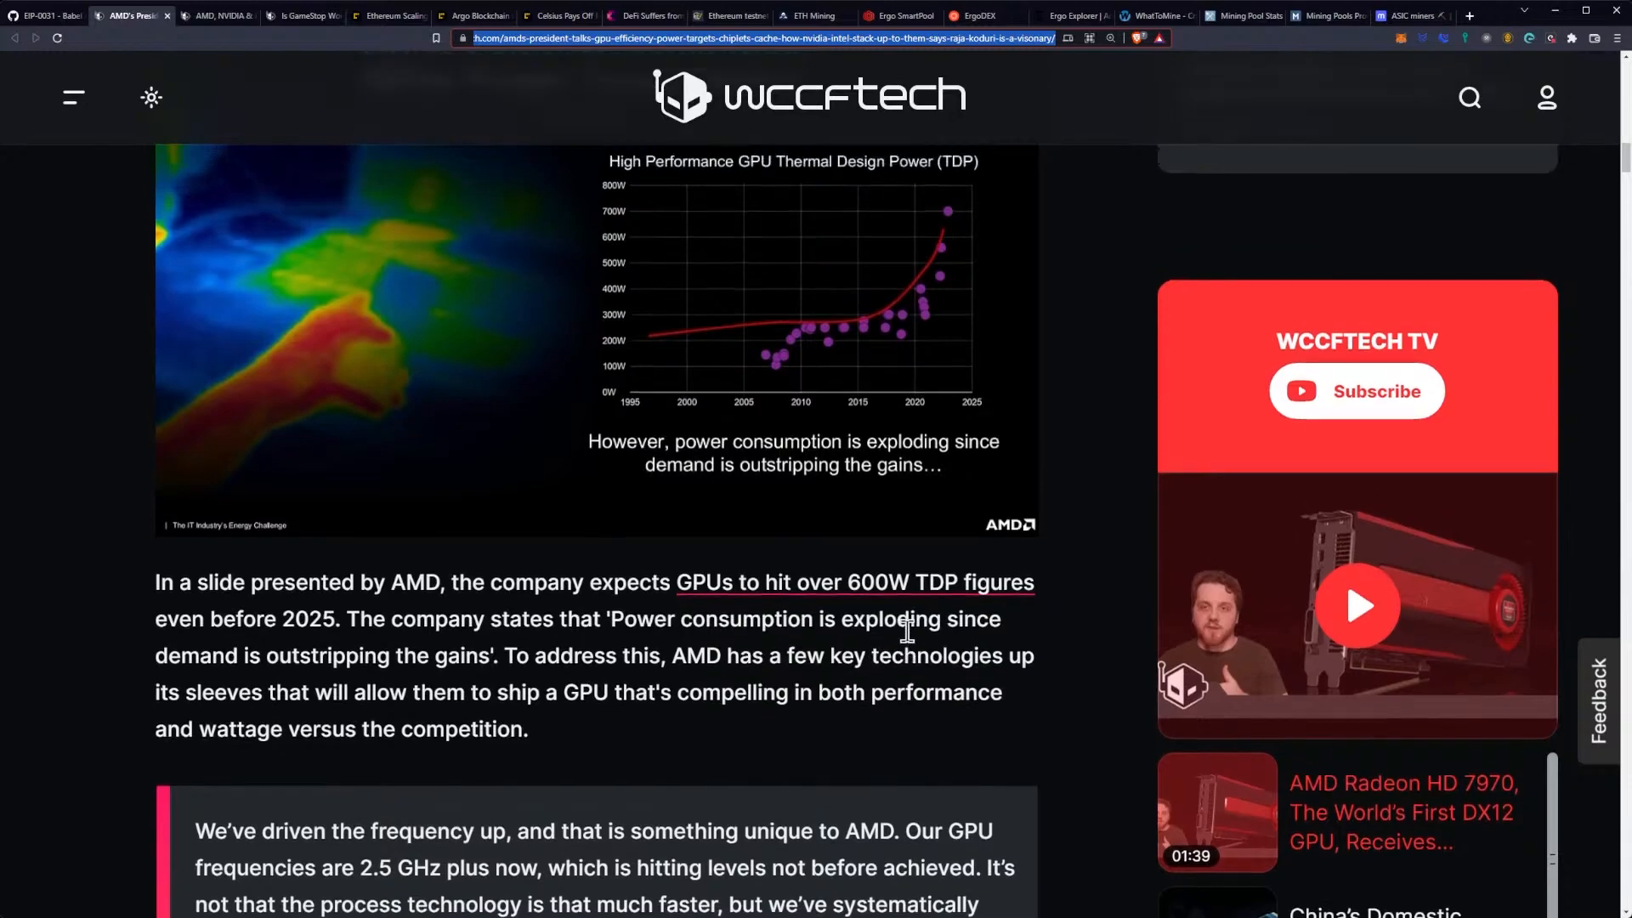
scroll("up", 3)
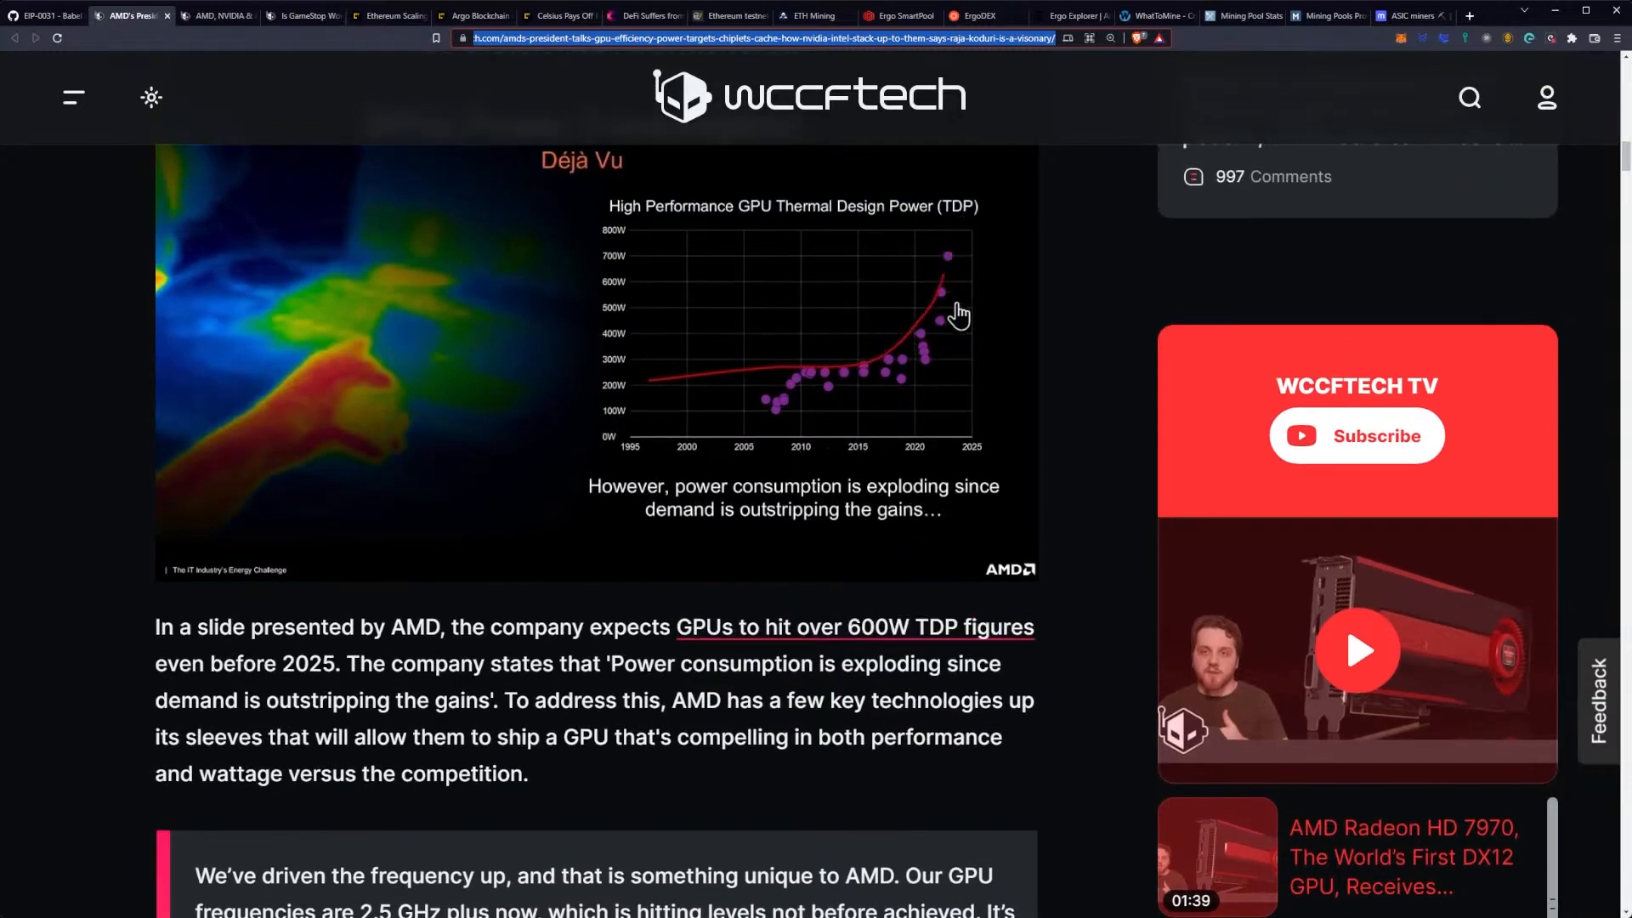
scroll("down", 3)
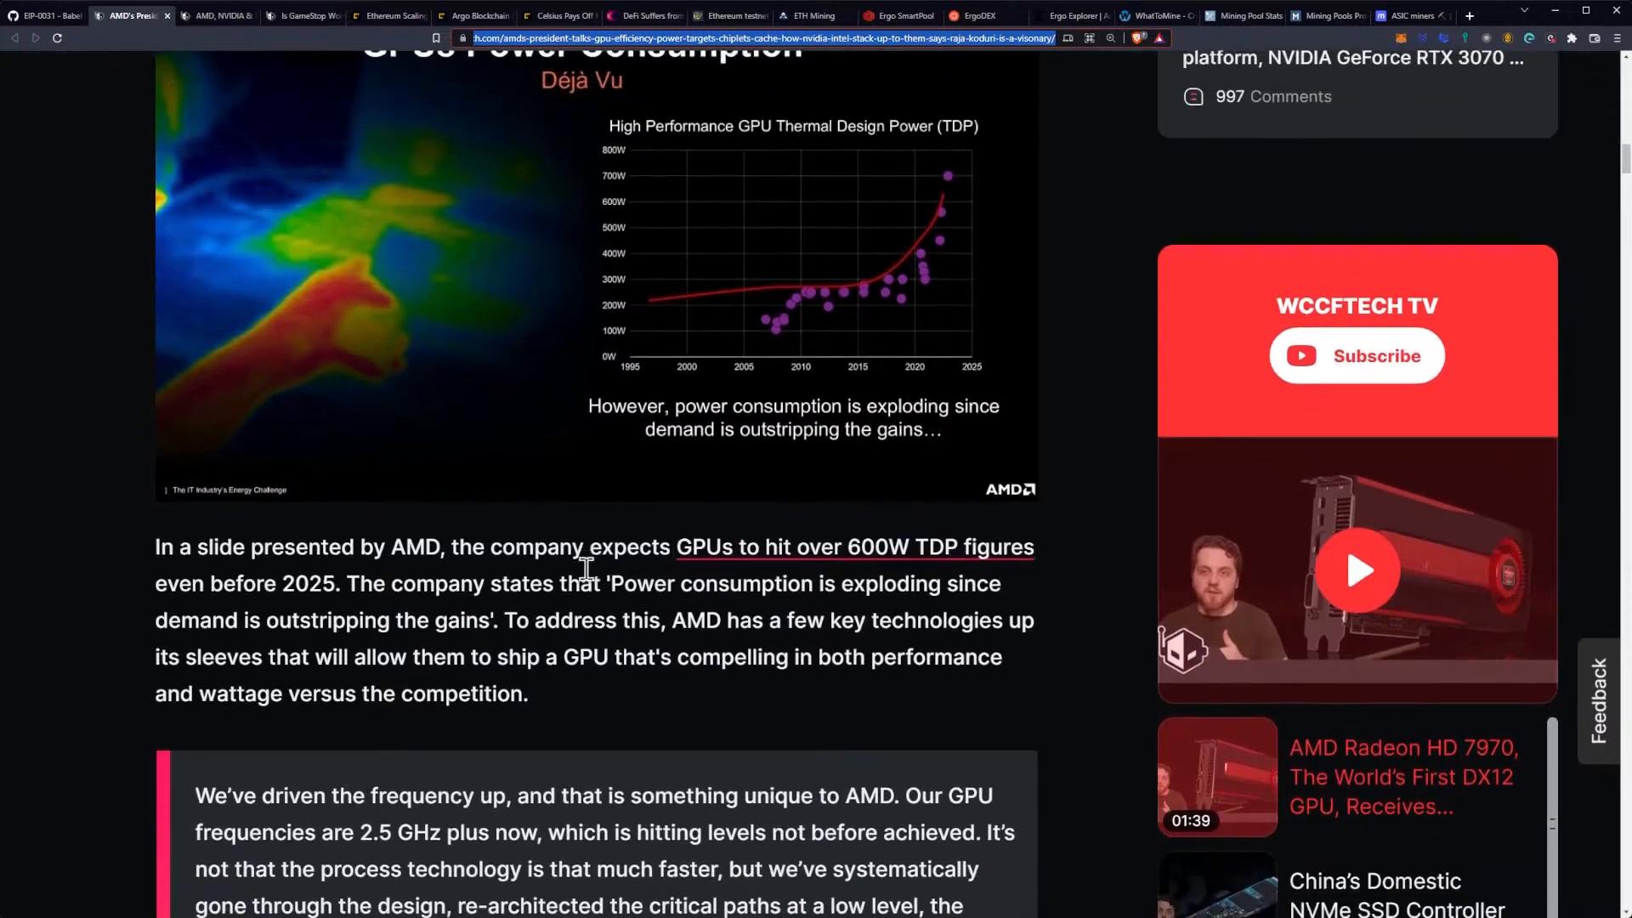
scroll("down", 3)
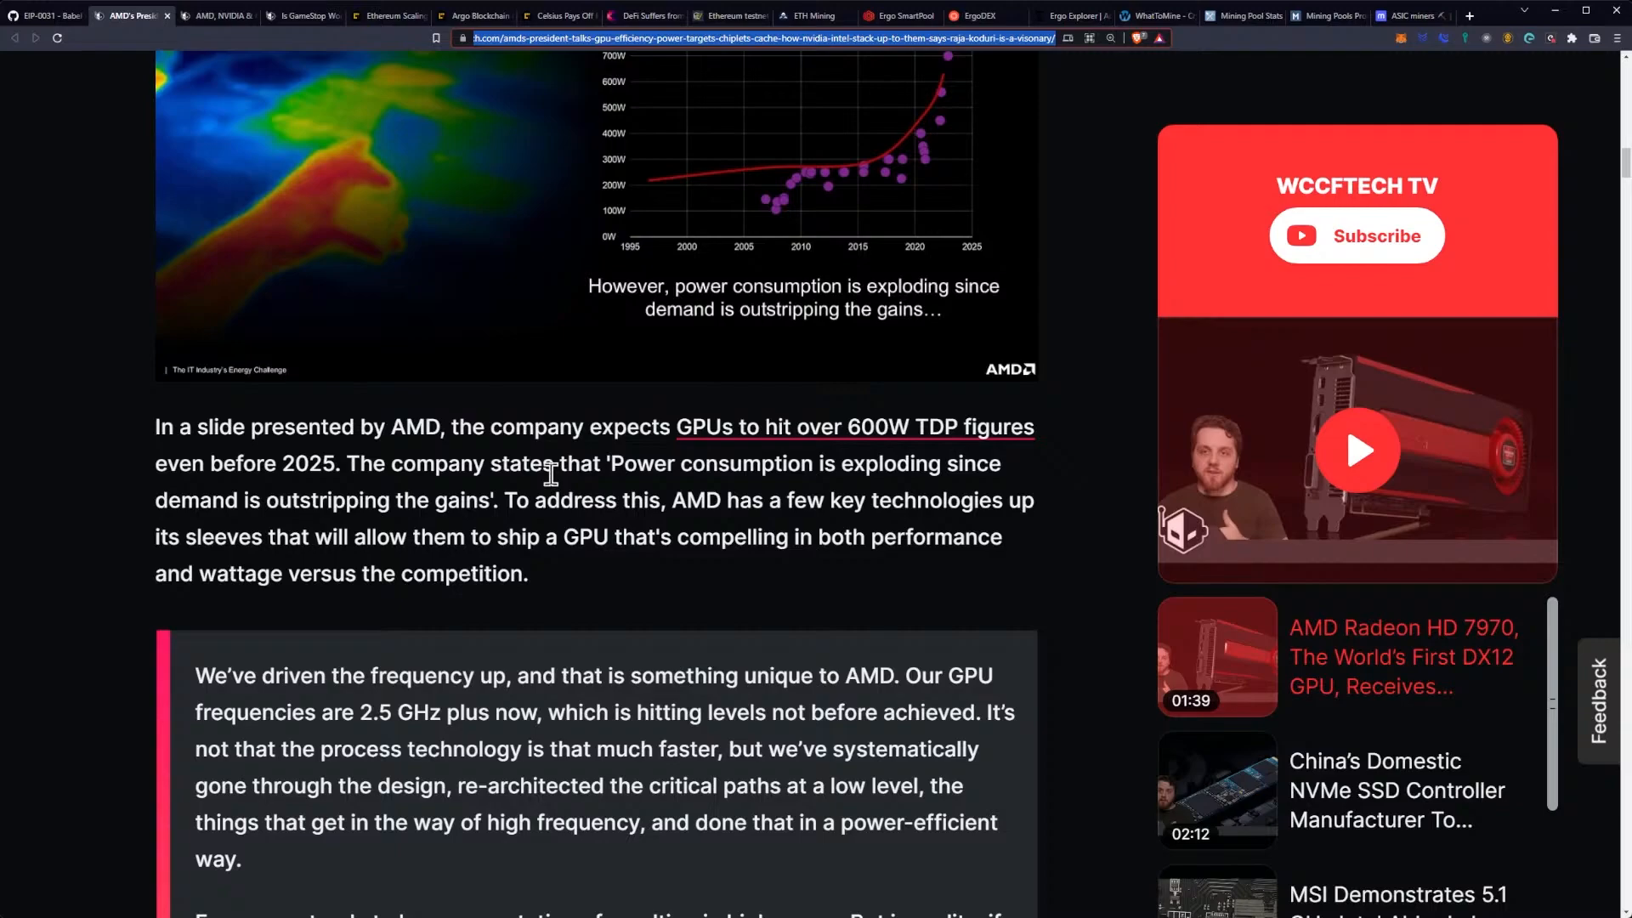
scroll("down", 3)
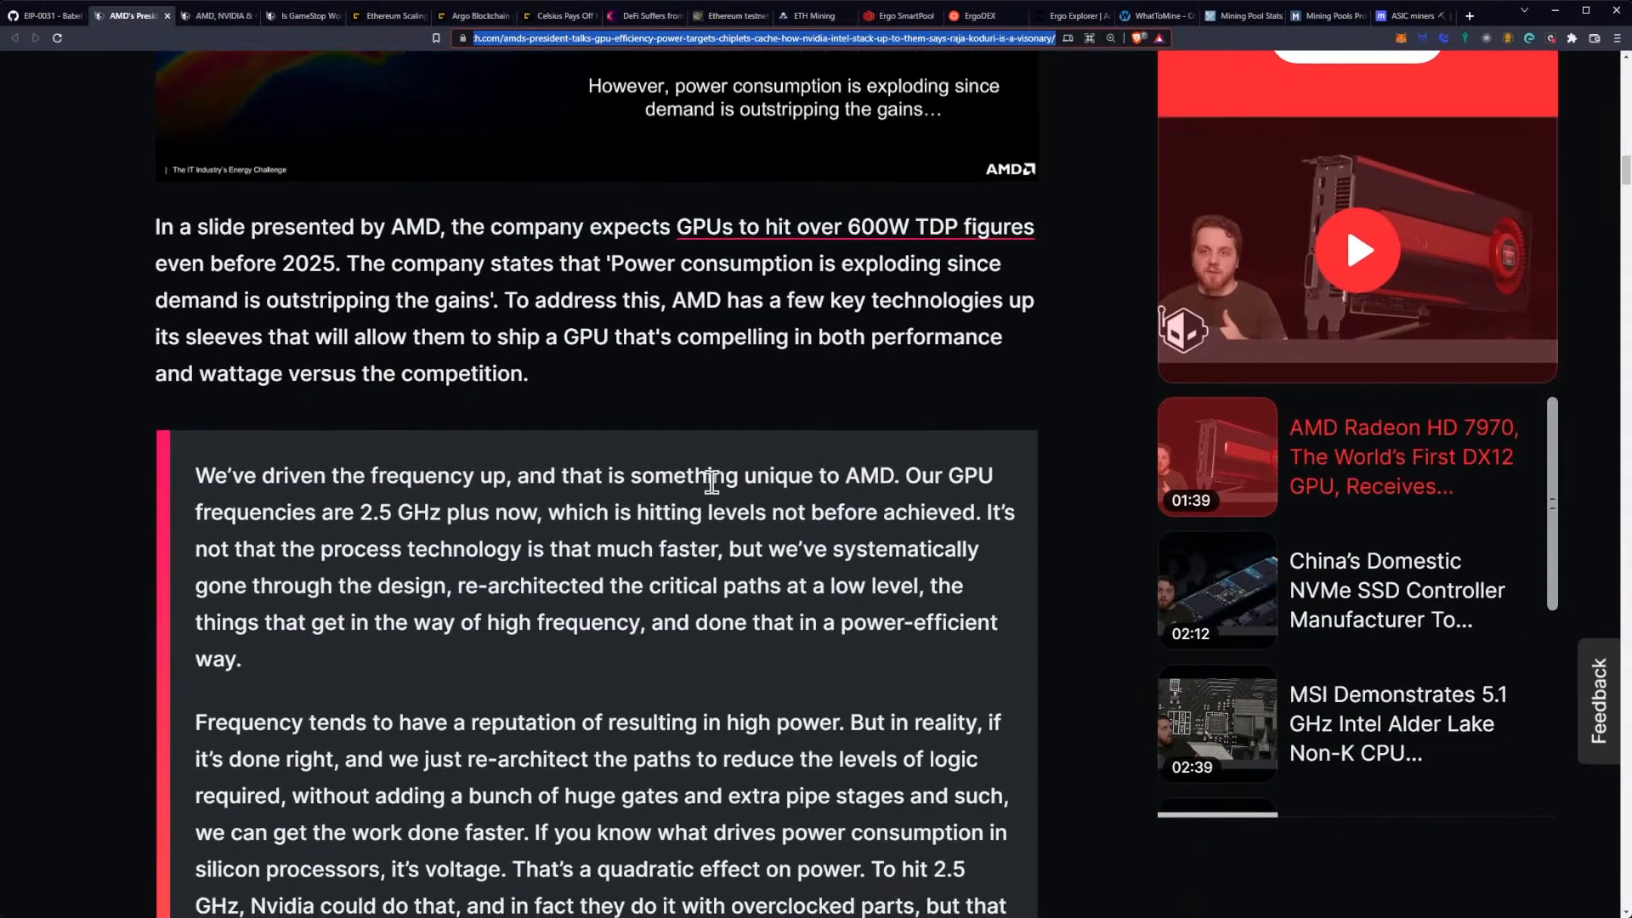
mouse_move(669, 440)
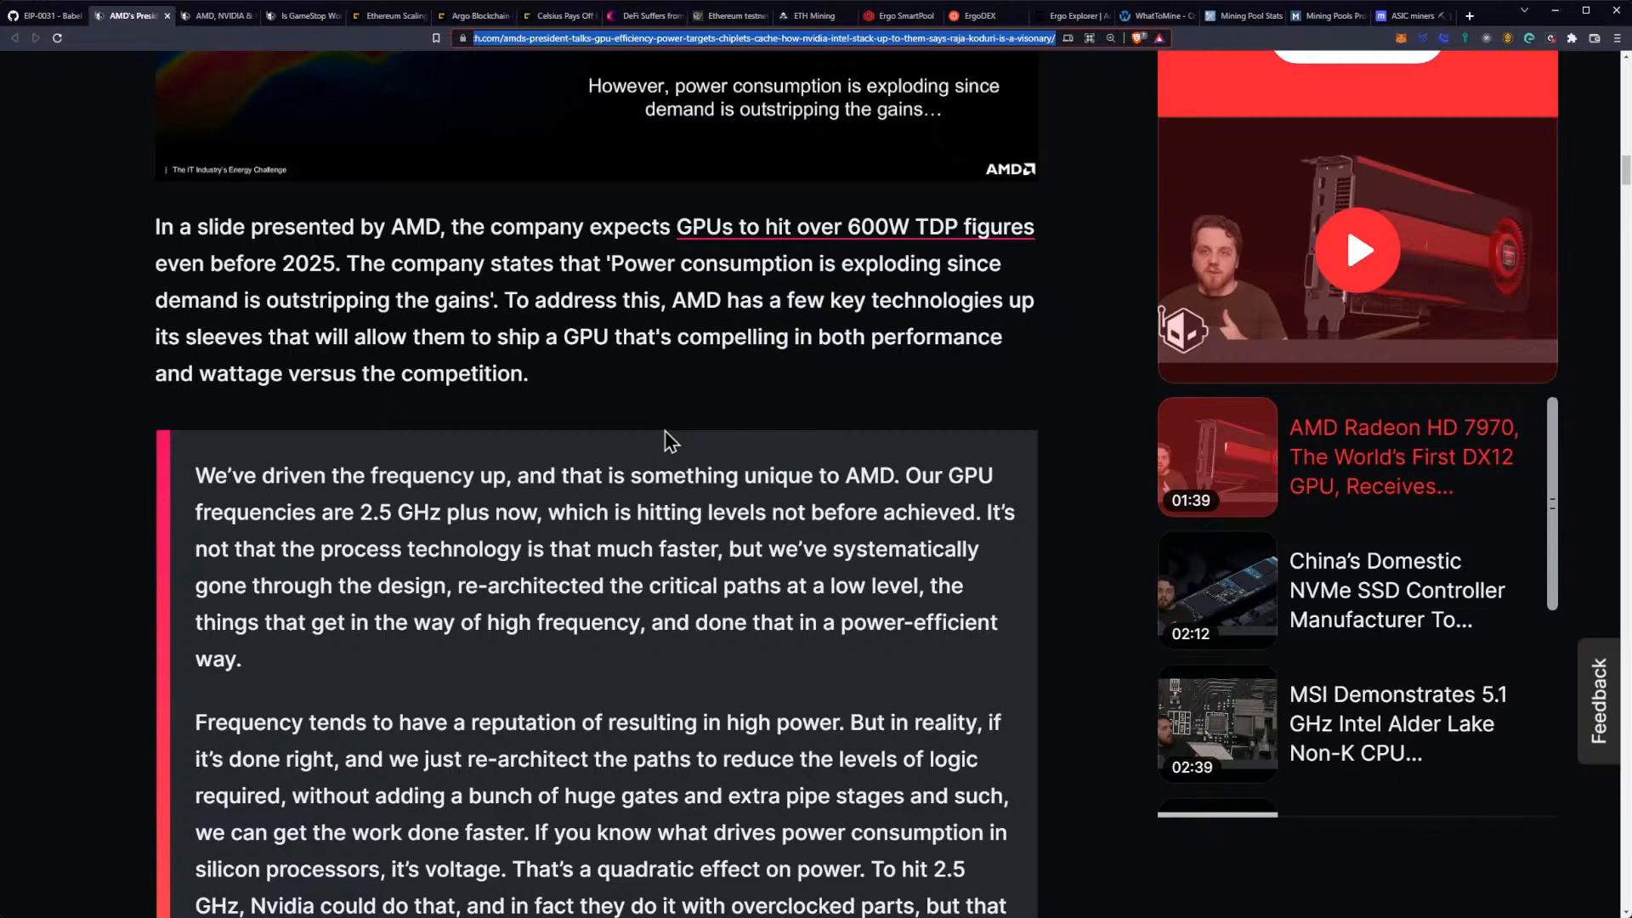
mouse_move(643, 406)
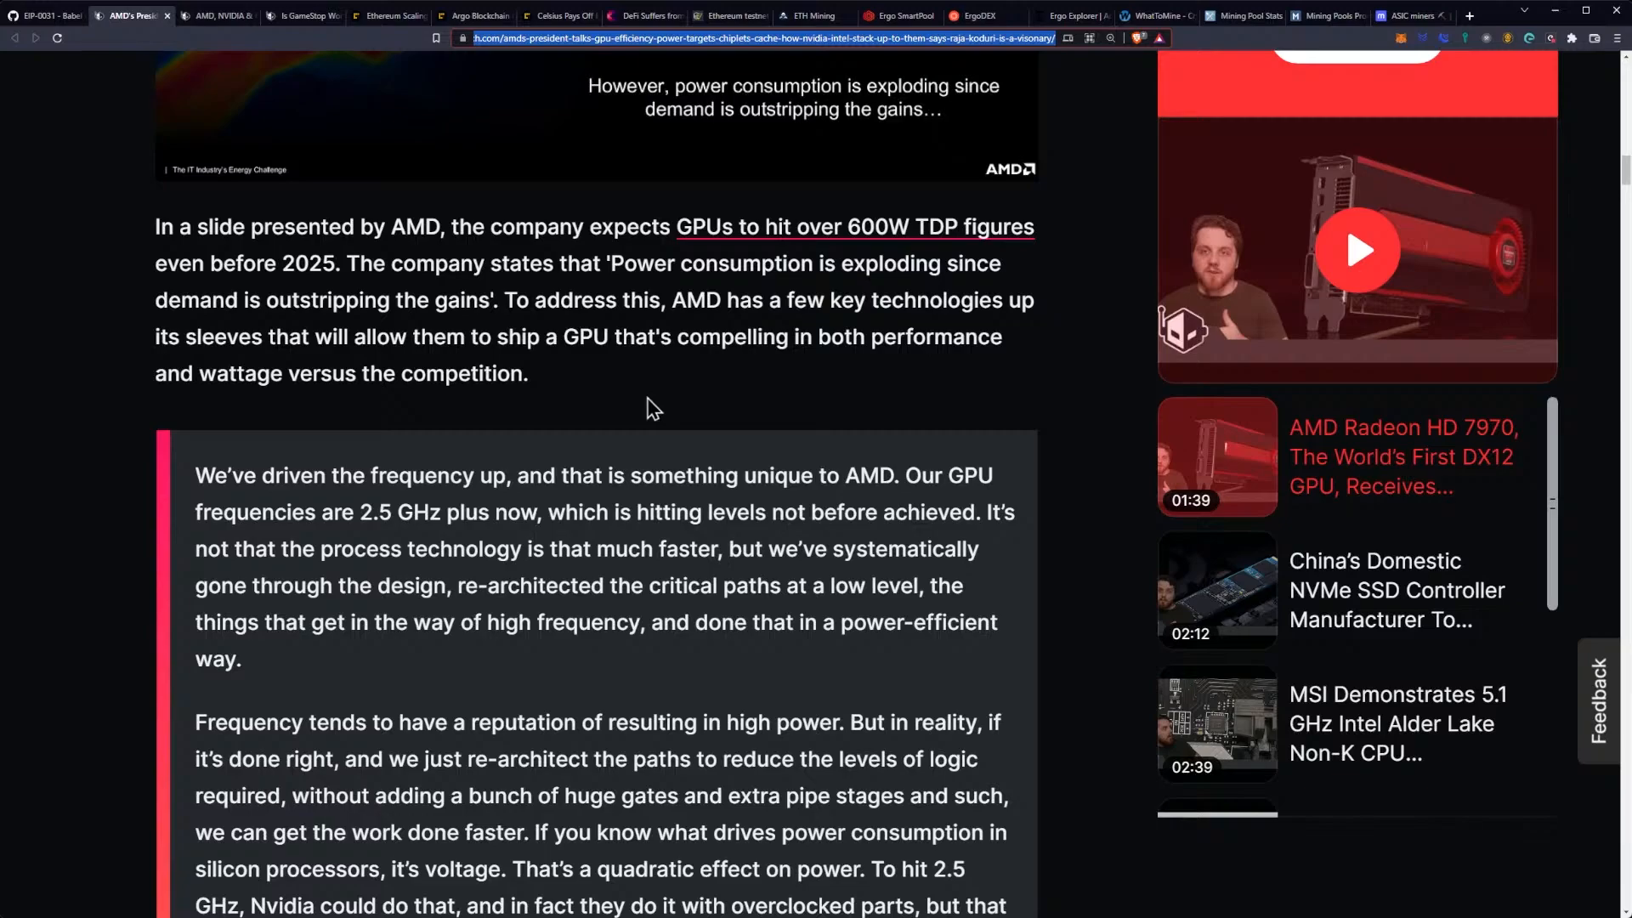
mouse_move(664, 424)
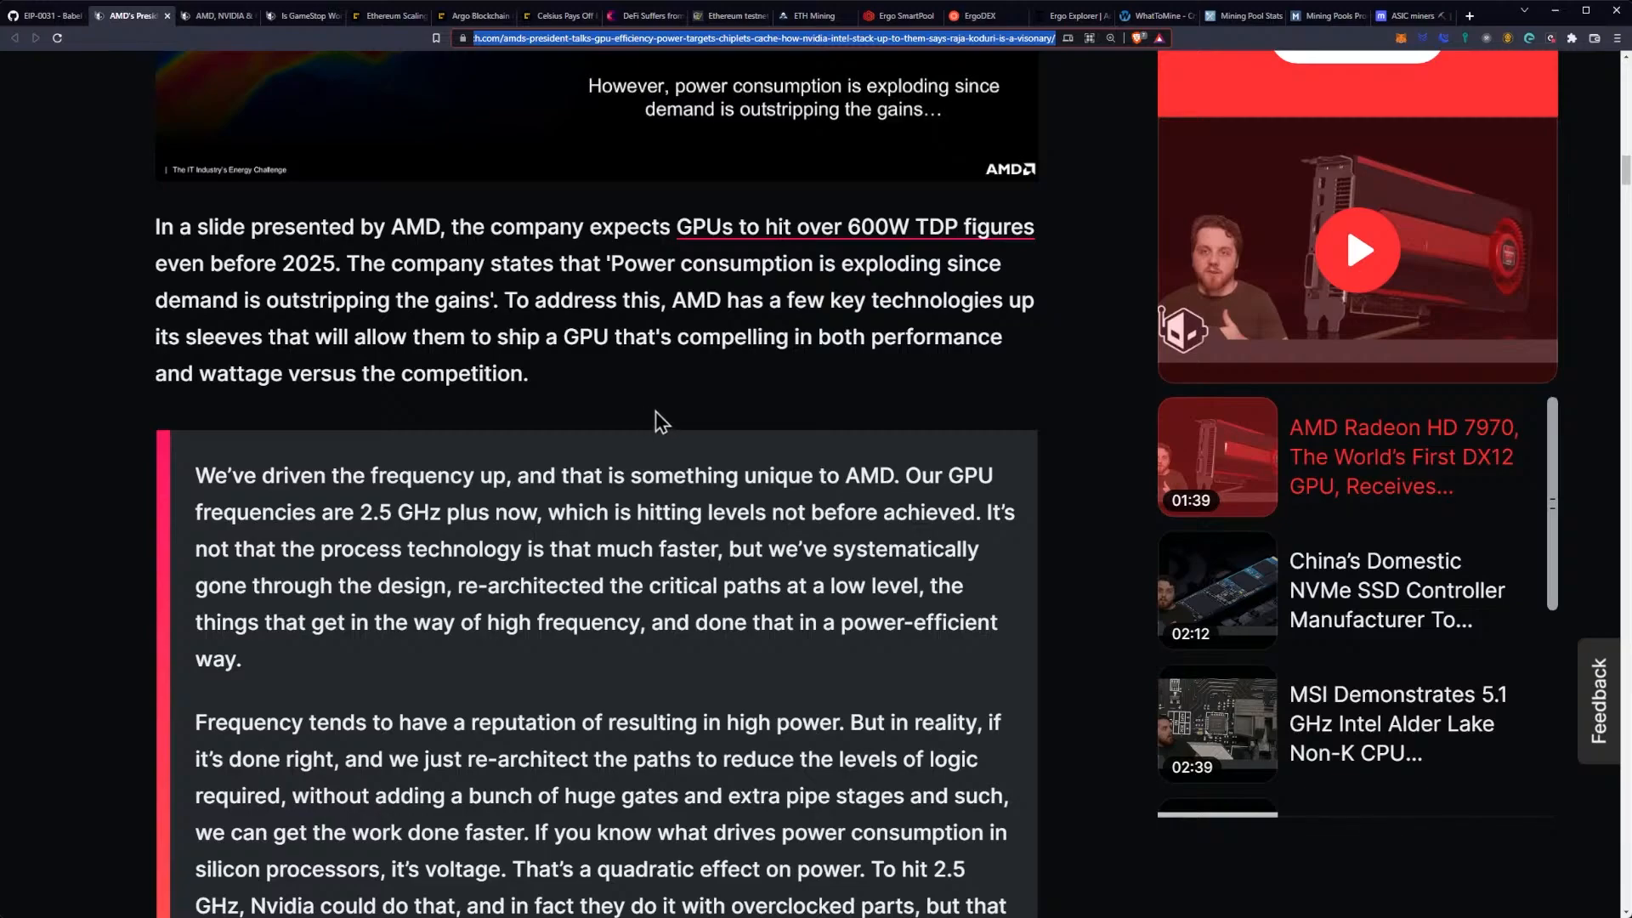
Step: Scroll to the quote's lines on voltage's quadratic power effect and analyzing Nvidia designs
scroll("down", 3)
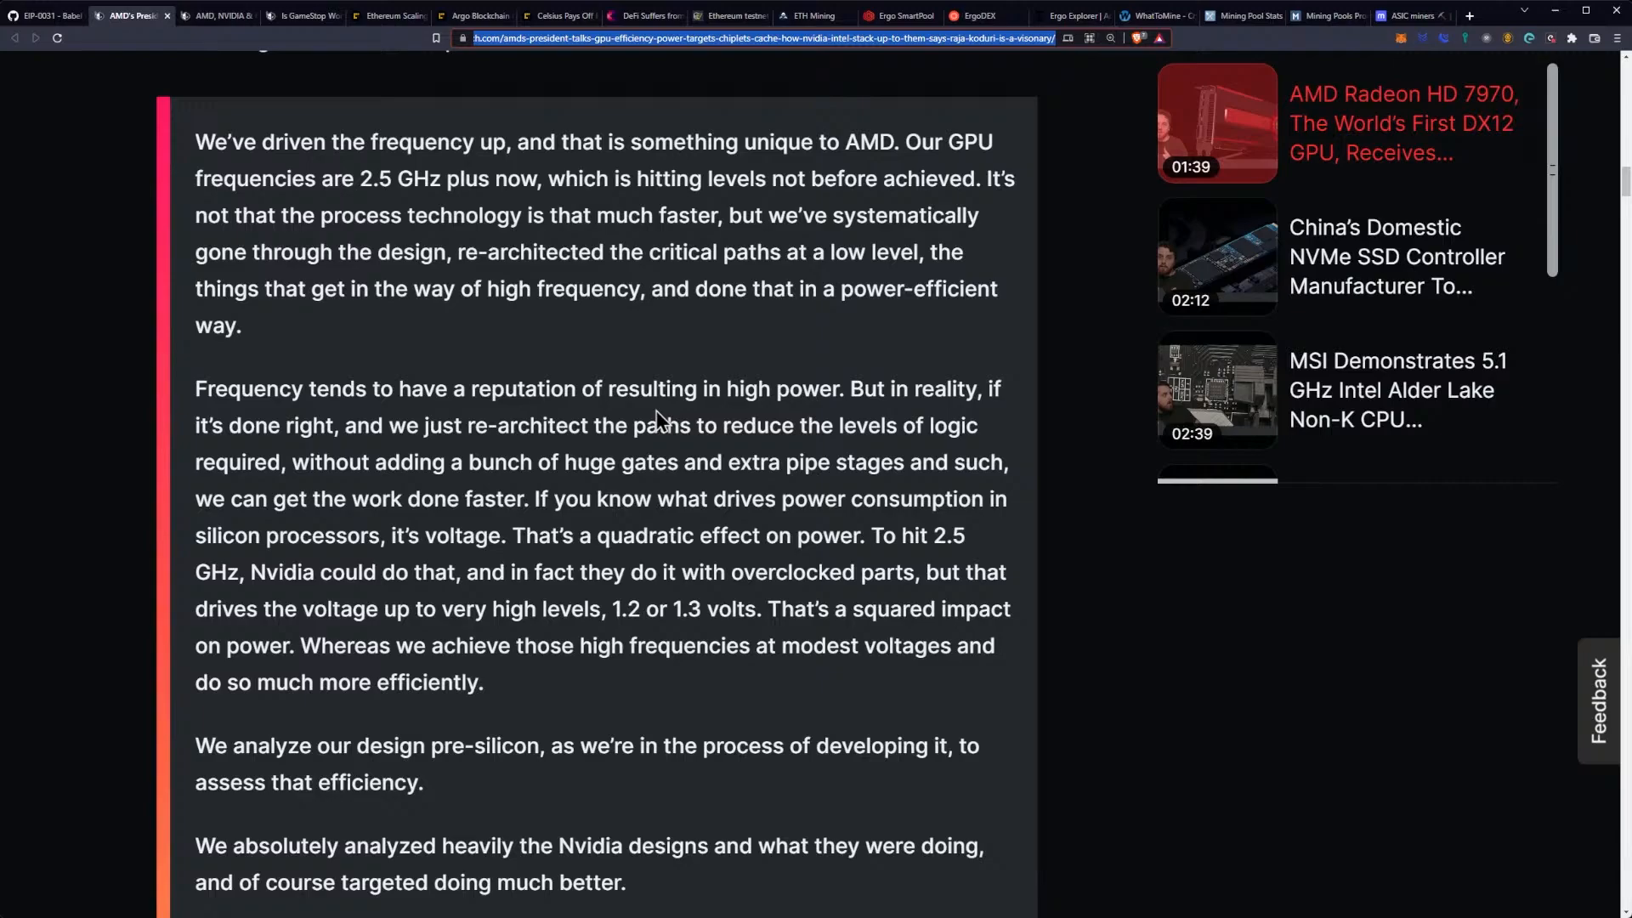
mouse_move(640, 352)
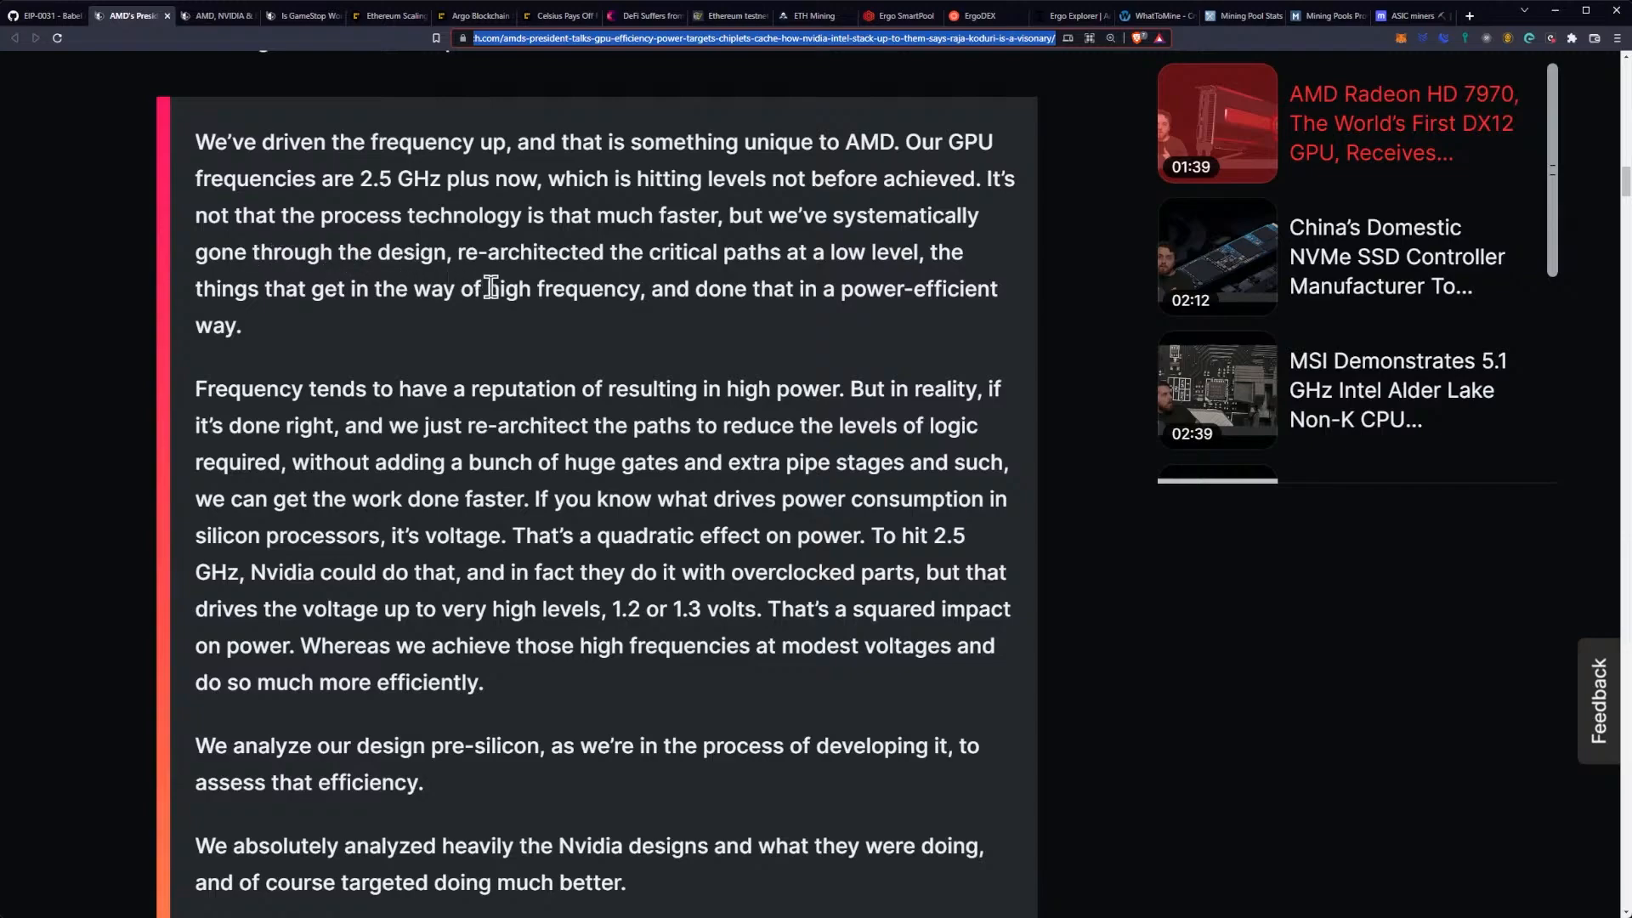
mouse_move(567, 342)
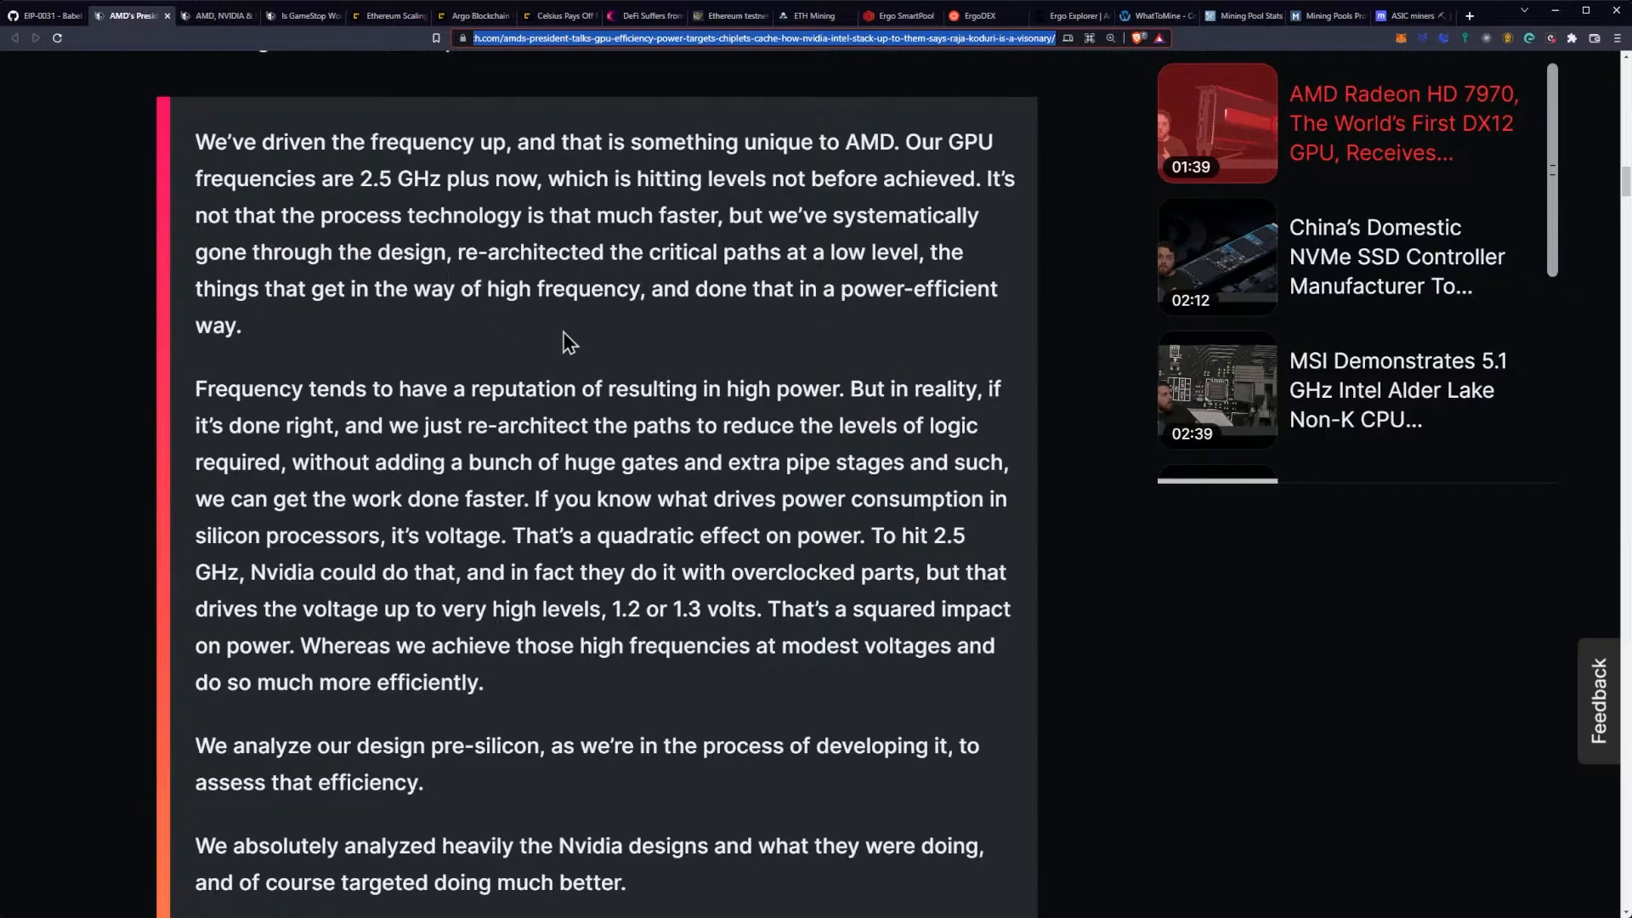
mouse_move(476, 320)
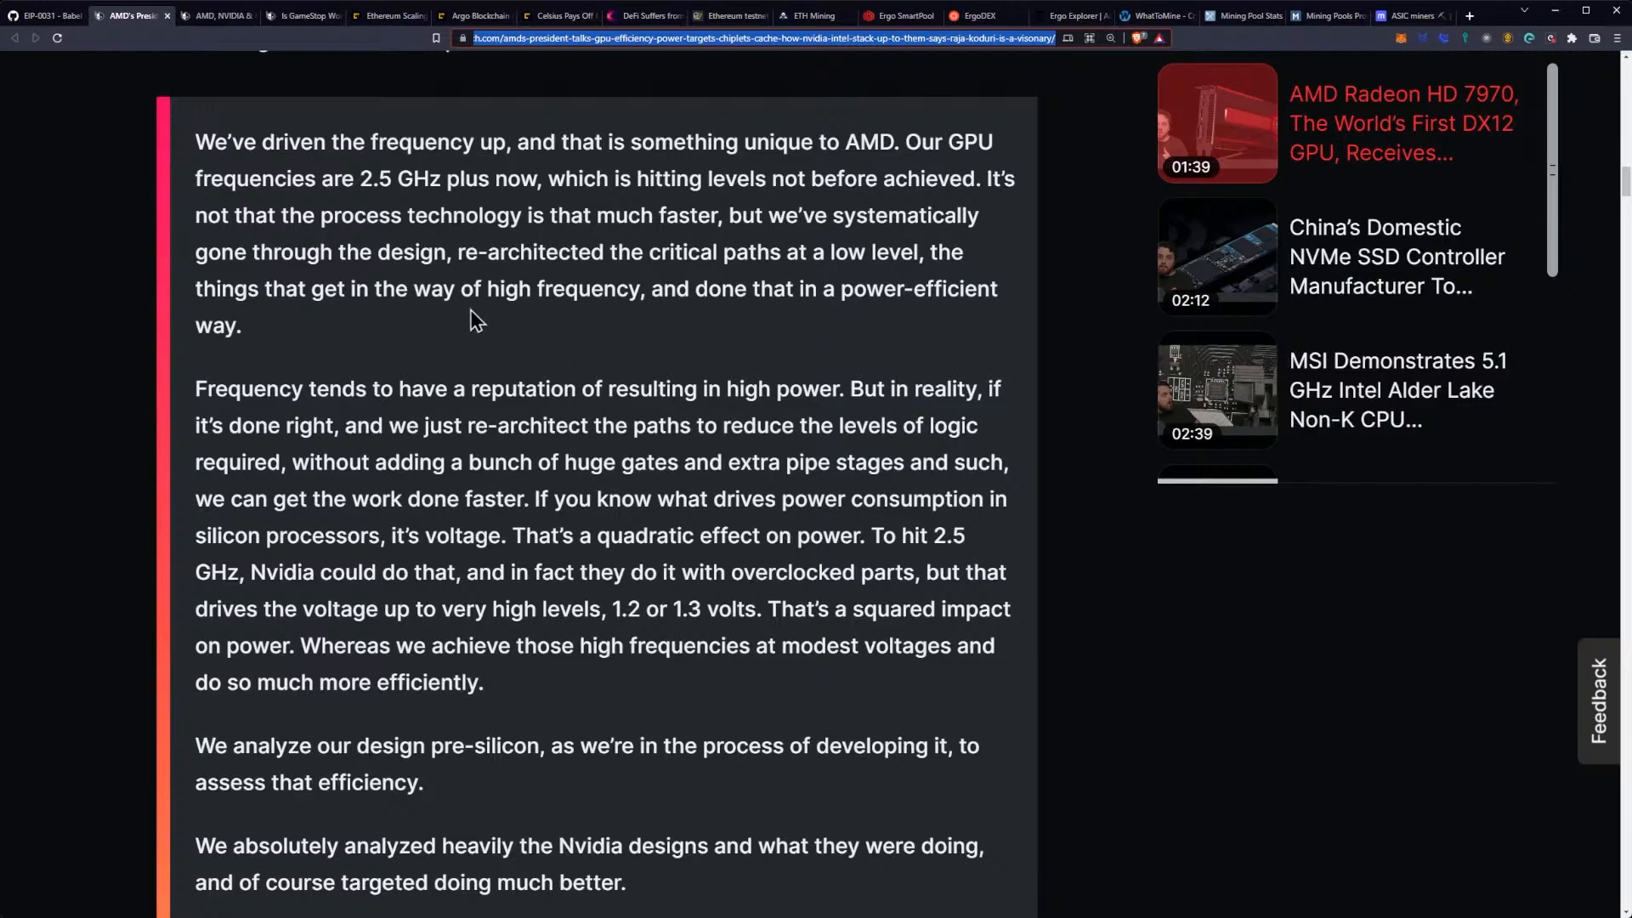
mouse_move(625, 328)
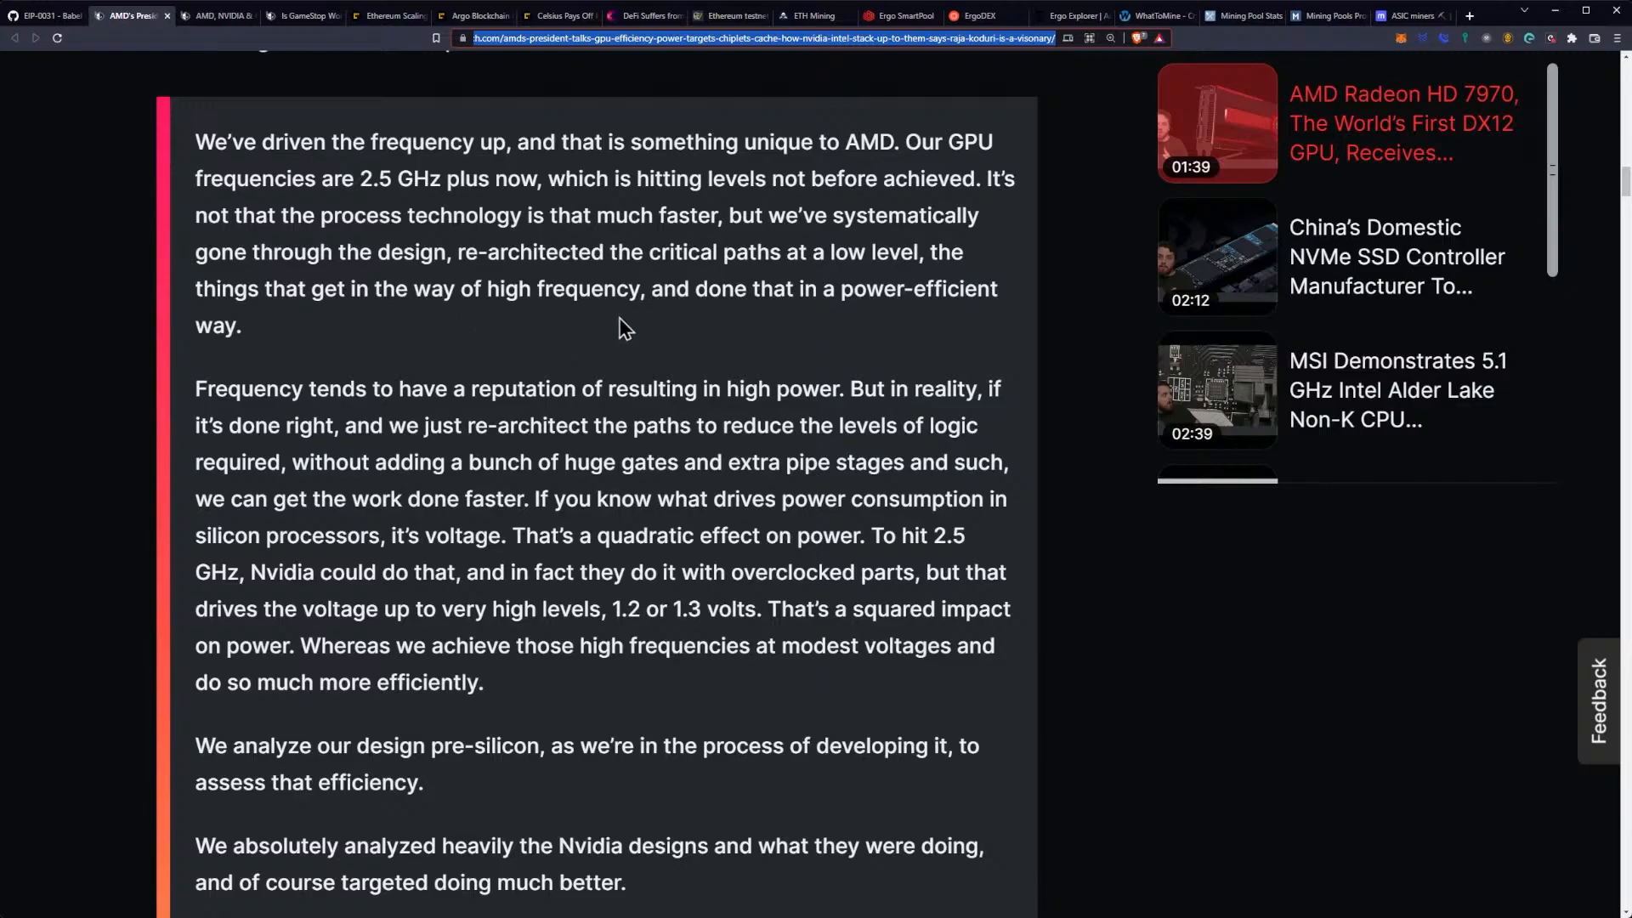
Step: Scroll to the Venture Beat attribution and the RDNA 2 clock-speed paragraph
scroll("down", 3)
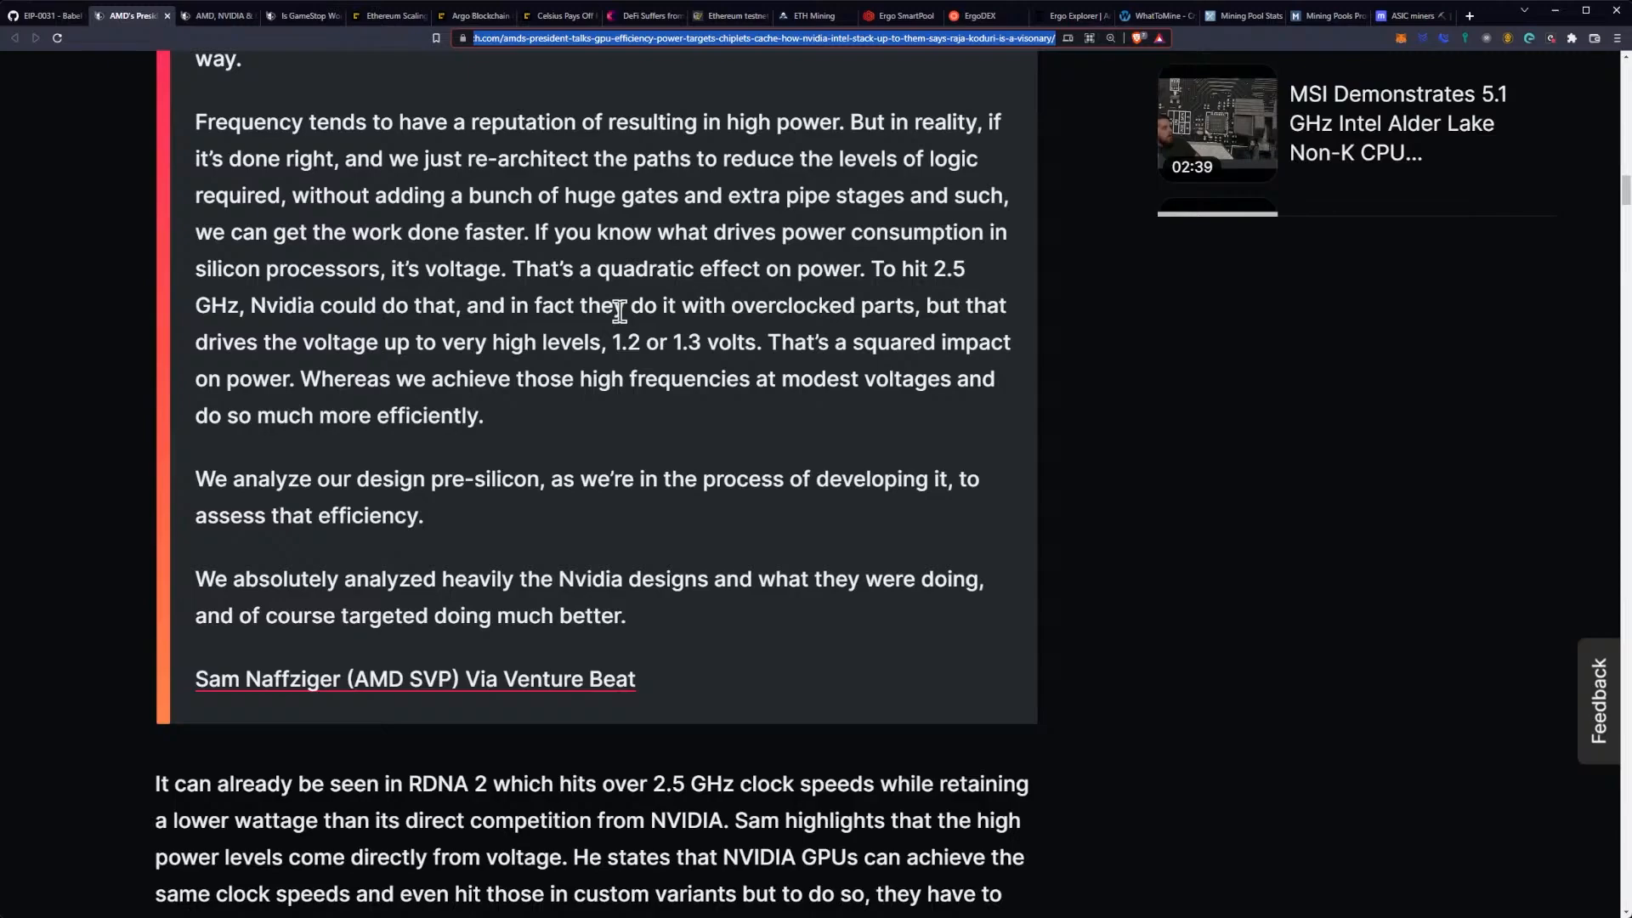
scroll("down", 3)
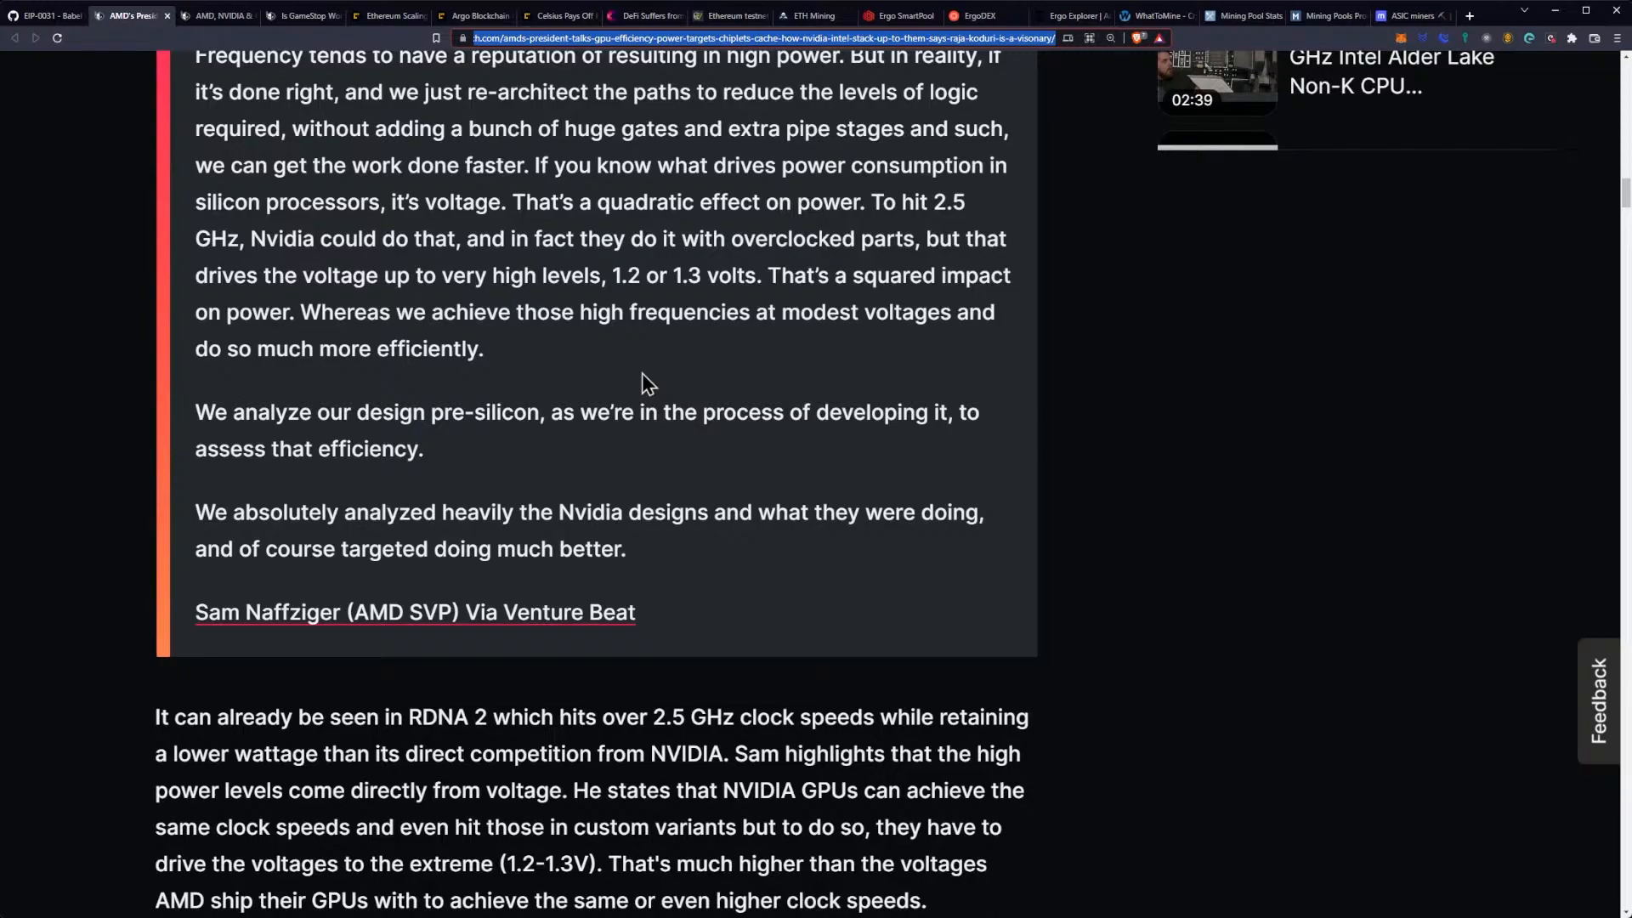
scroll("down", 3)
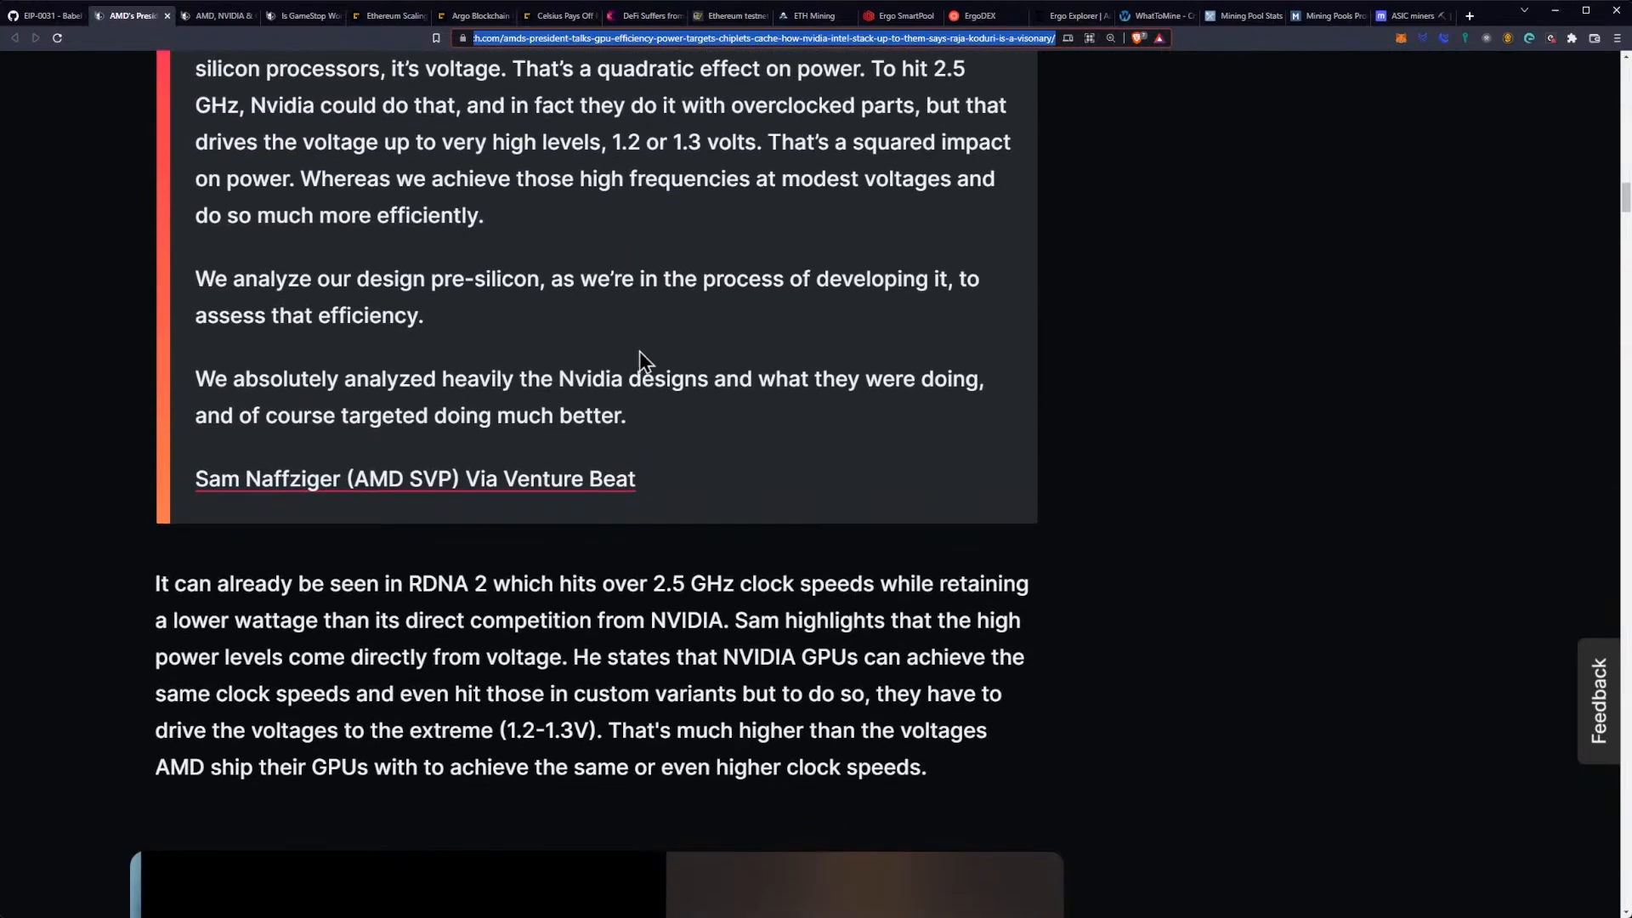
mouse_move(652, 349)
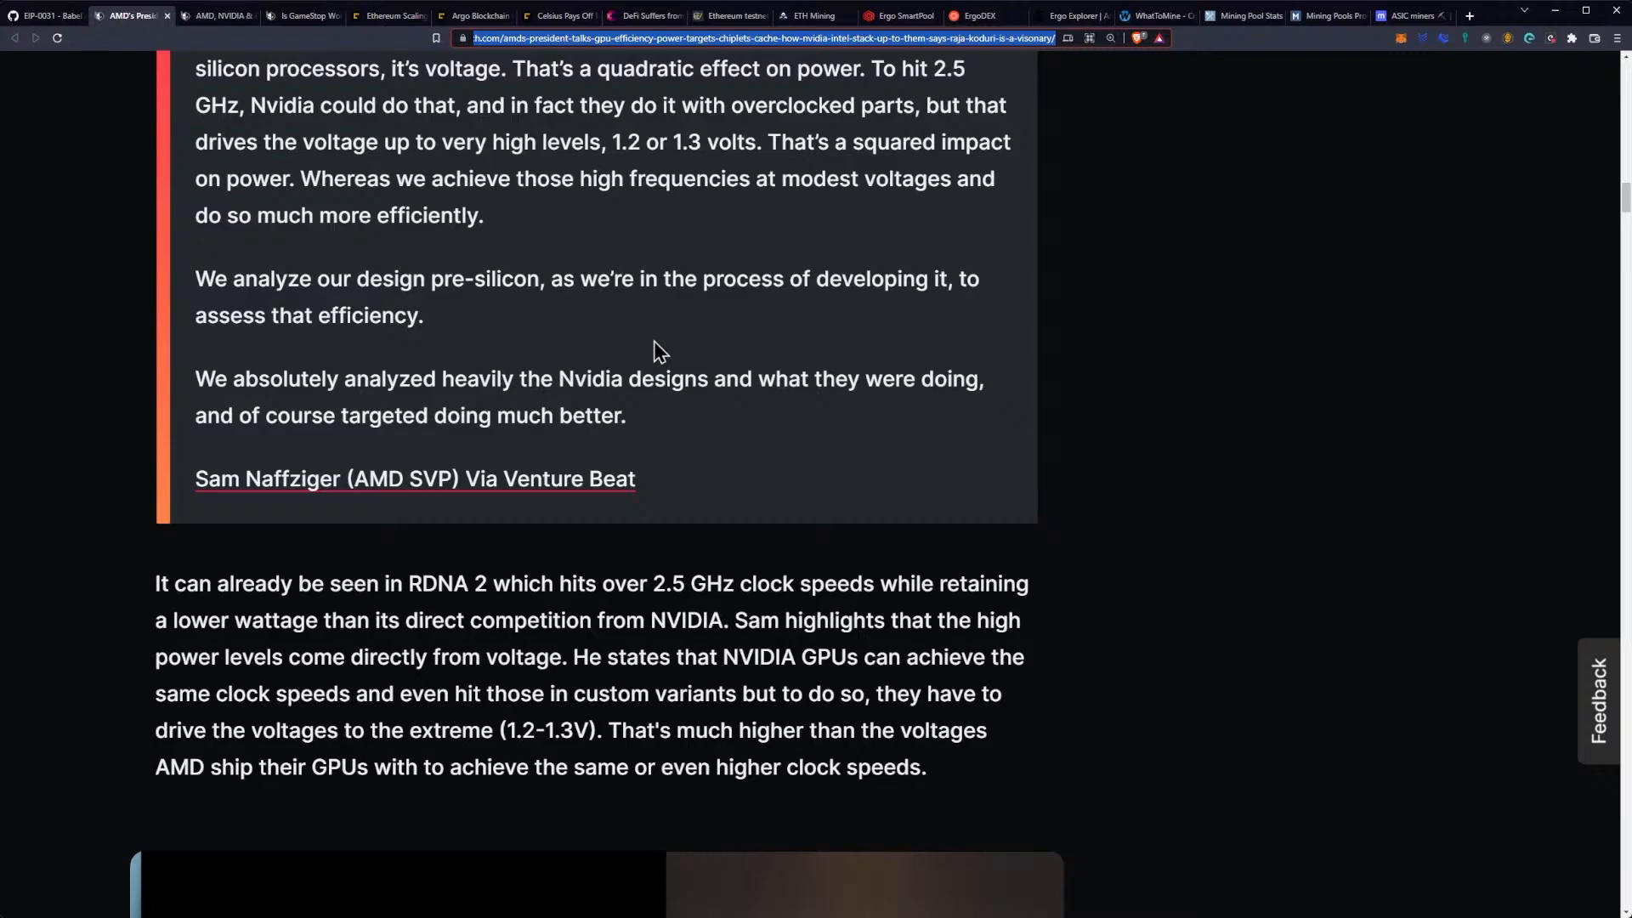
scroll("down", 3)
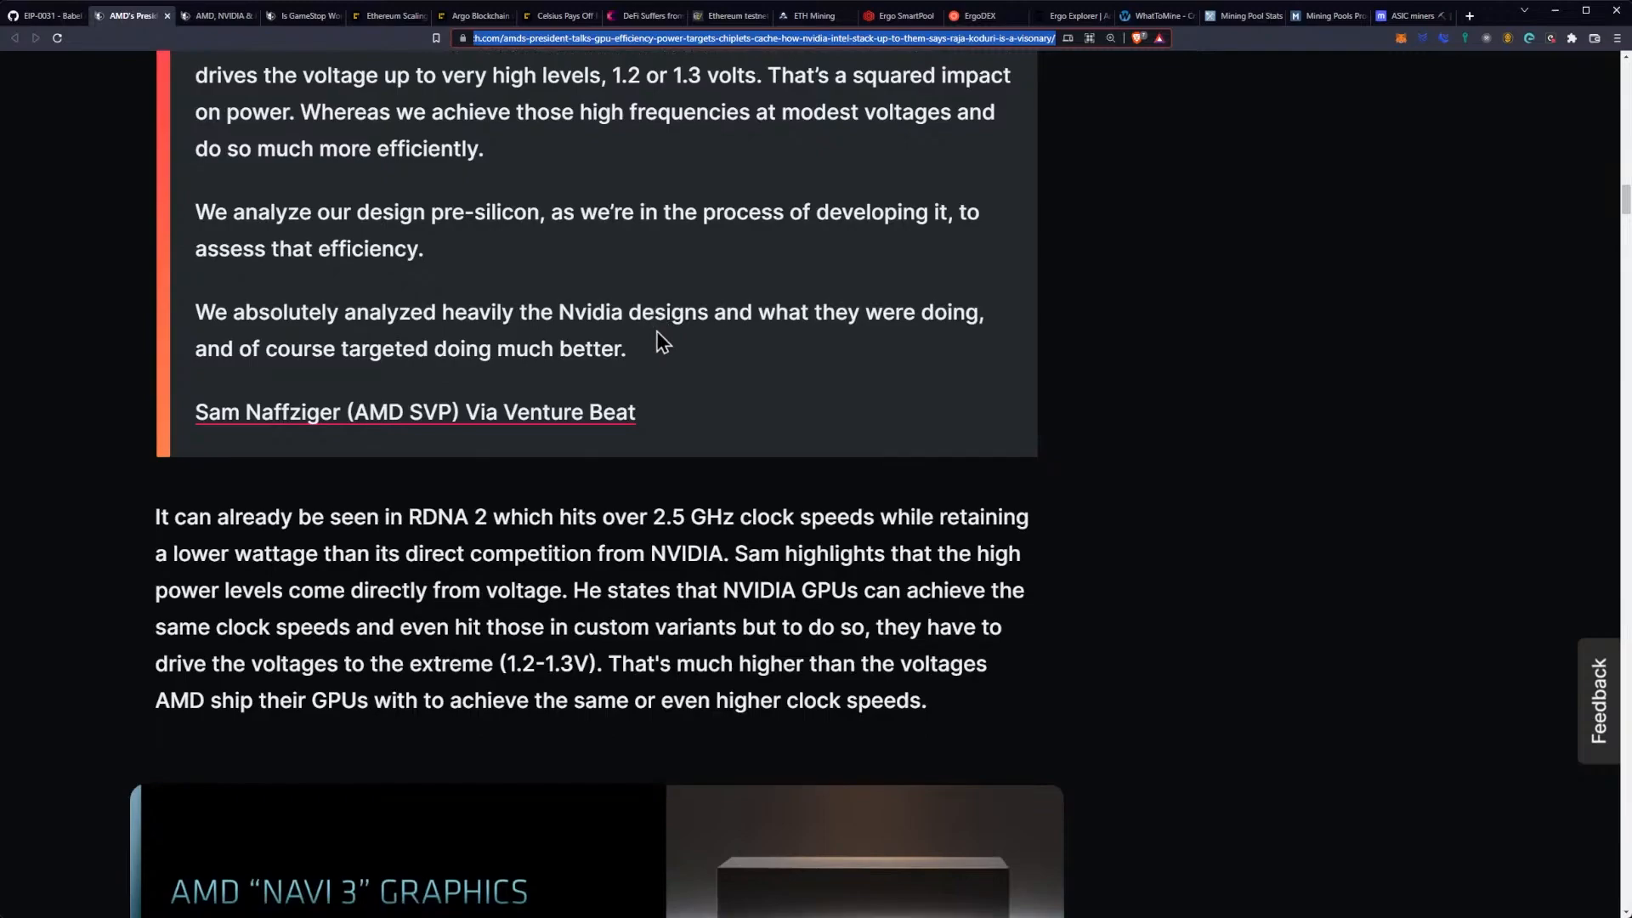
mouse_move(737, 357)
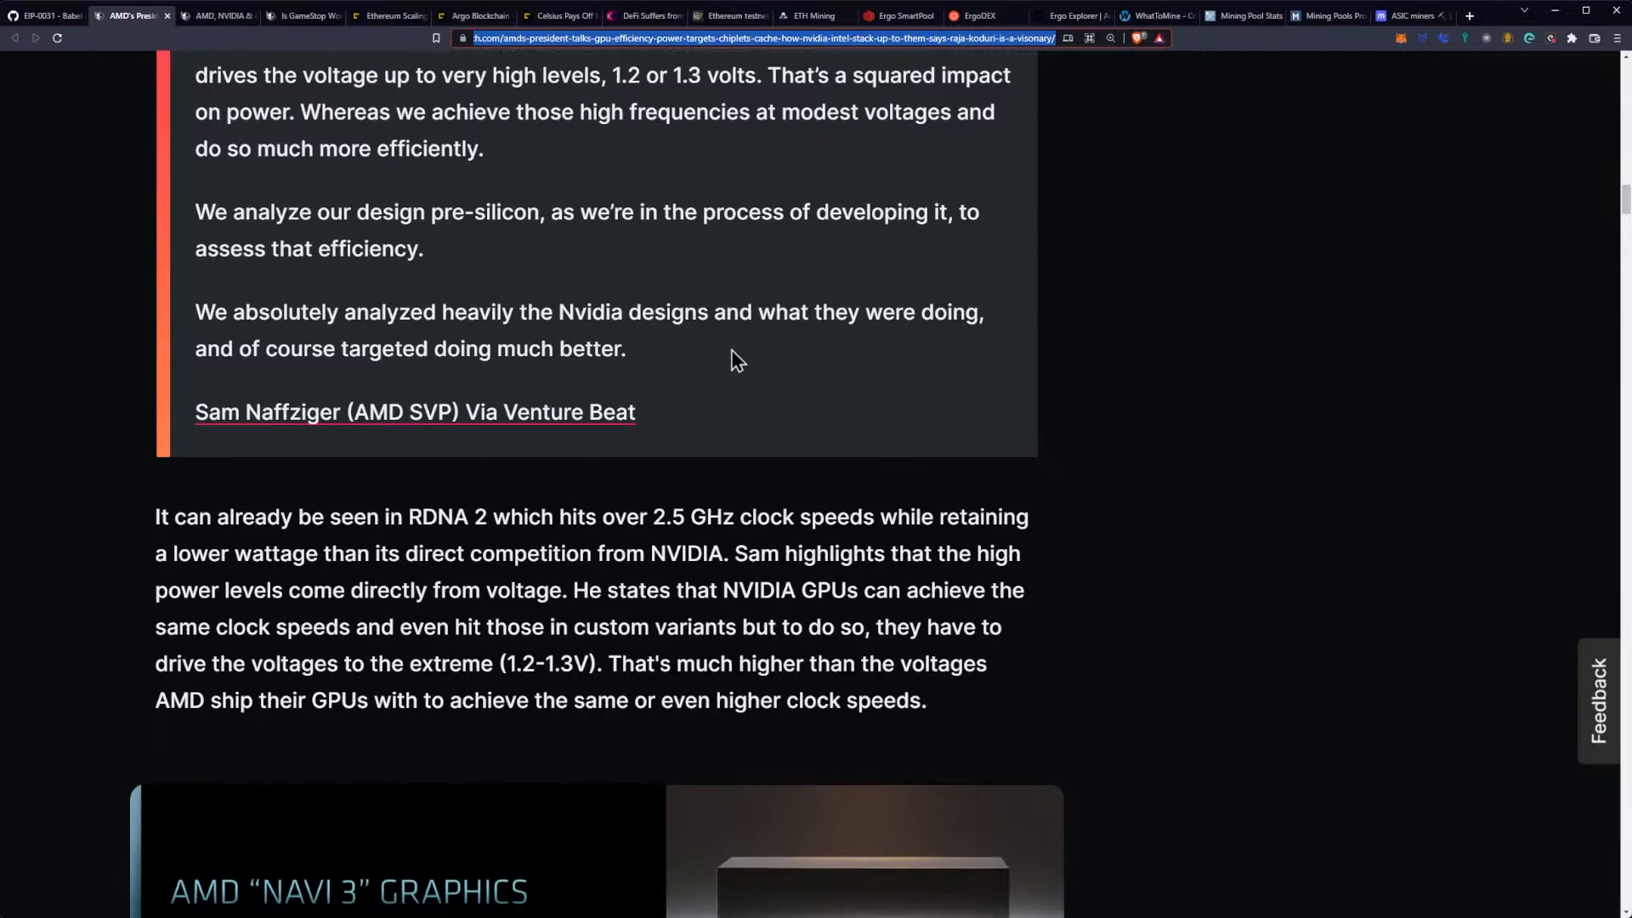
Step: Scroll down to the AMD Navi 3 slide listing performance-per-watt and 5nm RDNA 3 chiplet details
scroll("down", 3)
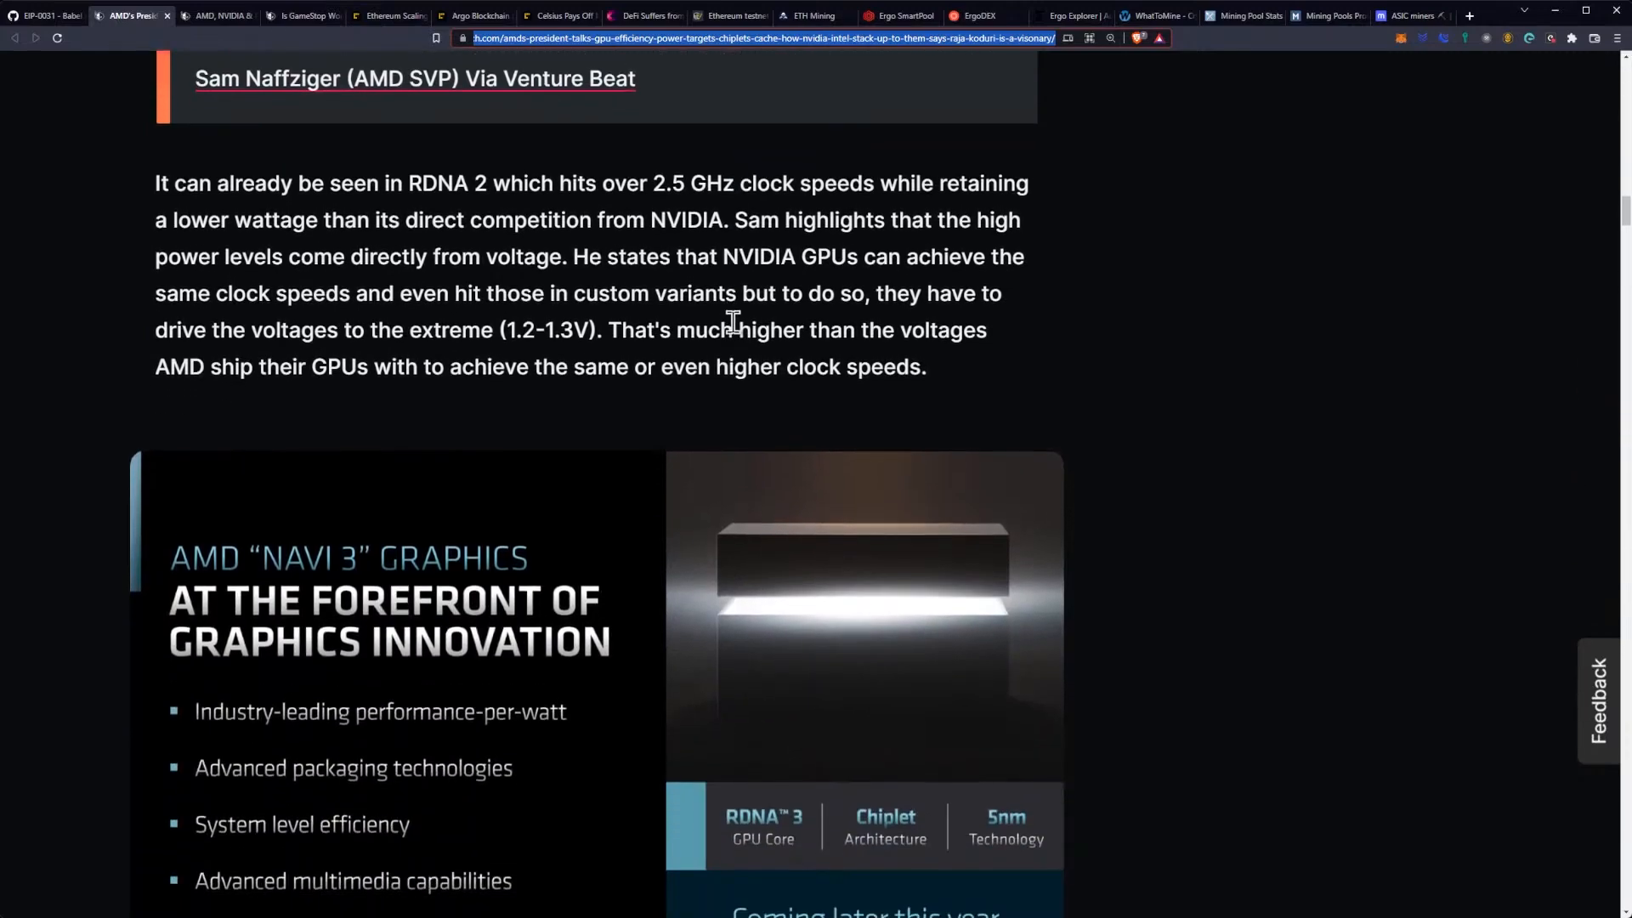
mouse_move(380, 213)
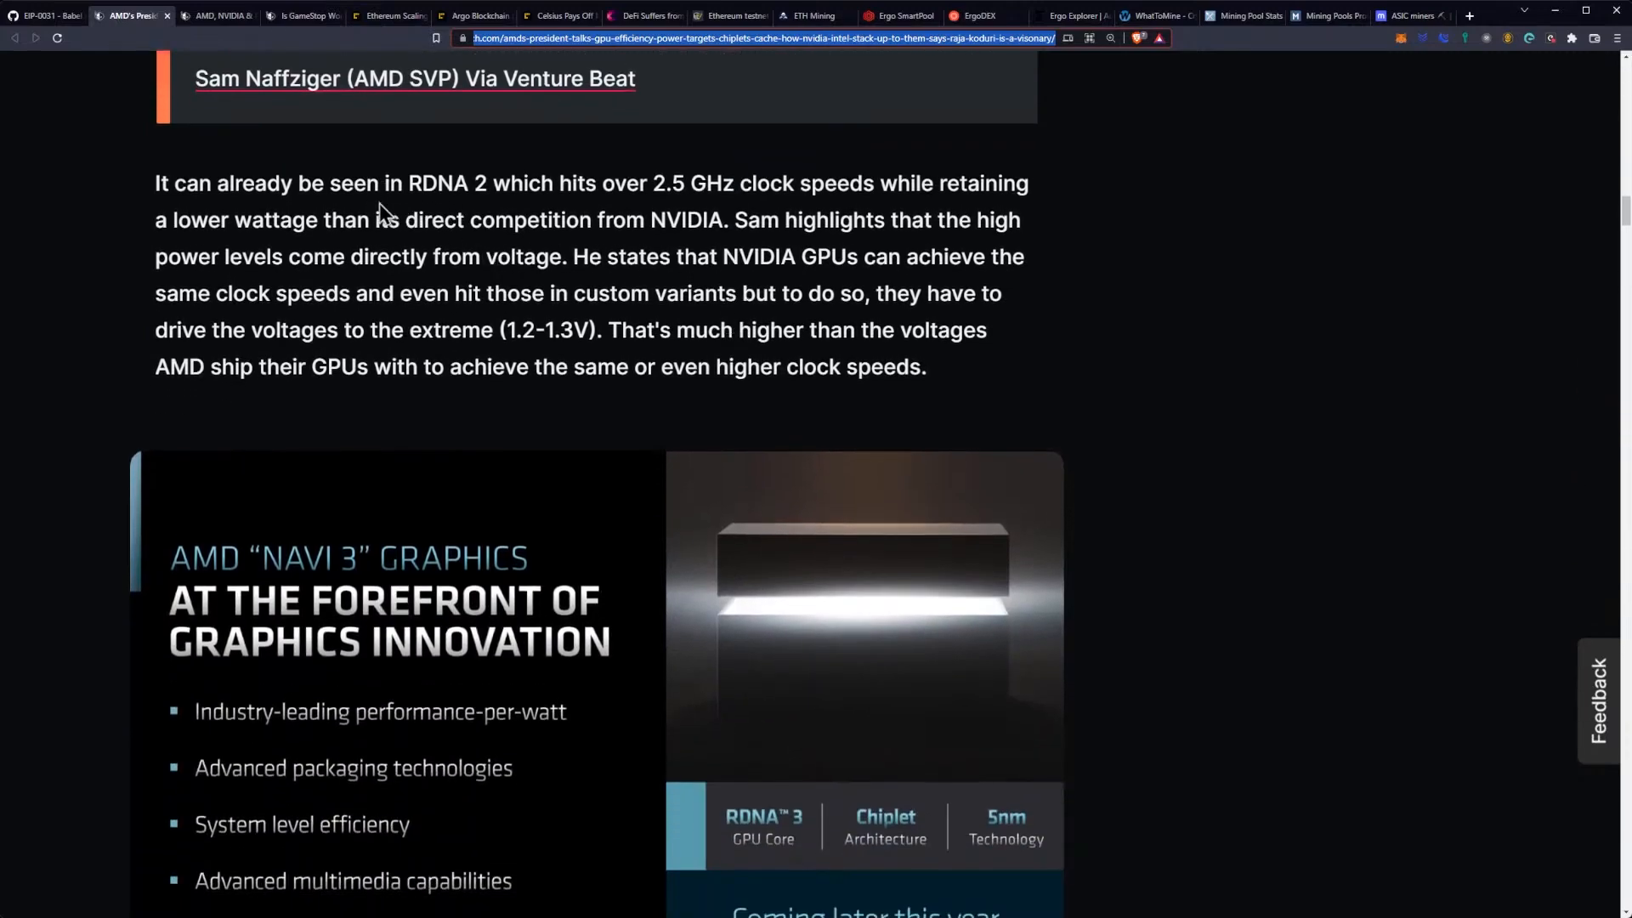
mouse_move(682, 193)
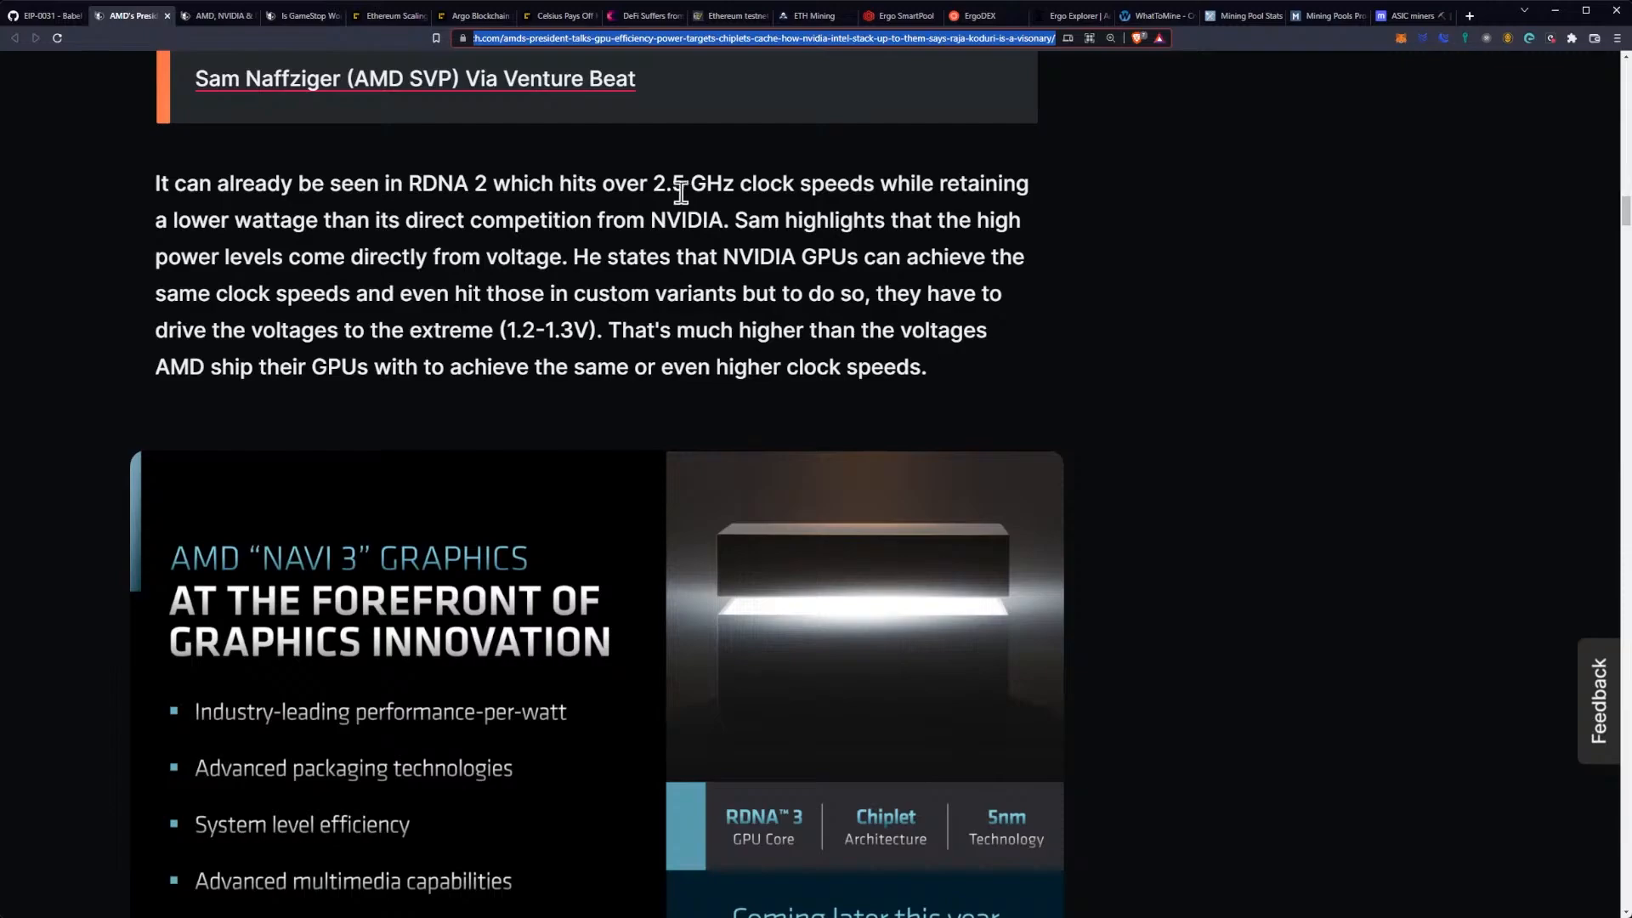
mouse_move(567, 196)
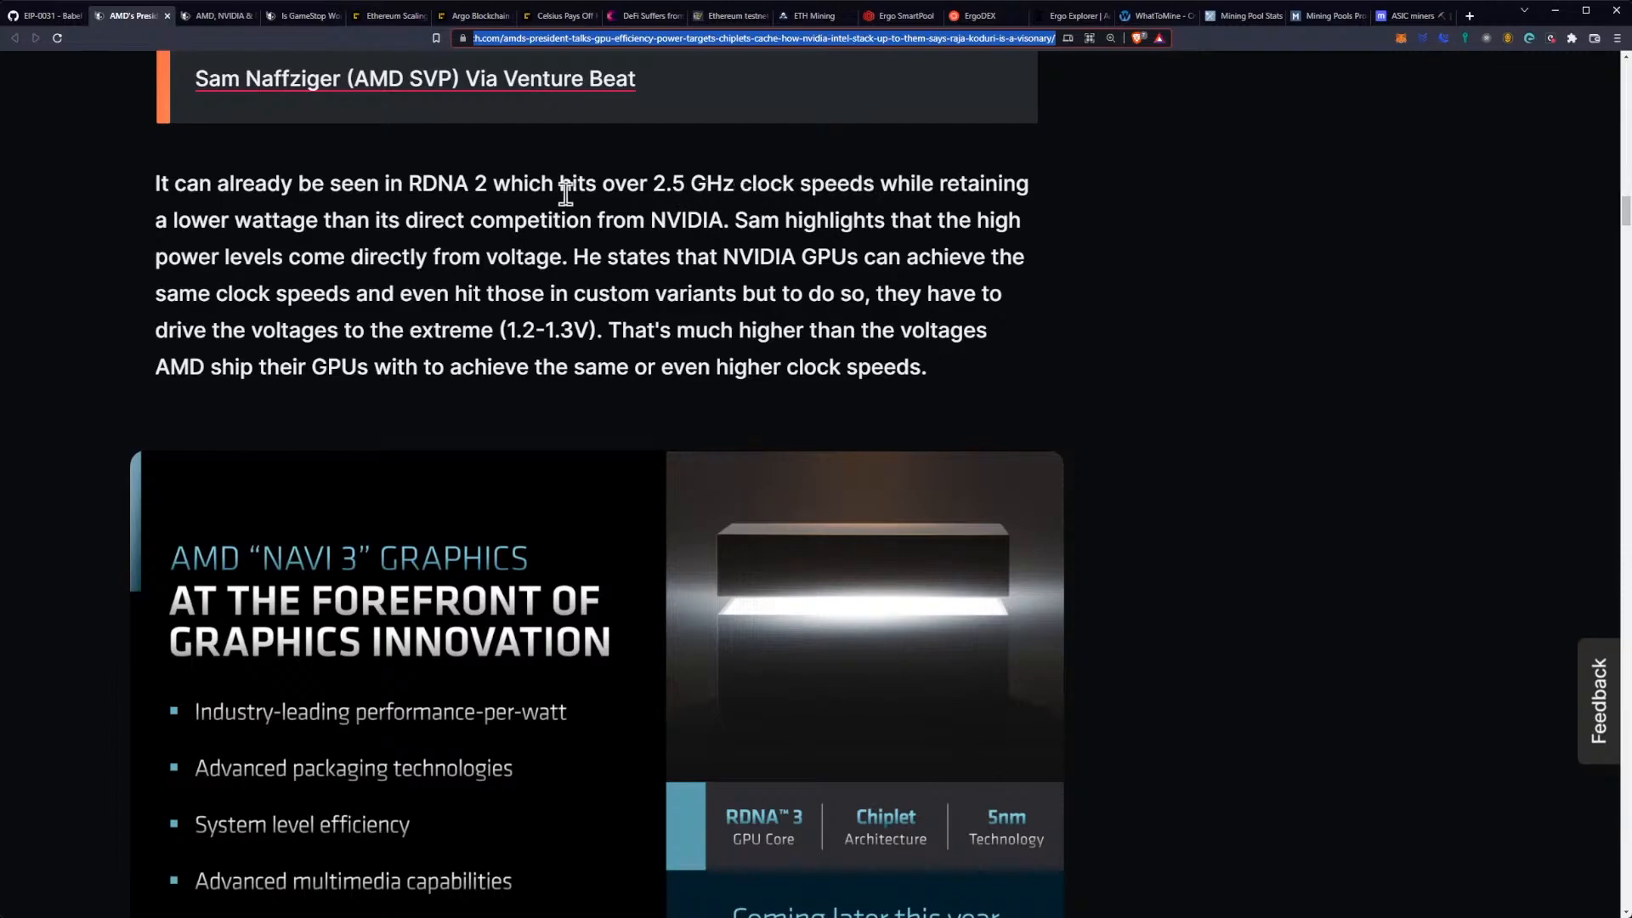
mouse_move(323, 228)
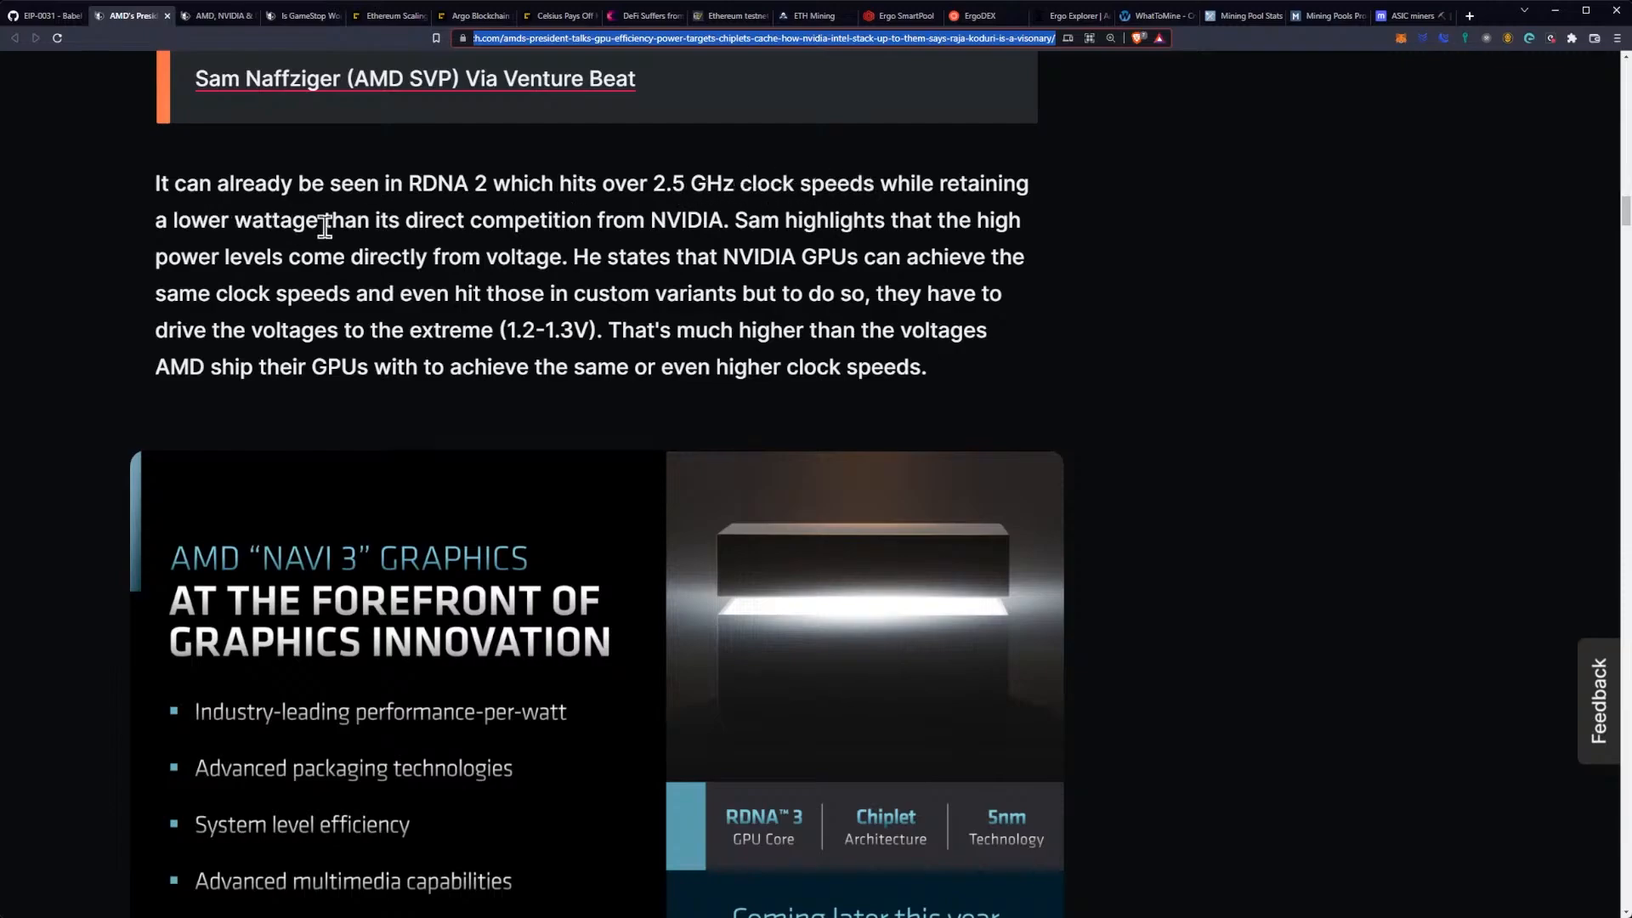
mouse_move(598, 229)
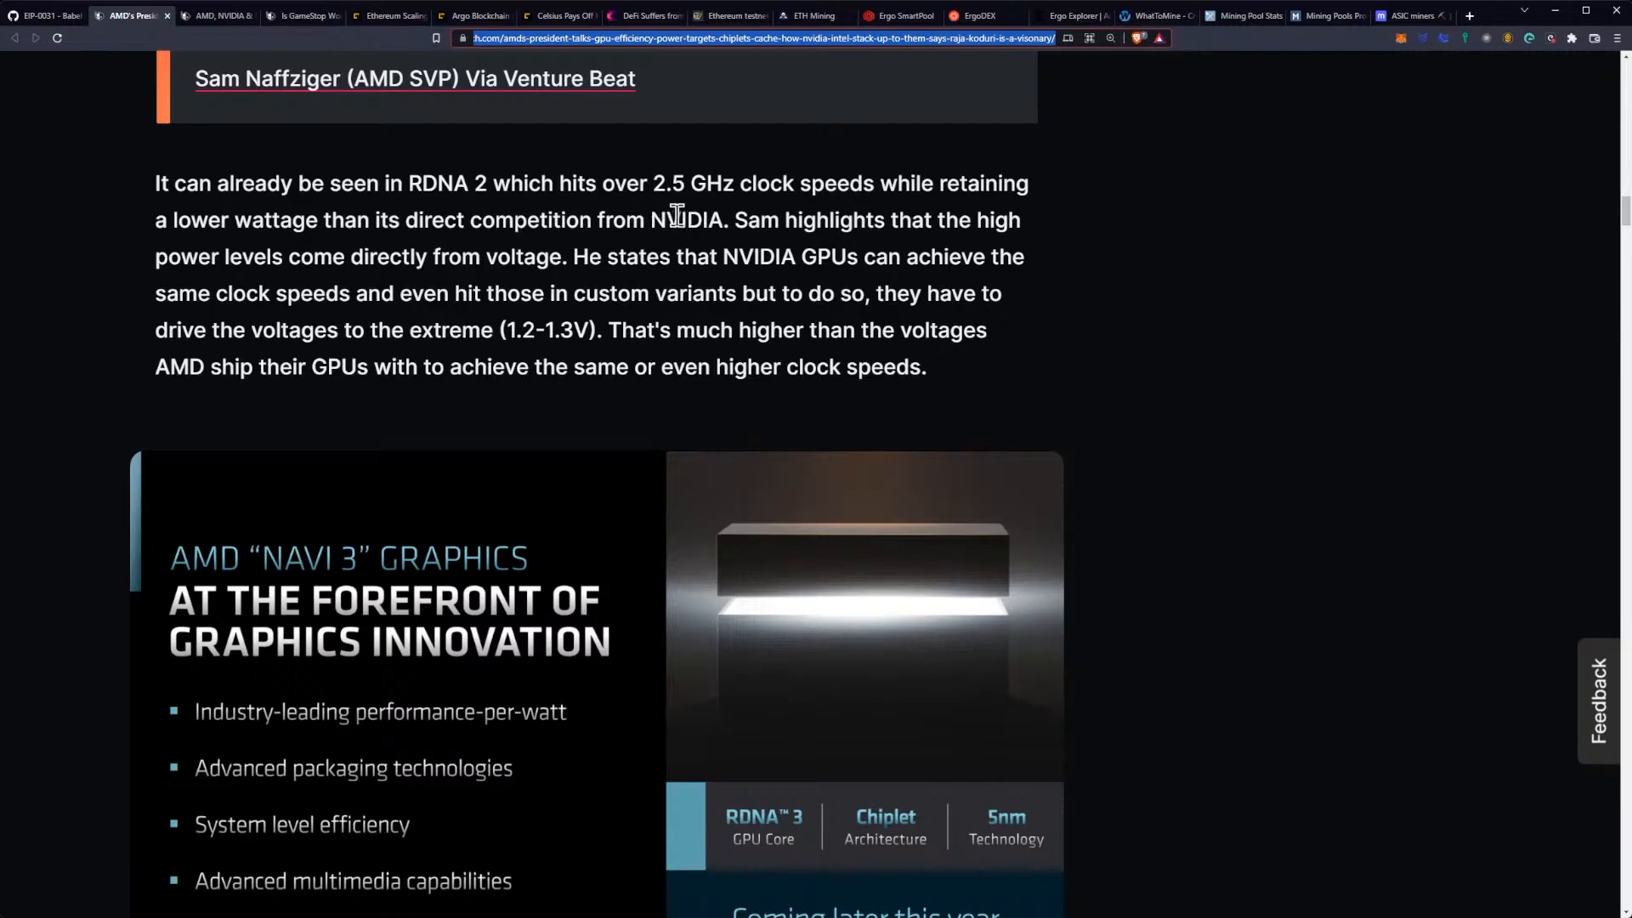
mouse_move(490, 302)
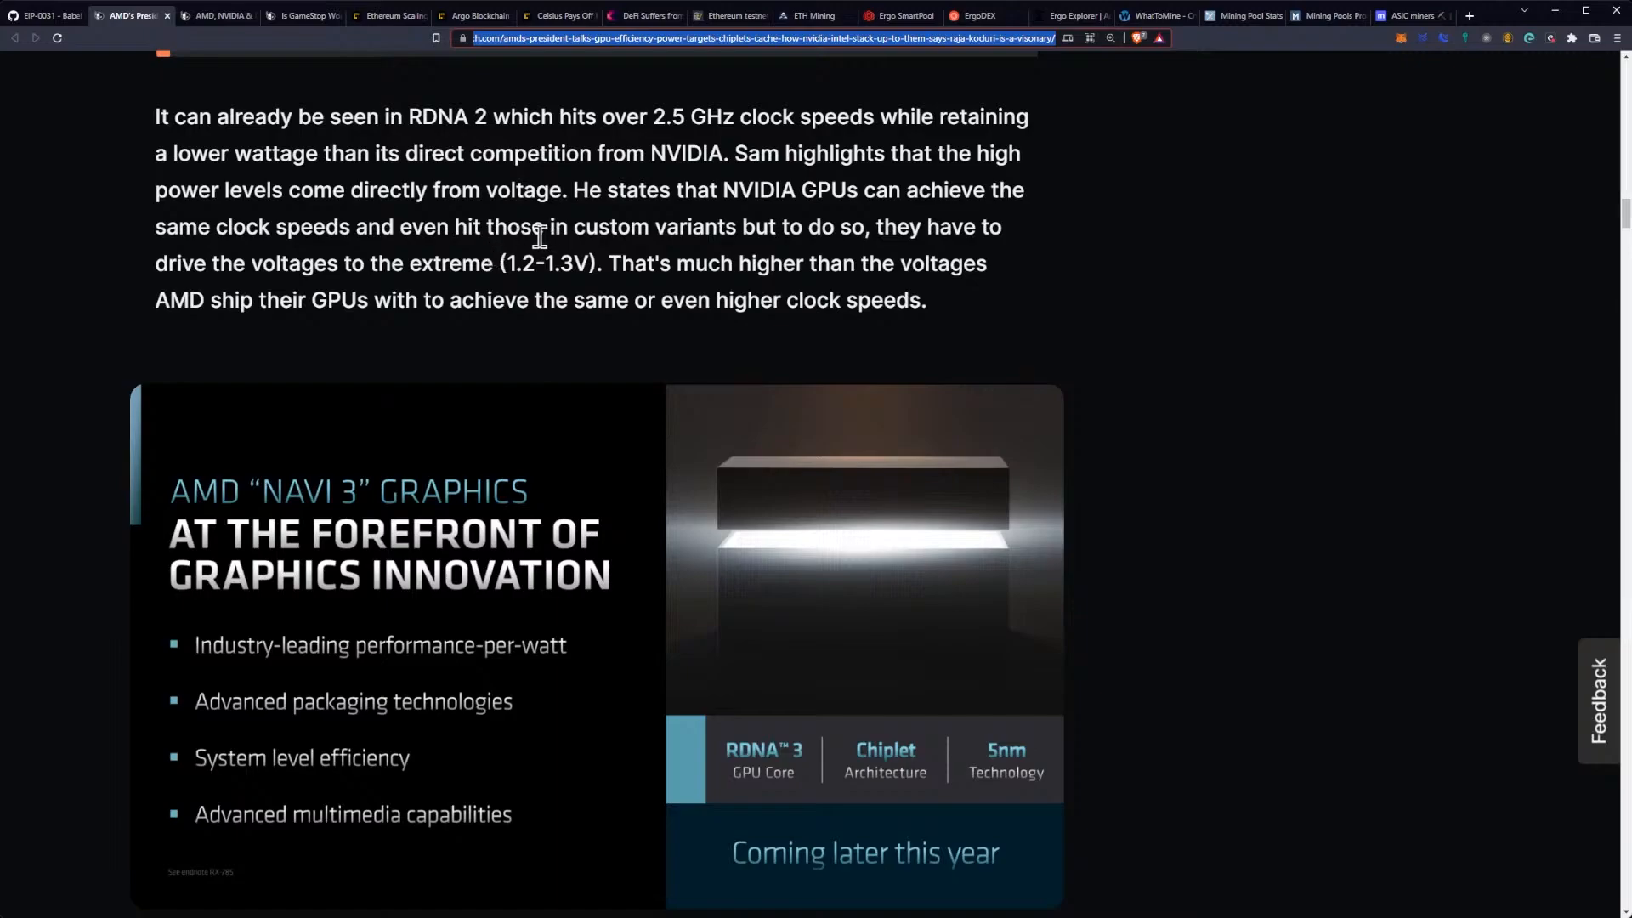
mouse_move(775, 260)
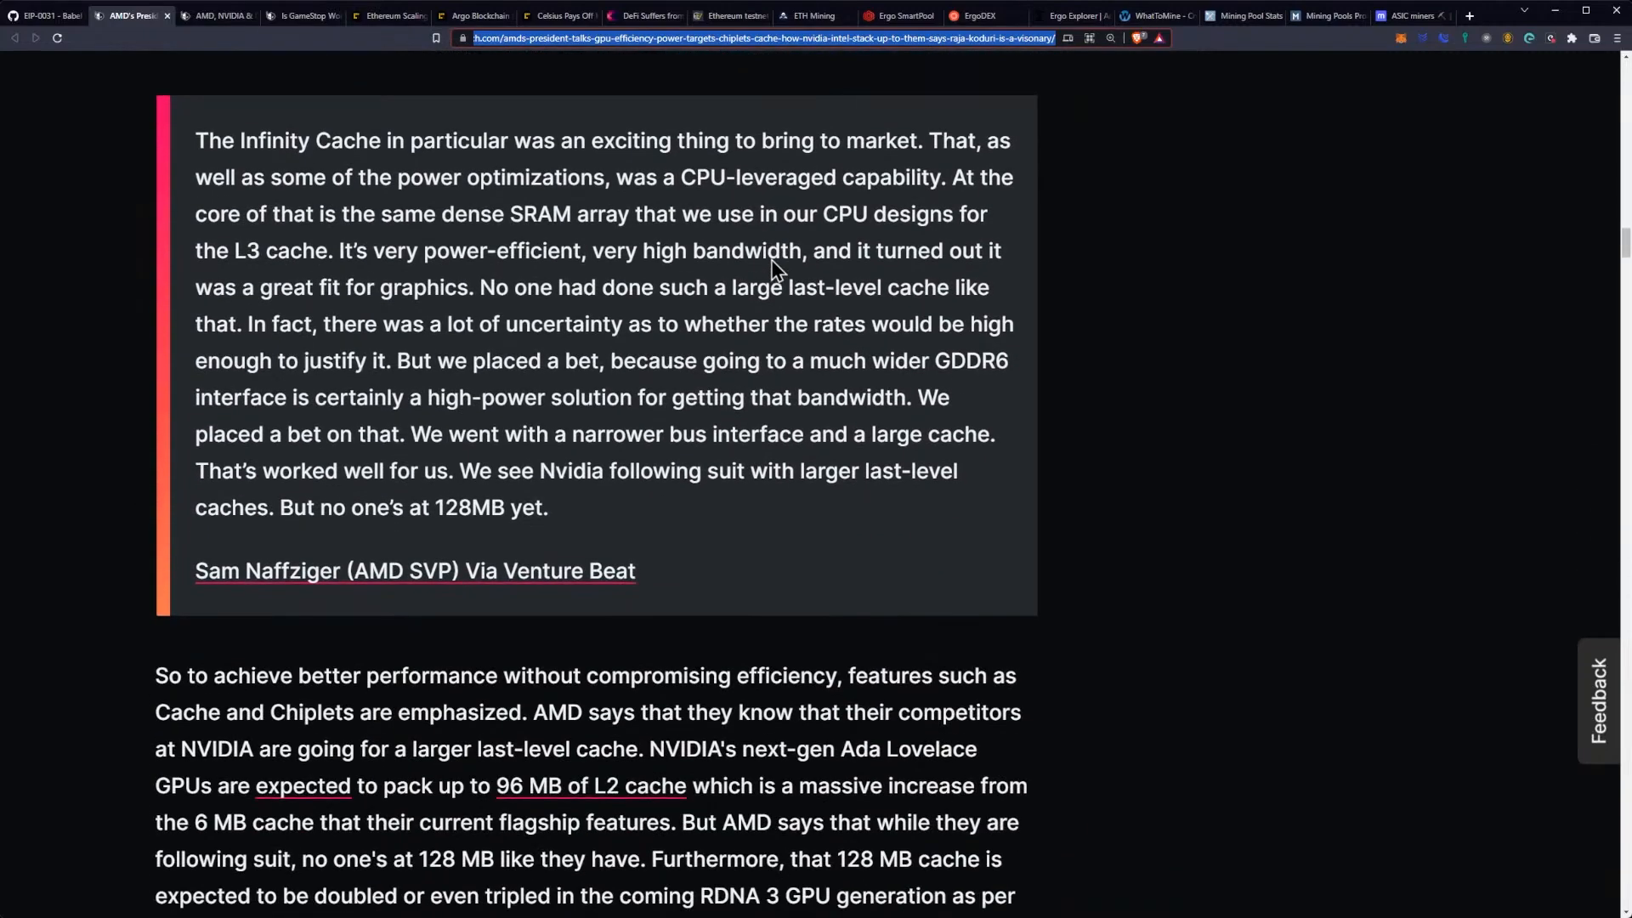
mouse_move(716, 279)
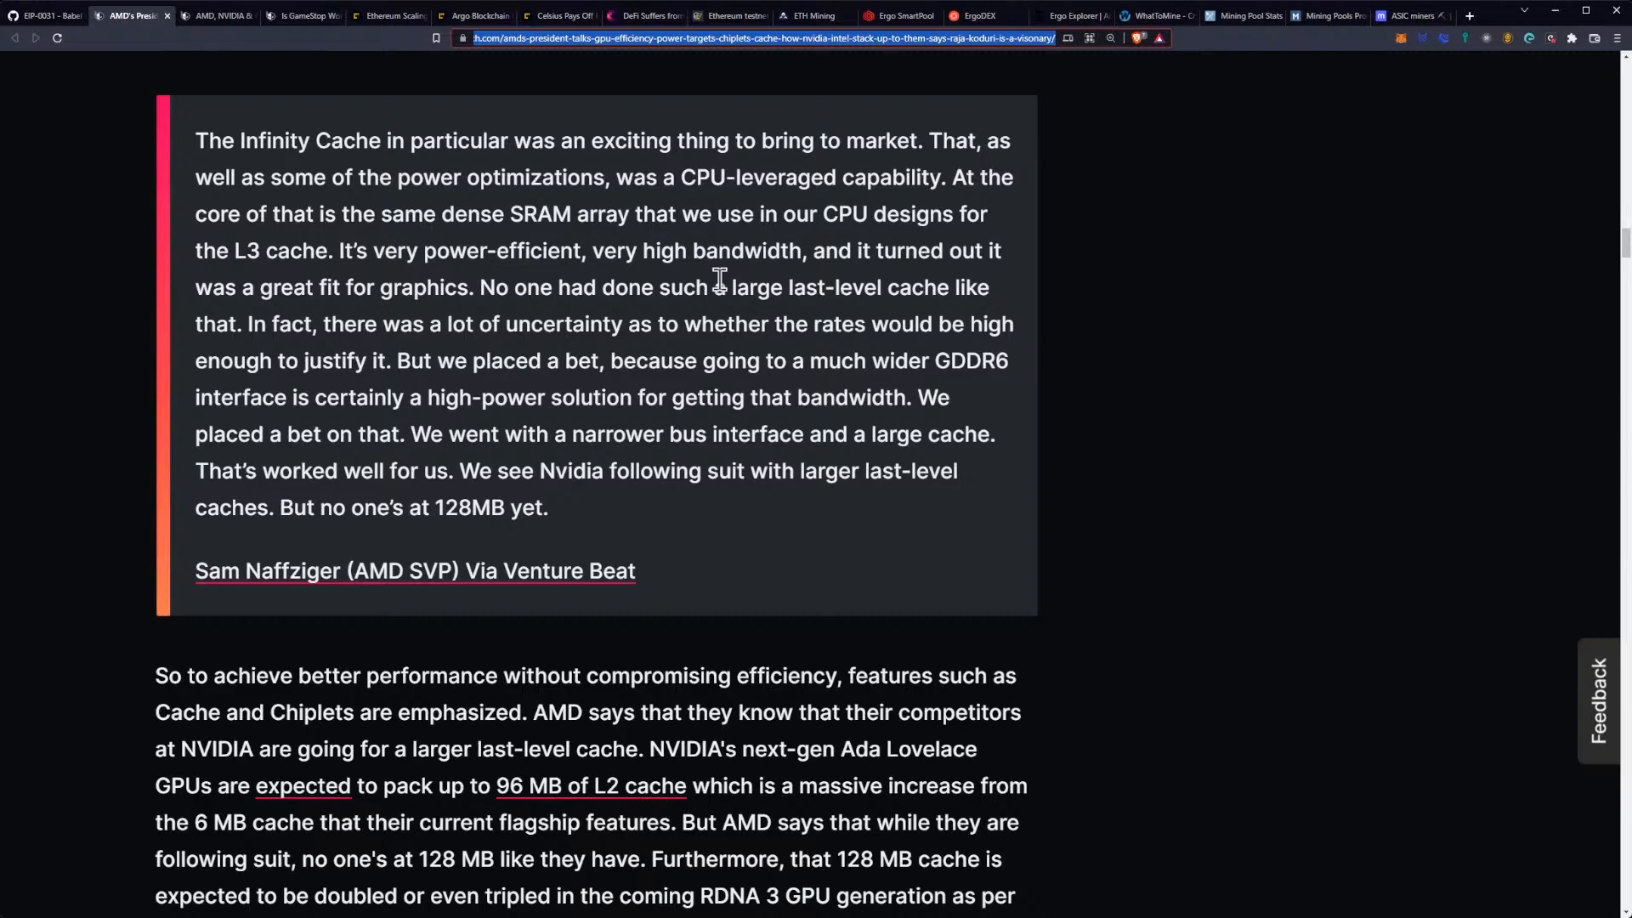
mouse_move(617, 222)
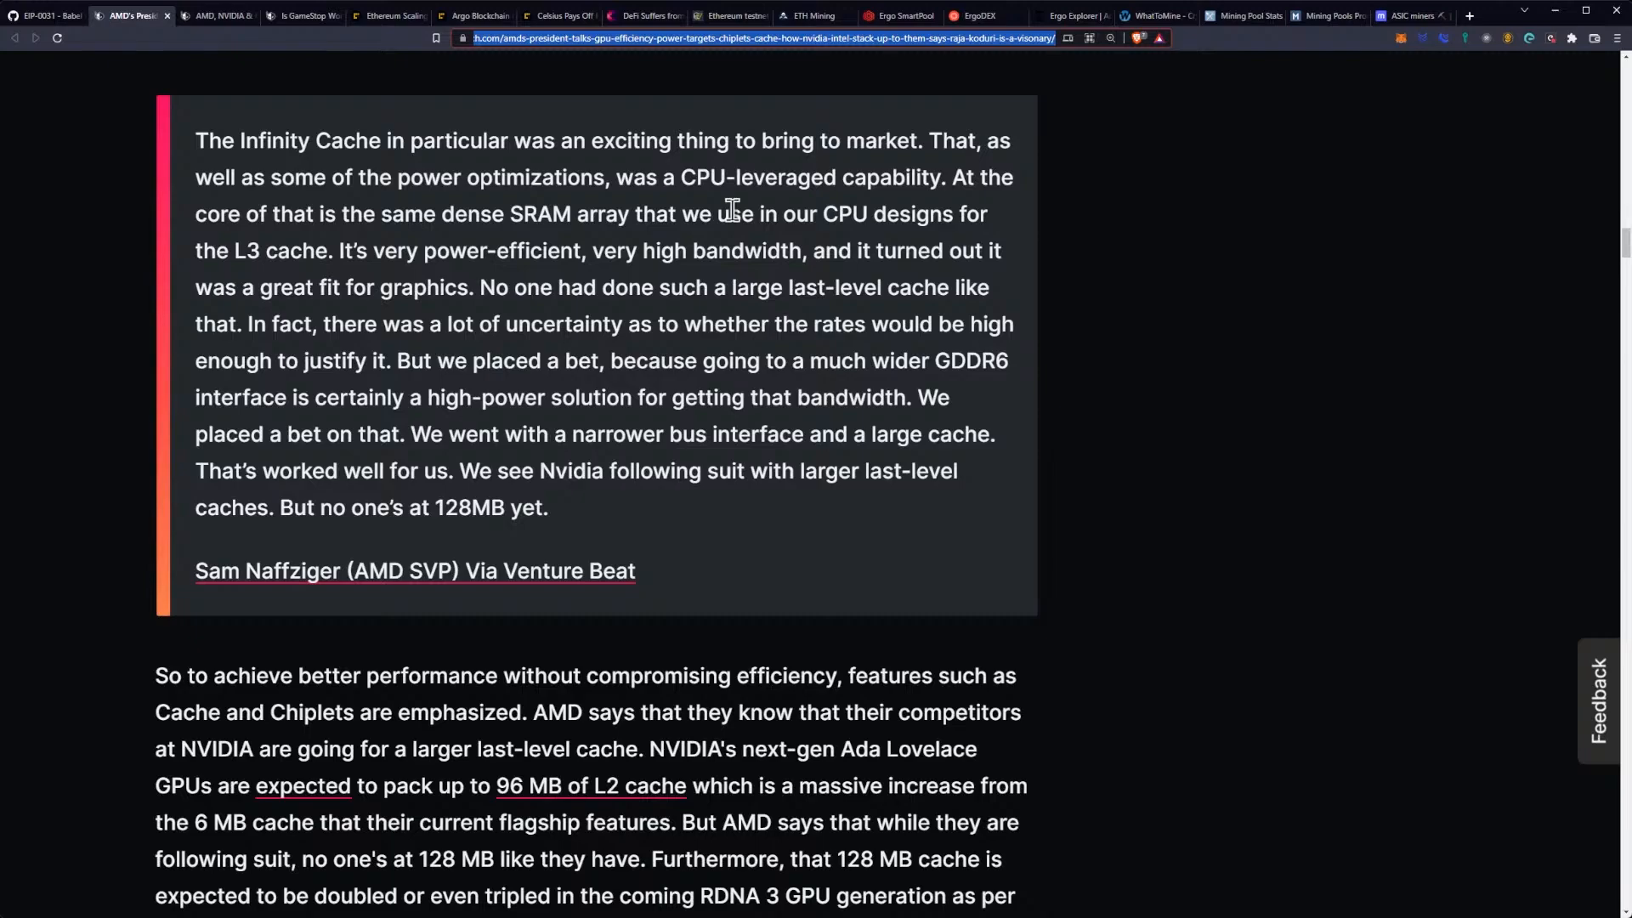
mouse_move(722, 255)
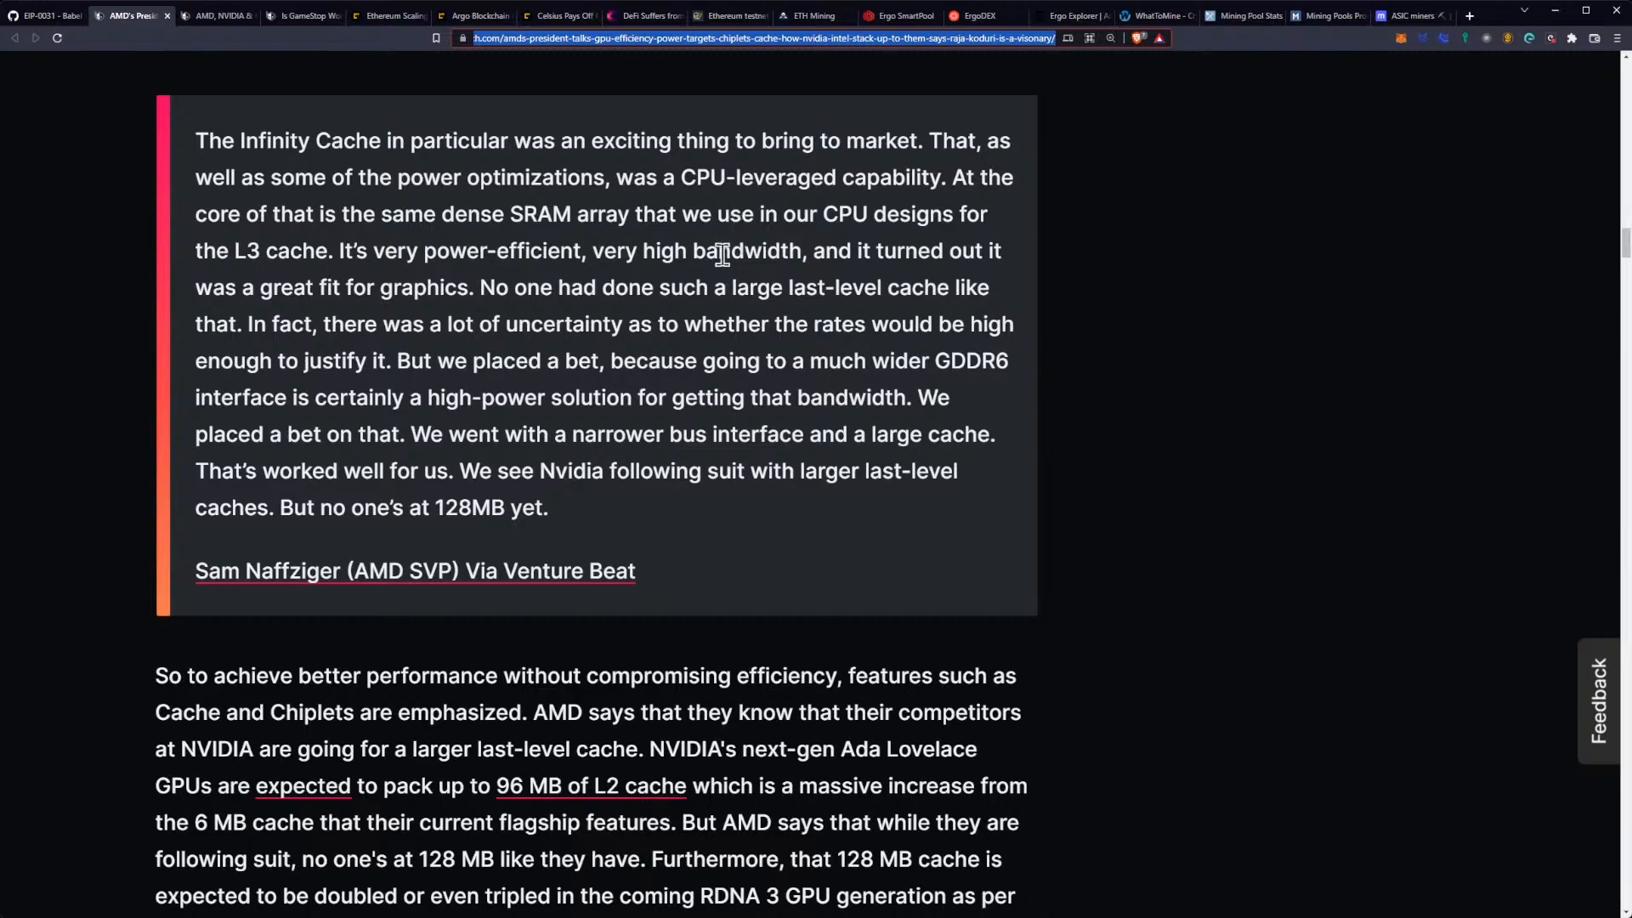
mouse_move(803, 288)
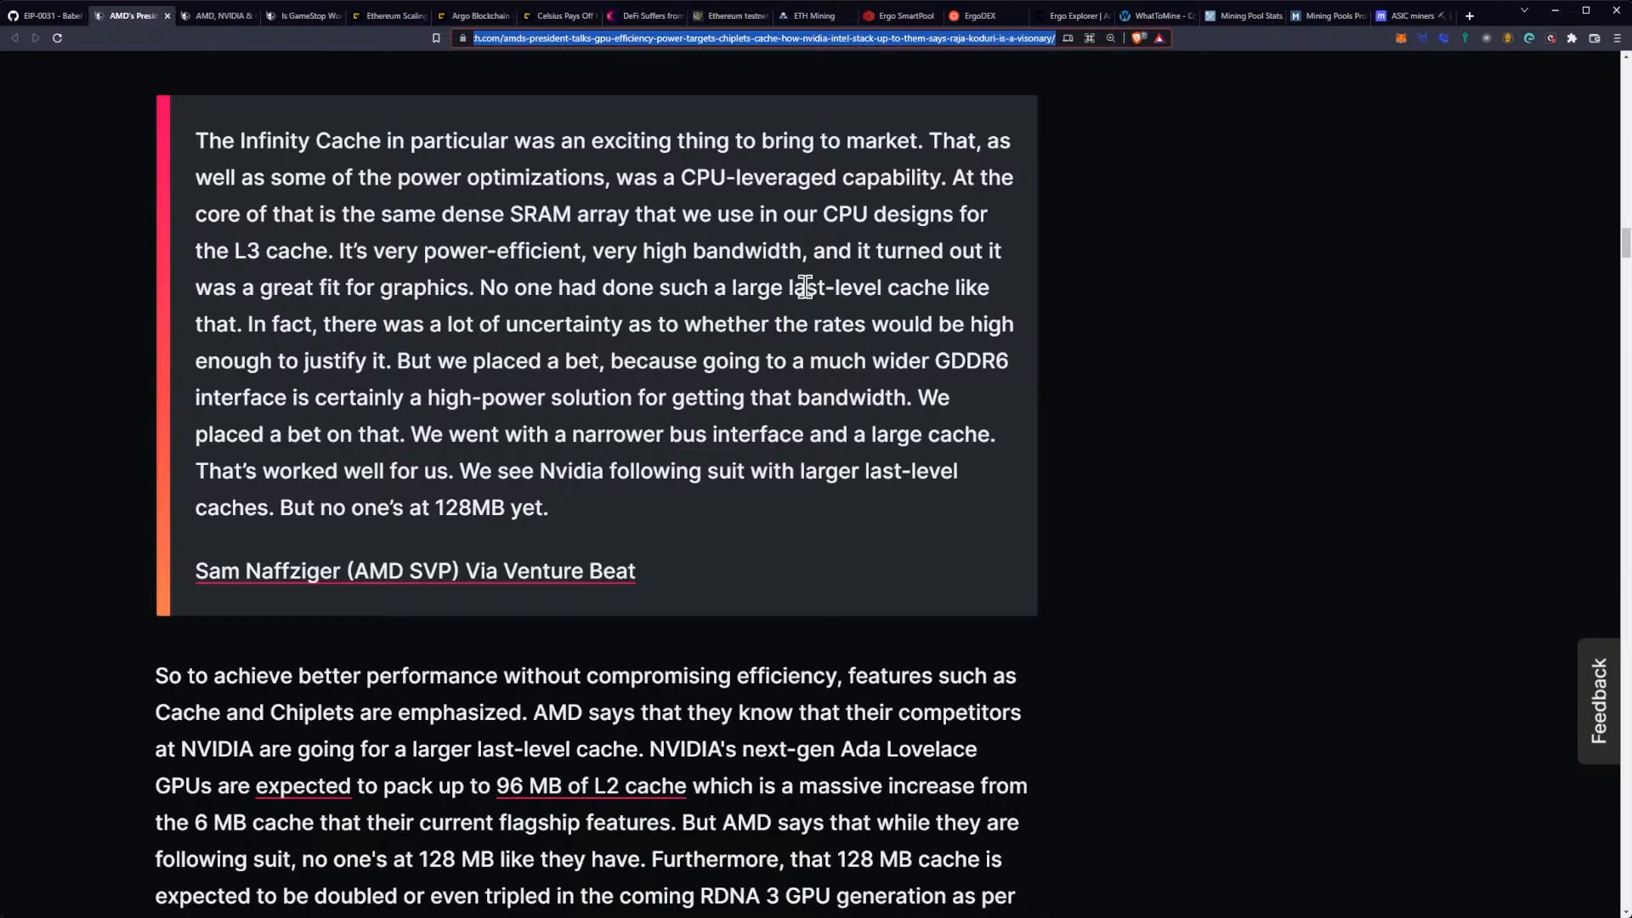
mouse_move(691, 295)
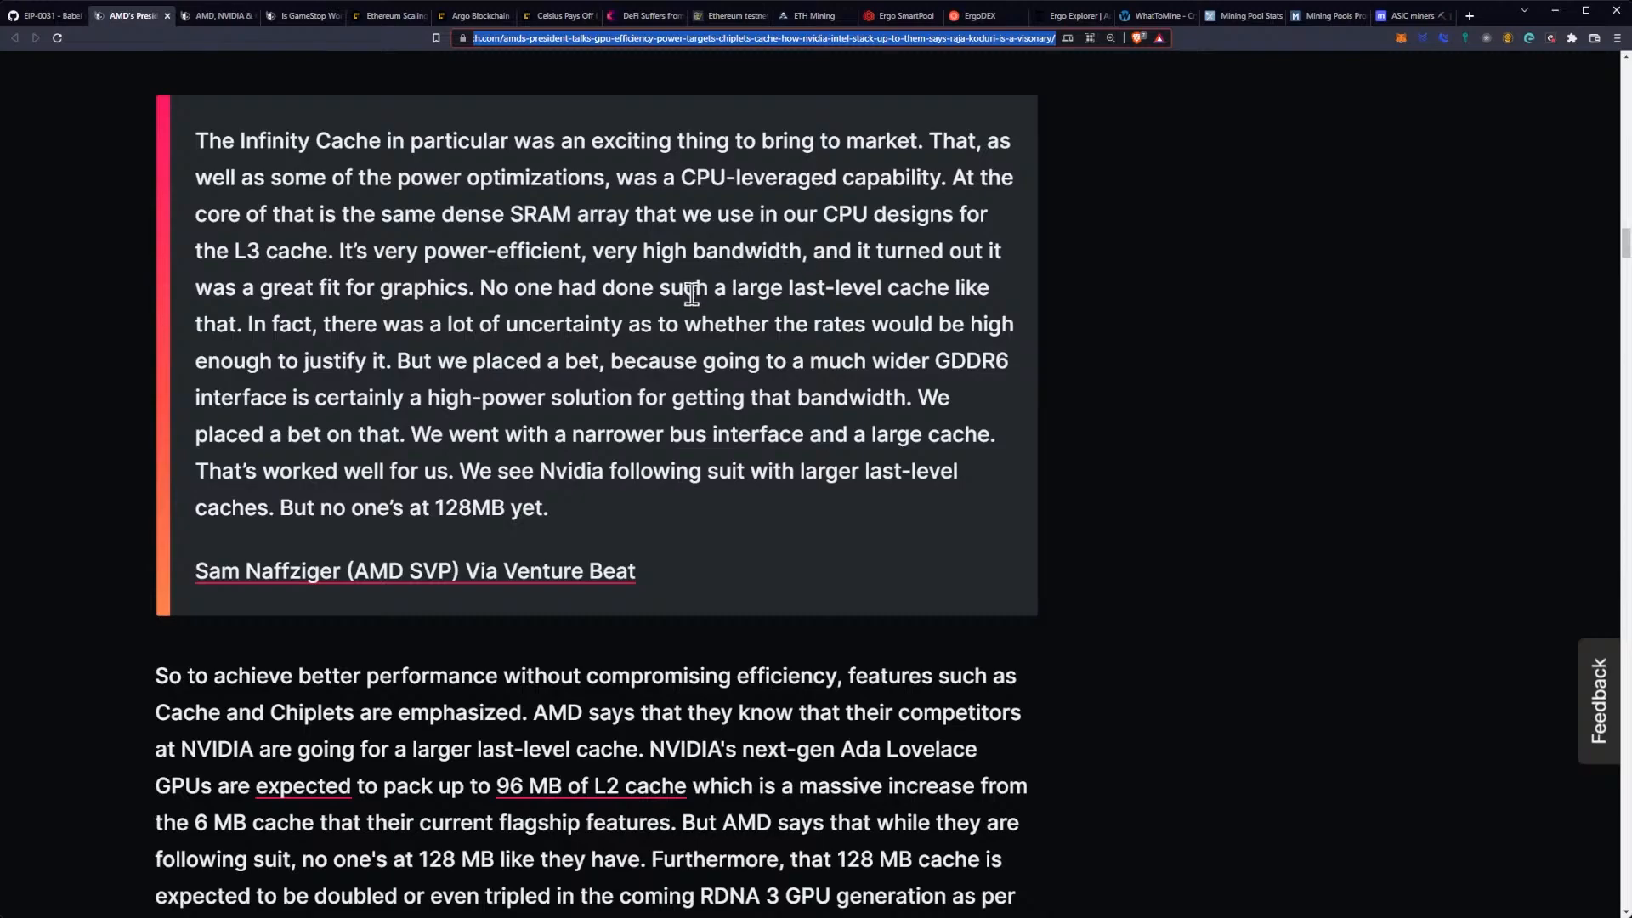
mouse_move(406, 281)
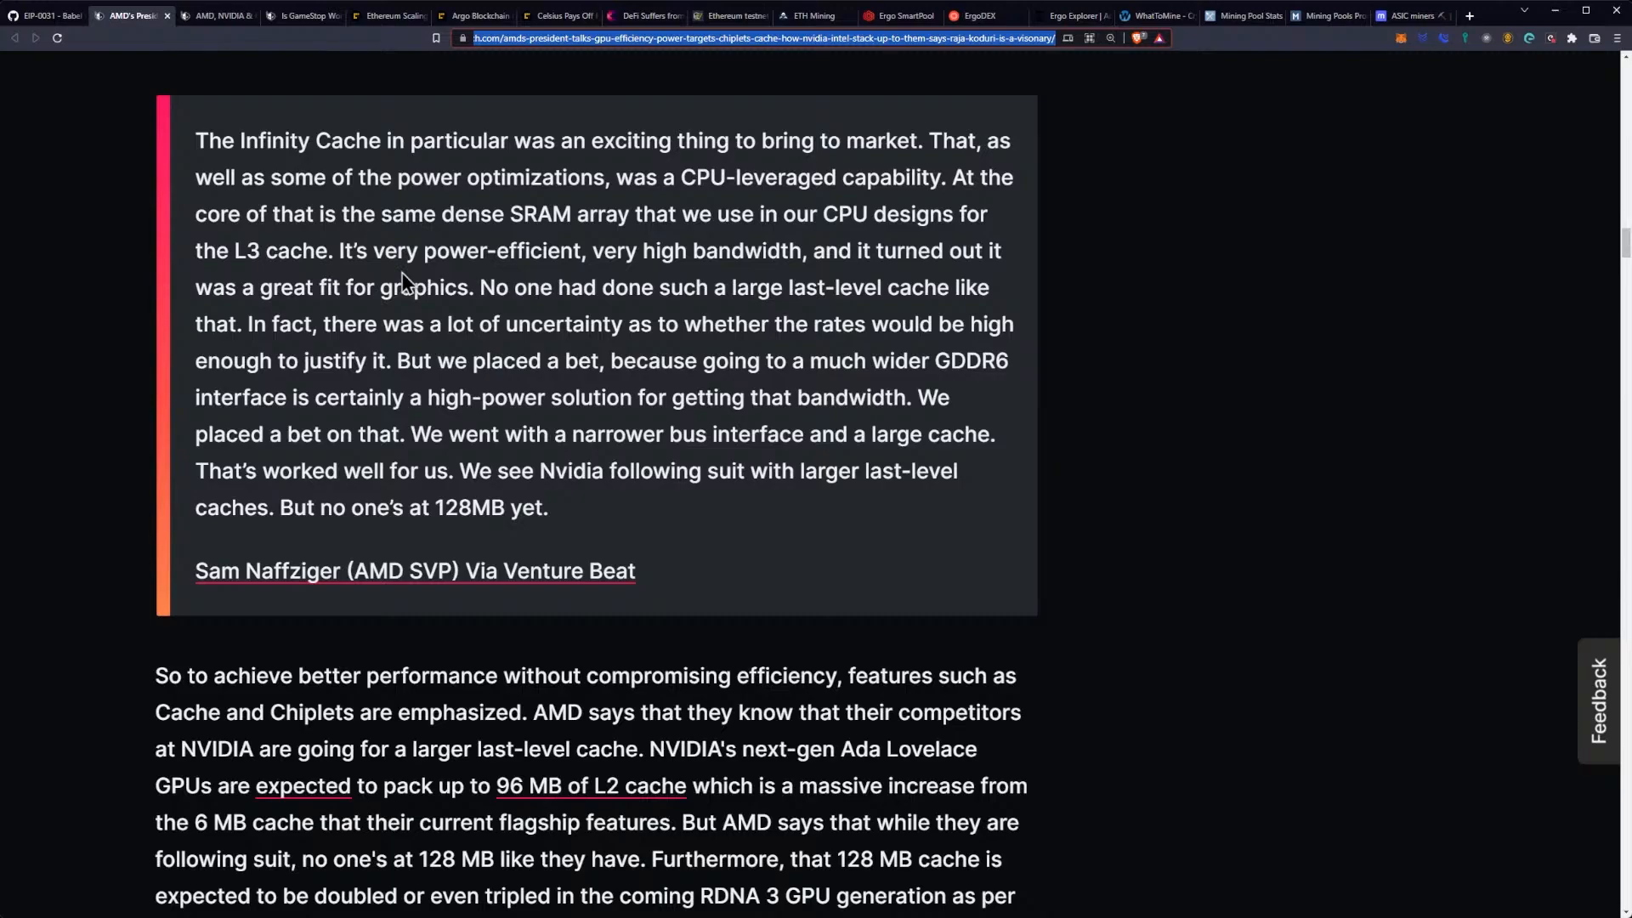
mouse_move(653, 262)
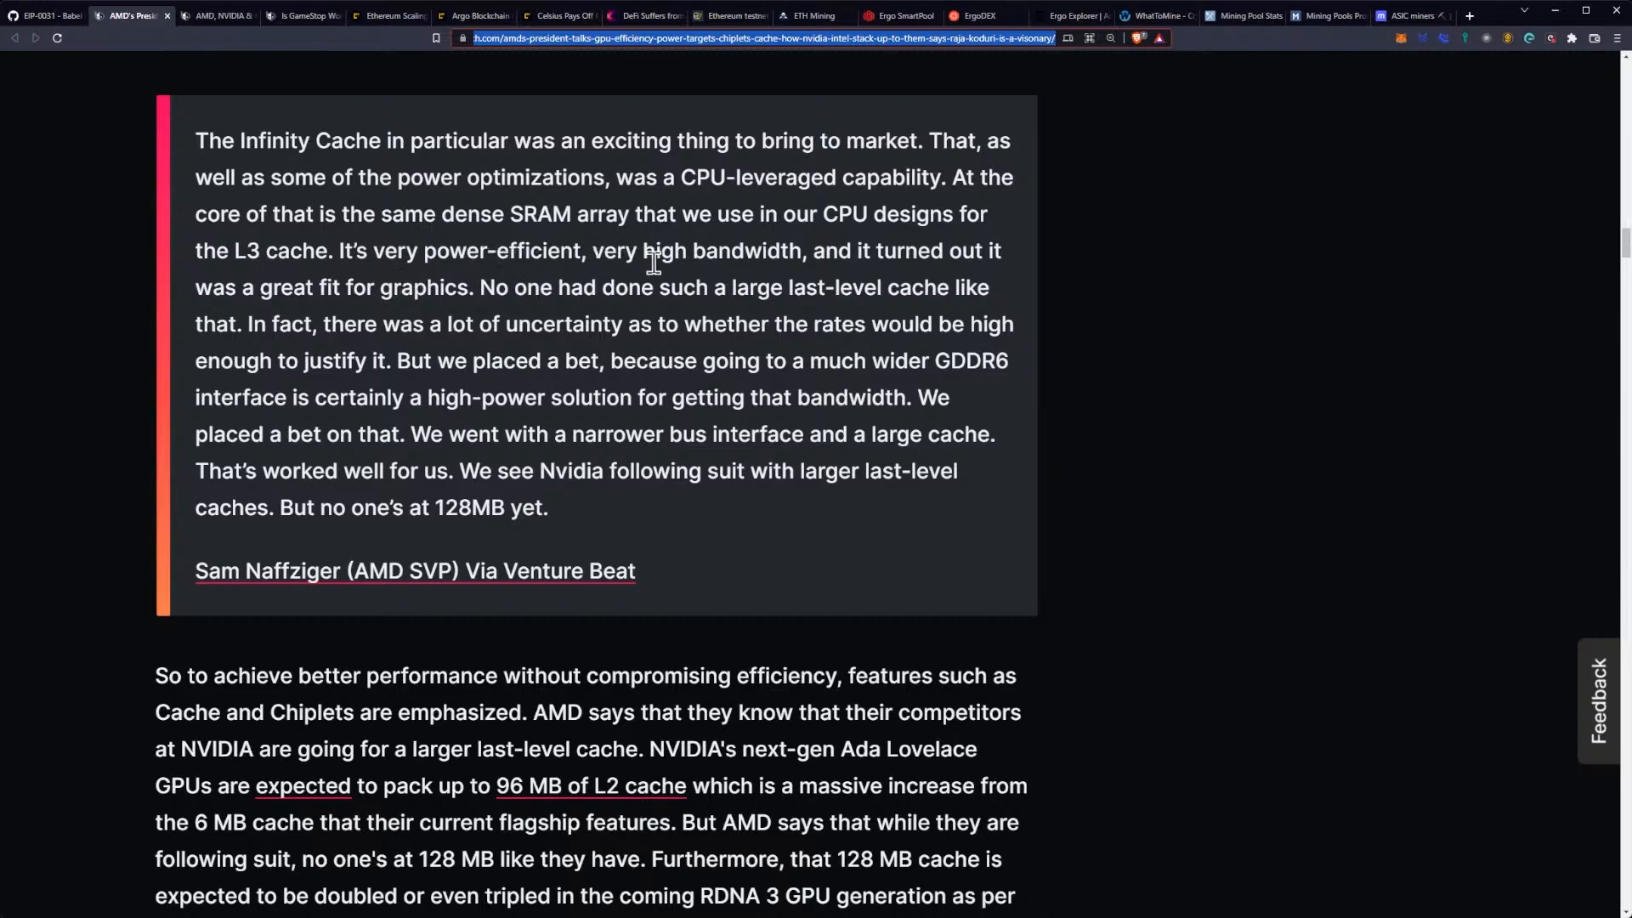
mouse_move(308, 289)
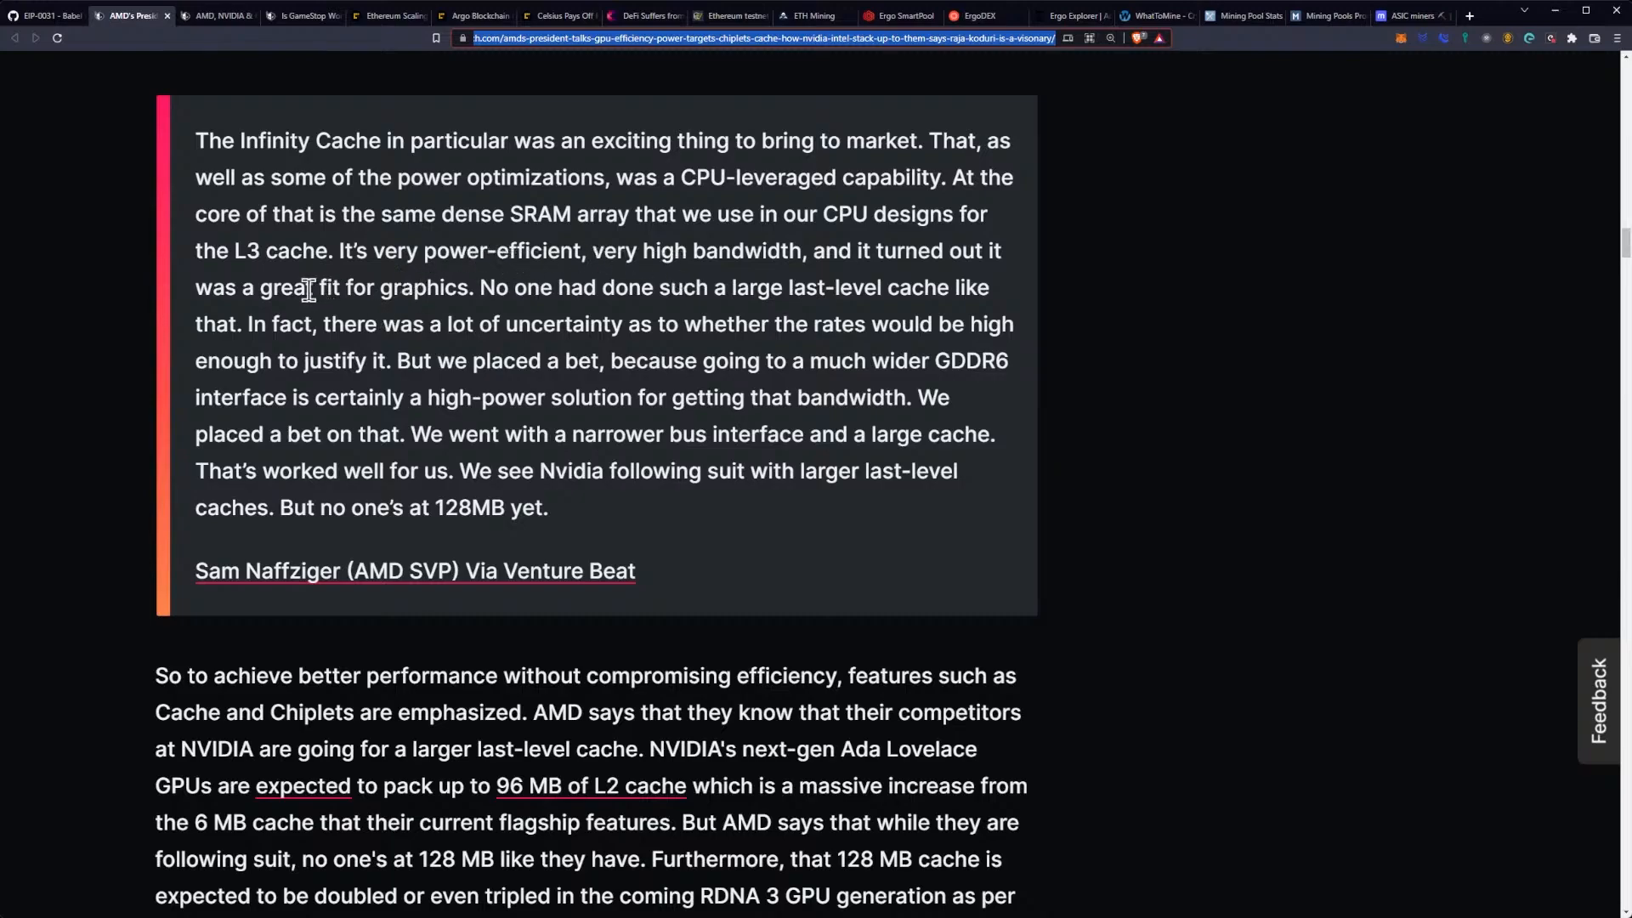
Step: Scroll to the Infinity Cache quote and NVIDIA's 96 MB versus AMD's 128 MB L2 cache
scroll("down", 3)
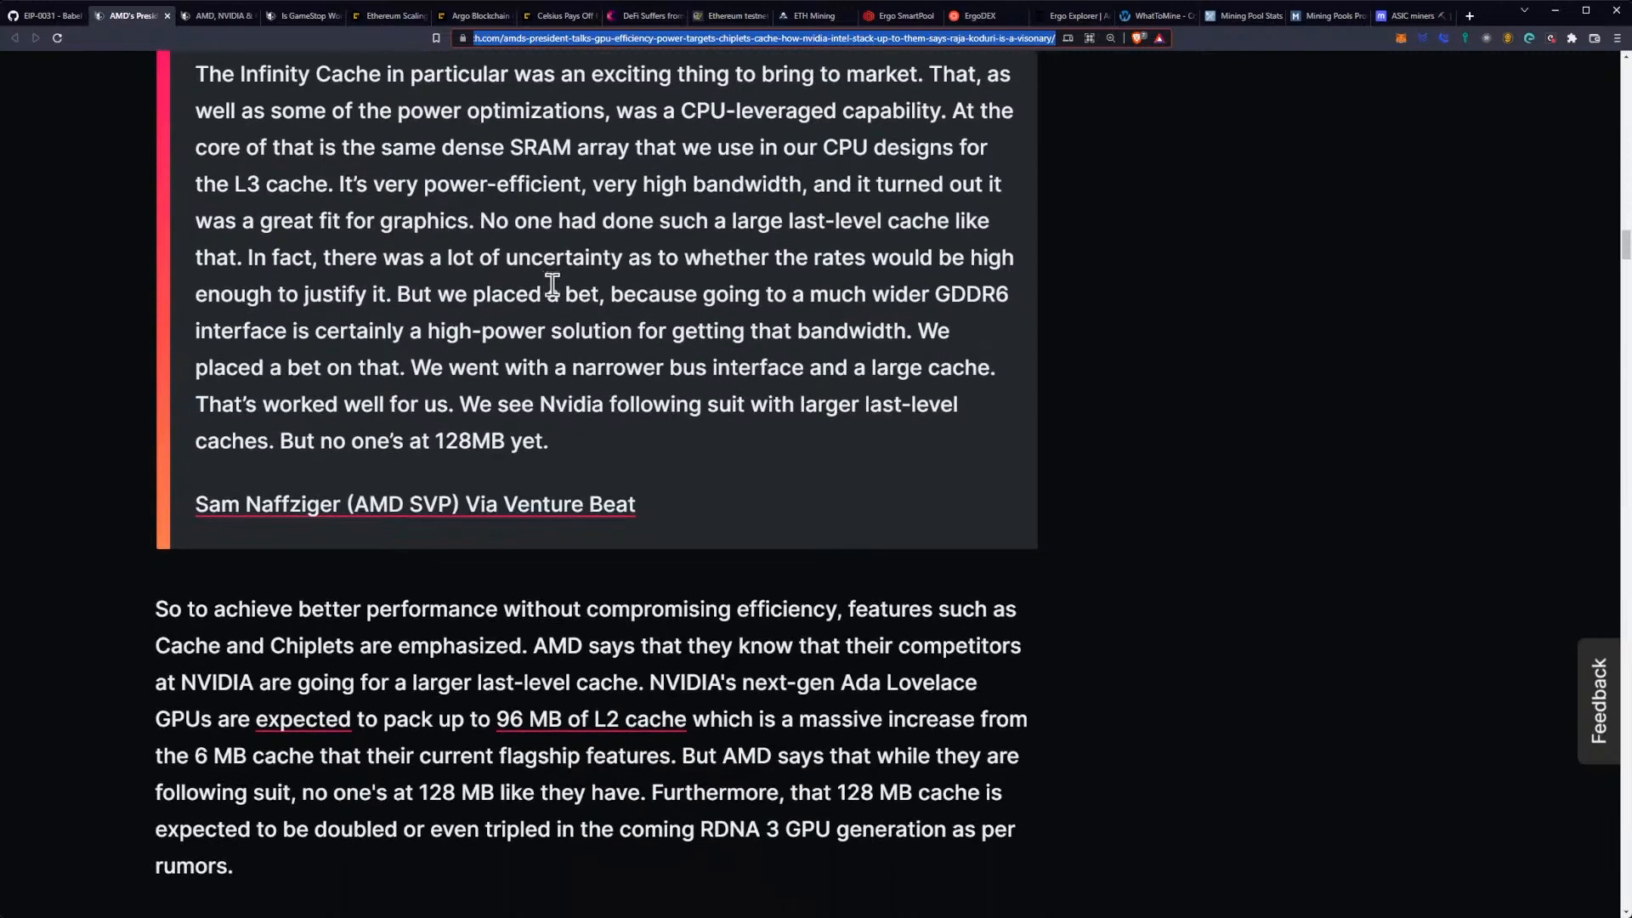
mouse_move(380, 287)
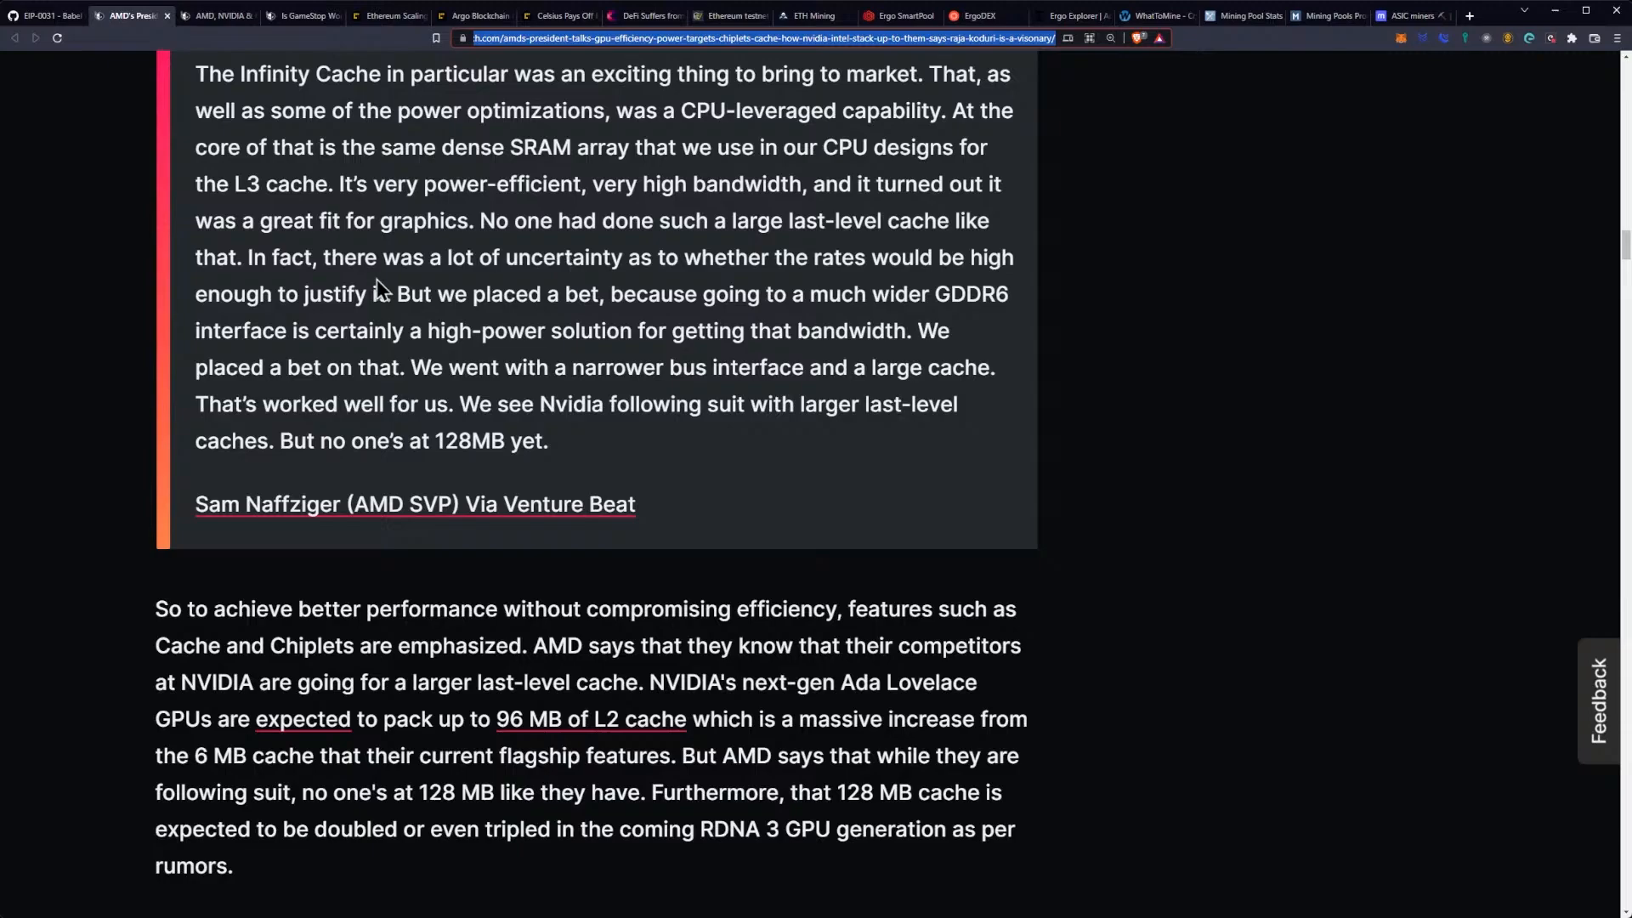
mouse_move(654, 289)
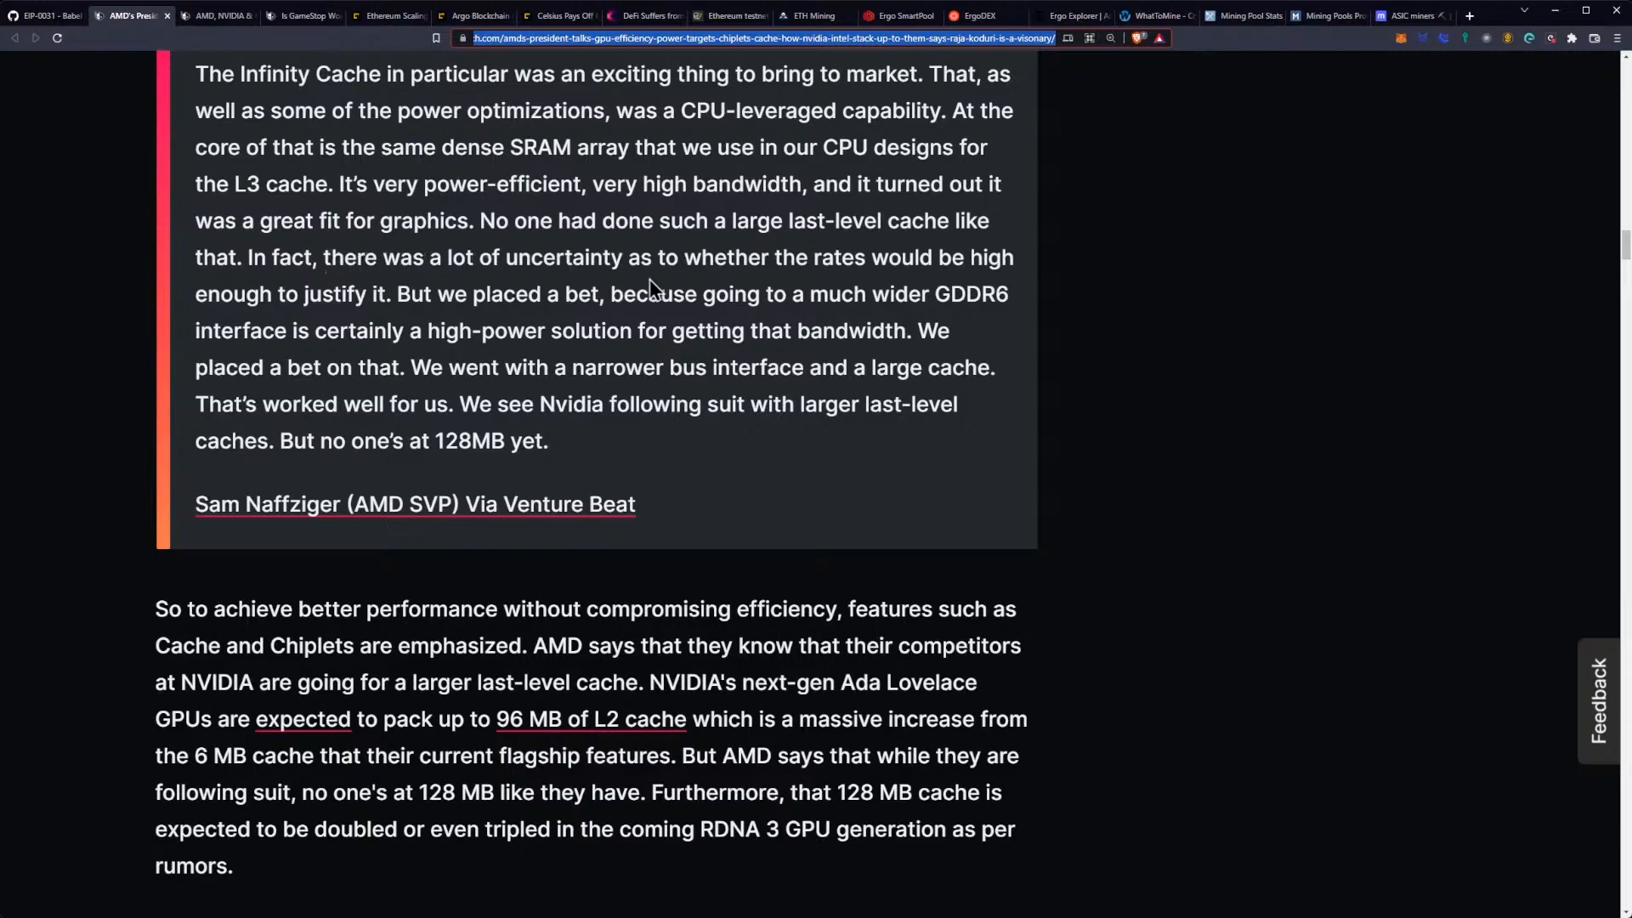
mouse_move(784, 325)
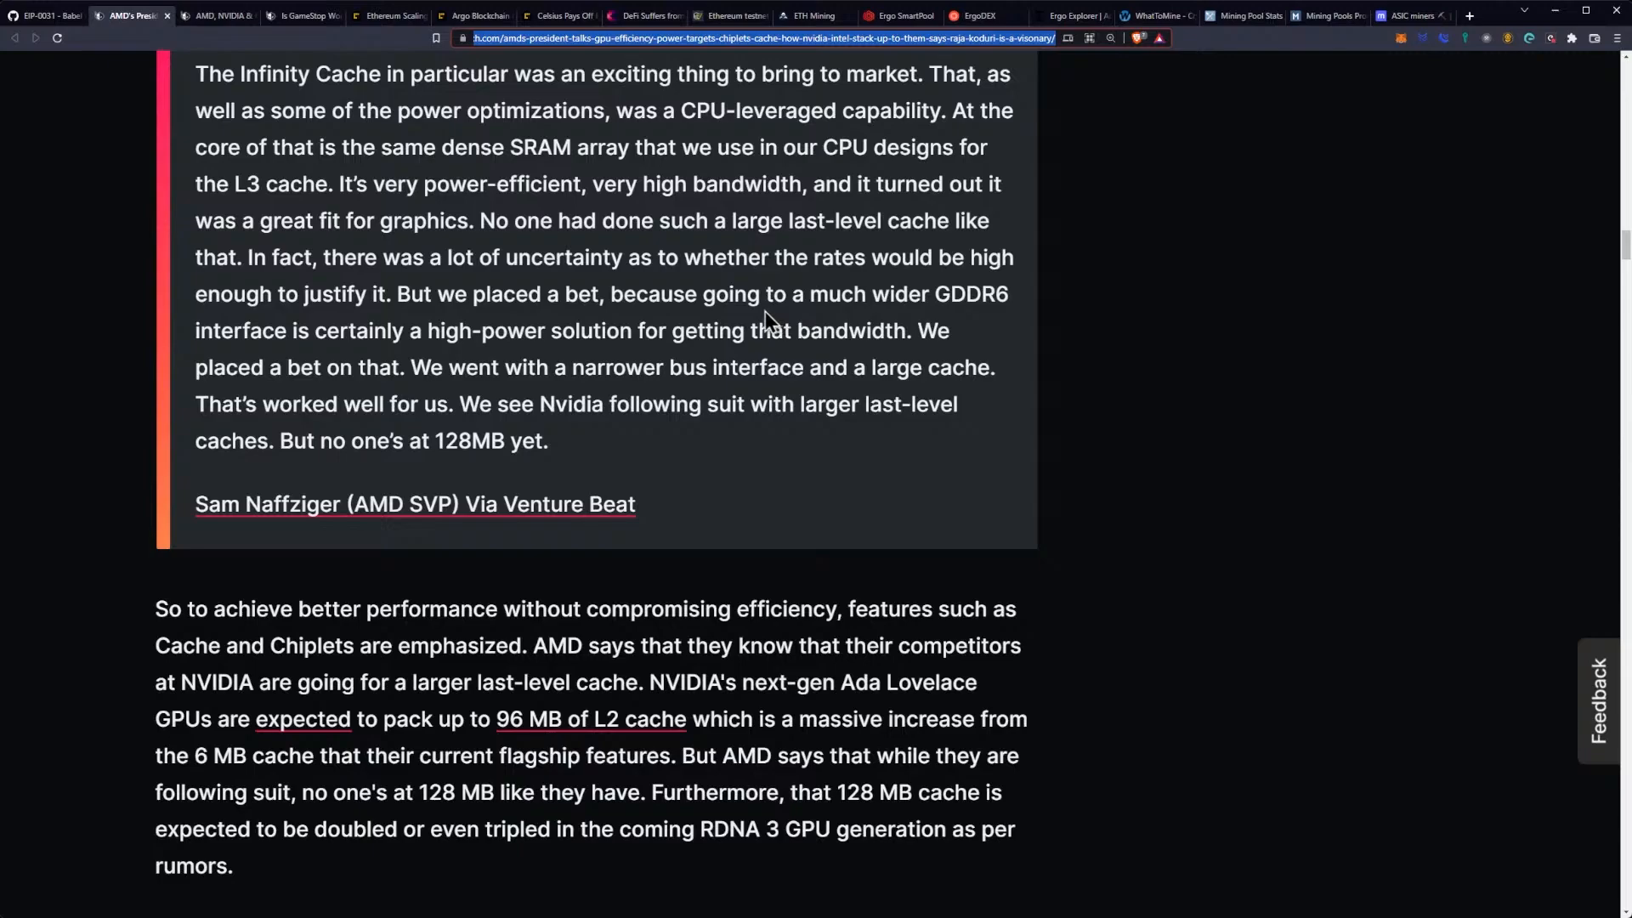
mouse_move(945, 305)
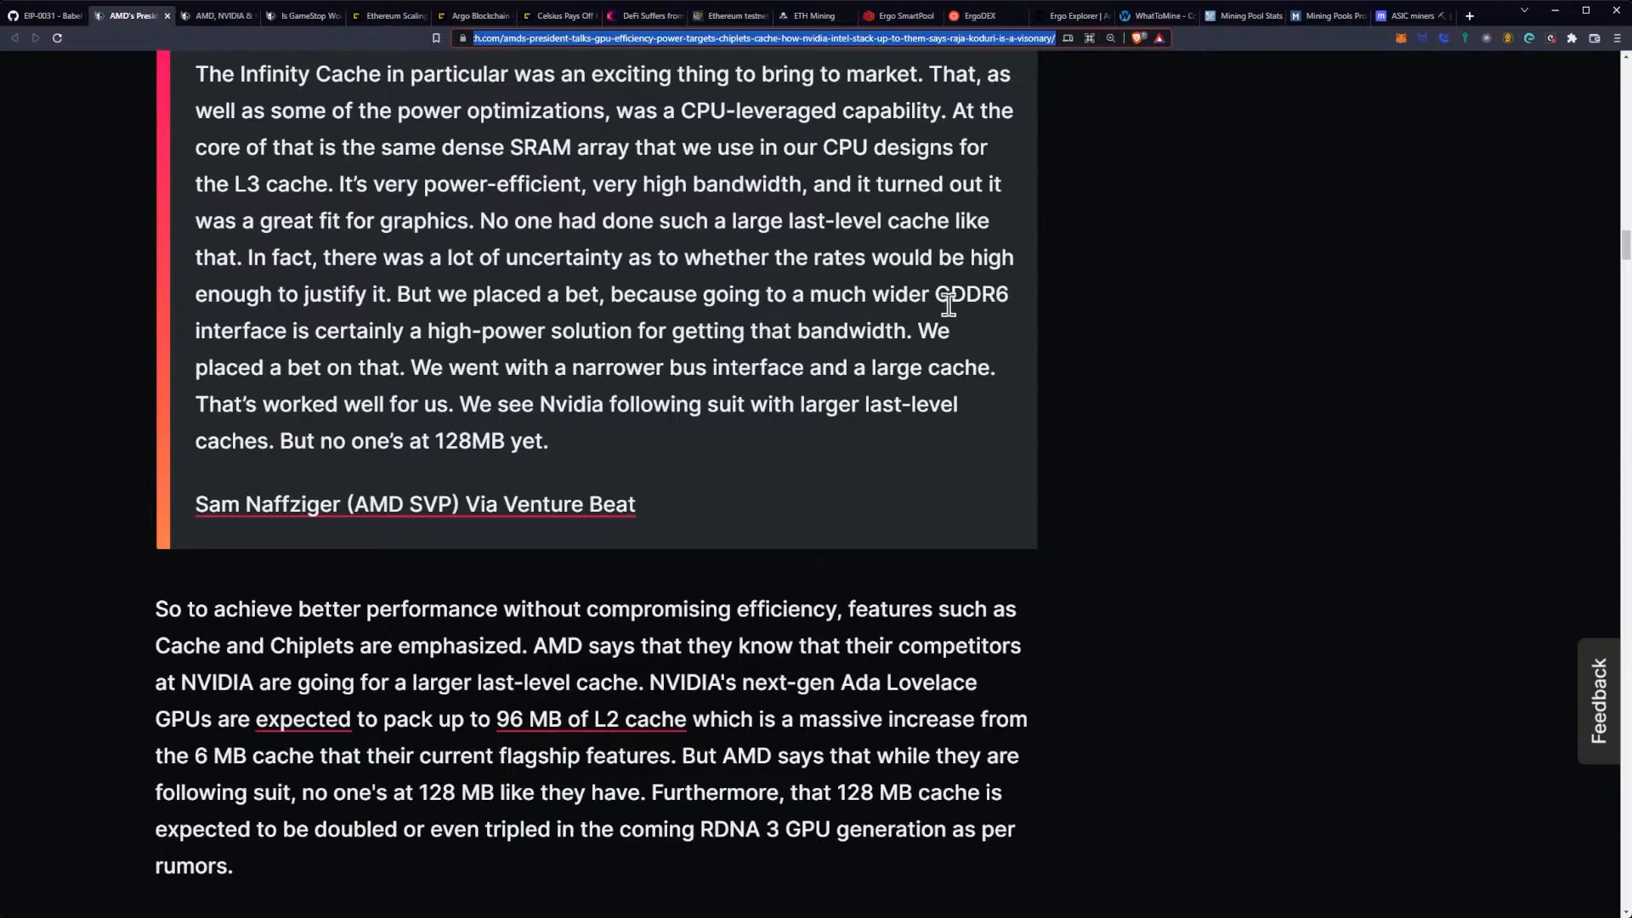
mouse_move(437, 330)
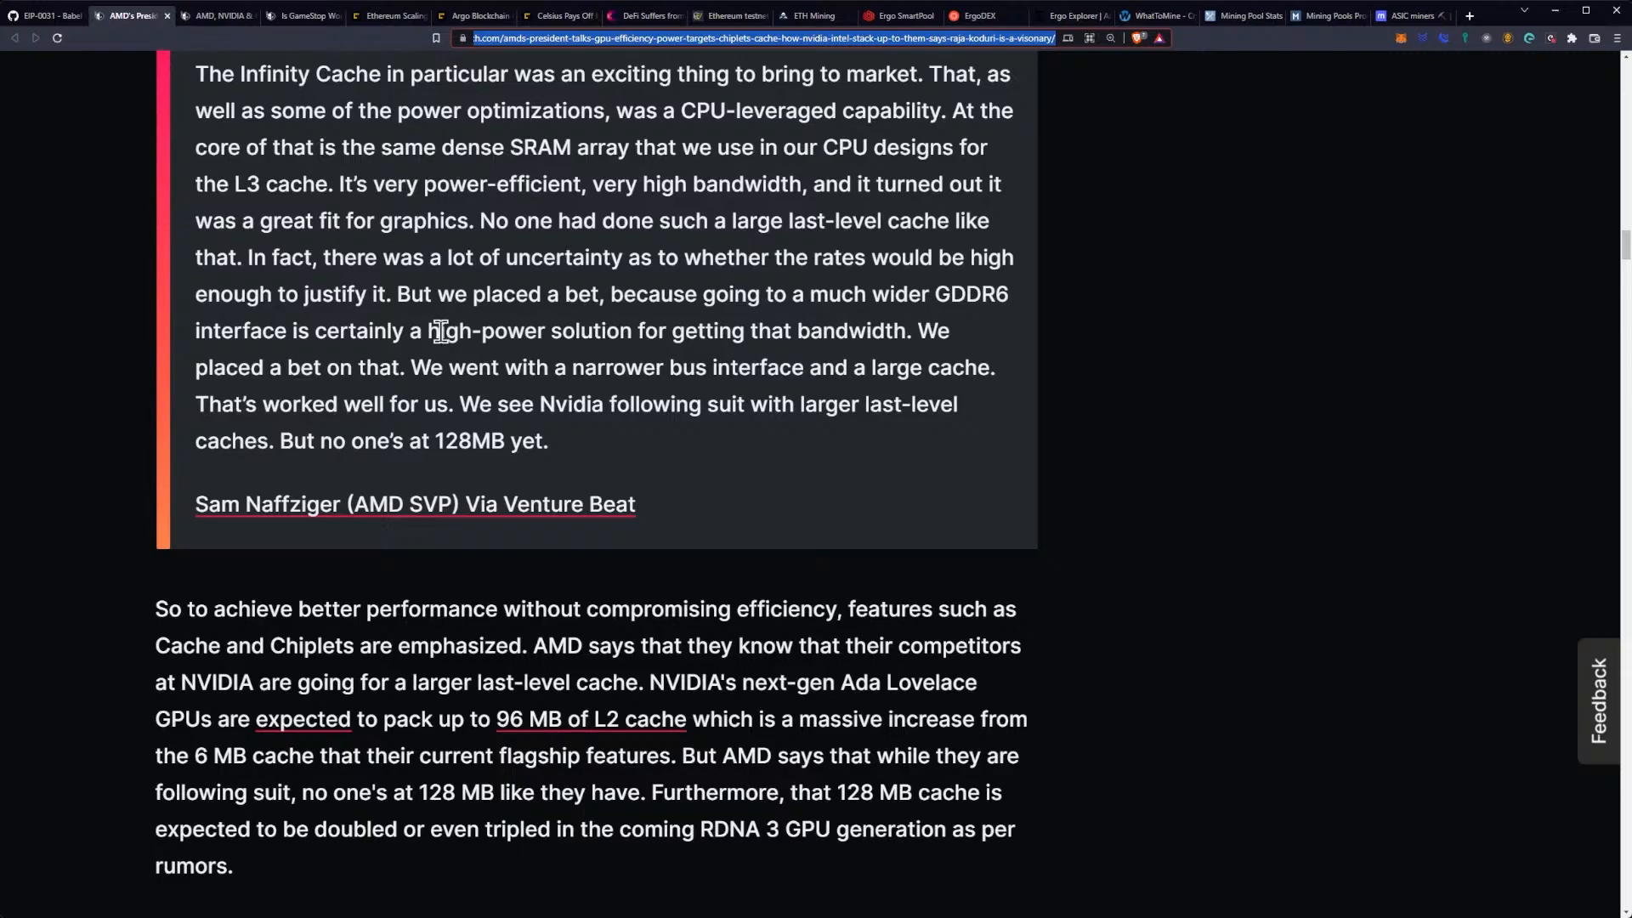
mouse_move(547, 339)
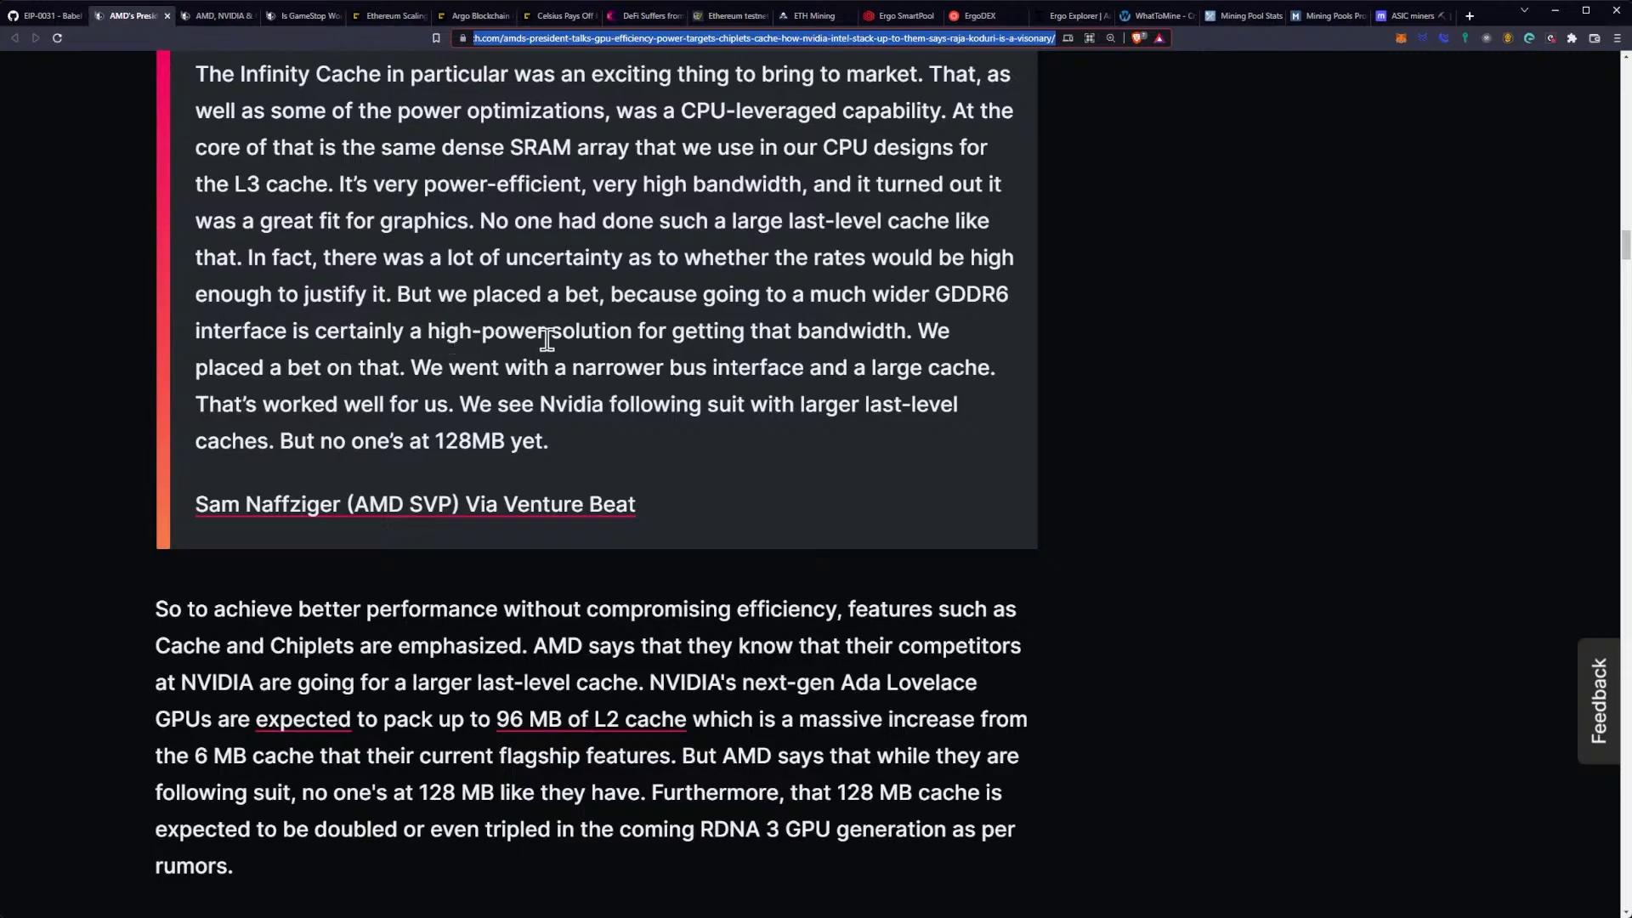
mouse_move(821, 336)
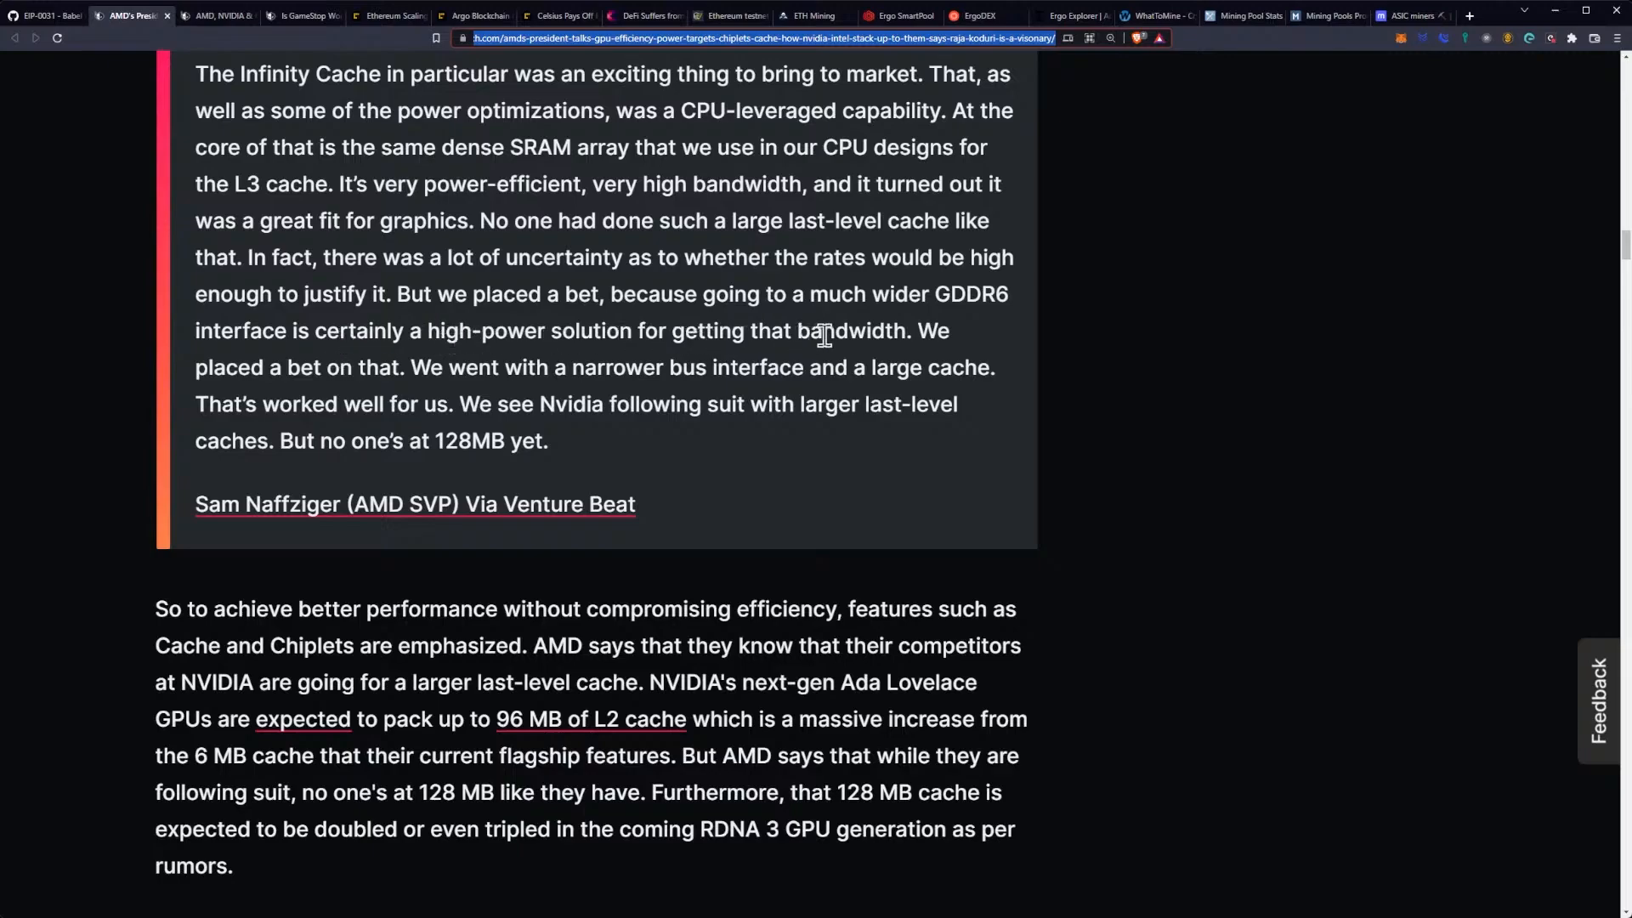
mouse_move(848, 317)
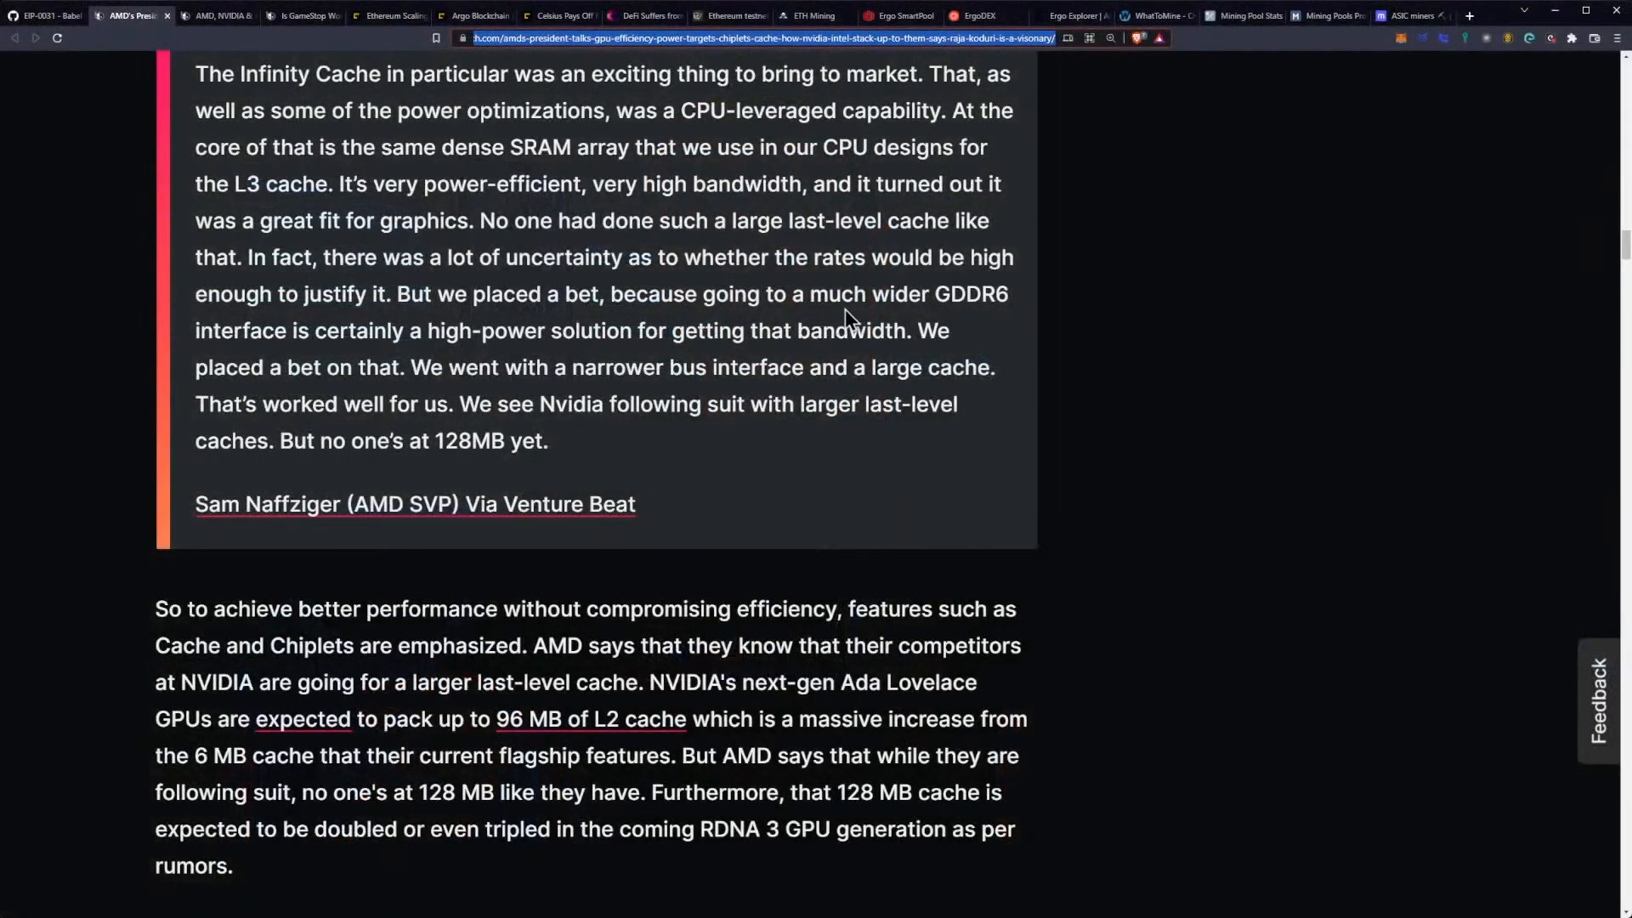
scroll("down", 3)
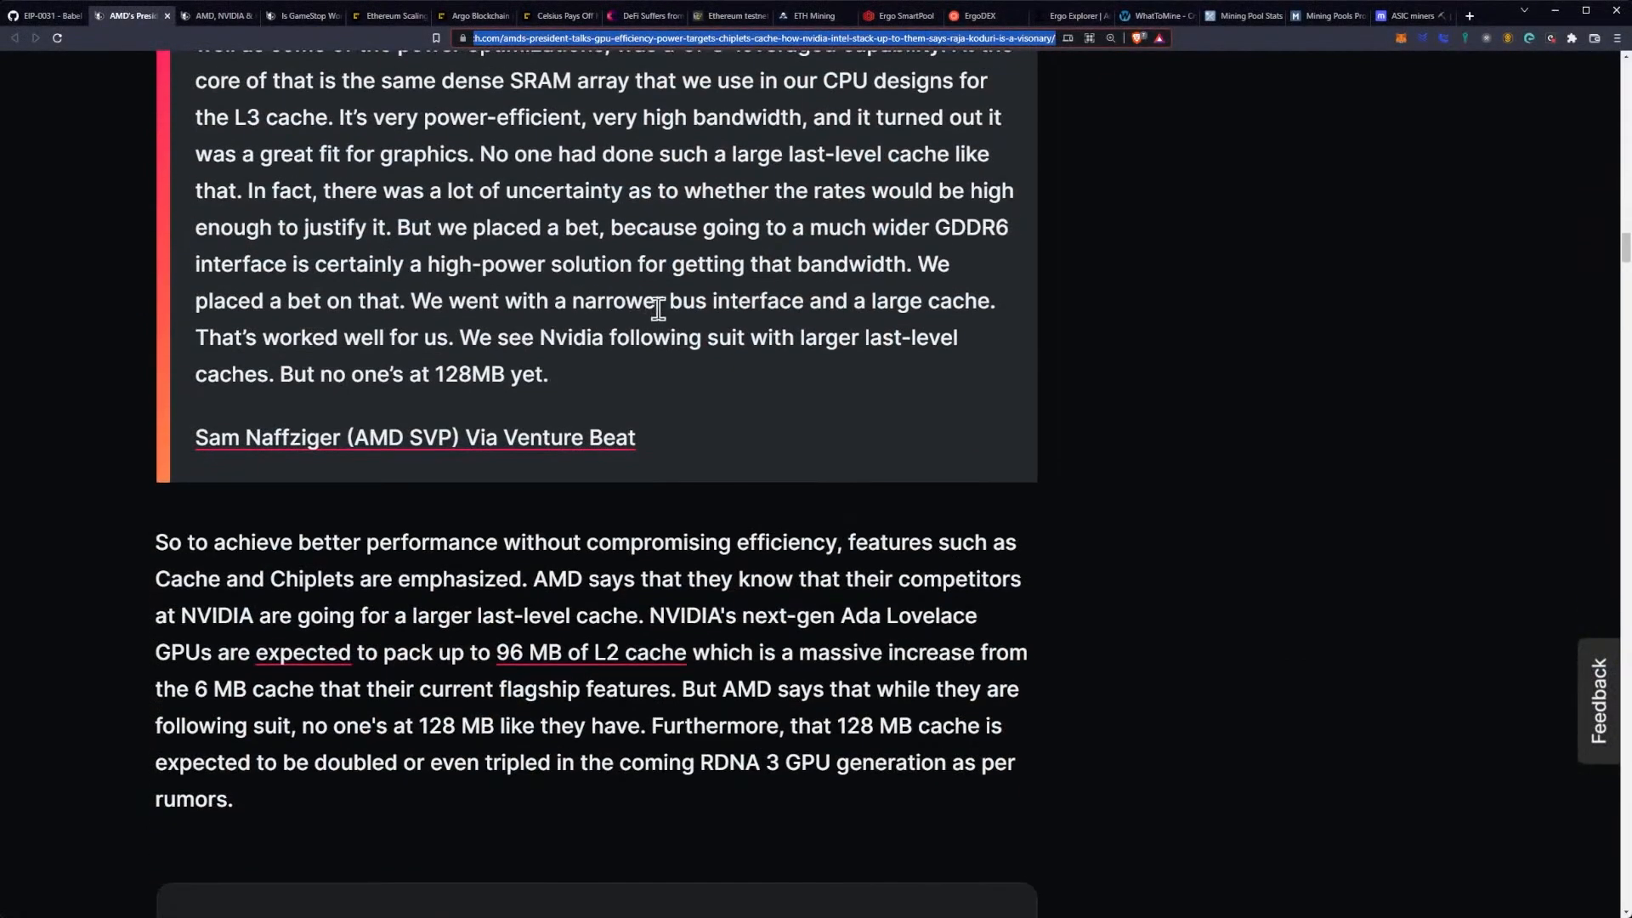
mouse_move(852, 309)
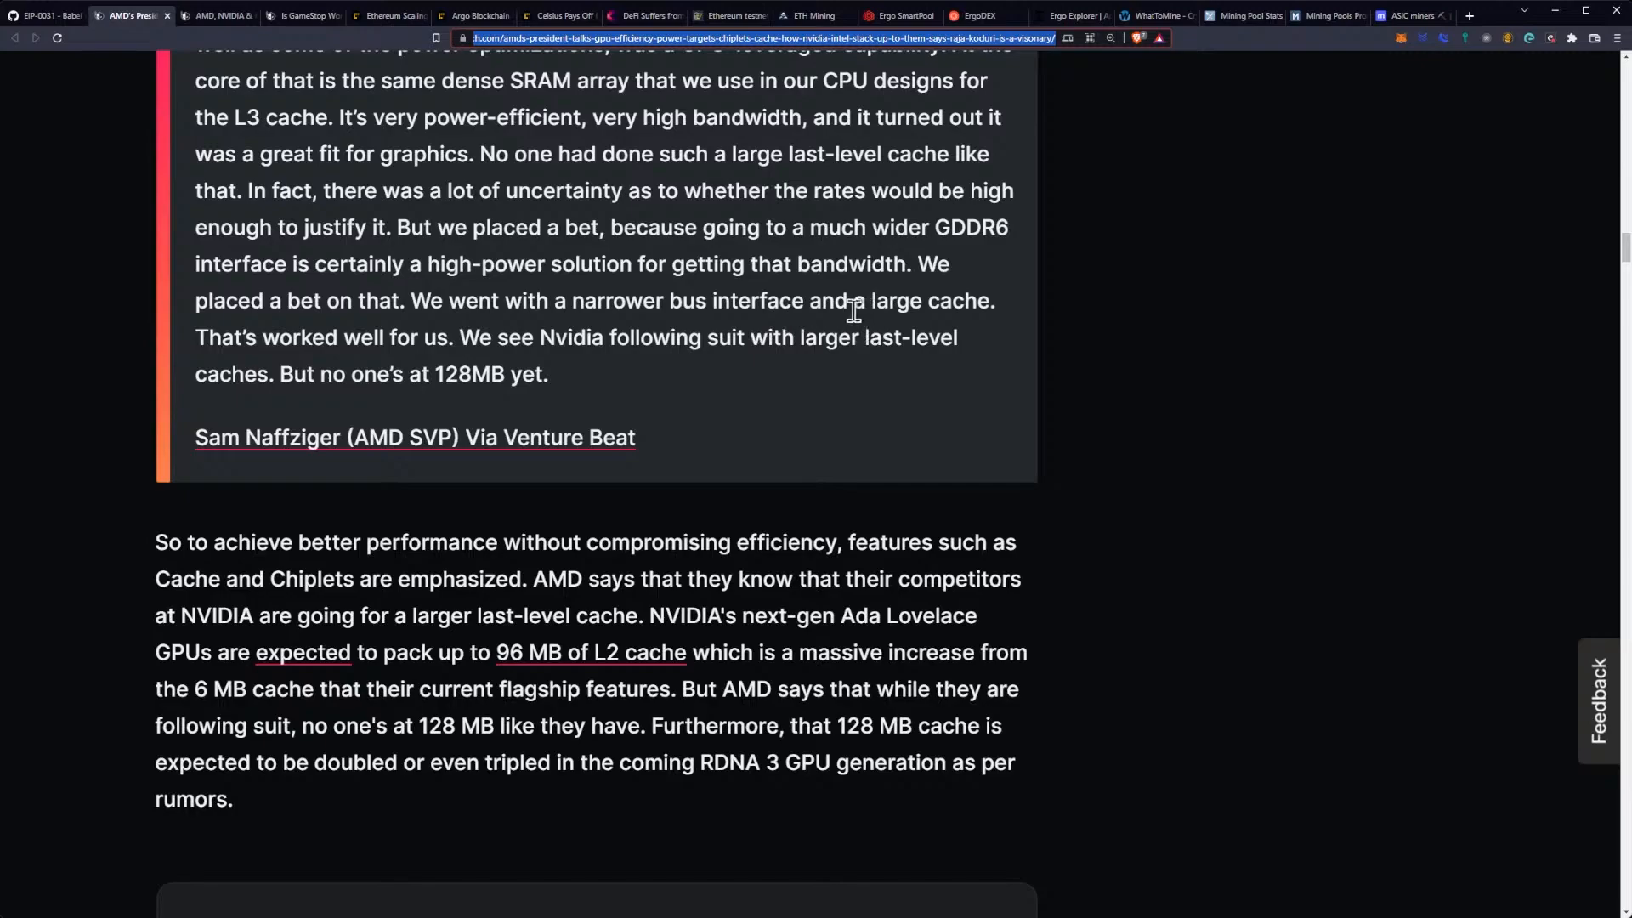
mouse_move(472, 351)
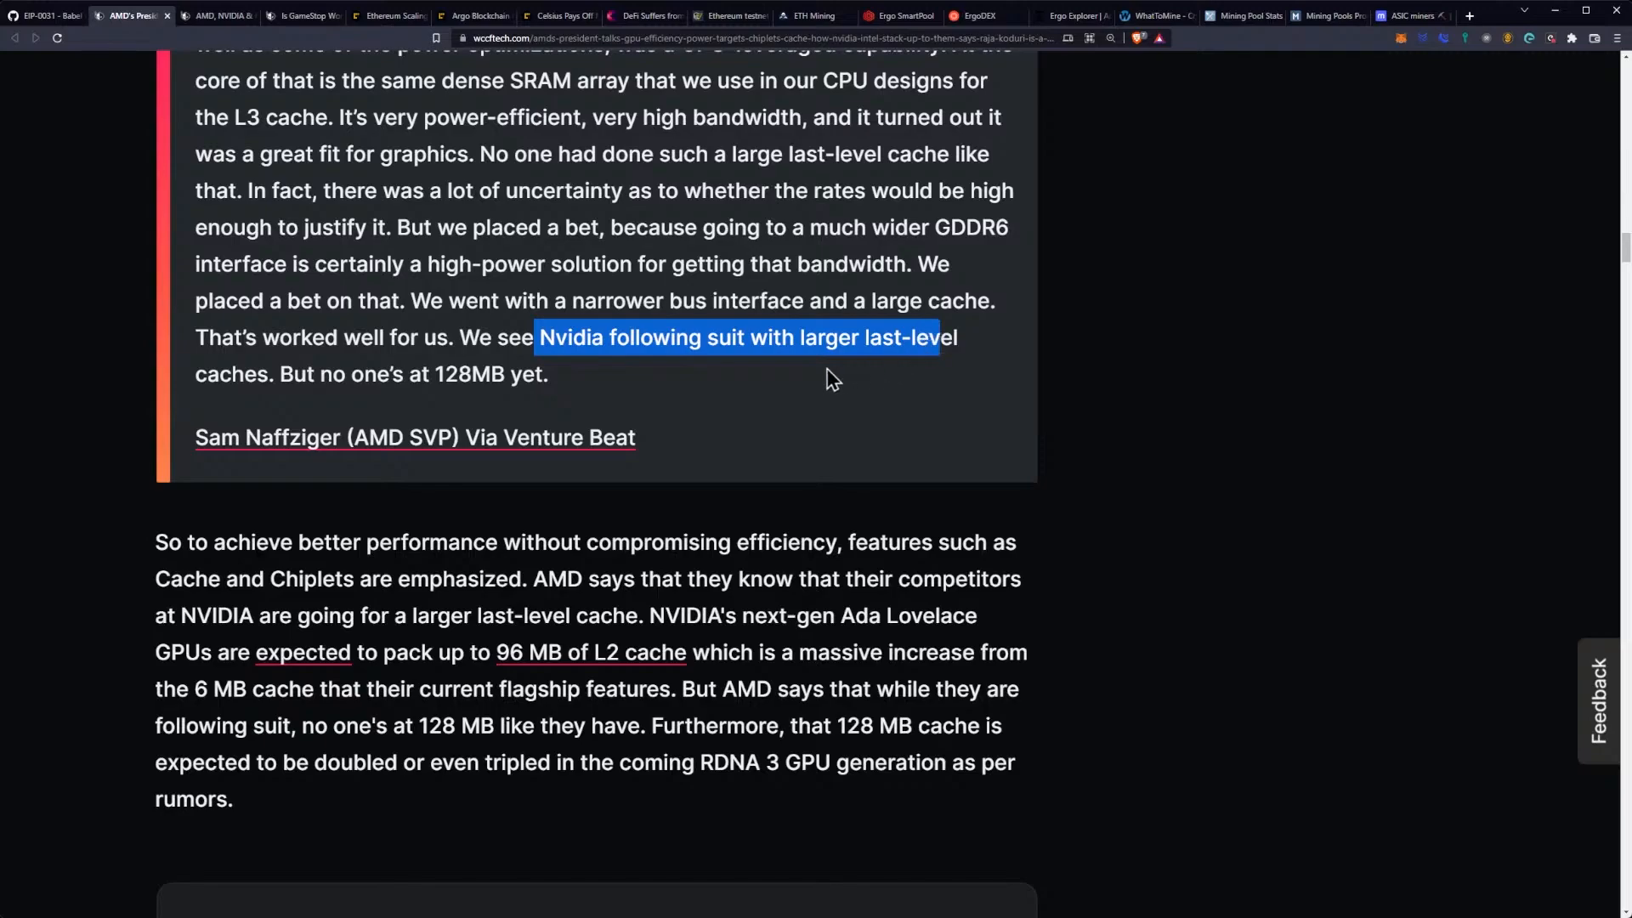
Step: Clear the quote selection and scroll to the convergence-versus-divergence question and chiplet answer
left_click(602, 385)
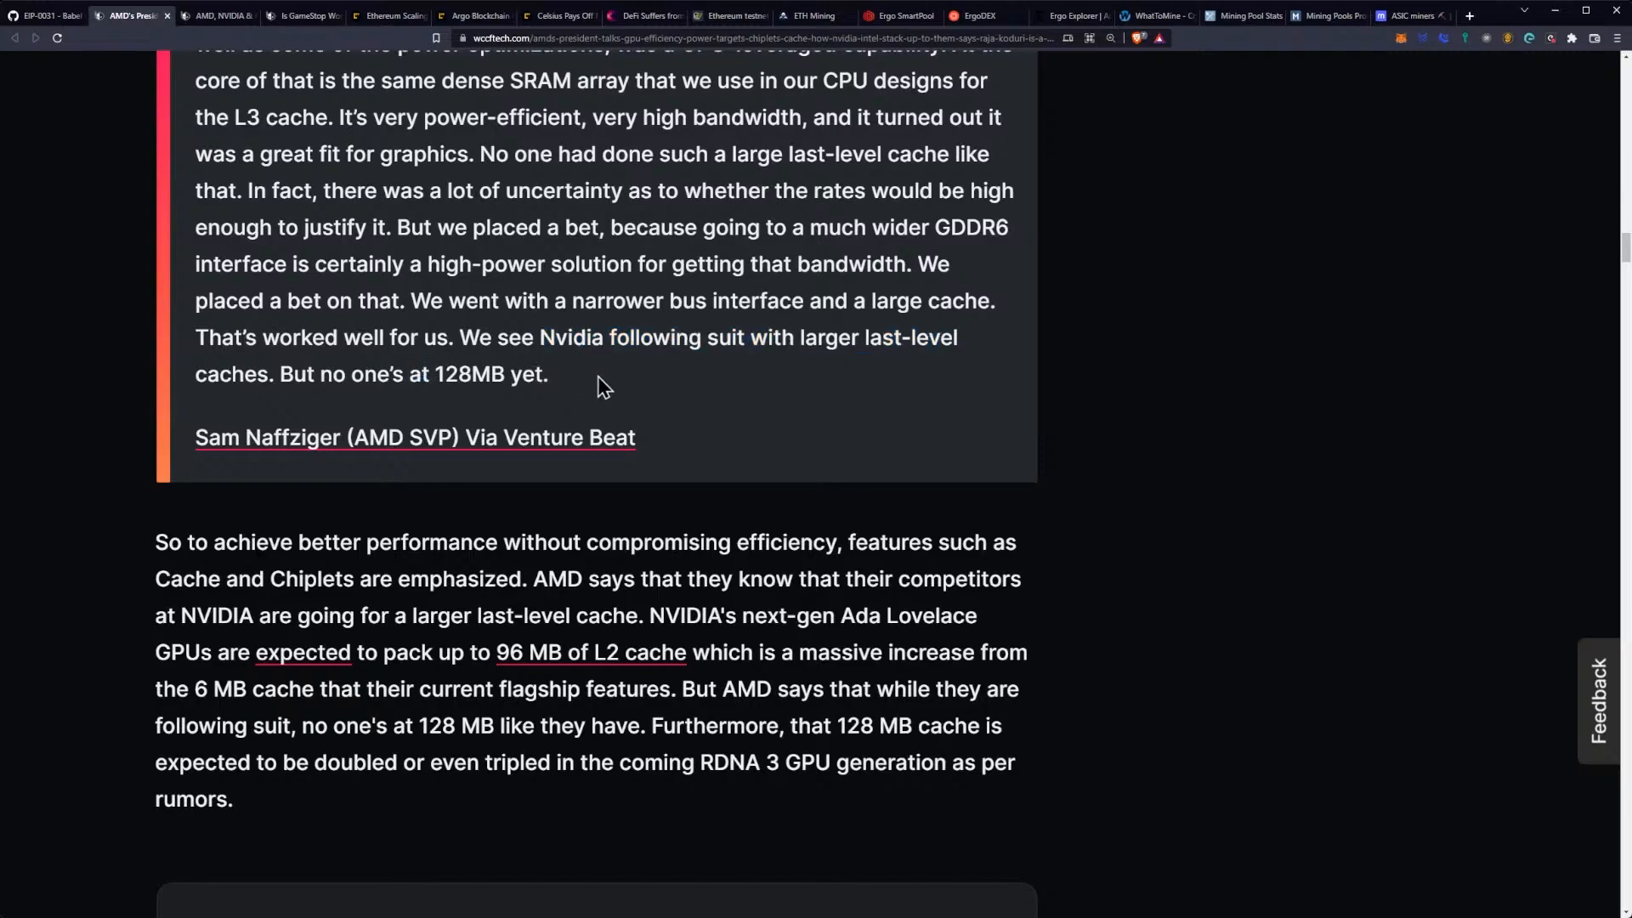
mouse_move(537, 349)
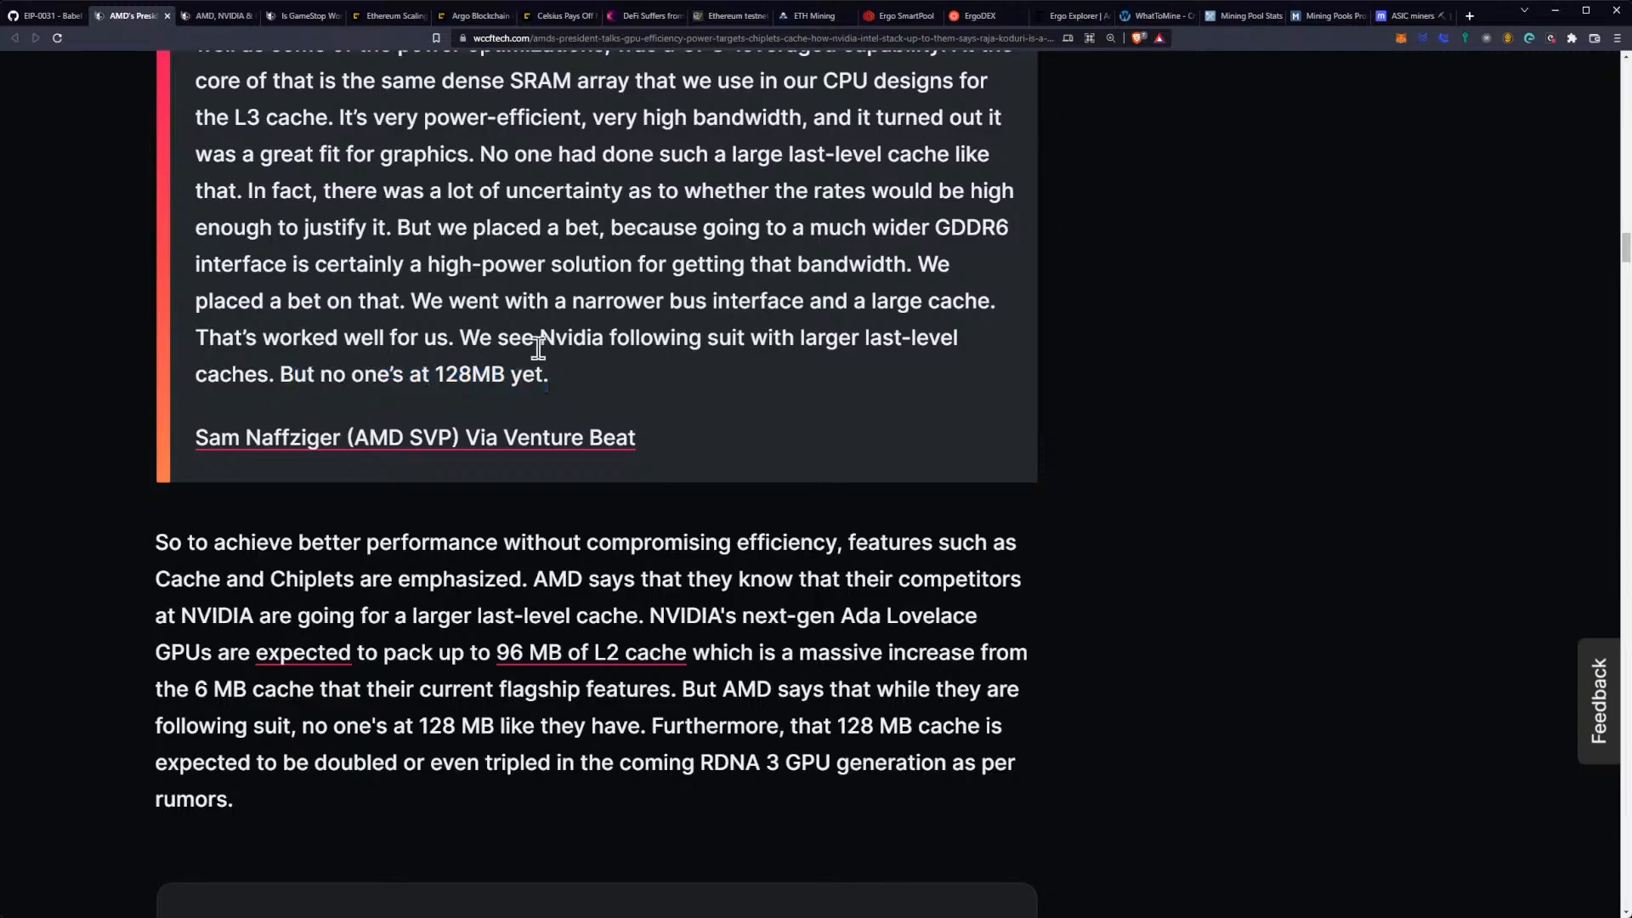
scroll("down", 3)
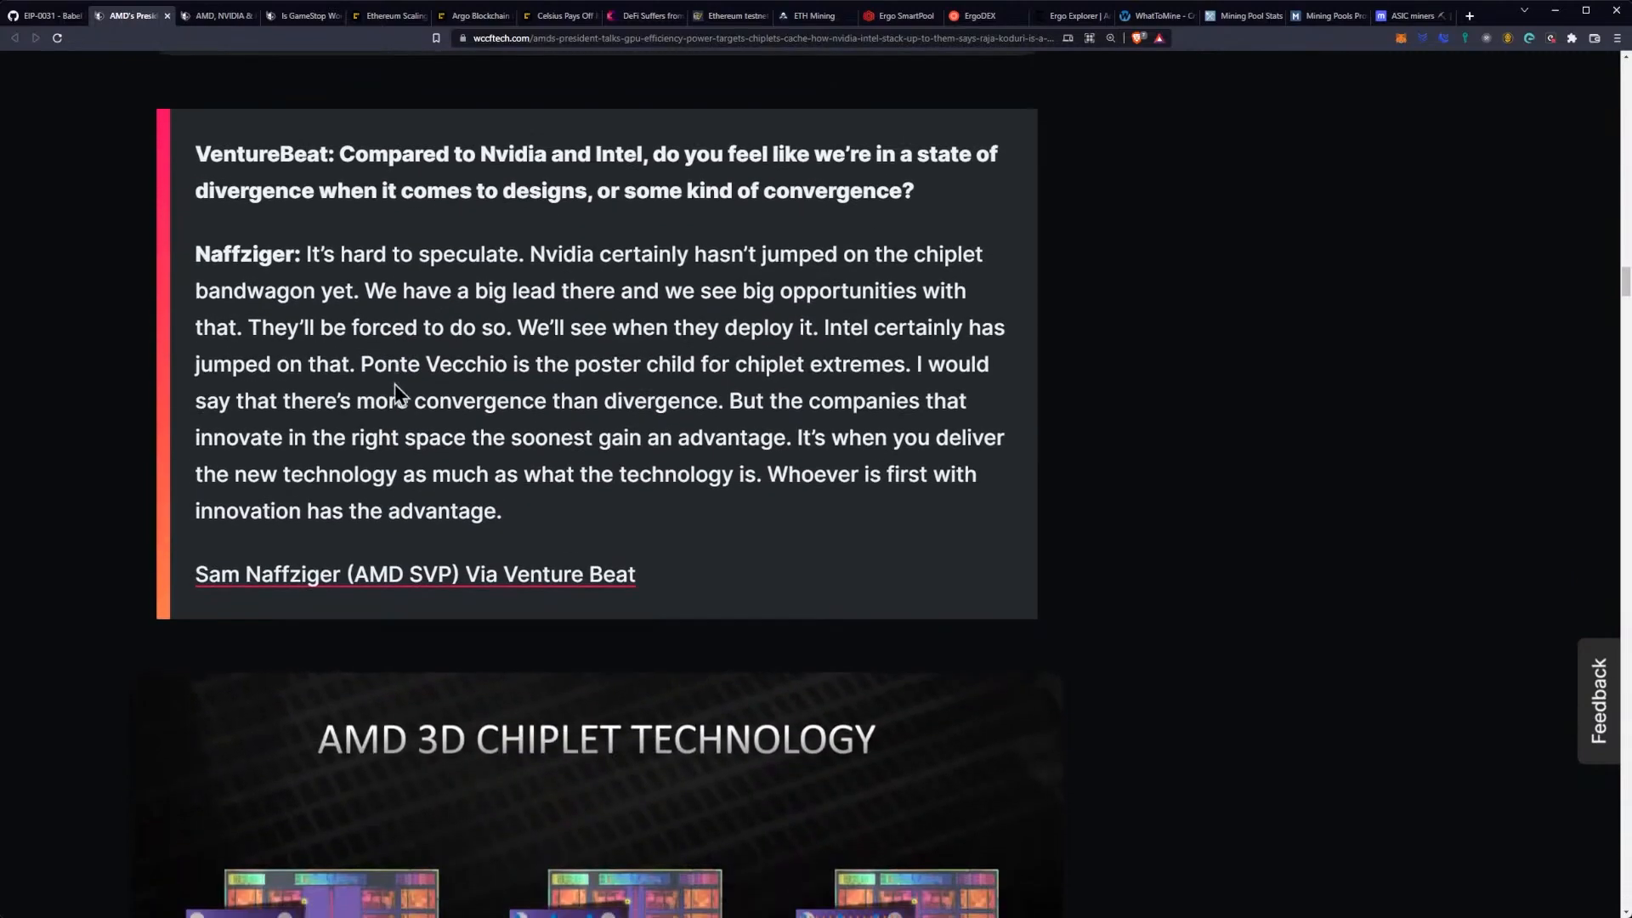
mouse_move(736, 476)
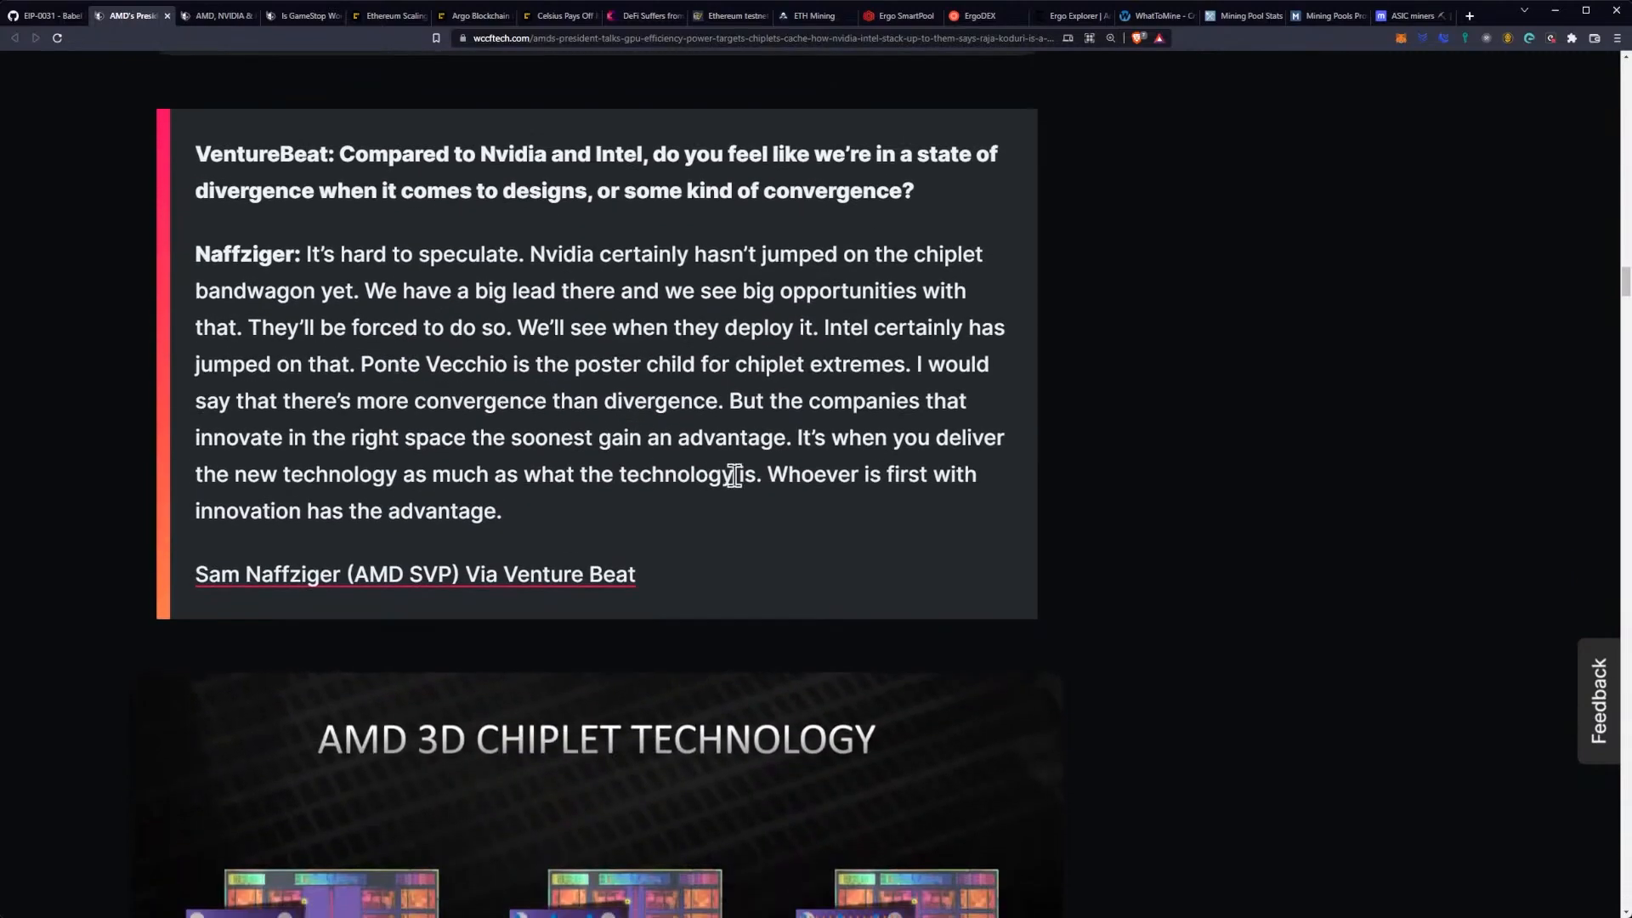
mouse_move(691, 441)
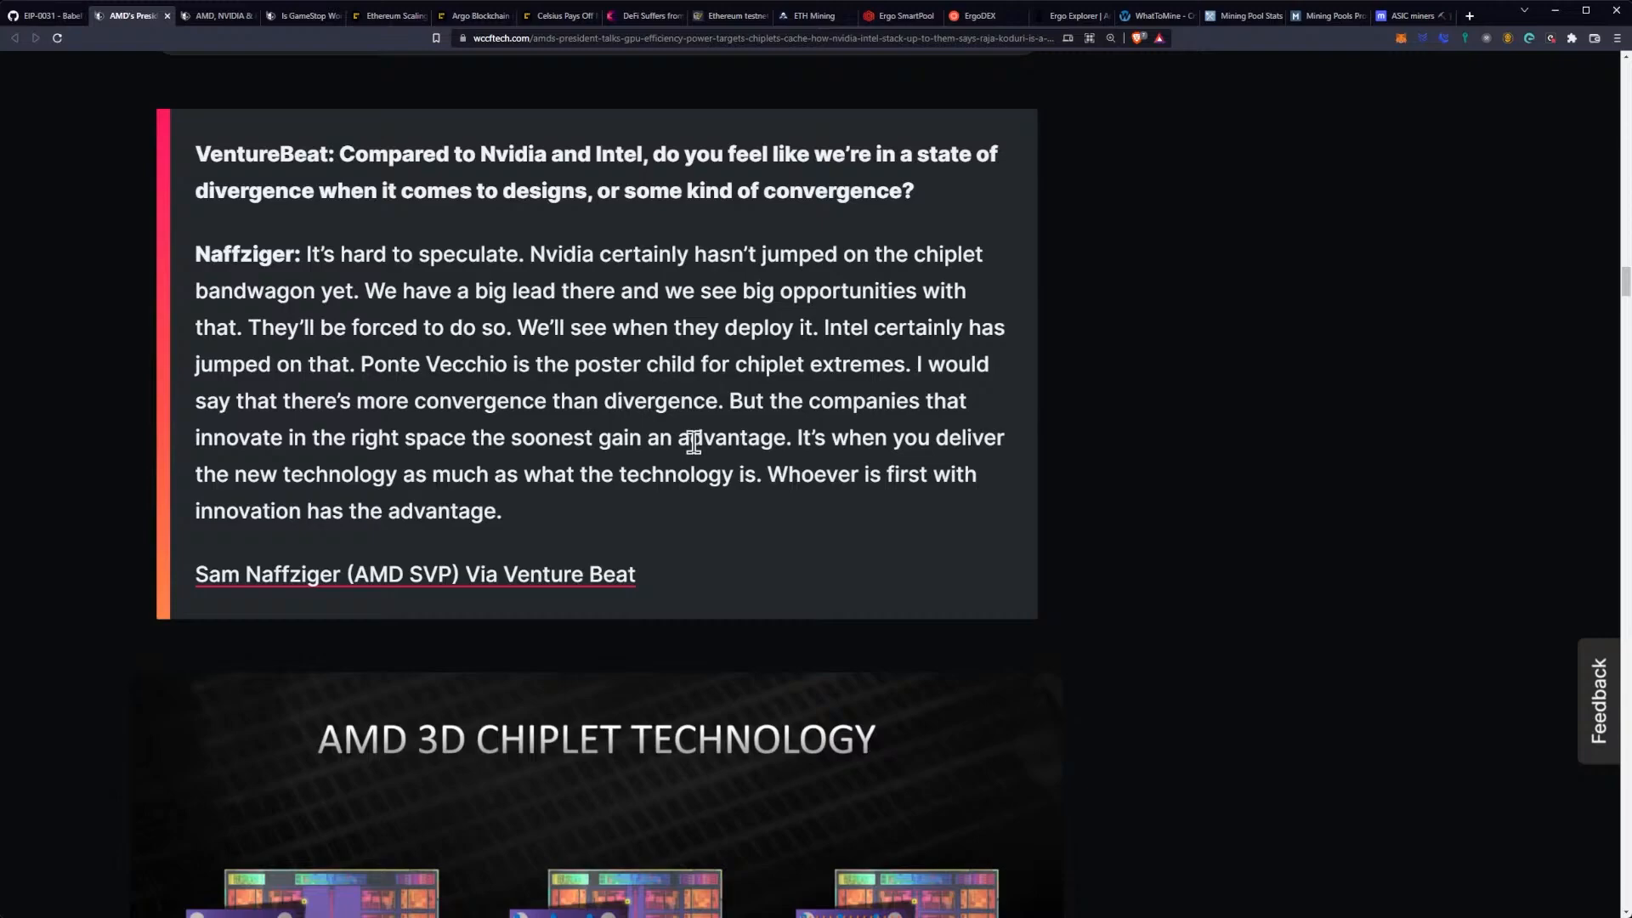
mouse_move(607, 371)
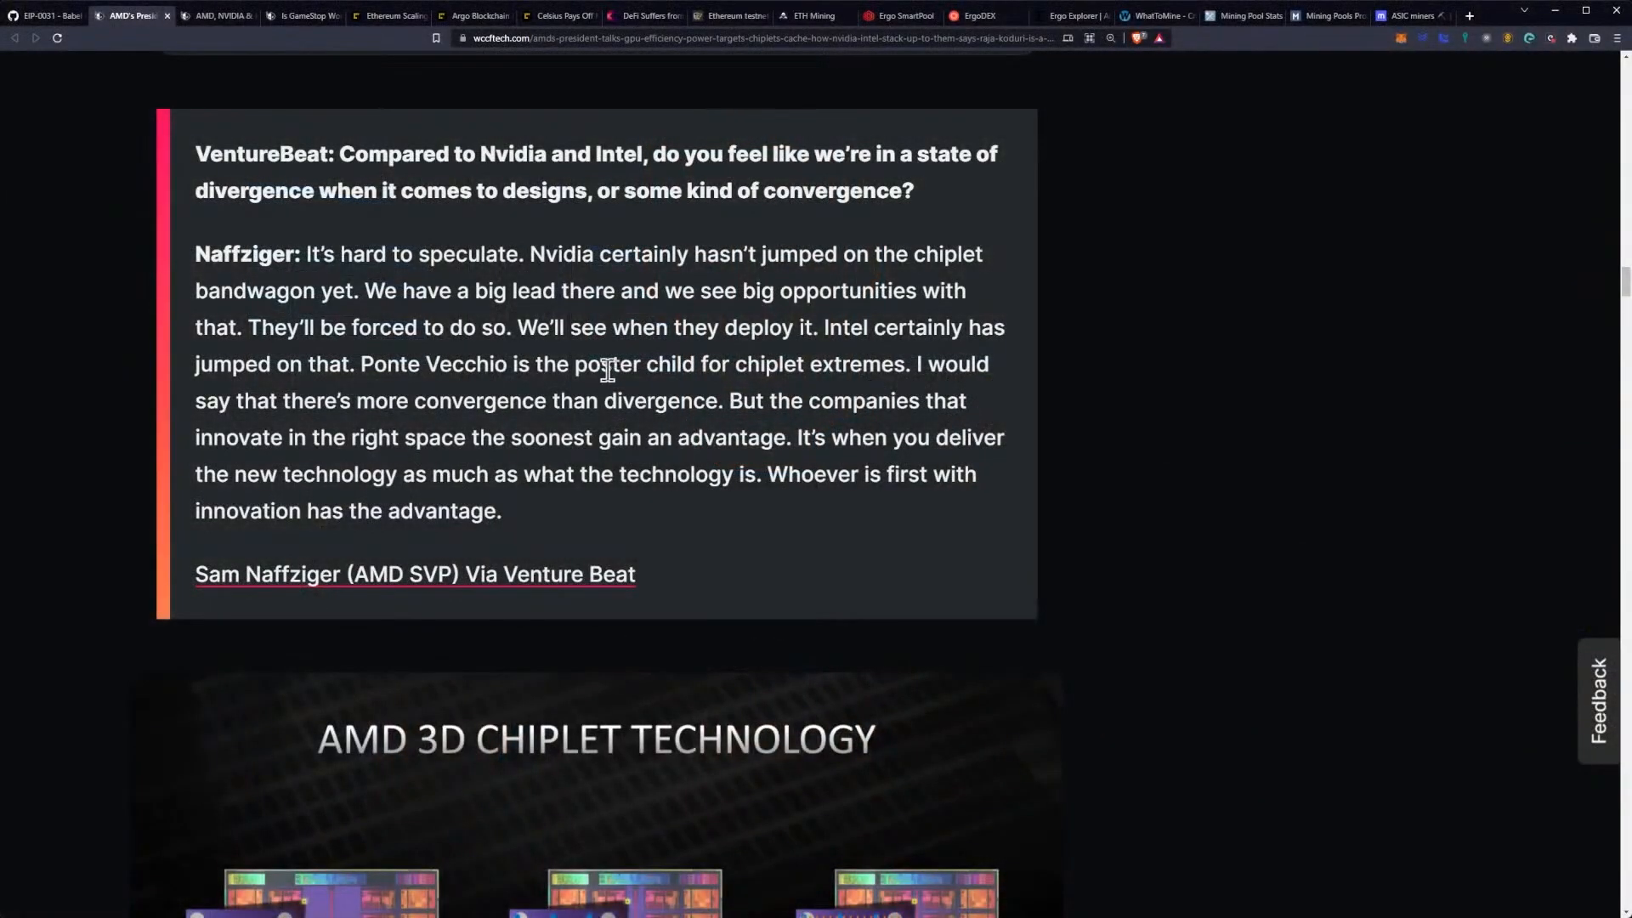
mouse_move(748, 319)
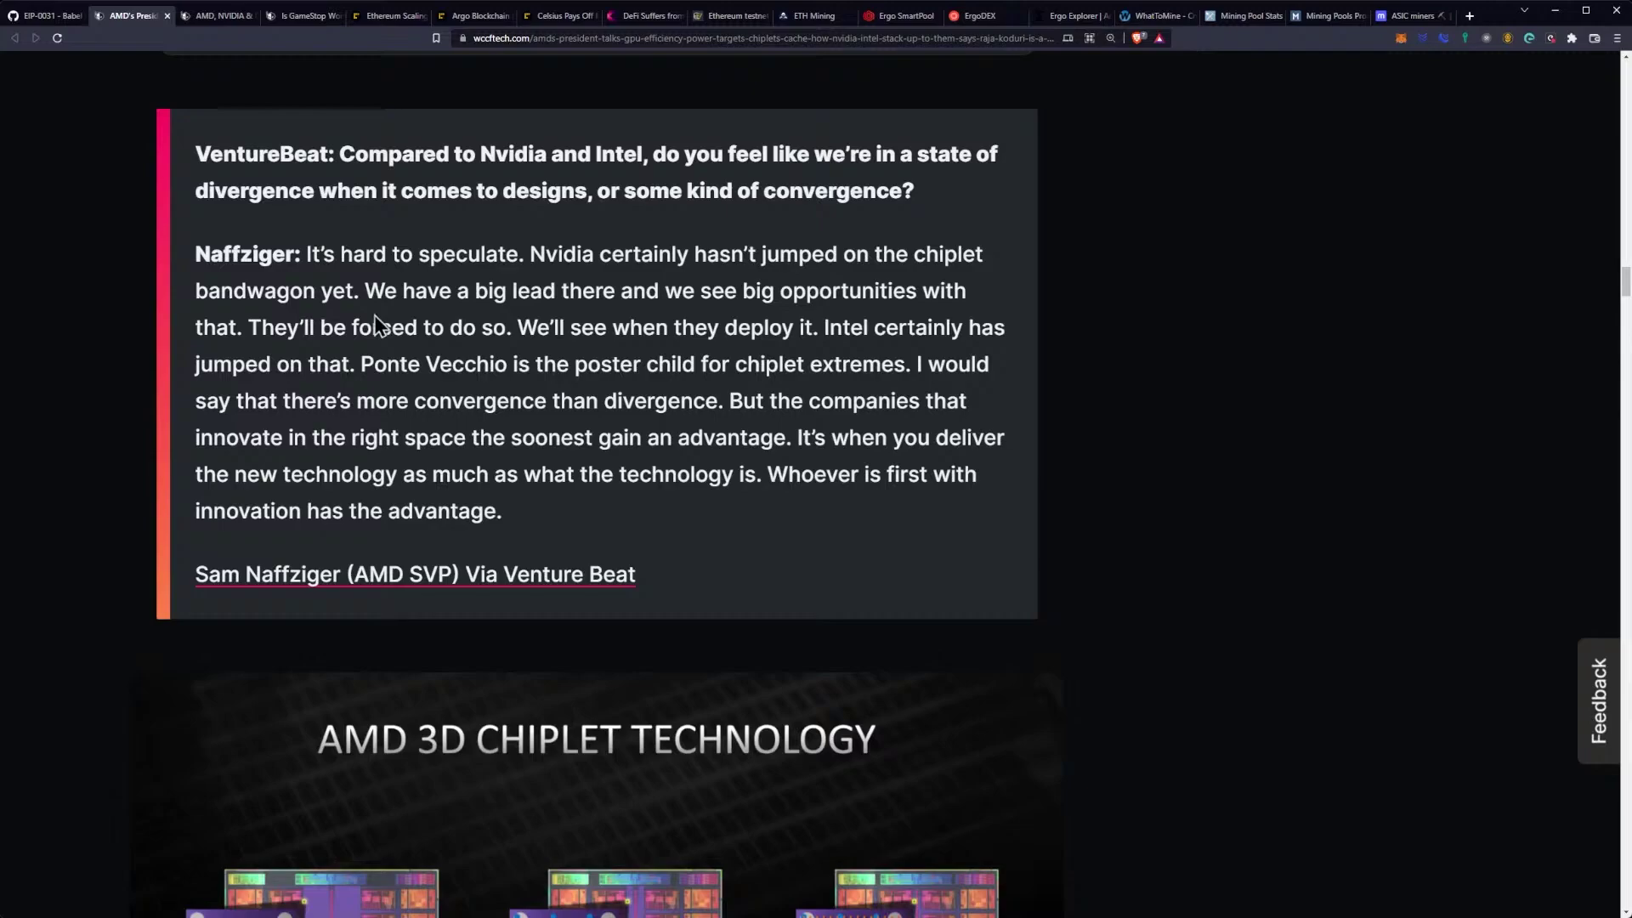
mouse_move(598, 297)
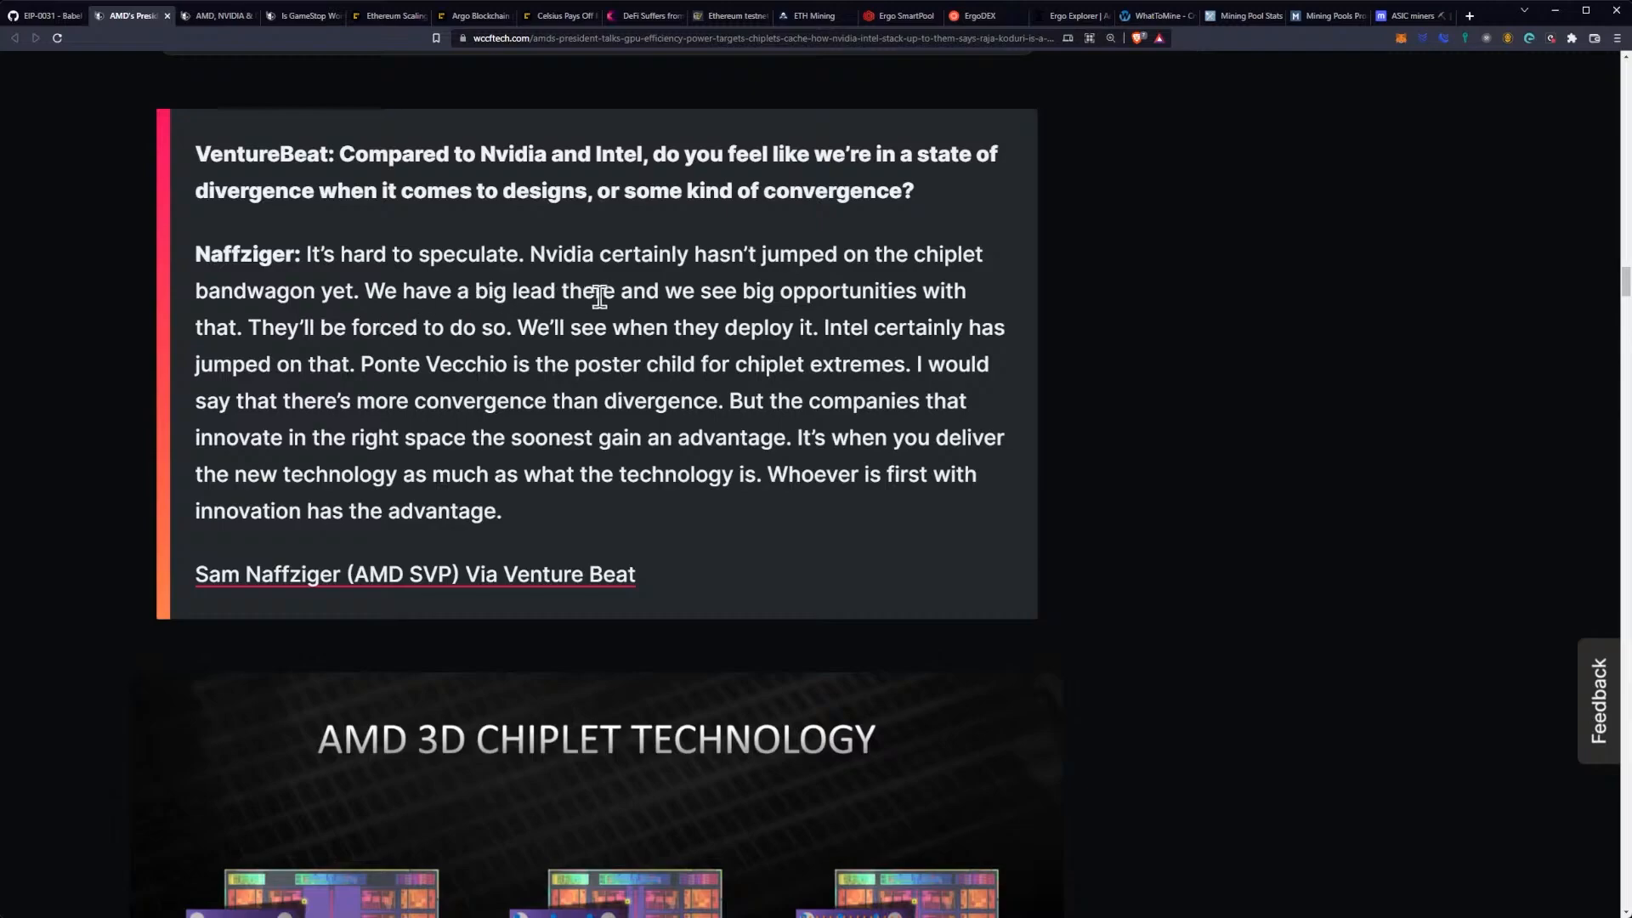
mouse_move(376, 335)
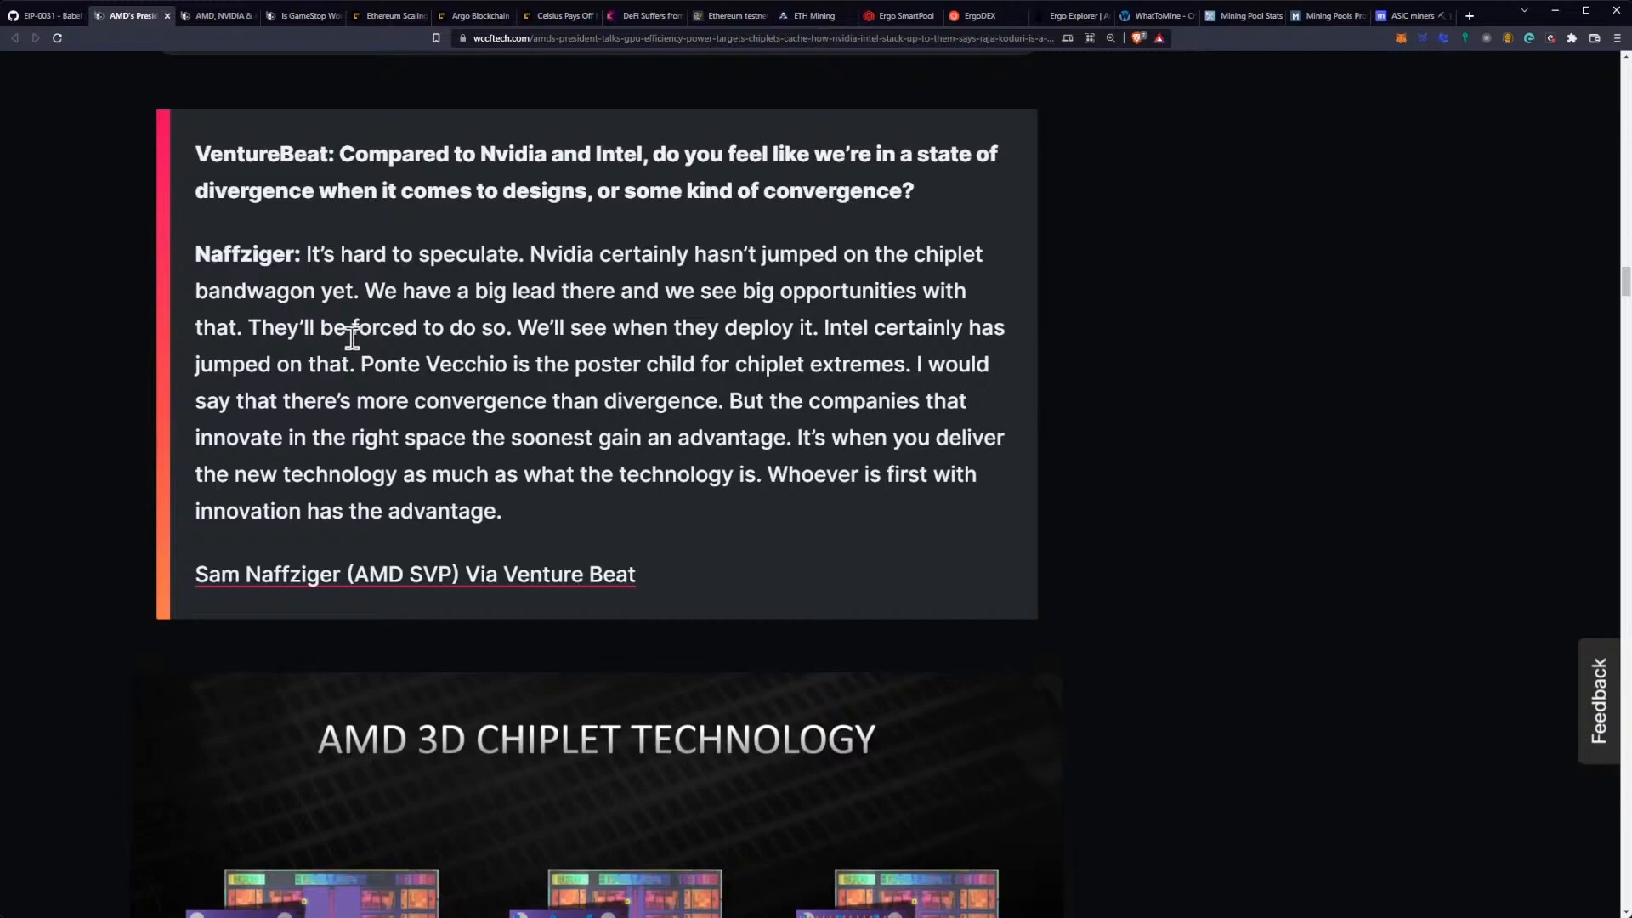
mouse_move(627, 331)
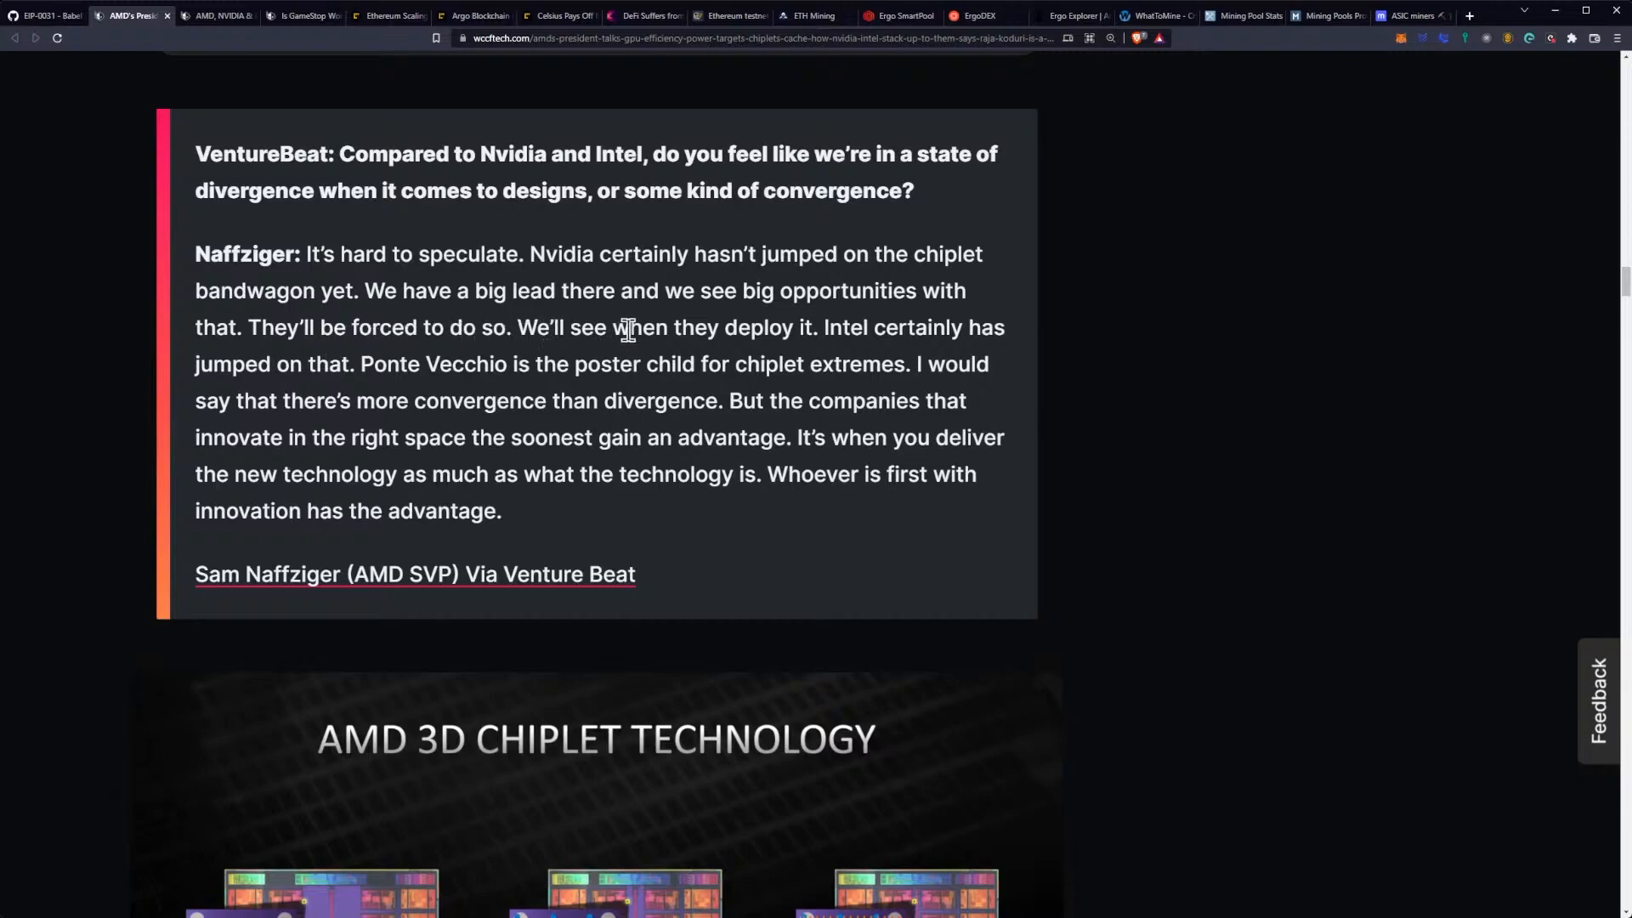
mouse_move(739, 331)
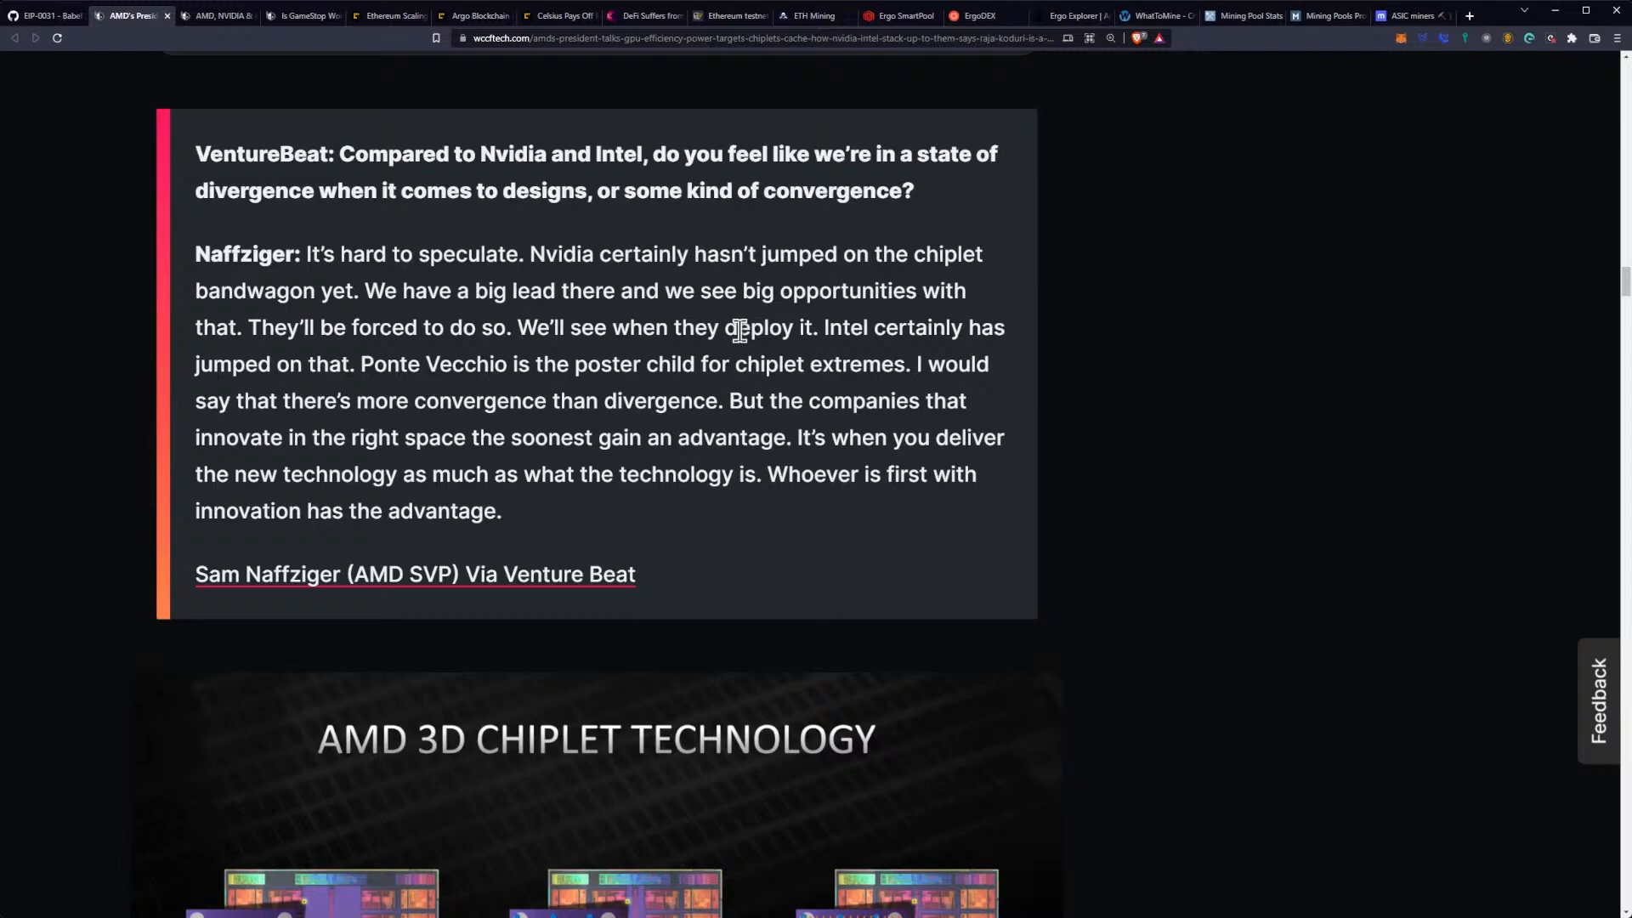
mouse_move(613, 327)
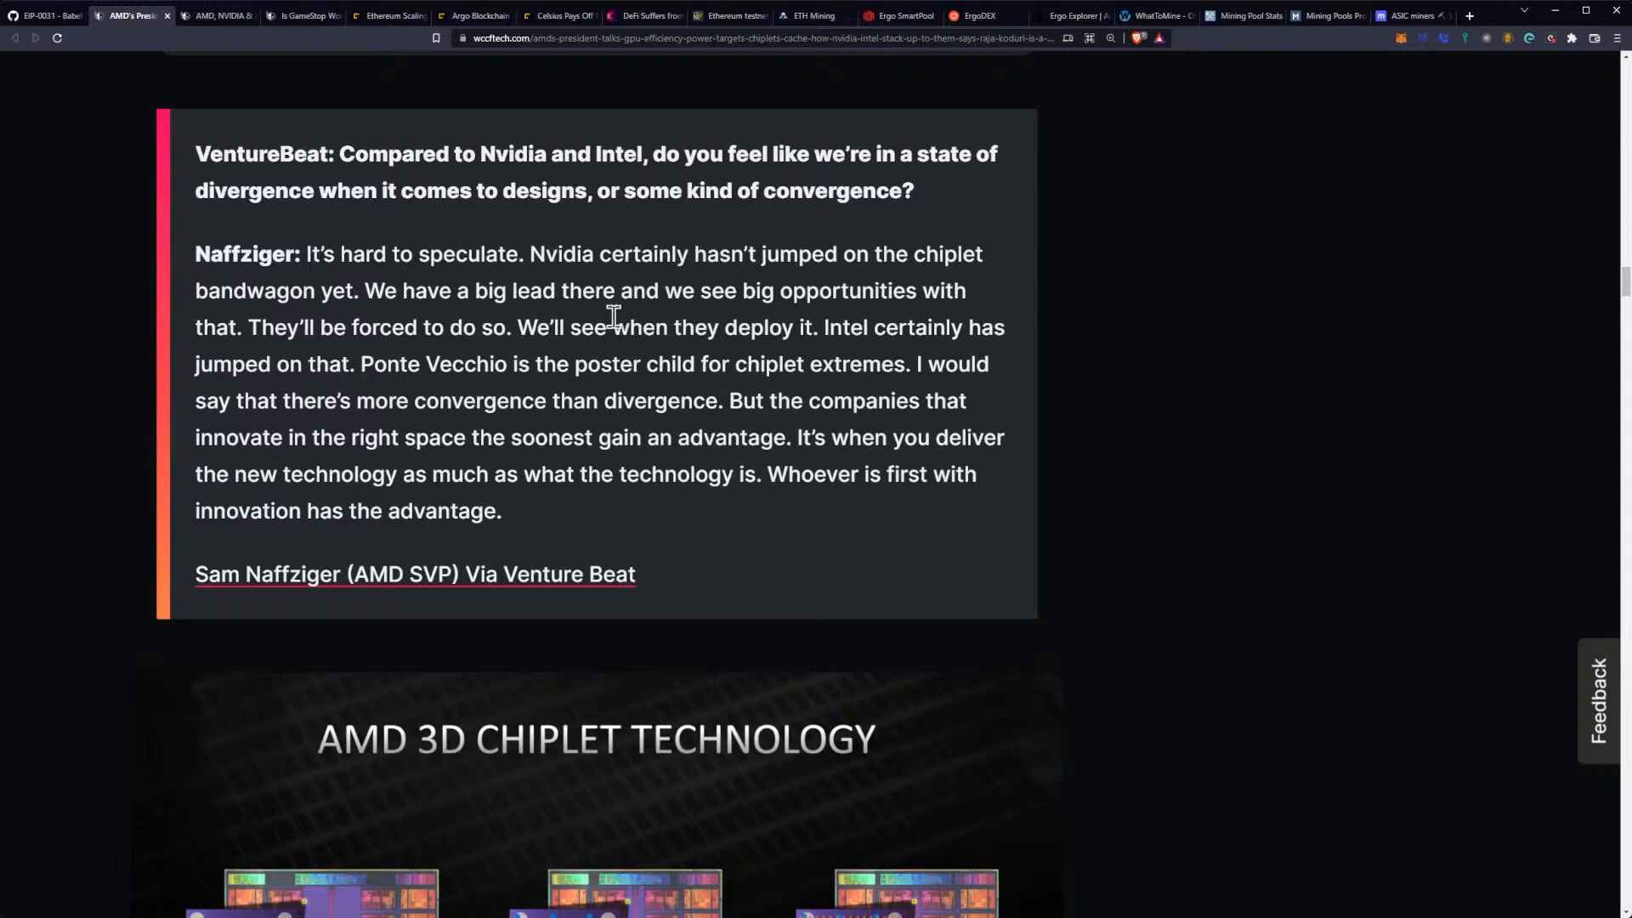
mouse_move(588, 316)
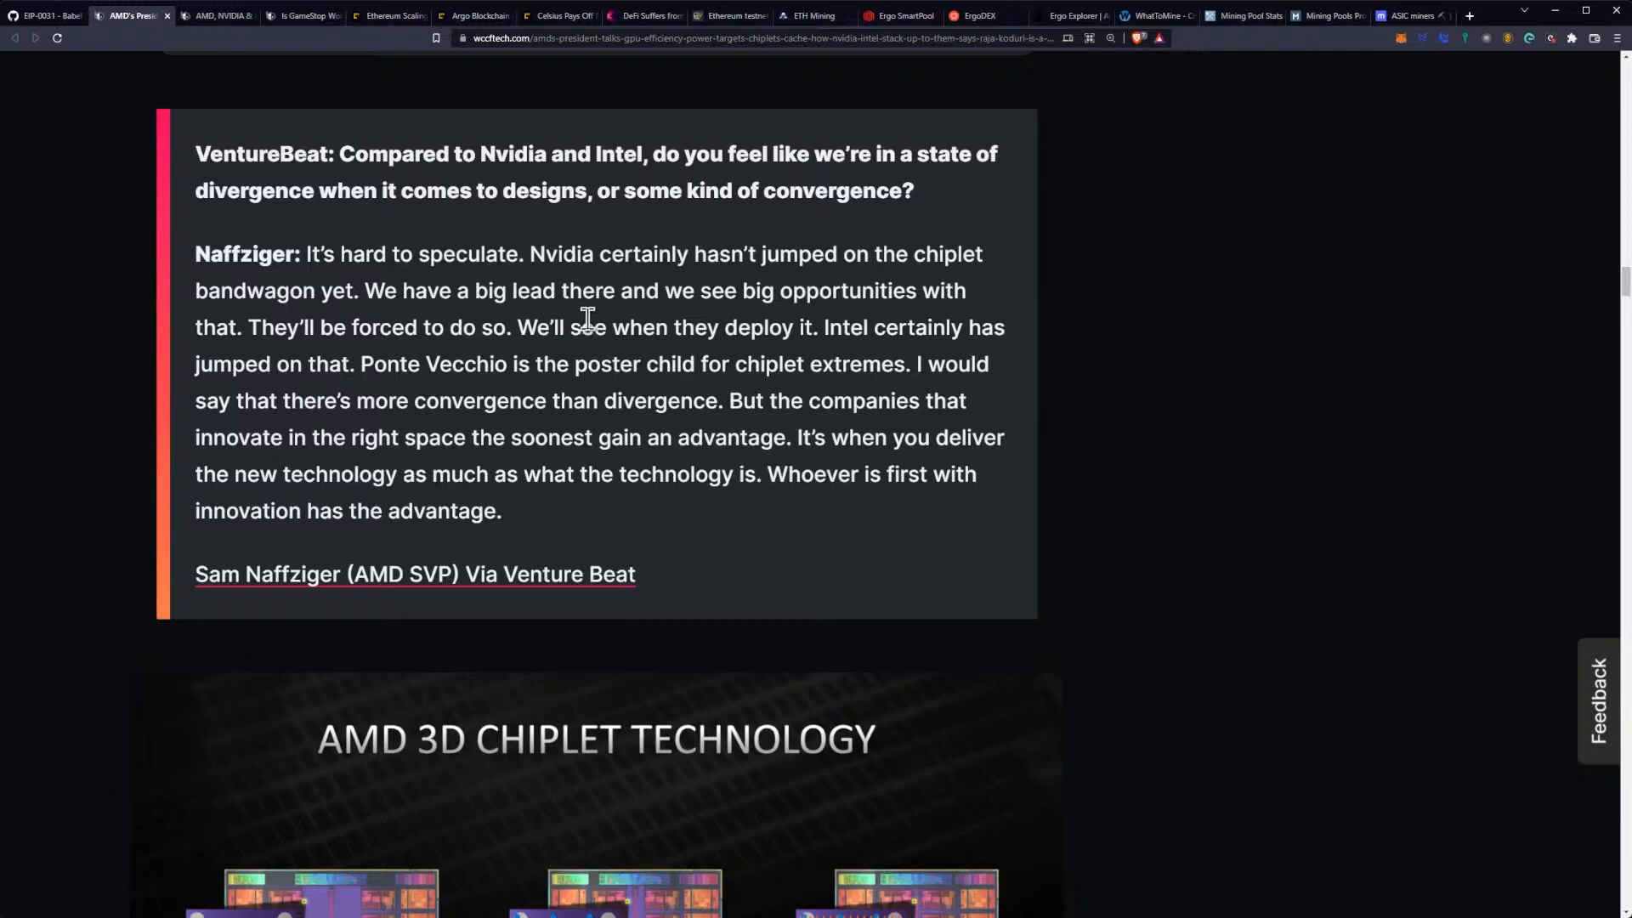
Step: Scroll past the 3D Chiplet image to the Ponte Vecchio paragraph and Raja visionary quote
scroll("down", 3)
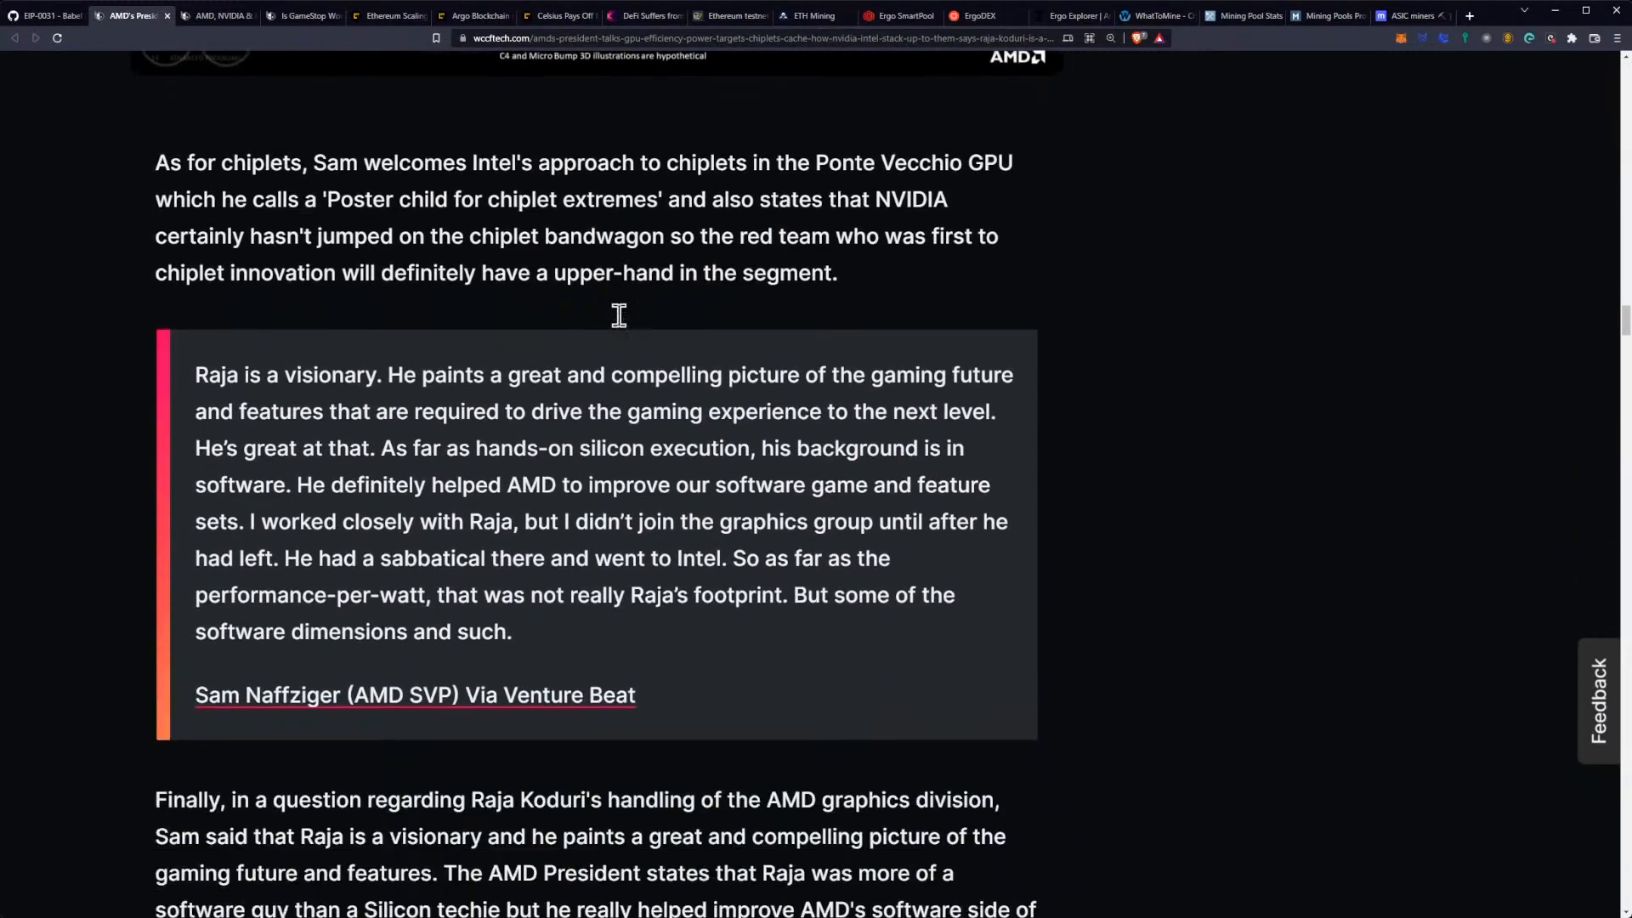
Step: Scroll to the closing paragraph on Raja Koduri leading Intel's Arc GPUs, above the sponsor message
scroll("down", 3)
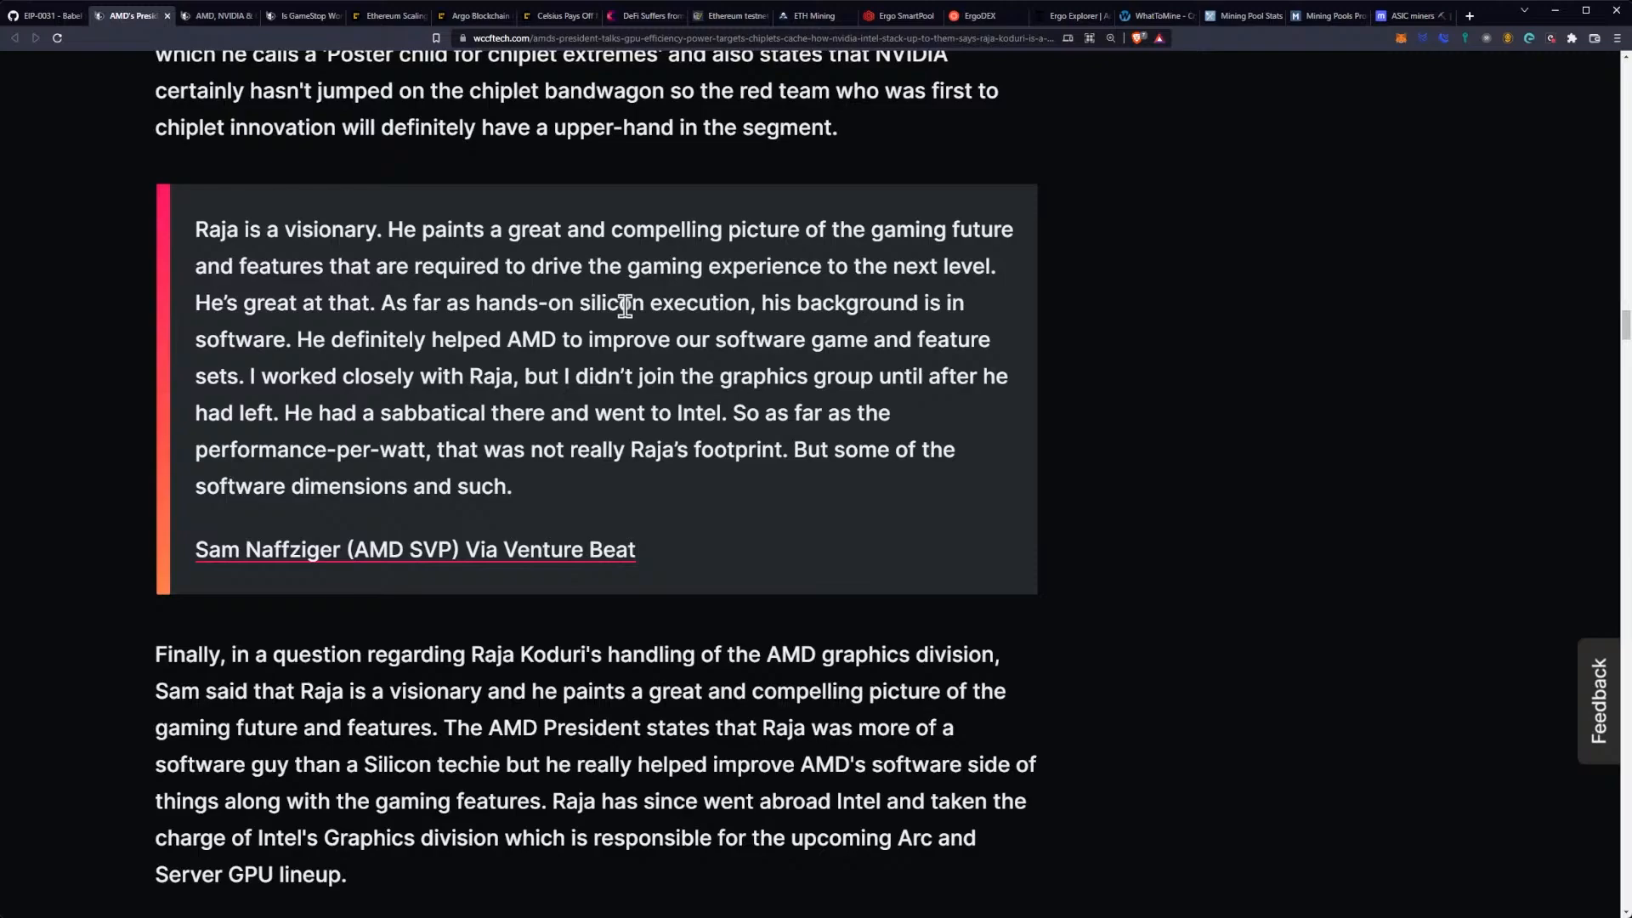
scroll("up", 3)
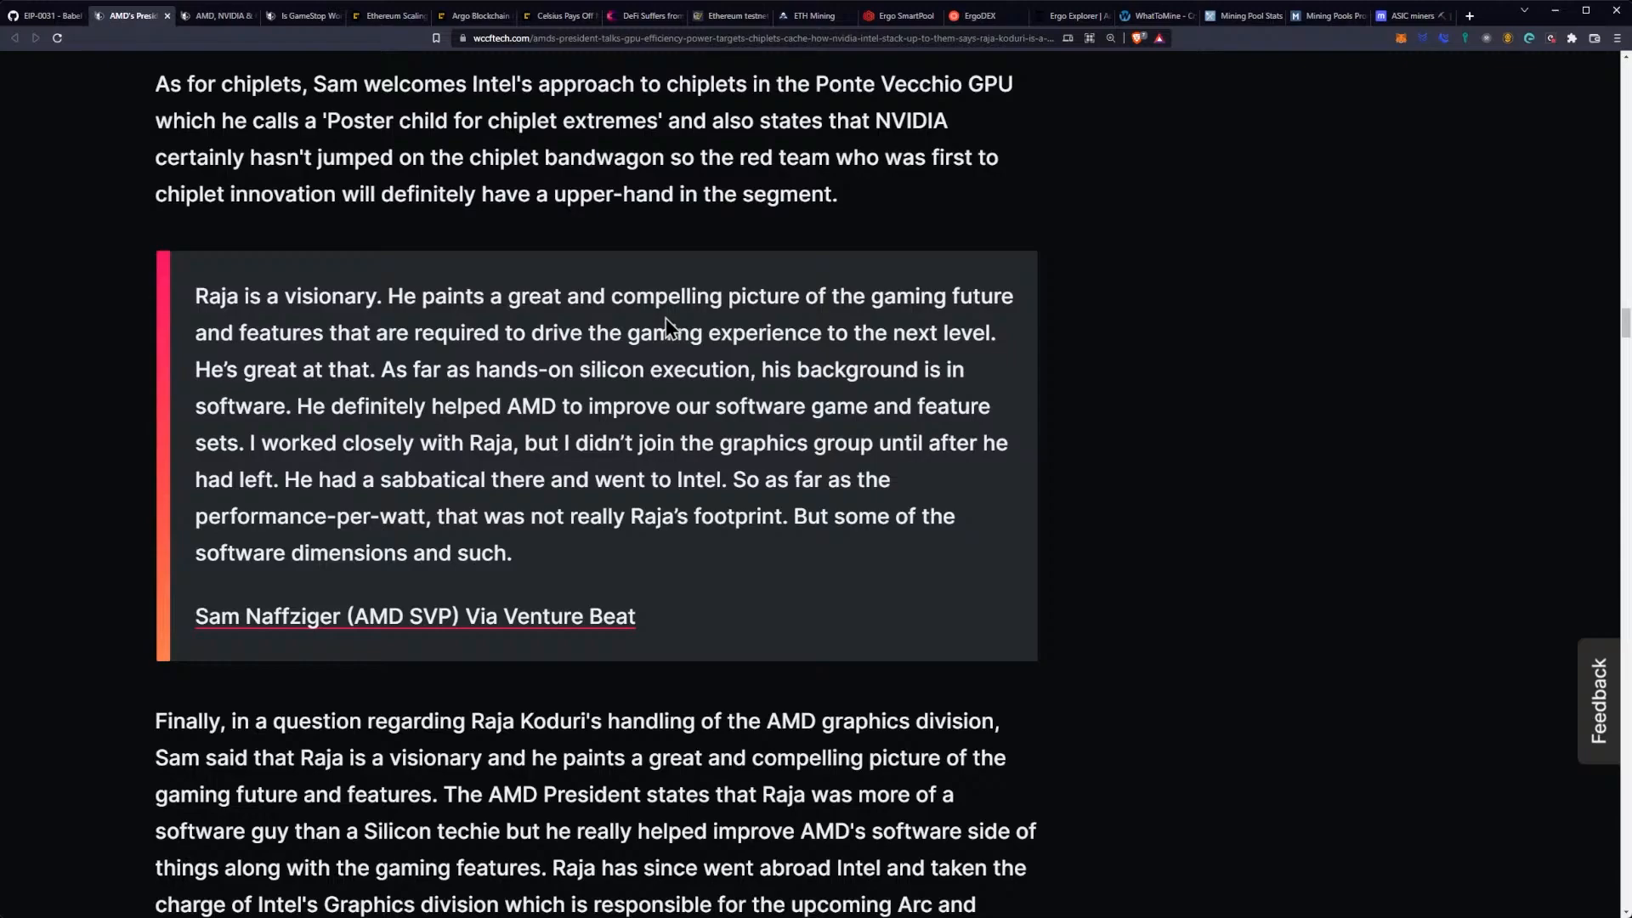
scroll("down", 3)
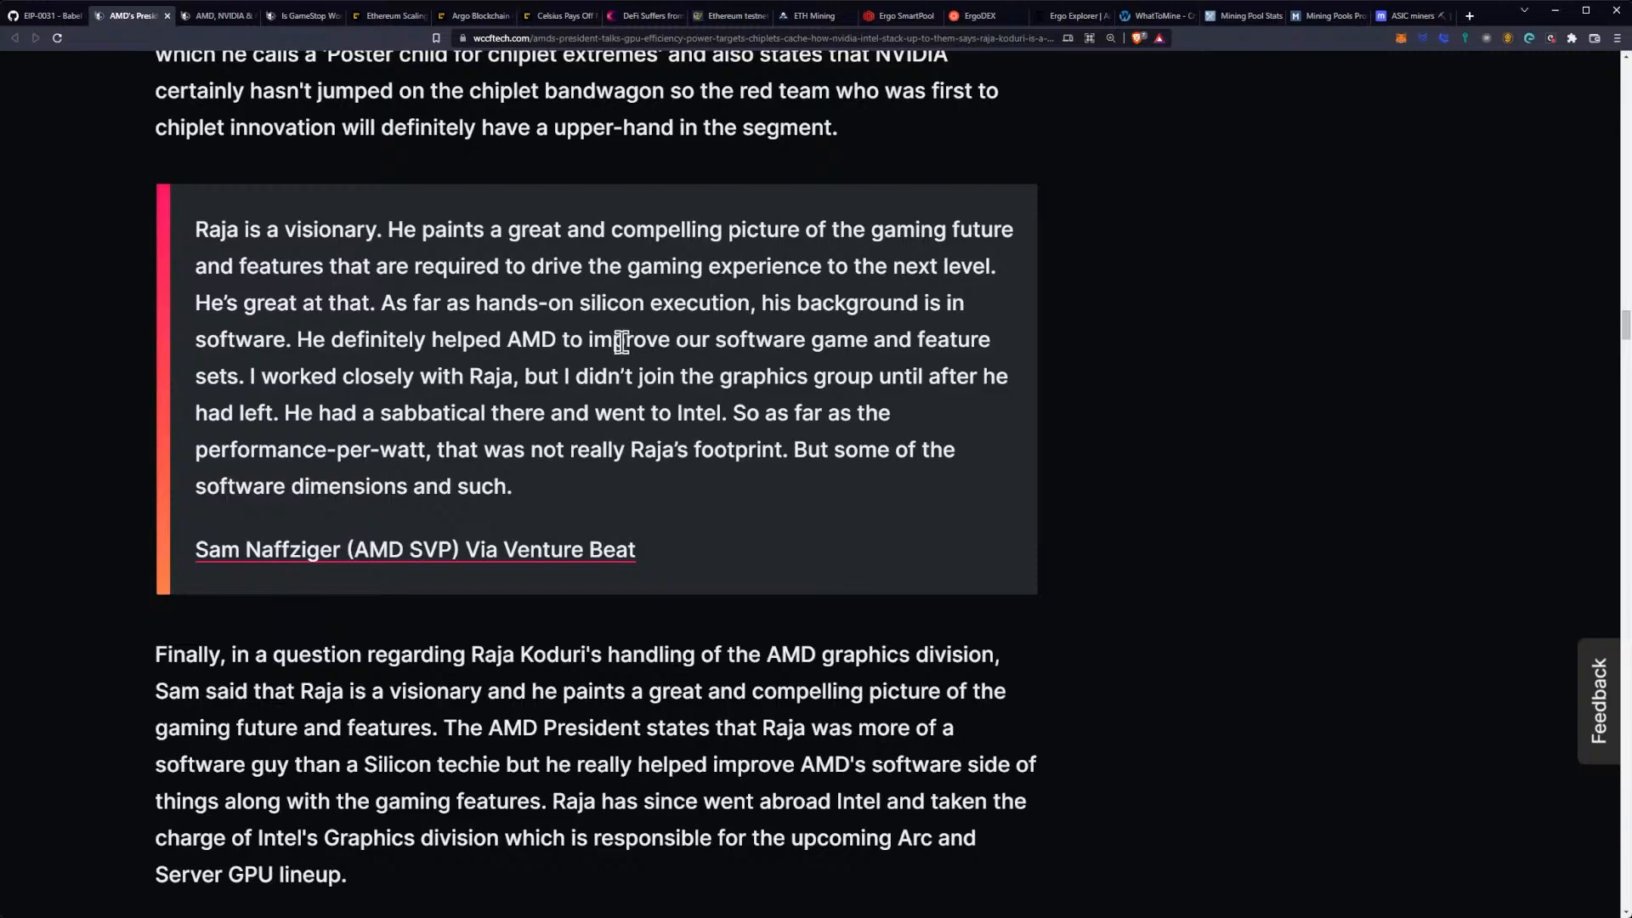
mouse_move(632, 347)
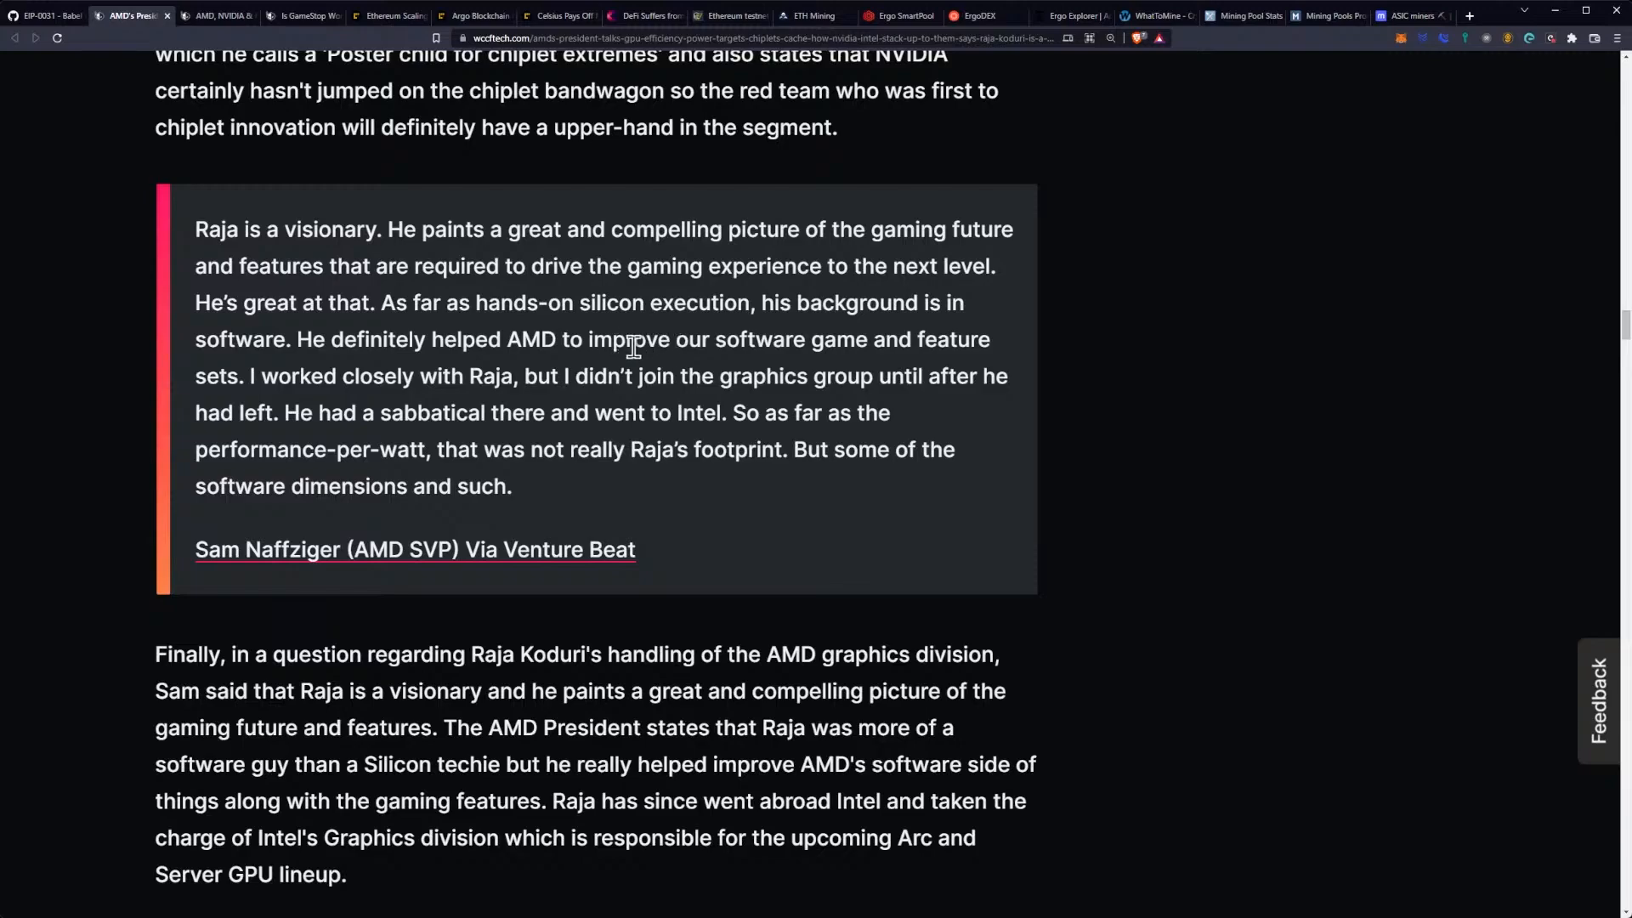
scroll("down", 3)
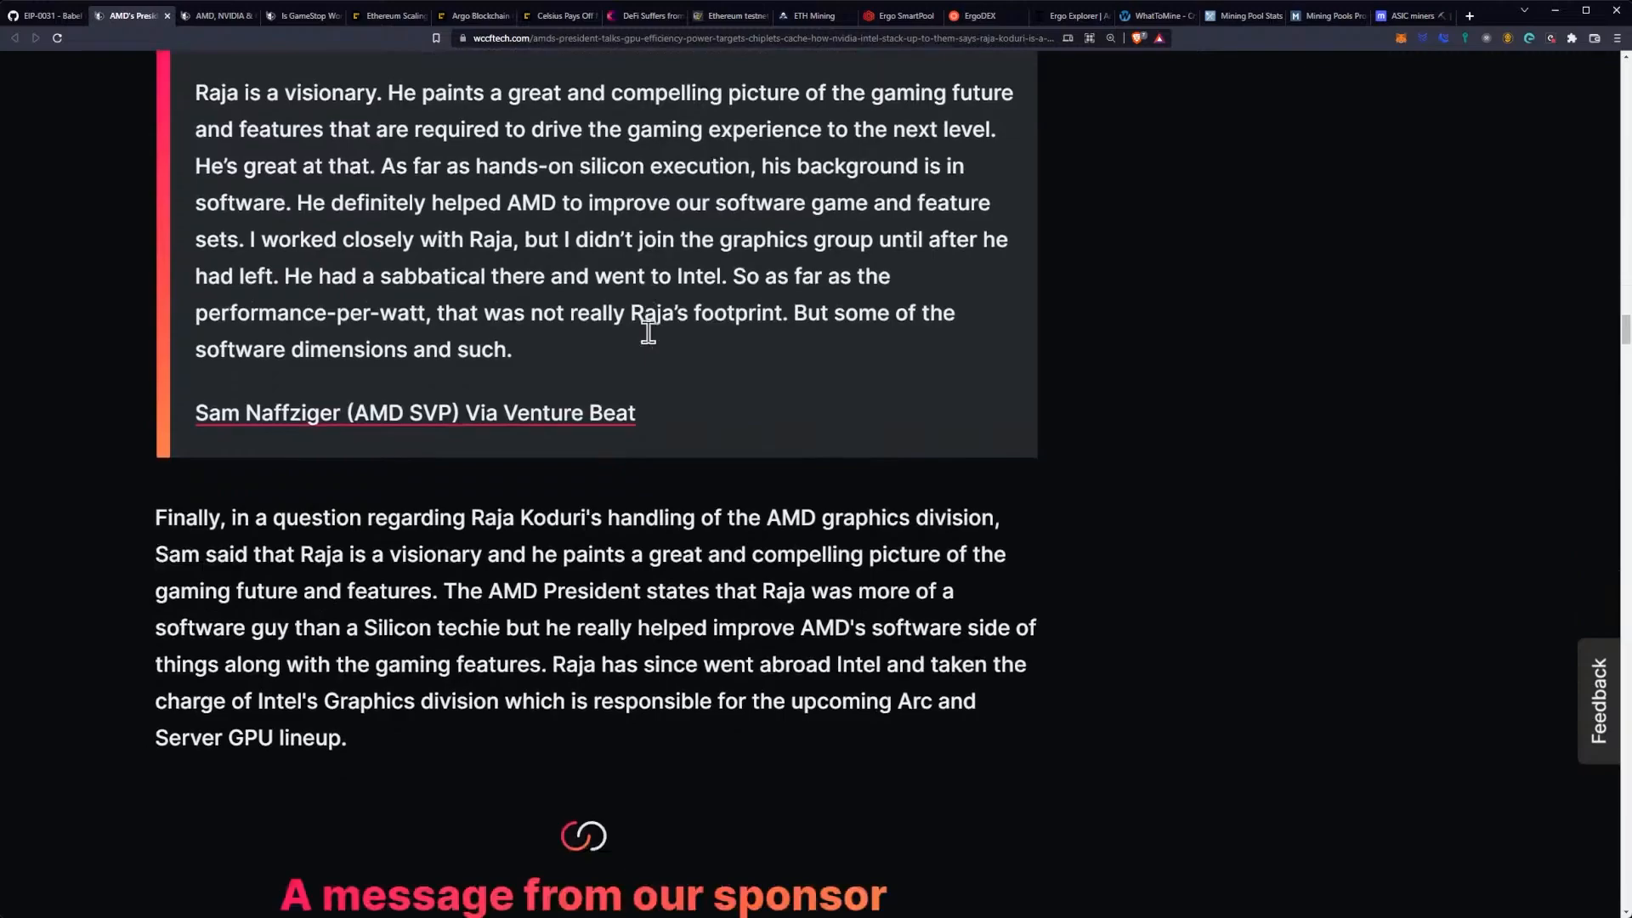
scroll("down", 3)
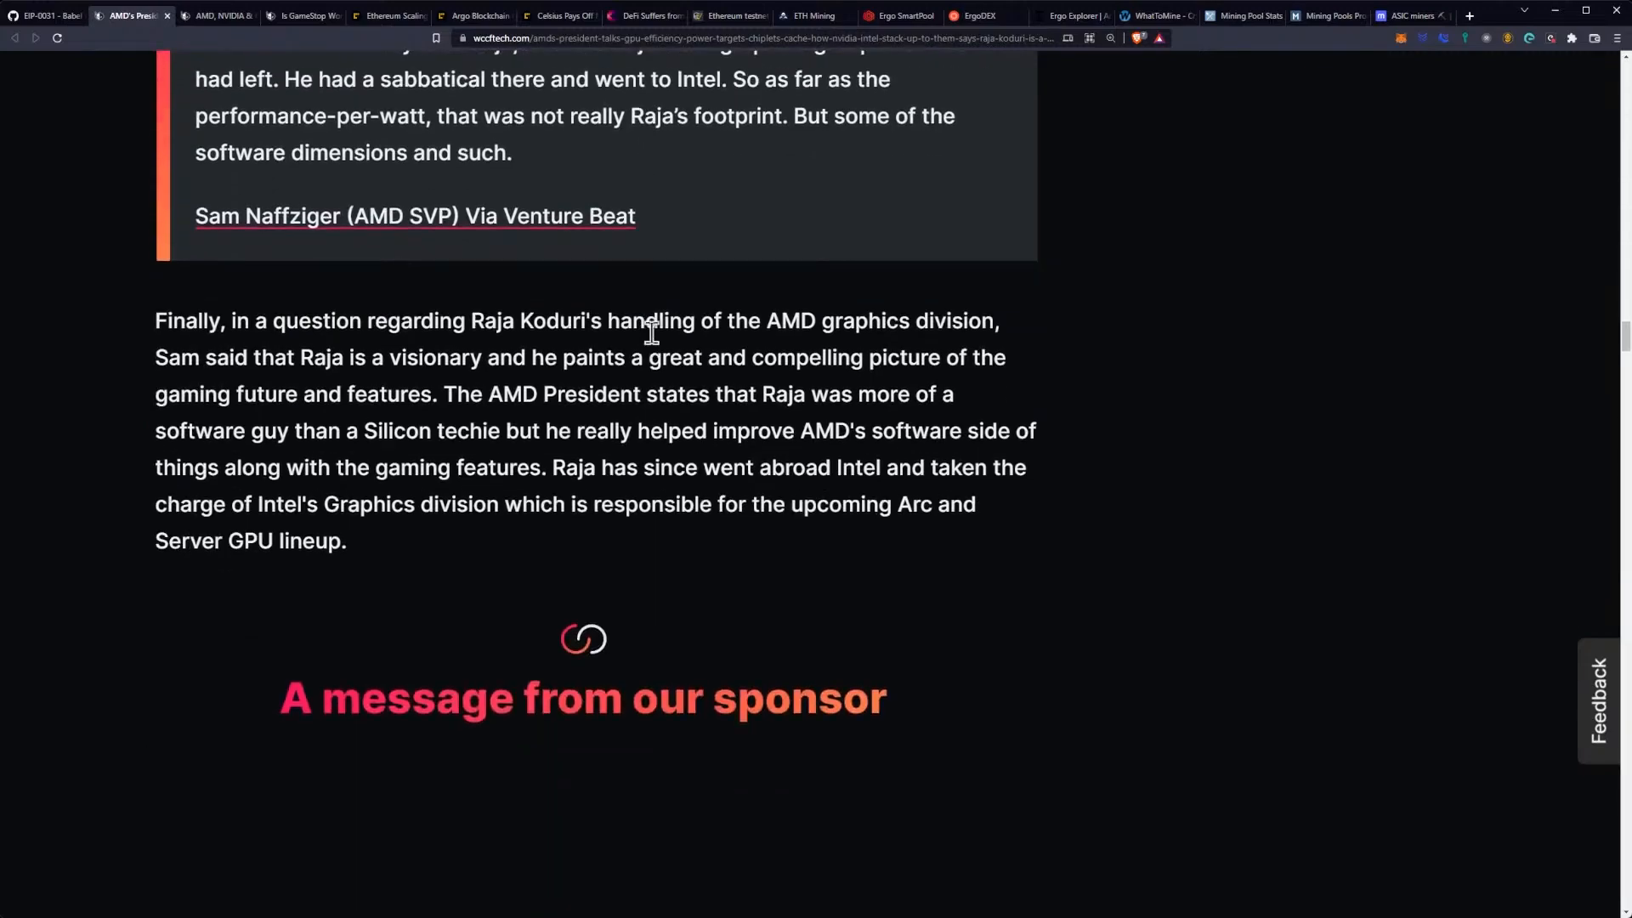